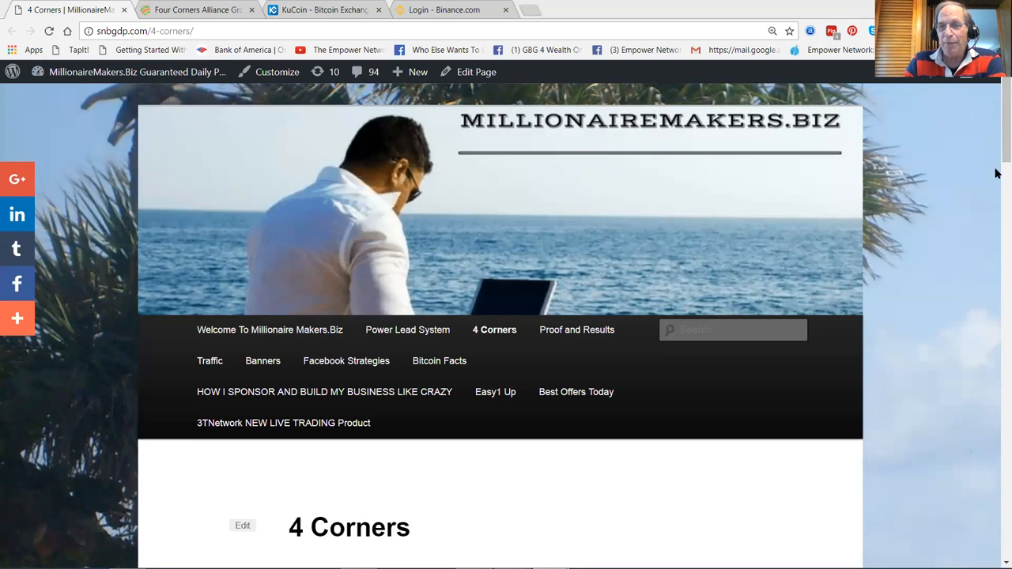
{"action": "mouse_move", "coordinate": [183, 457]}
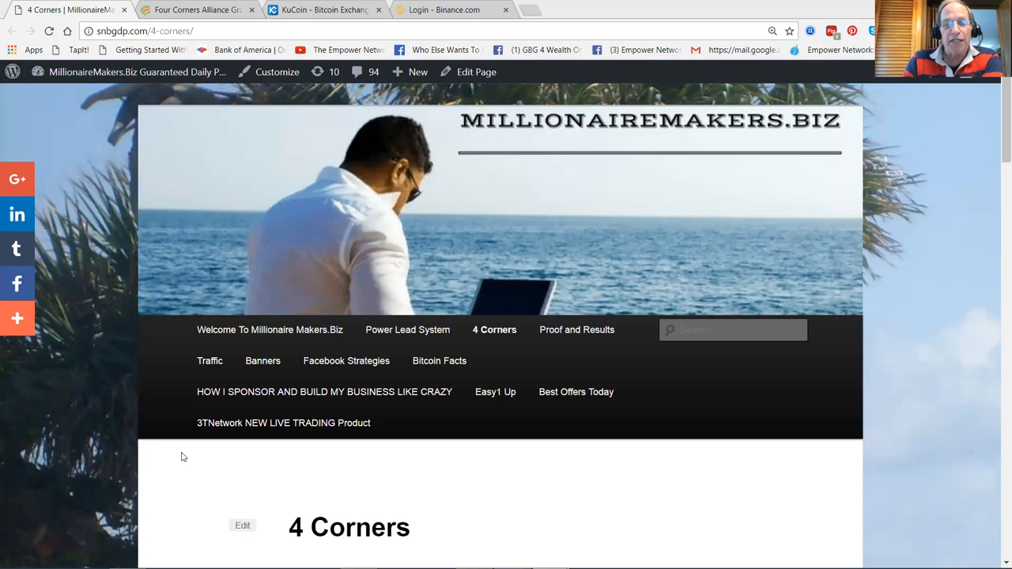
Scroll the 4 Corners page down to its video, enroll button and Fast Start Training steps, then select the address bar.
{"action": "scroll", "scroll_direction": "down", "scroll_amount": 3}
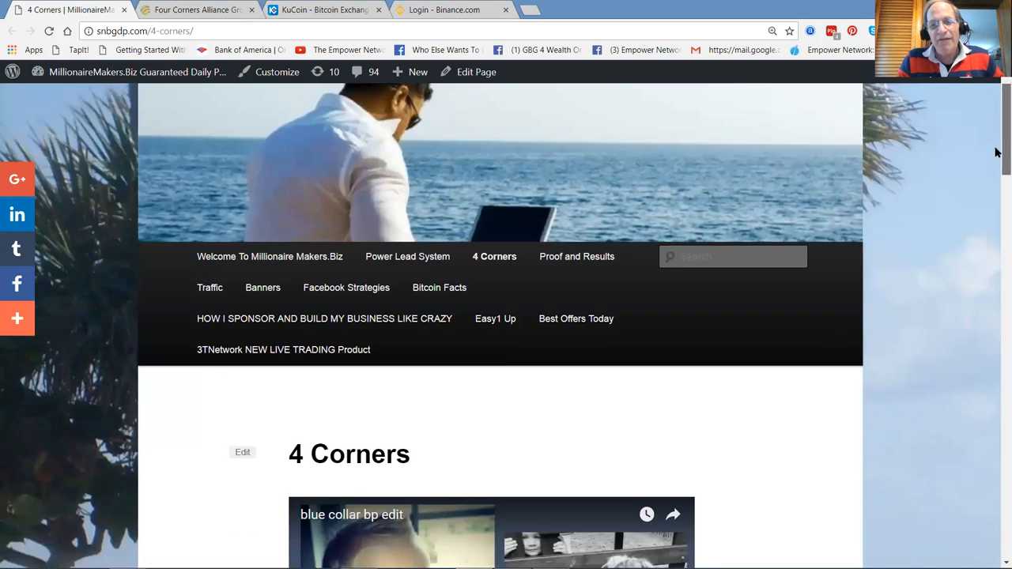
{"action": "scroll", "scroll_direction": "down", "scroll_amount": 3}
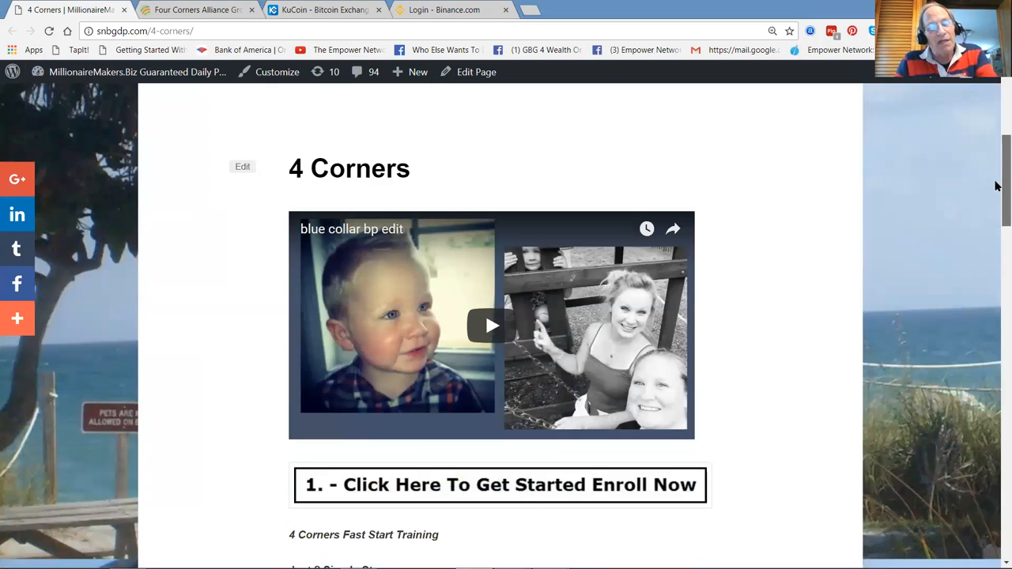
{"action": "scroll", "scroll_direction": "down", "scroll_amount": 3}
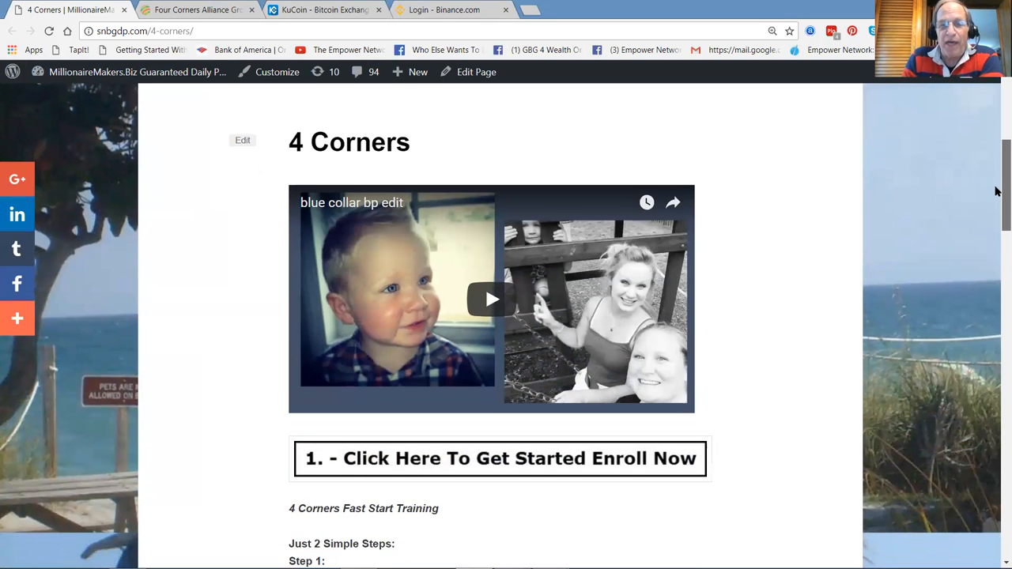
{"action": "scroll", "scroll_direction": "down", "scroll_amount": 3}
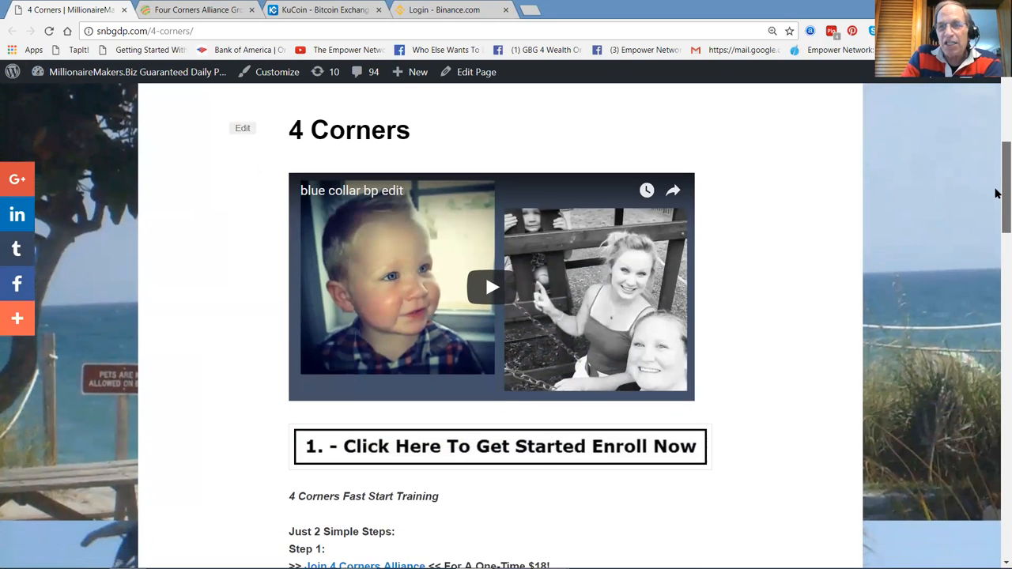
{"action": "scroll", "scroll_direction": "down", "scroll_amount": 3}
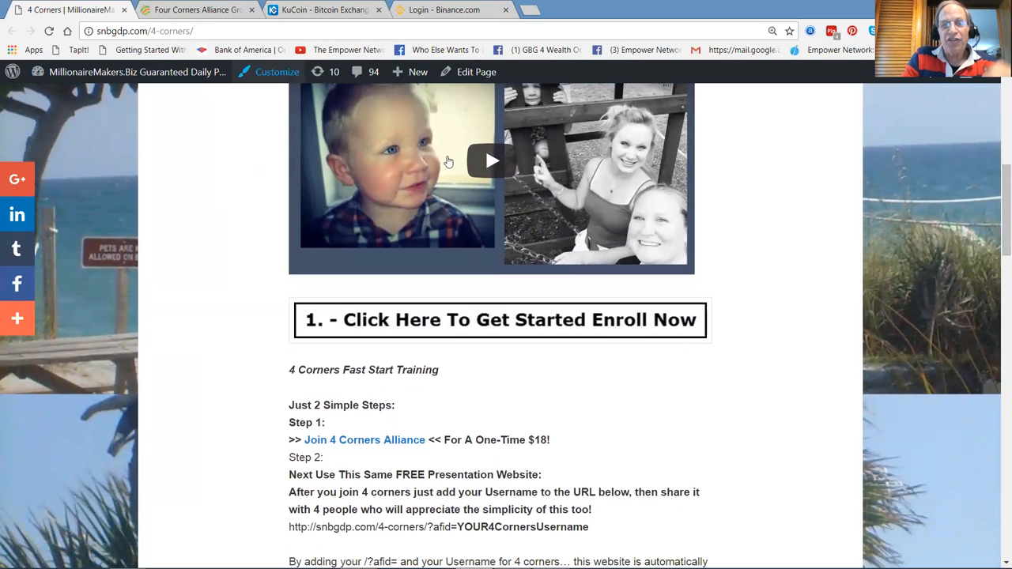
{"action": "left_click", "coordinate": [142, 32]}
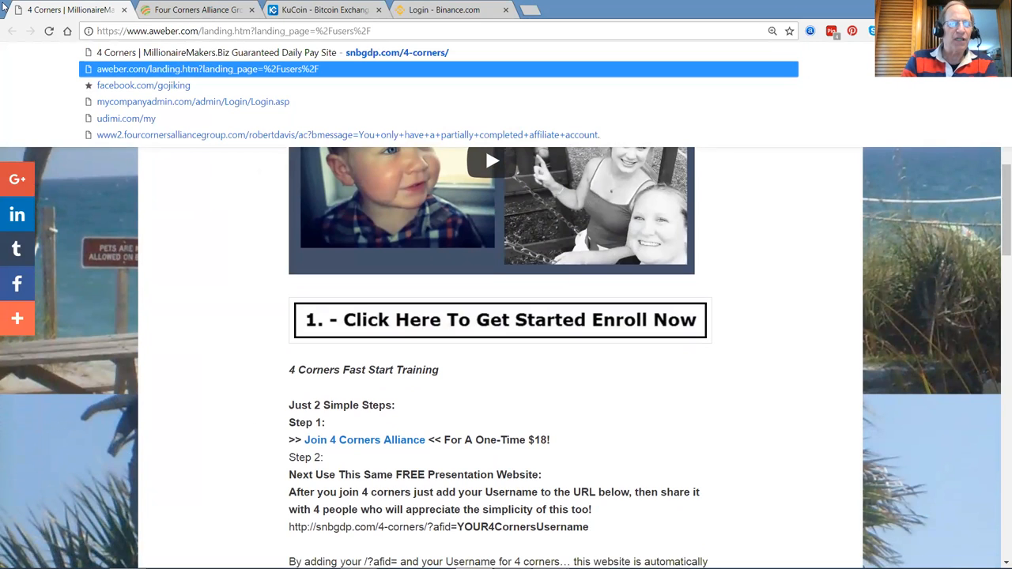
{"action": "mouse_move", "coordinate": [143, 52]}
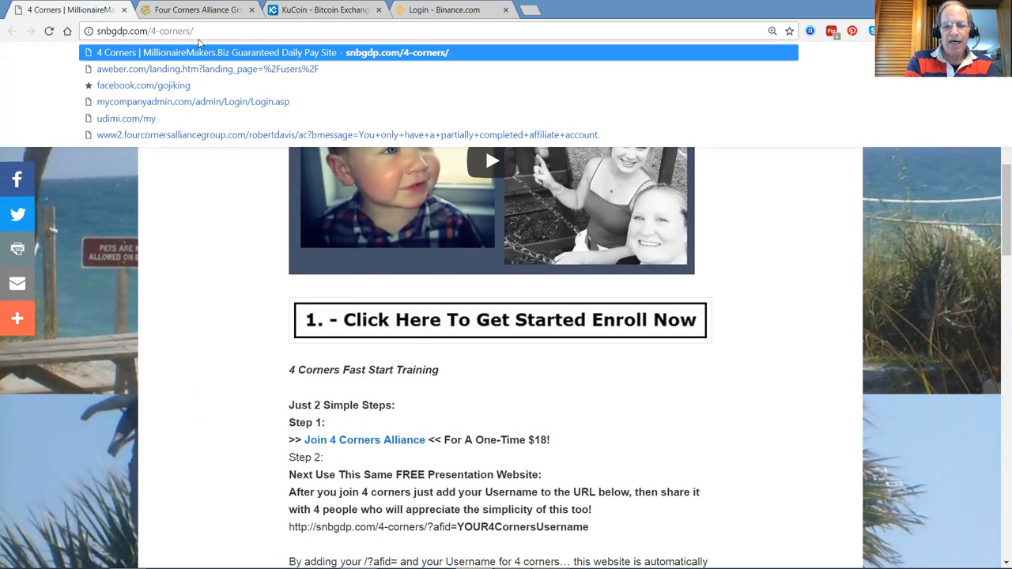
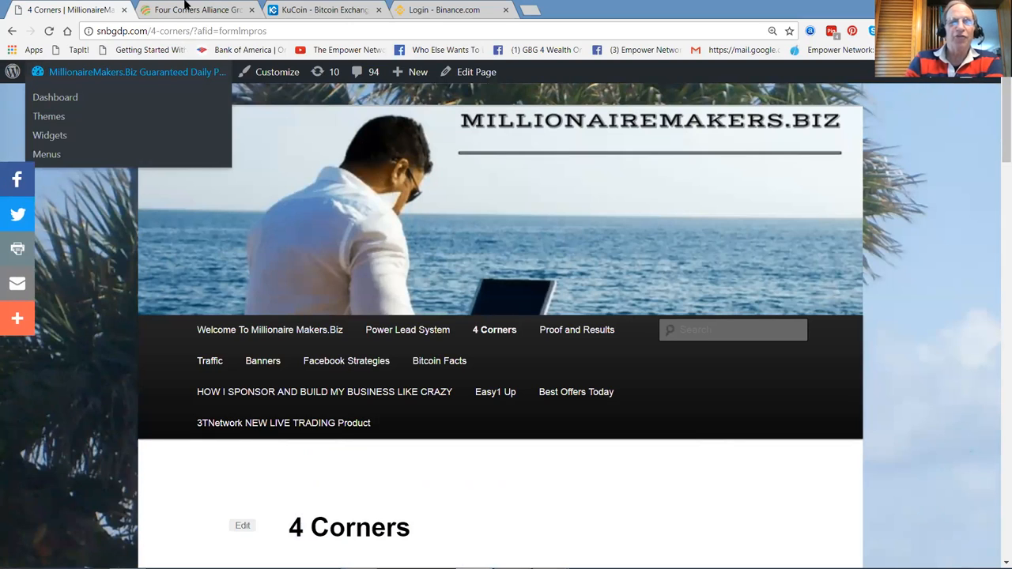
{"action": "mouse_move", "coordinate": [184, 80]}
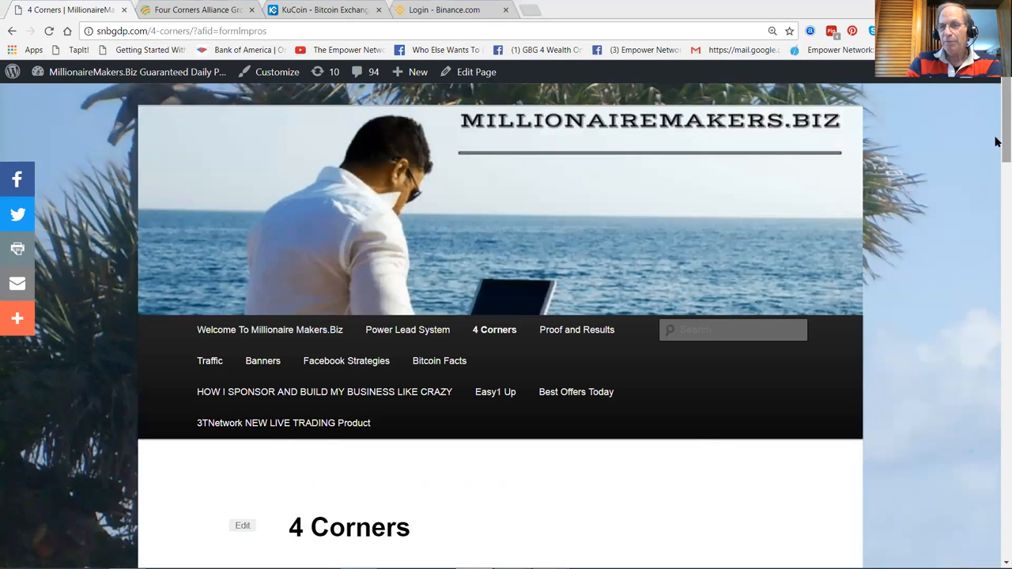
Scroll the 4 Corners page to the proof videos and open the Power Lead System link in a new tab.
{"action": "scroll", "scroll_direction": "down", "scroll_amount": 3}
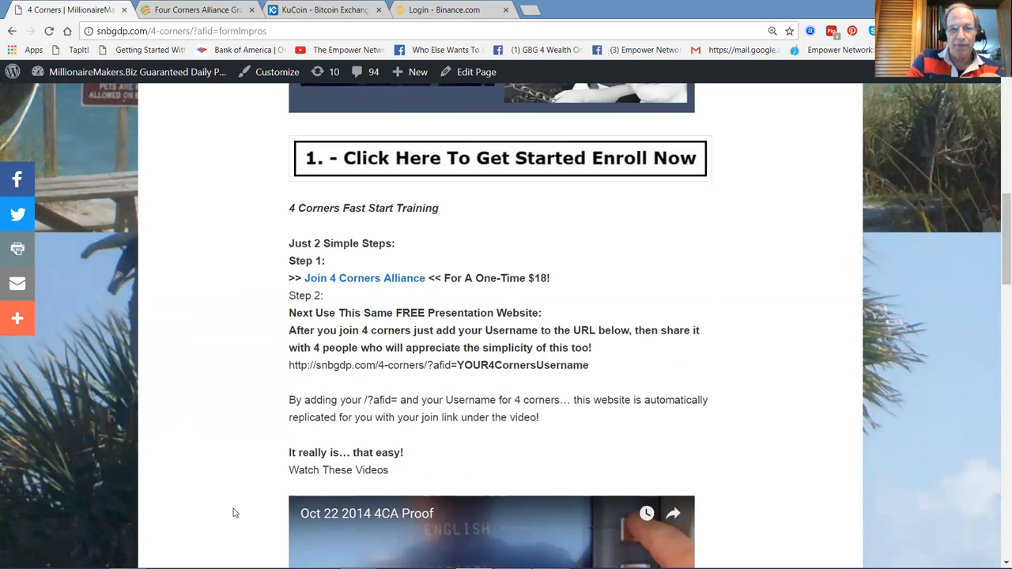
{"action": "mouse_move", "coordinate": [426, 344]}
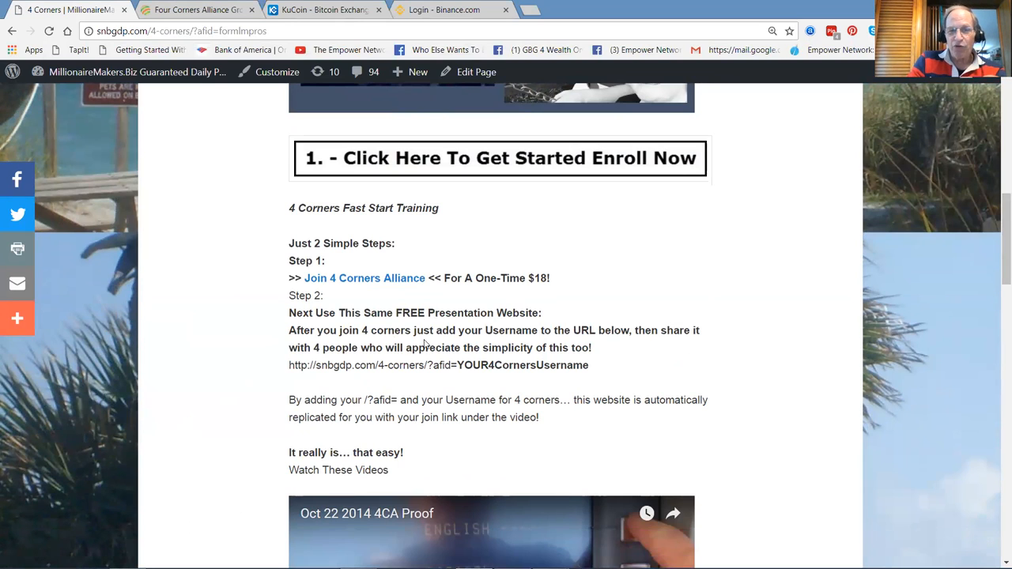
{"action": "mouse_move", "coordinate": [677, 327]}
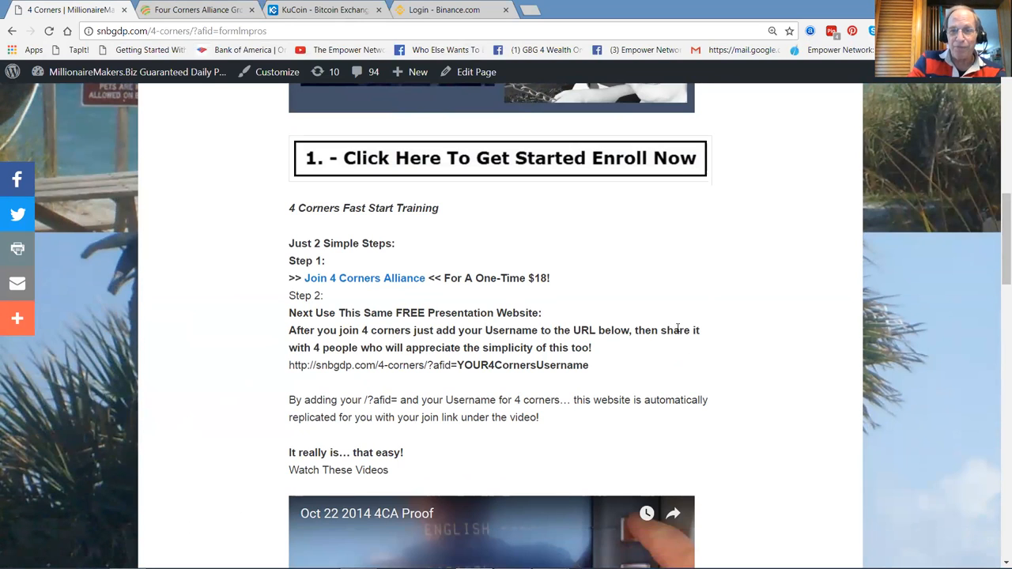
{"action": "mouse_move", "coordinate": [400, 370]}
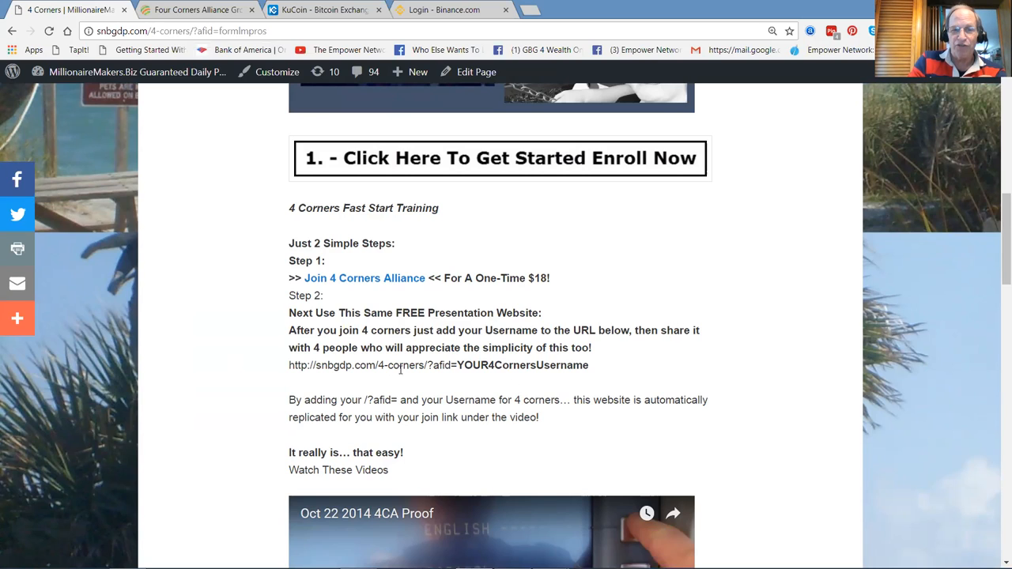
{"action": "mouse_move", "coordinate": [446, 348]}
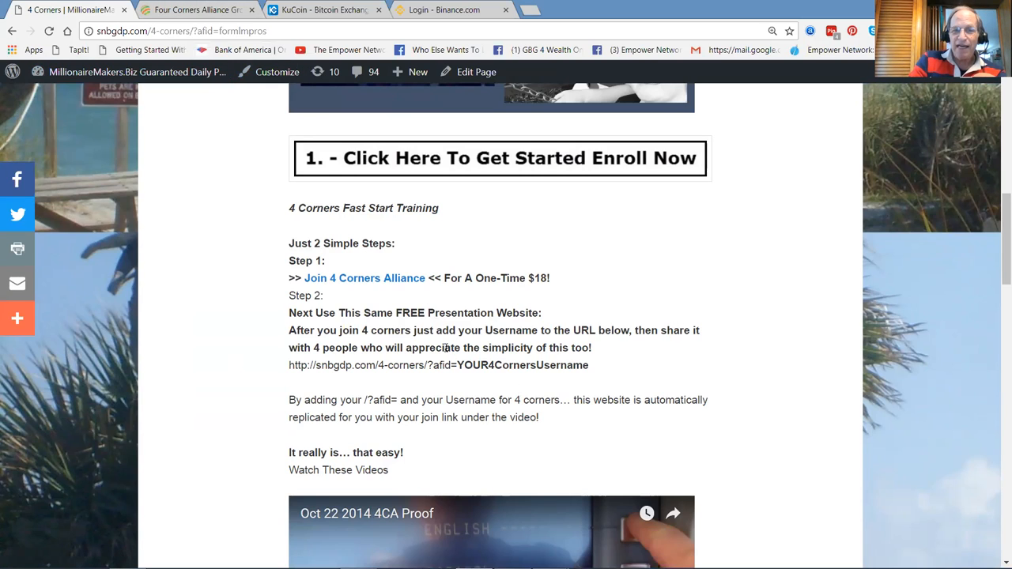
{"action": "double_click", "coordinate": [514, 363]}
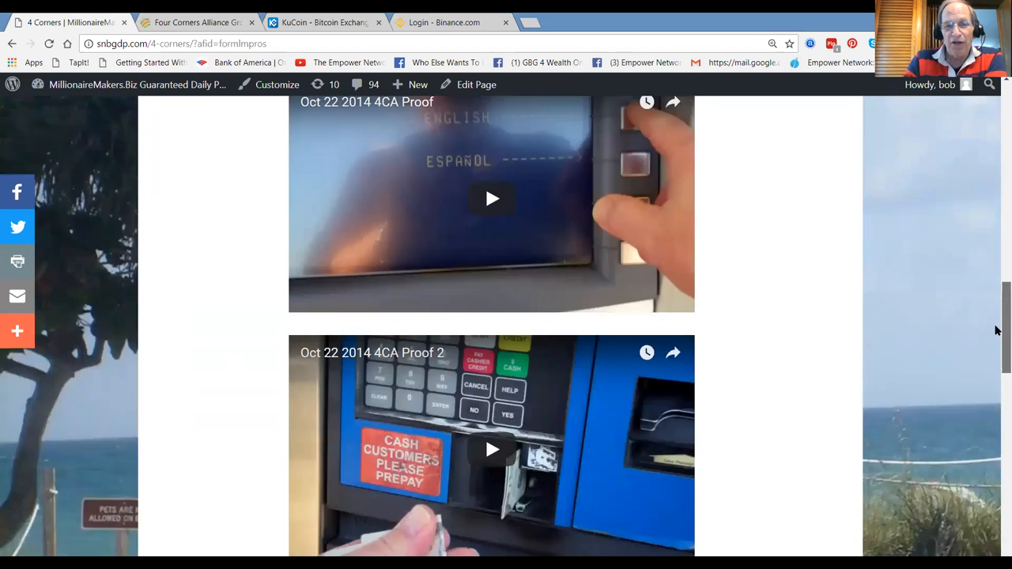
{"action": "scroll", "scroll_direction": "down", "scroll_amount": 3}
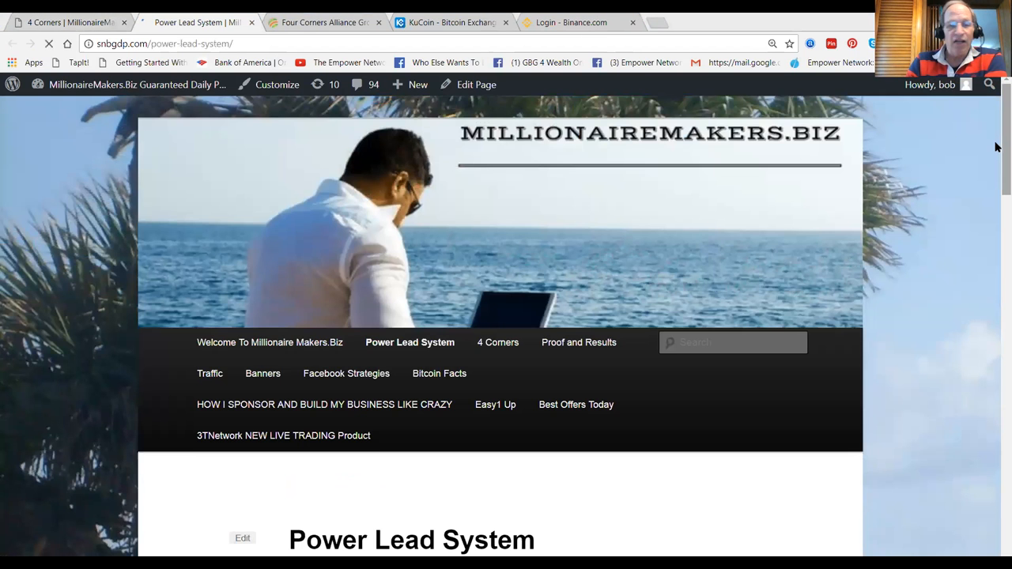
Scroll the Power Lead System page past the intro video and signup link to the share codes and bonus video.
{"action": "scroll", "scroll_direction": "down", "scroll_amount": 3}
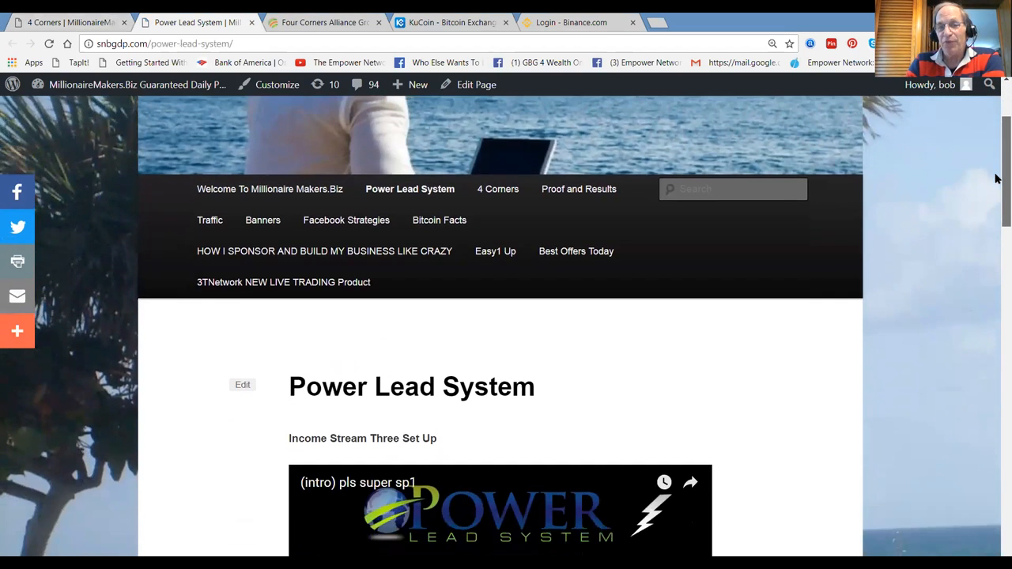
{"action": "scroll", "scroll_direction": "down", "scroll_amount": 3}
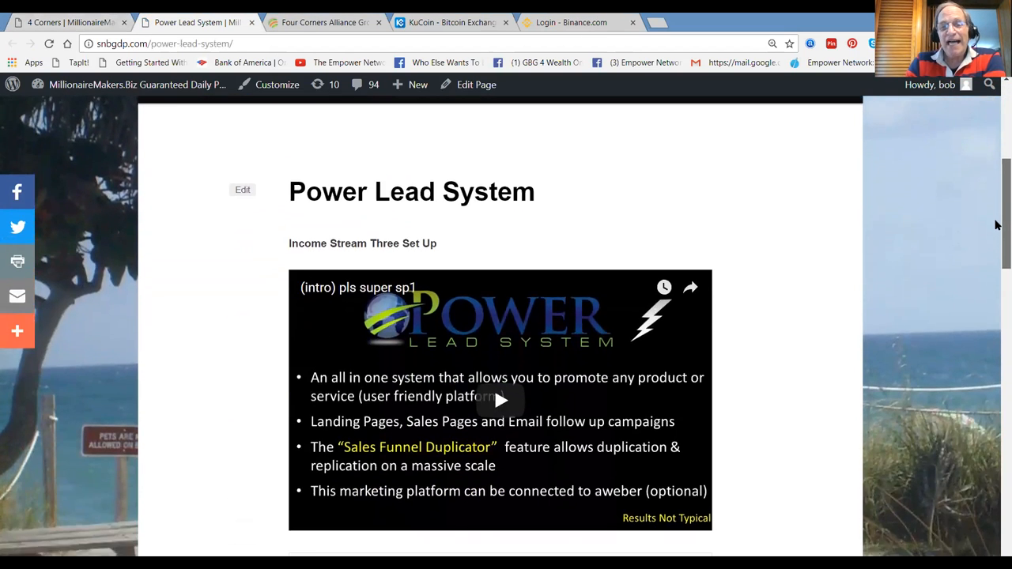
{"action": "scroll", "scroll_direction": "down", "scroll_amount": 3}
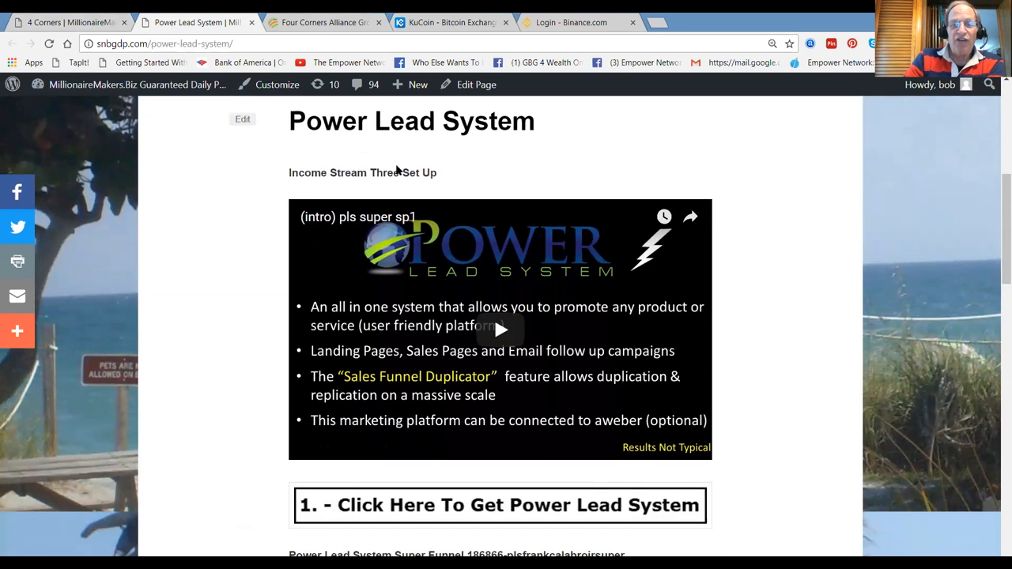
{"action": "mouse_move", "coordinate": [974, 247]}
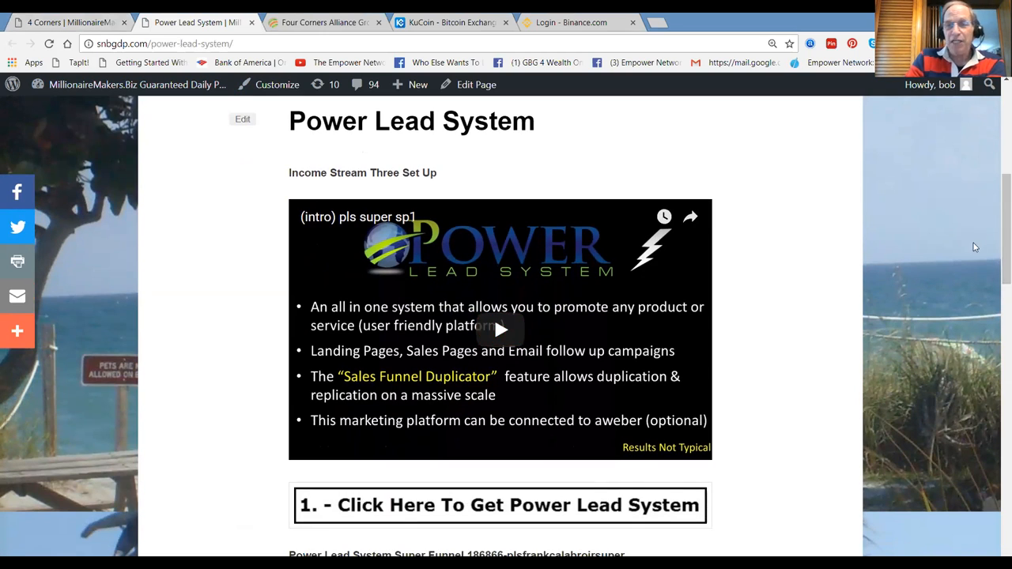
{"action": "scroll", "scroll_direction": "down", "scroll_amount": 3}
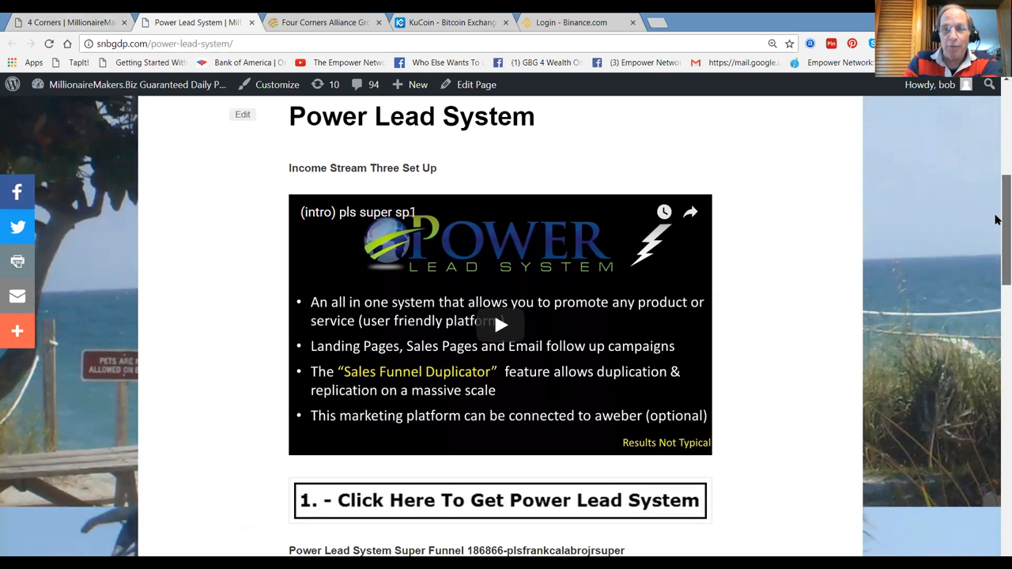
{"action": "scroll", "scroll_direction": "down", "scroll_amount": 3}
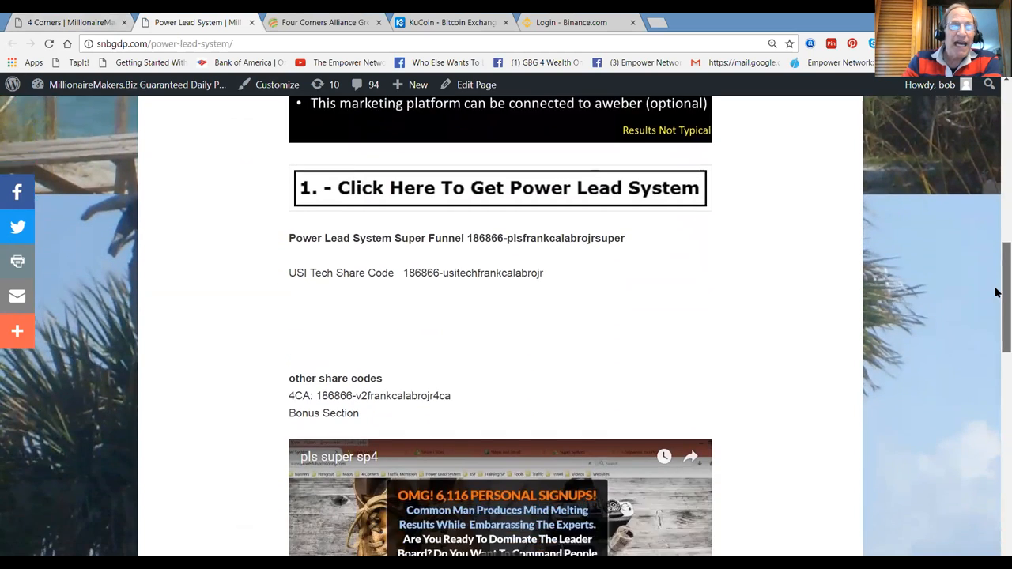
{"action": "scroll", "scroll_direction": "down", "scroll_amount": 3}
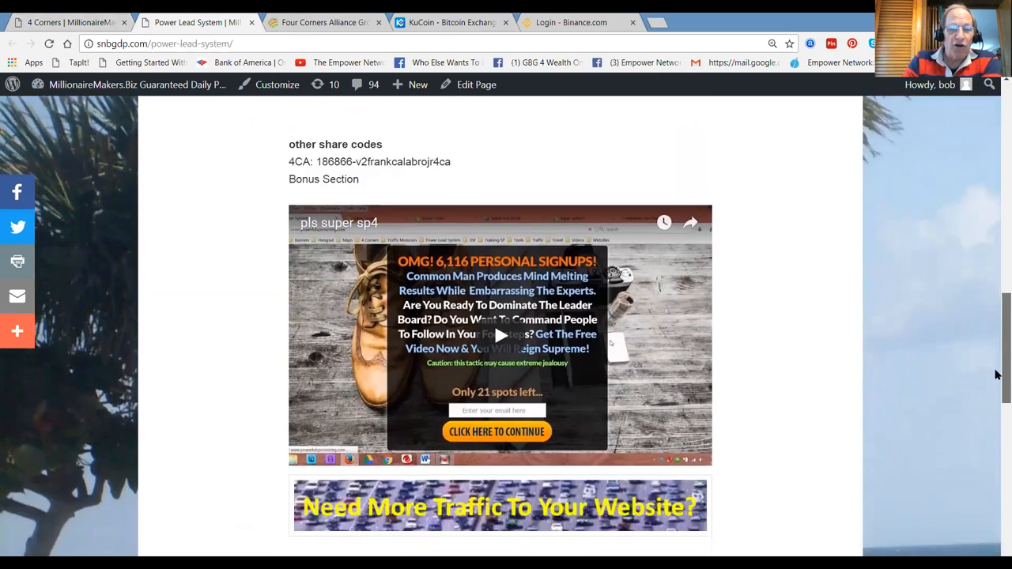
{"action": "scroll", "scroll_direction": "down", "scroll_amount": 3}
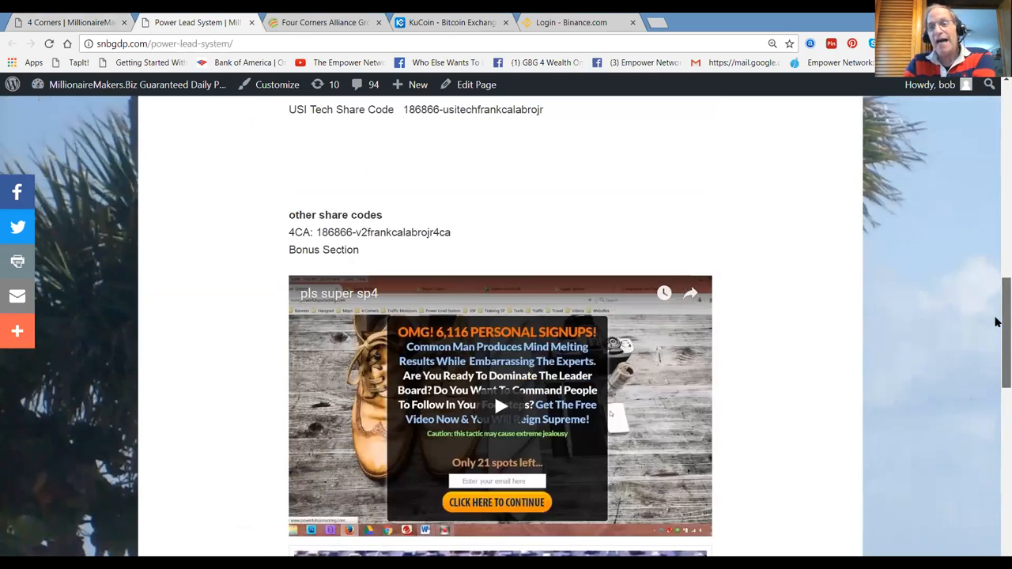
{"action": "scroll", "scroll_direction": "down", "scroll_amount": 3}
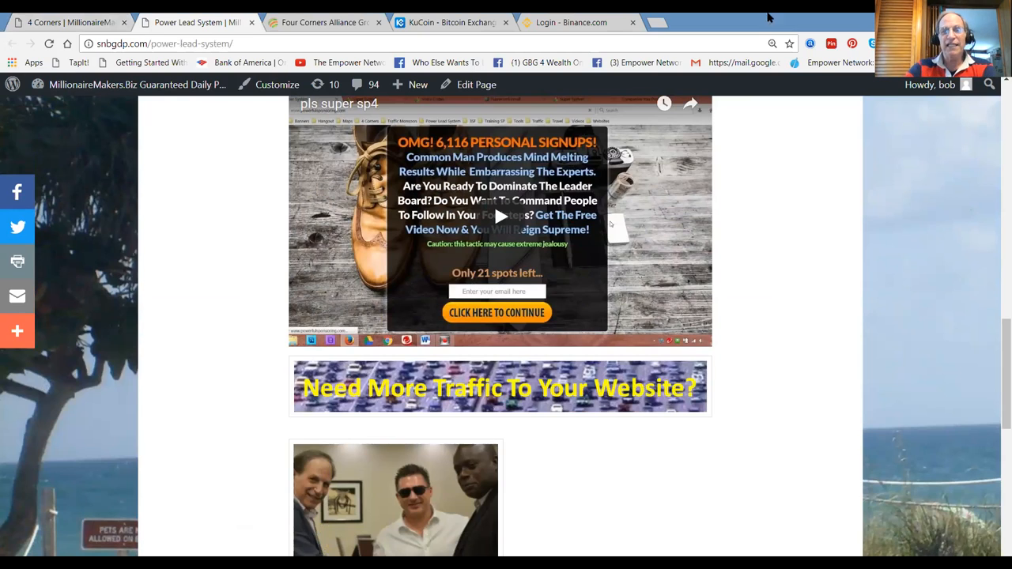
{"action": "mouse_move", "coordinate": [656, 22]}
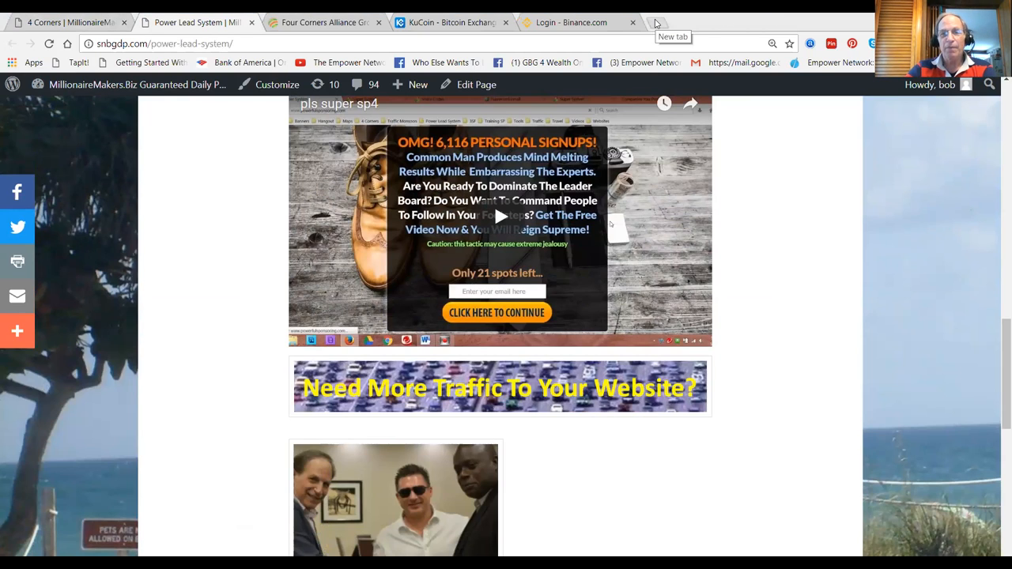
Open a new tab for the prosperonlinewithsnb.com Transformational Wealth signup page.
{"action": "left_click", "coordinate": [656, 22]}
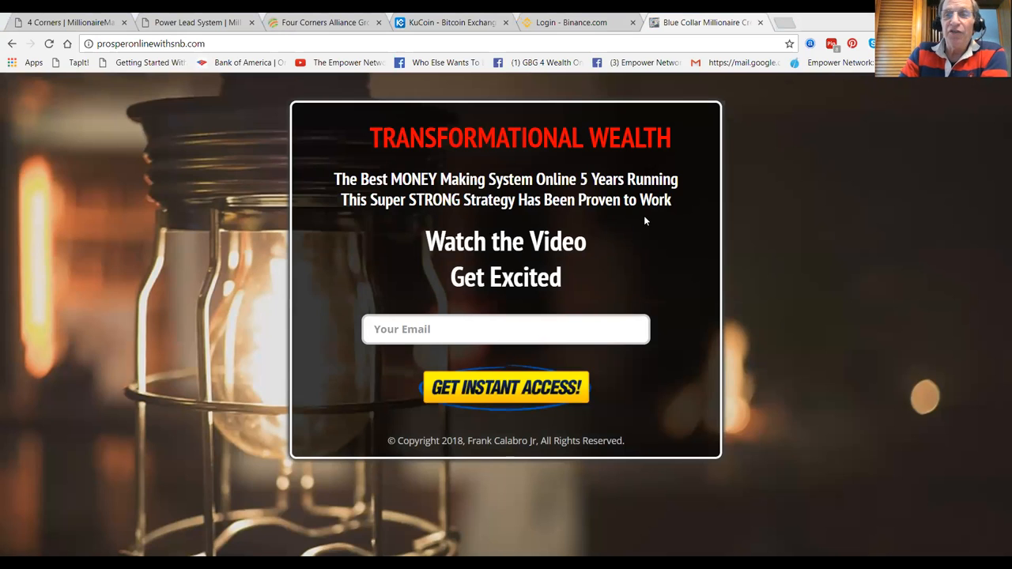
{"action": "mouse_move", "coordinate": [630, 234]}
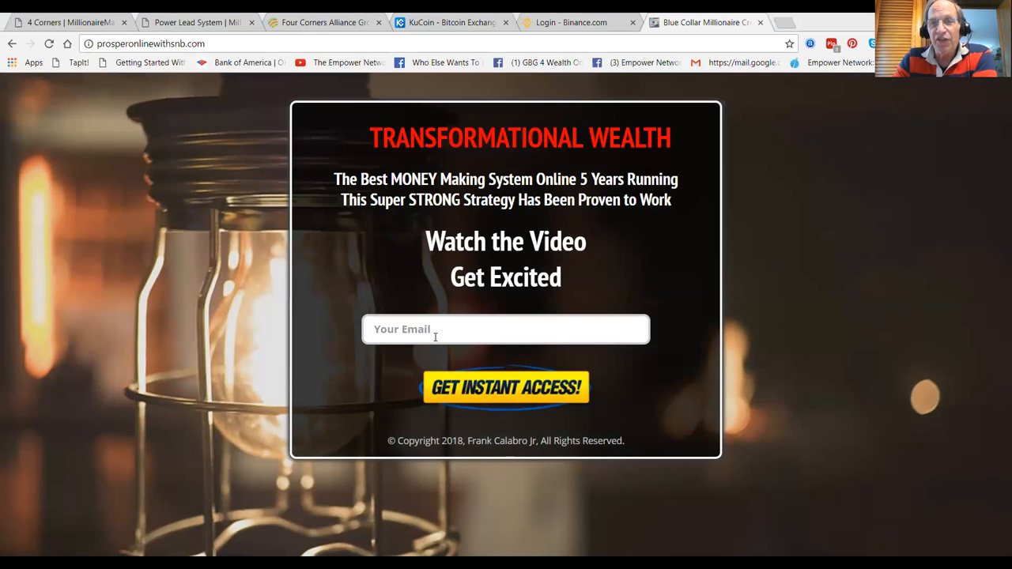
Enter a bob...bgdp.com email in the Your Email field and submit it via GET INSTANT ACCESS!
{"action": "left_click", "coordinate": [505, 329]}
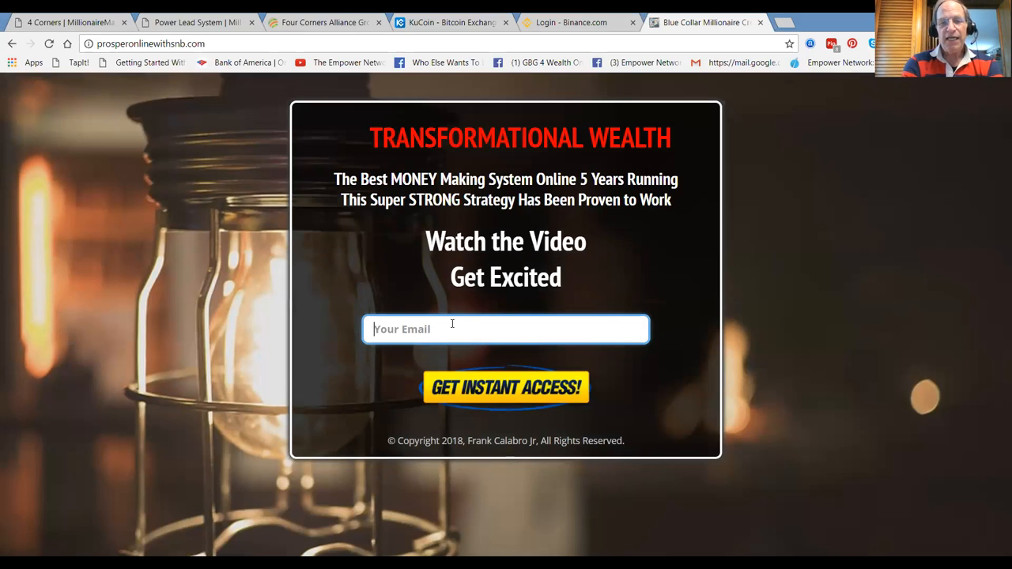
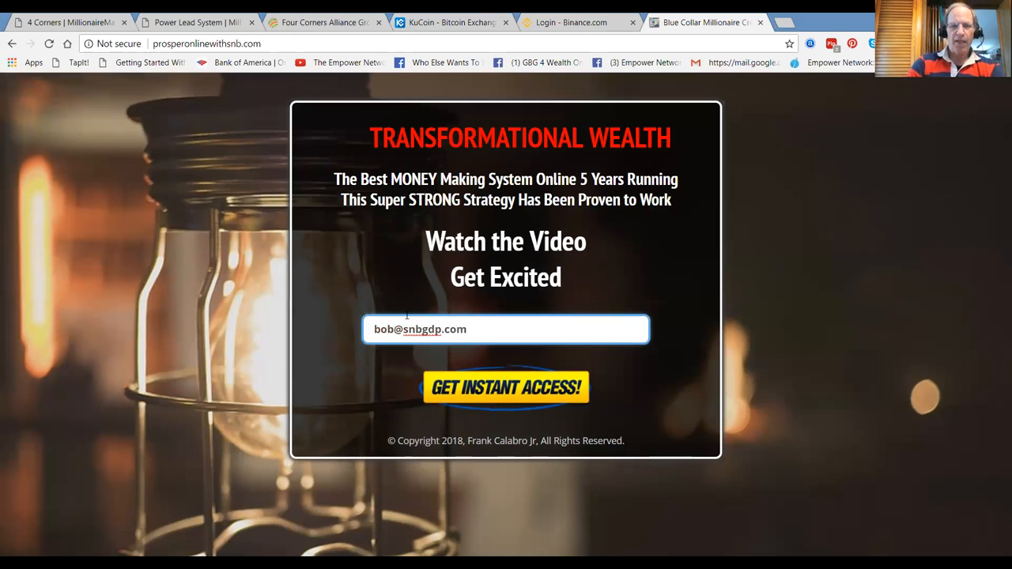
{"action": "left_click", "coordinate": [506, 385]}
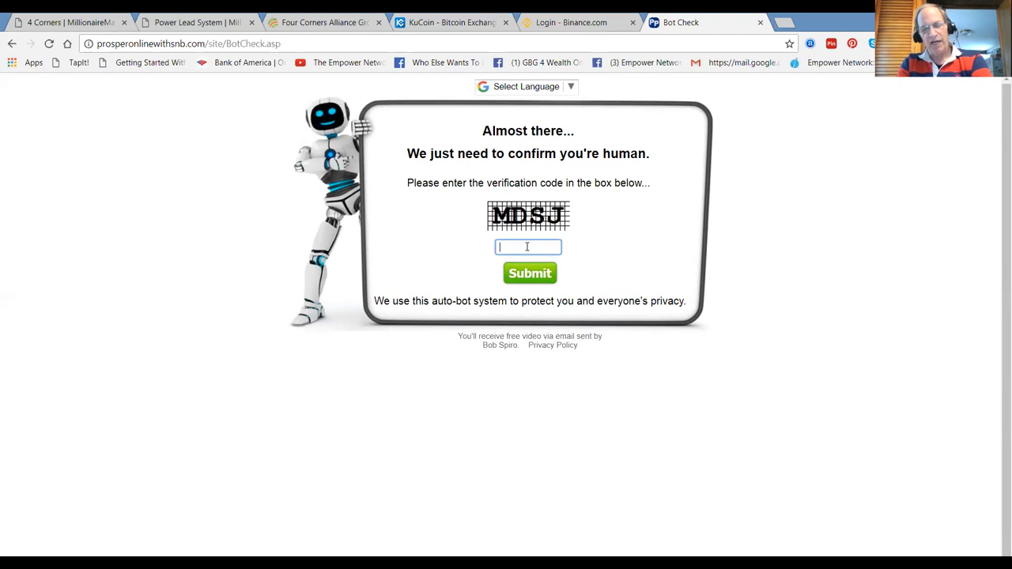
Enter the verification code mdsj and submit the human check.
{"action": "type", "text": "m"}
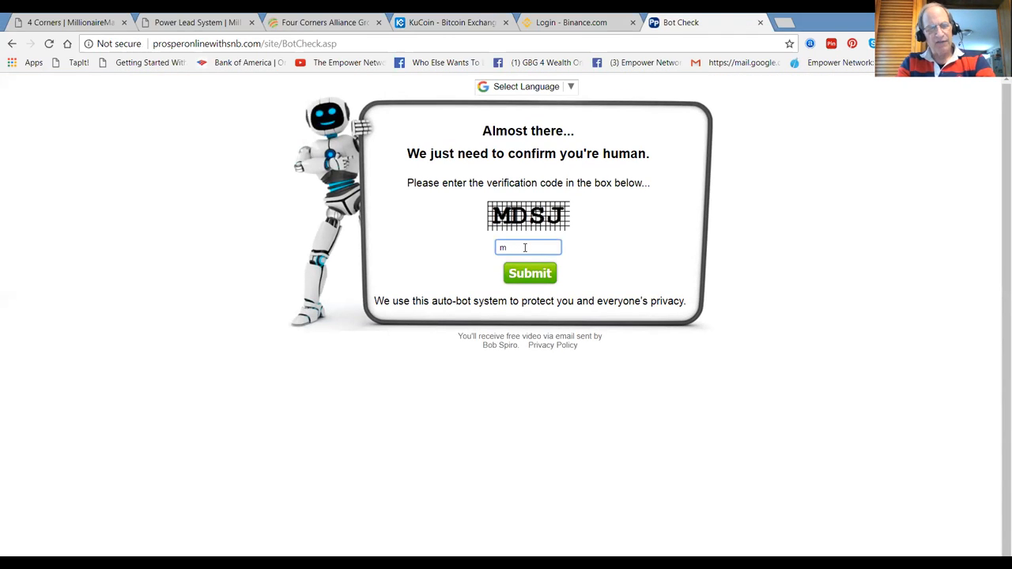
{"action": "type", "text": "d"}
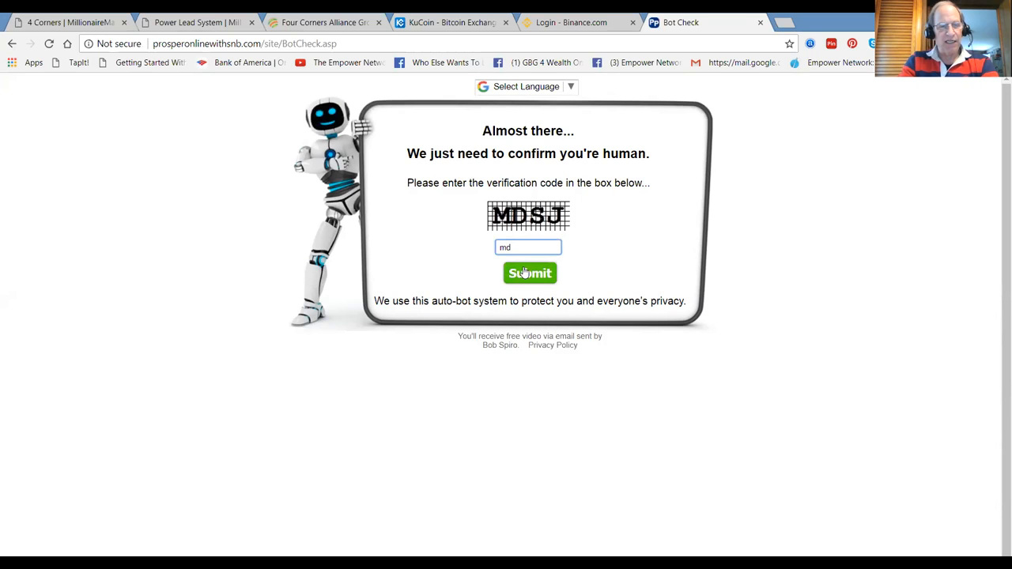
{"action": "type", "text": "sj"}
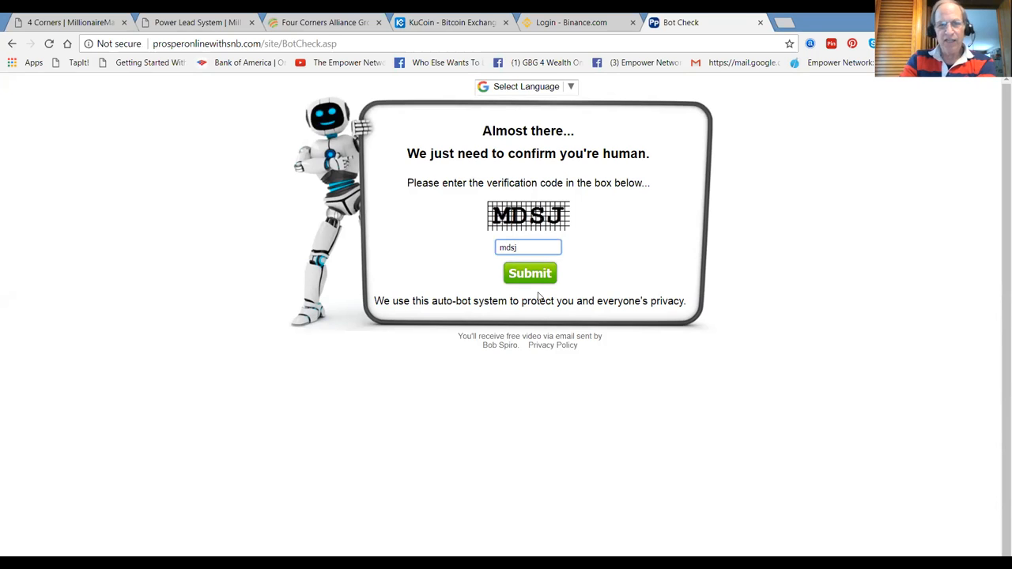
{"action": "left_click", "coordinate": [530, 271]}
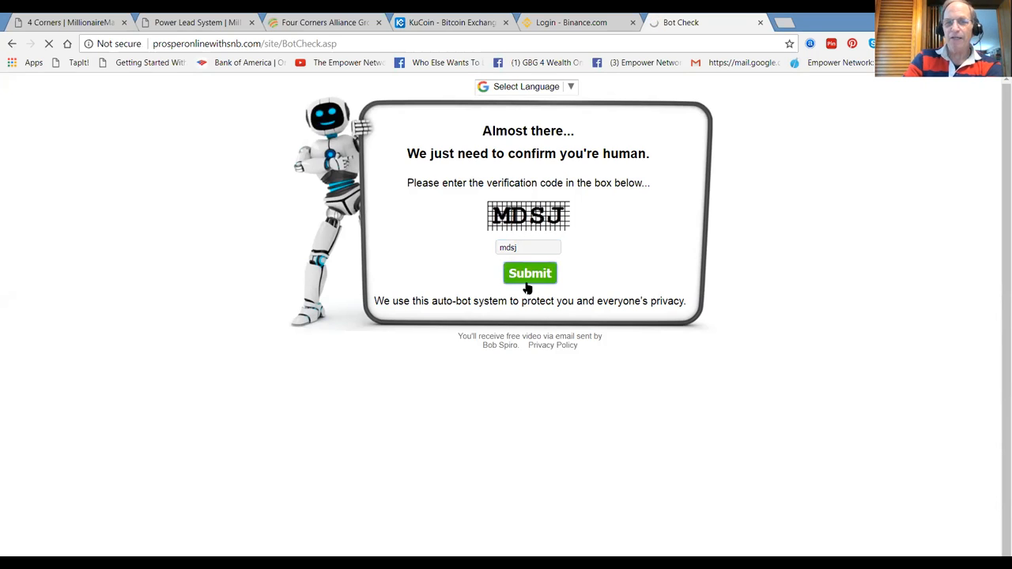
Start the Blue Collar Millionaire sales video and leave it paused at 0:02.
{"action": "left_click", "coordinate": [529, 272]}
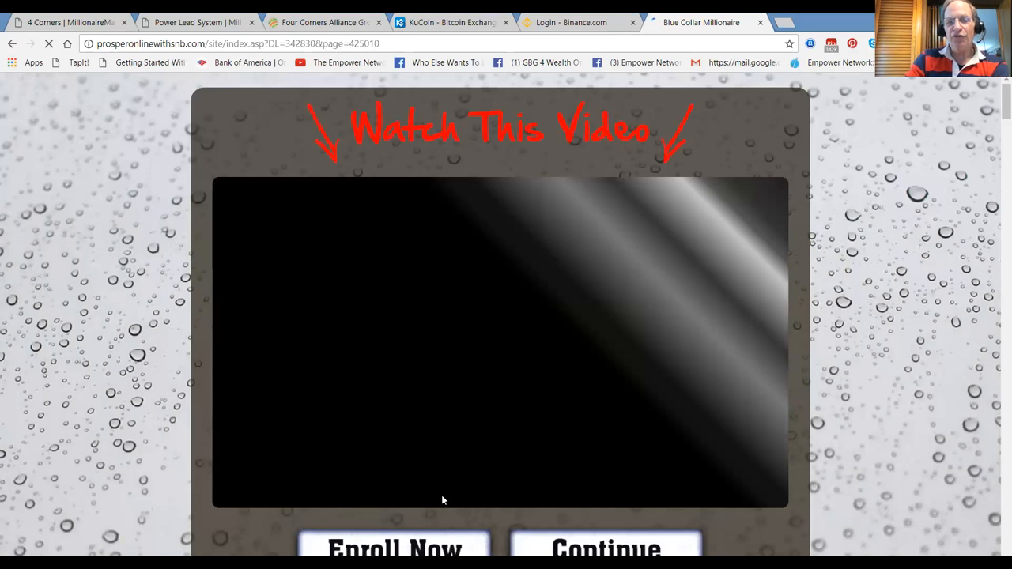
{"action": "mouse_move", "coordinate": [555, 302]}
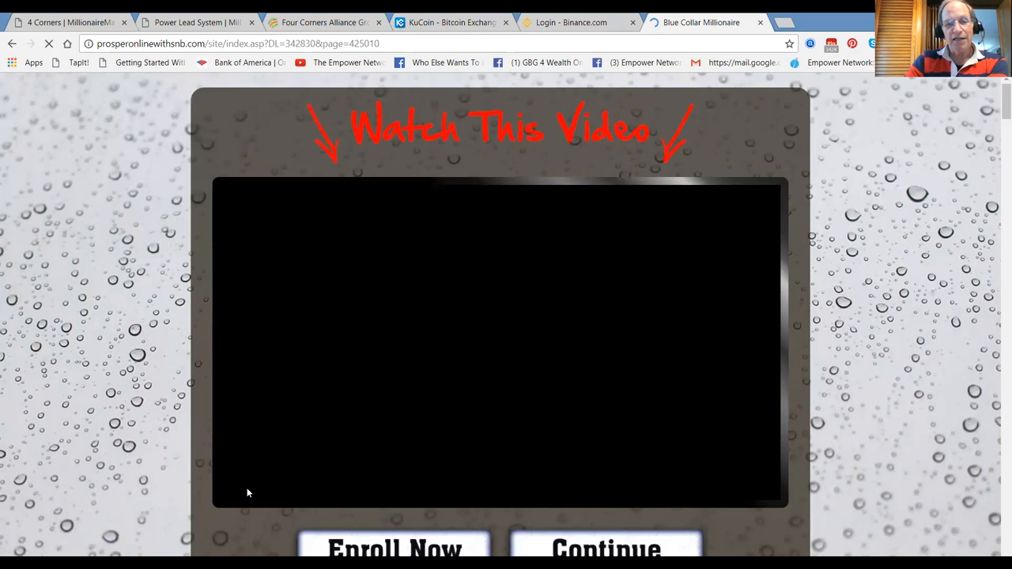
{"action": "left_click", "coordinate": [498, 340]}
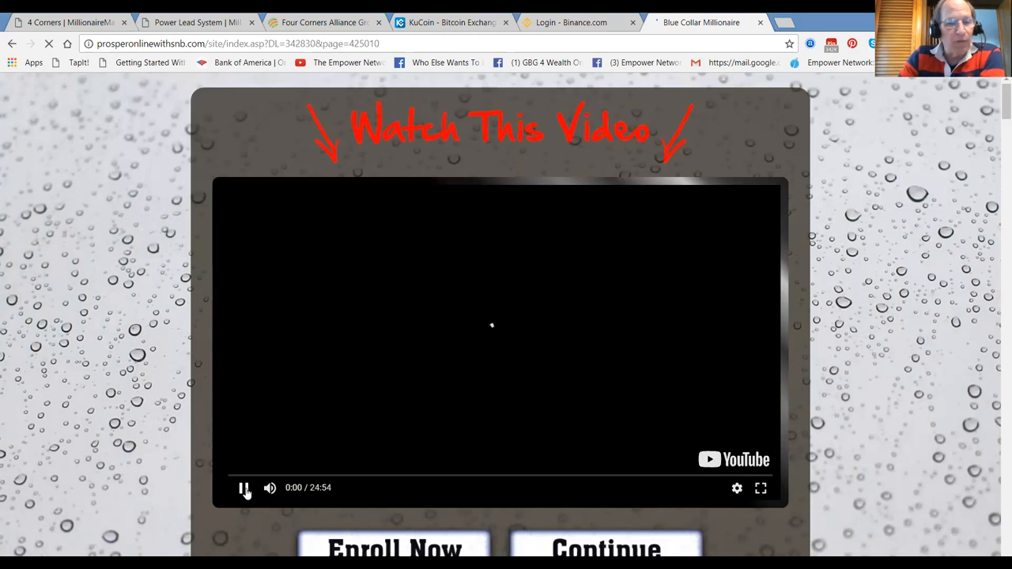
{"action": "left_click", "coordinate": [243, 487]}
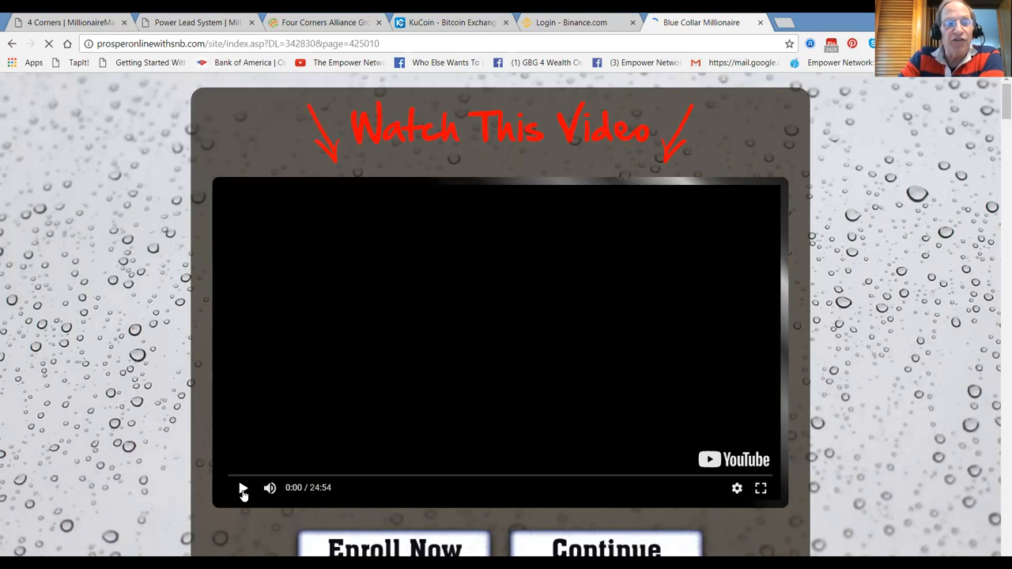
{"action": "left_click", "coordinate": [243, 487]}
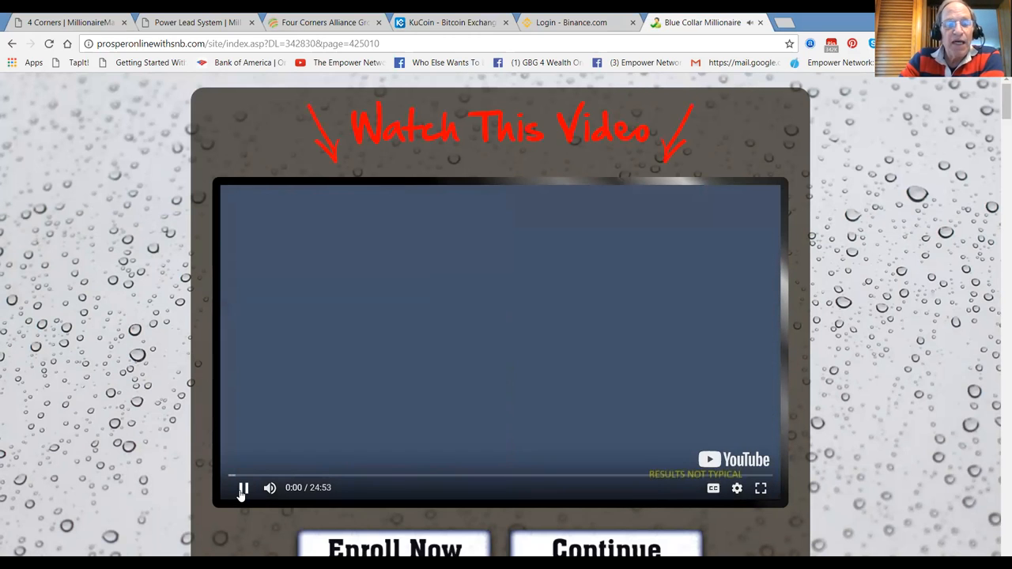
{"action": "left_click", "coordinate": [244, 487]}
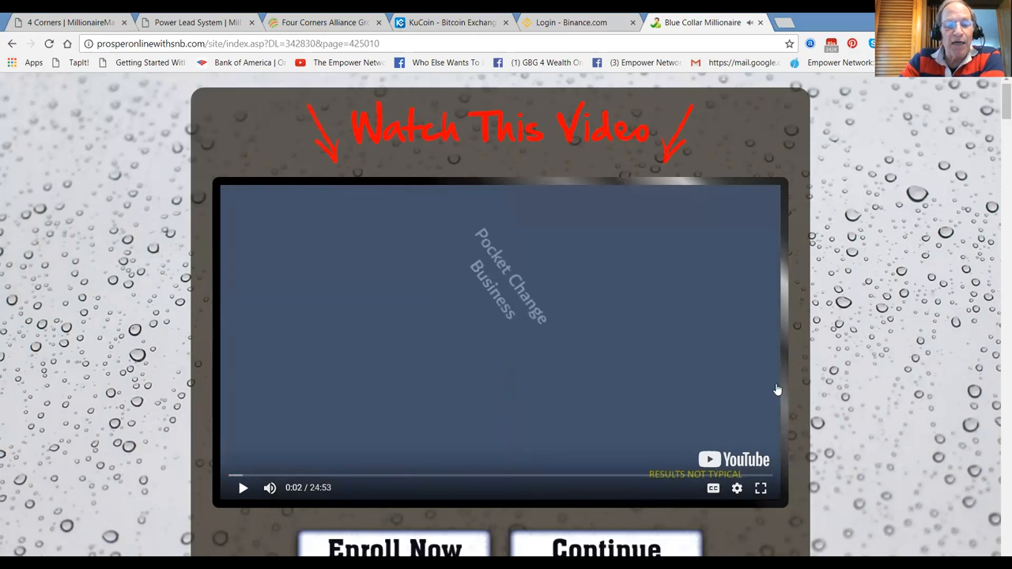
{"action": "mouse_move", "coordinate": [996, 101]}
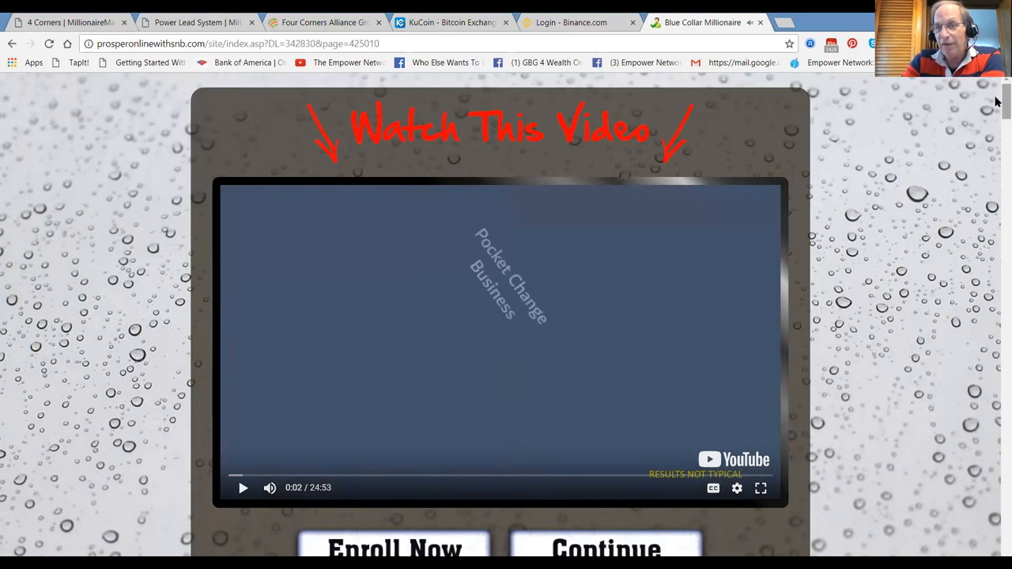
{"action": "scroll", "scroll_direction": "down", "scroll_amount": 3}
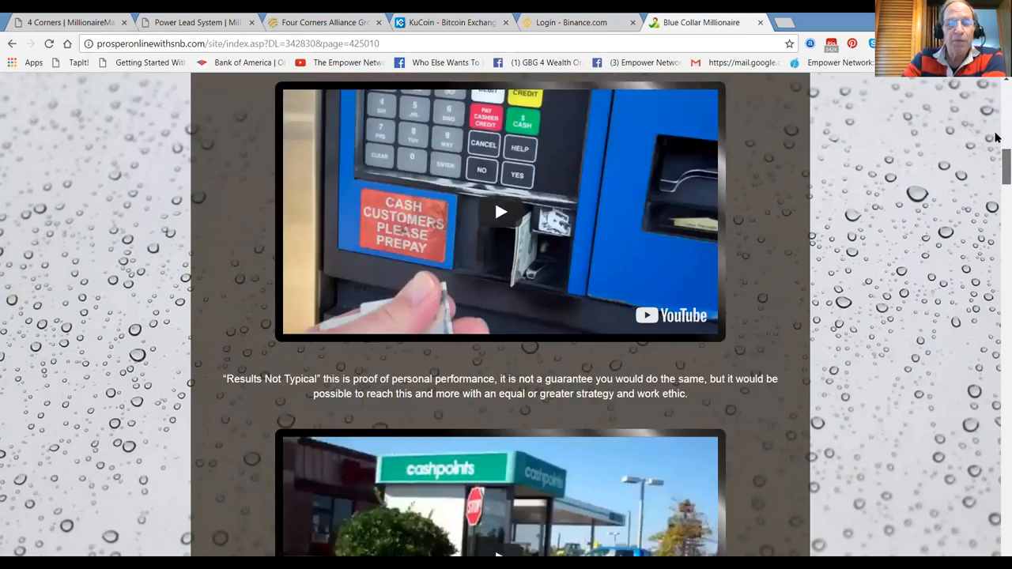
{"action": "scroll", "scroll_direction": "down", "scroll_amount": 3}
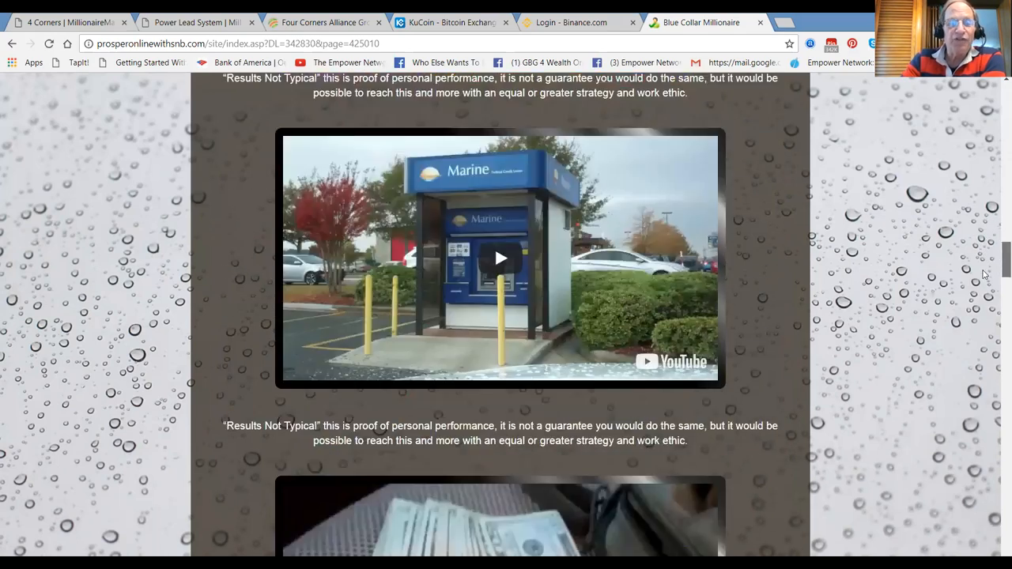
{"action": "scroll", "scroll_direction": "down", "scroll_amount": 3}
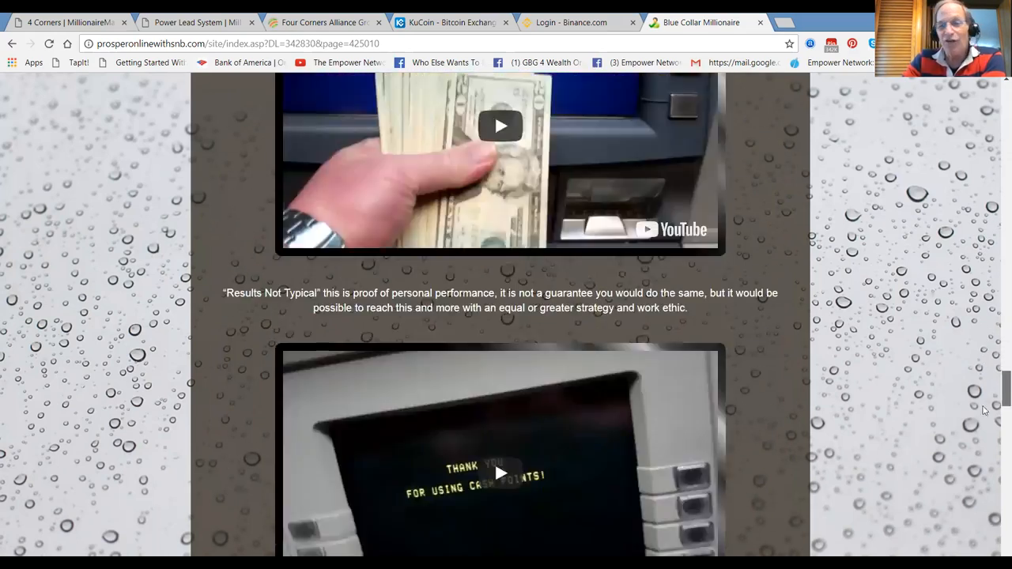
{"action": "scroll", "scroll_direction": "up", "scroll_amount": 3}
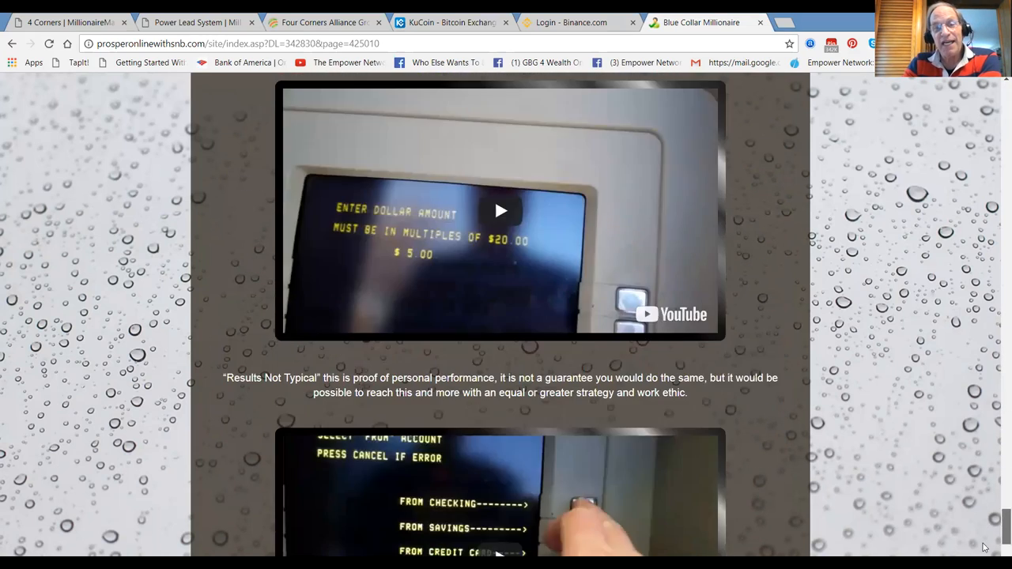
{"action": "scroll", "scroll_direction": "down", "scroll_amount": 3}
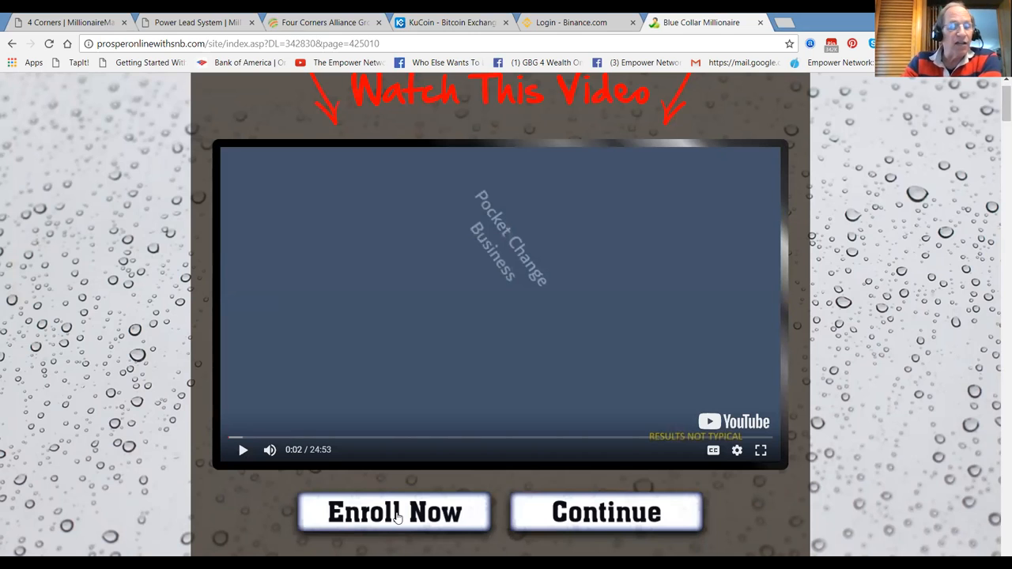
{"action": "mouse_move", "coordinate": [23, 545]}
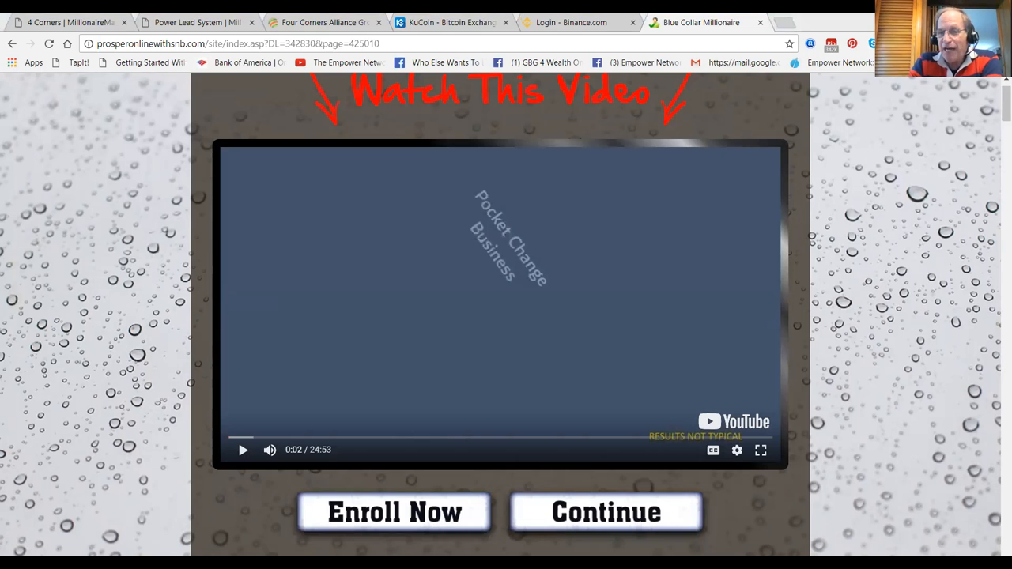
{"action": "mouse_move", "coordinate": [996, 494]}
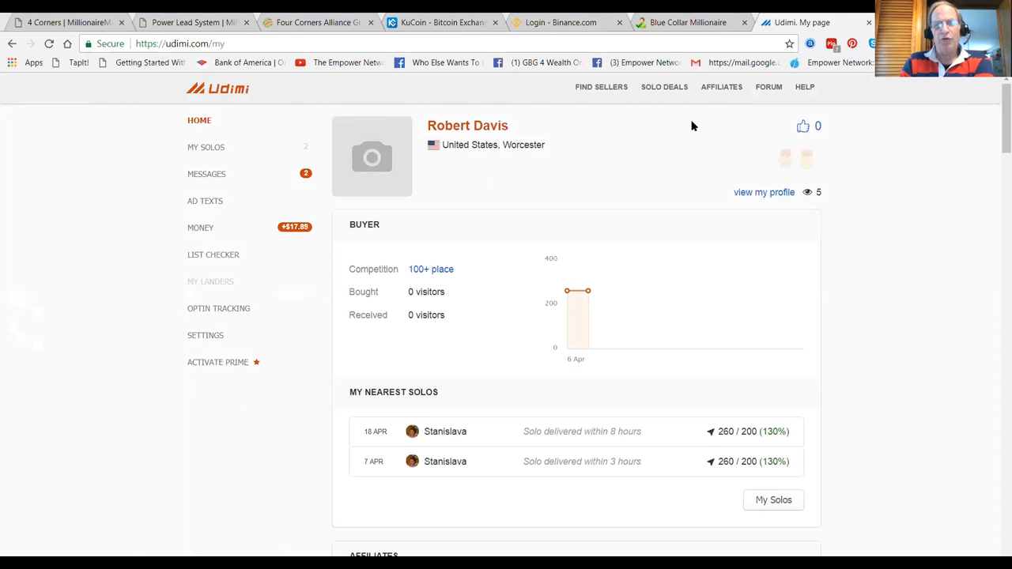
{"action": "mouse_move", "coordinate": [652, 172]}
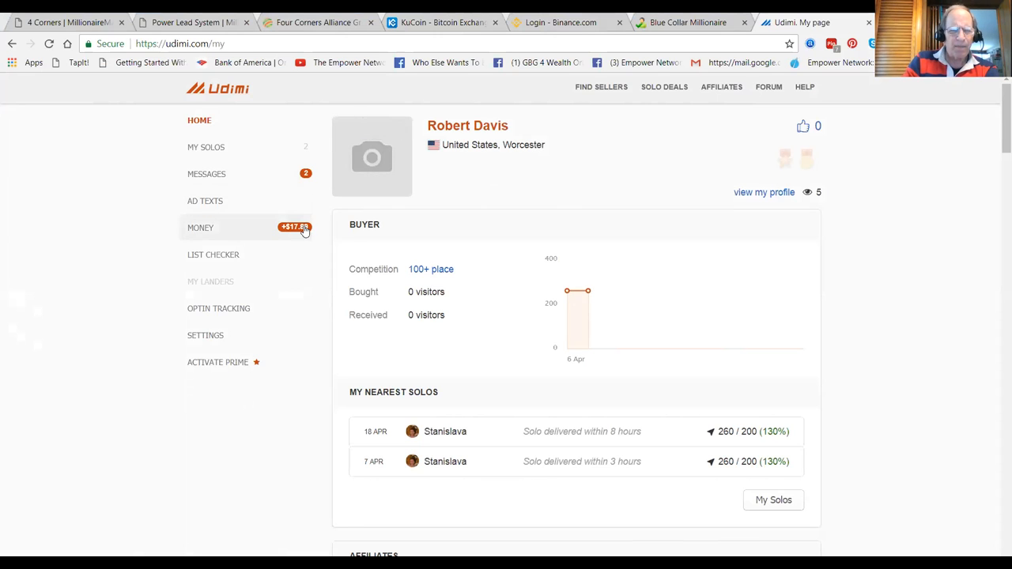
{"action": "mouse_move", "coordinate": [265, 234]}
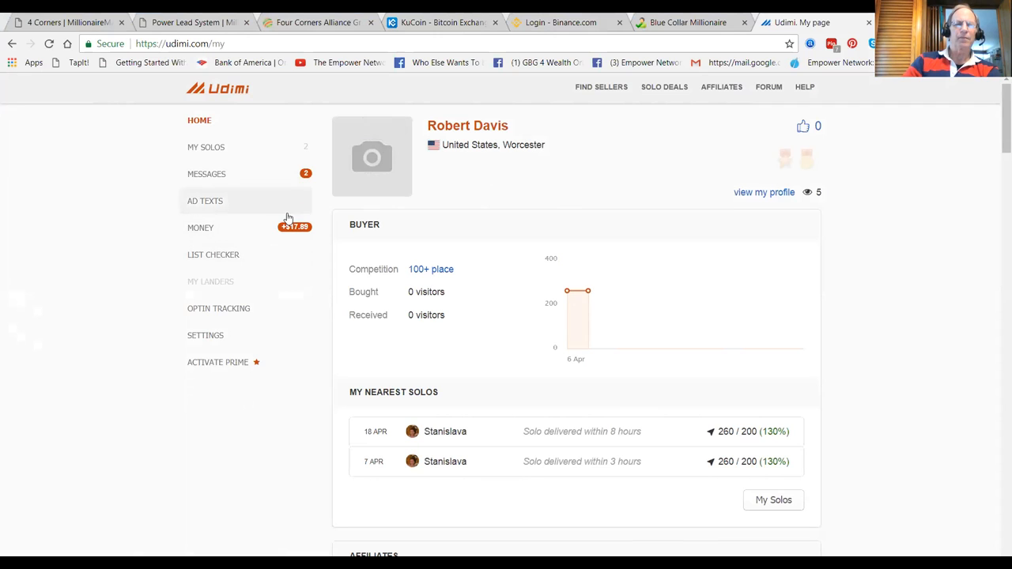
Show Udimi's Money overview with earnings and transaction history.
{"action": "left_click", "coordinate": [201, 227]}
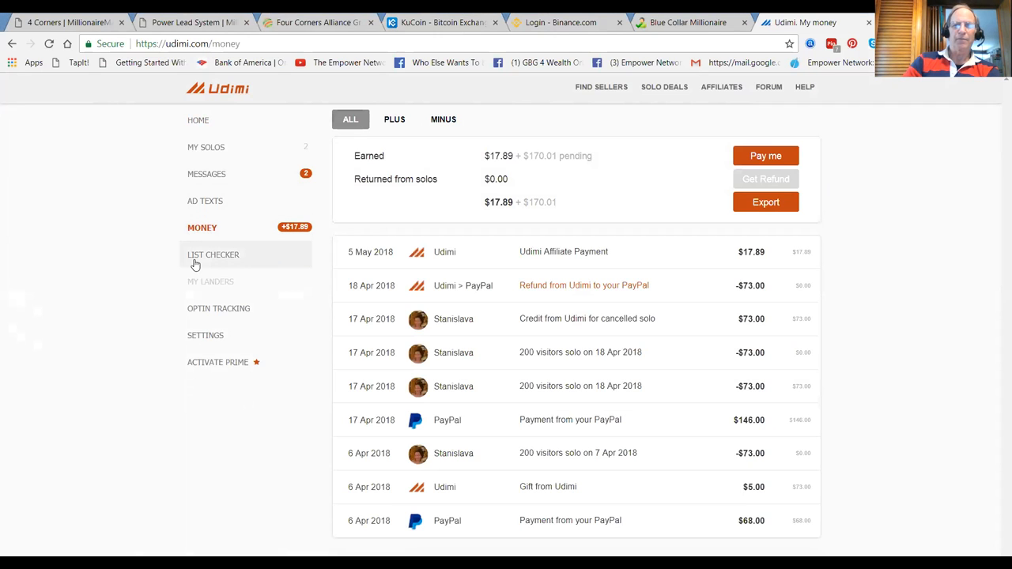
{"action": "mouse_move", "coordinate": [541, 189]}
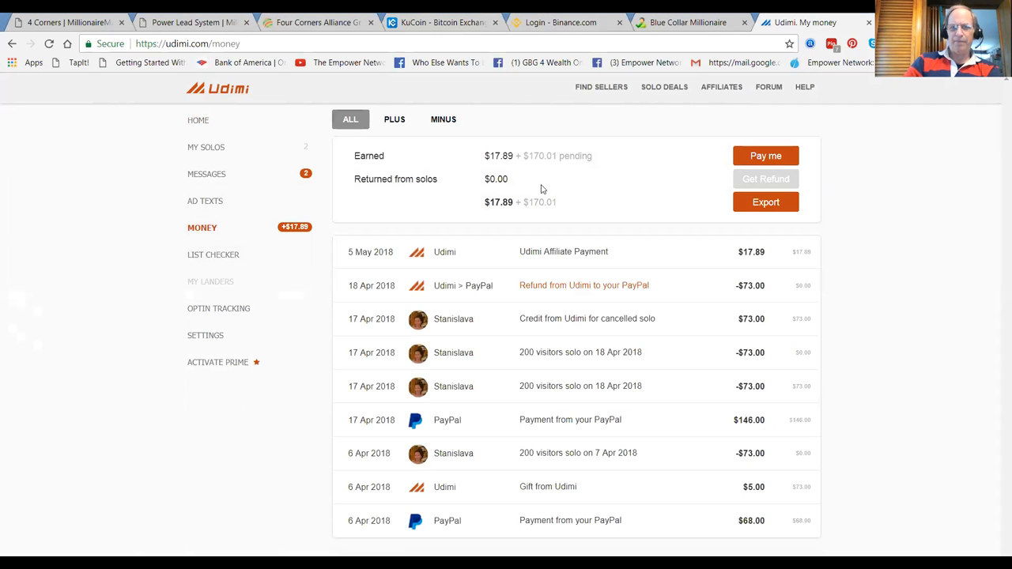
{"action": "mouse_move", "coordinate": [498, 166]}
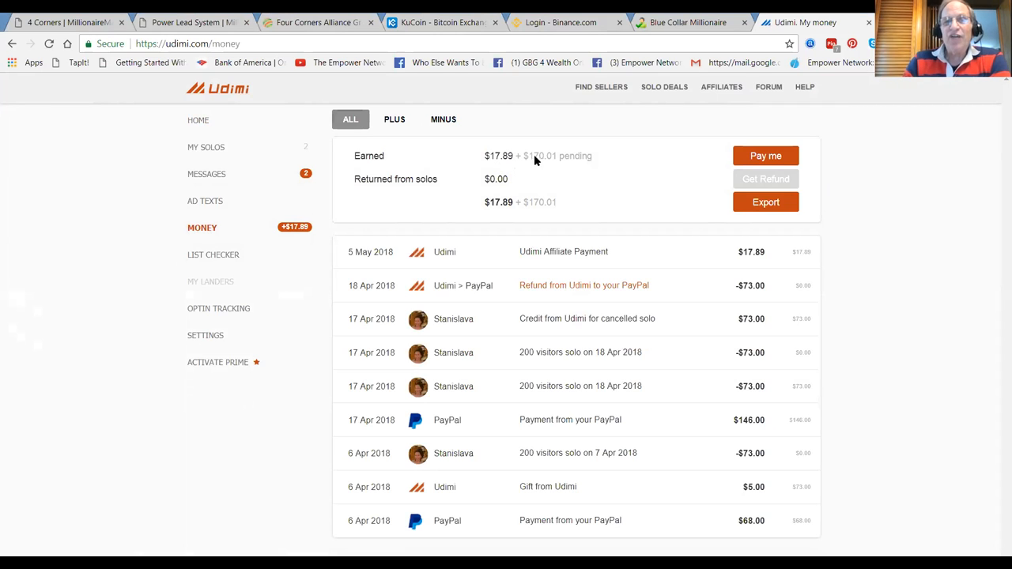
{"action": "mouse_move", "coordinate": [354, 172]}
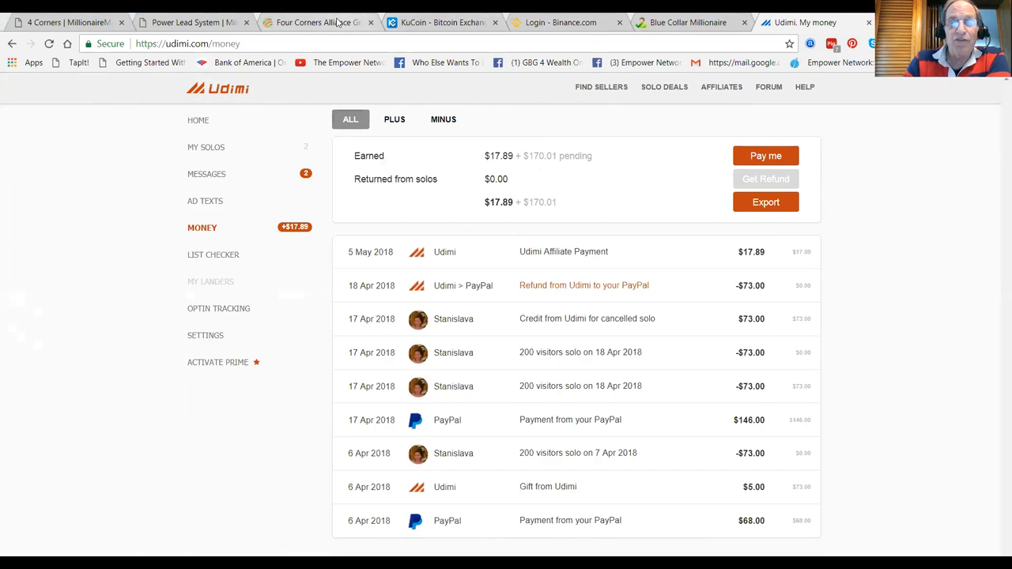
{"action": "mouse_move", "coordinate": [316, 22]}
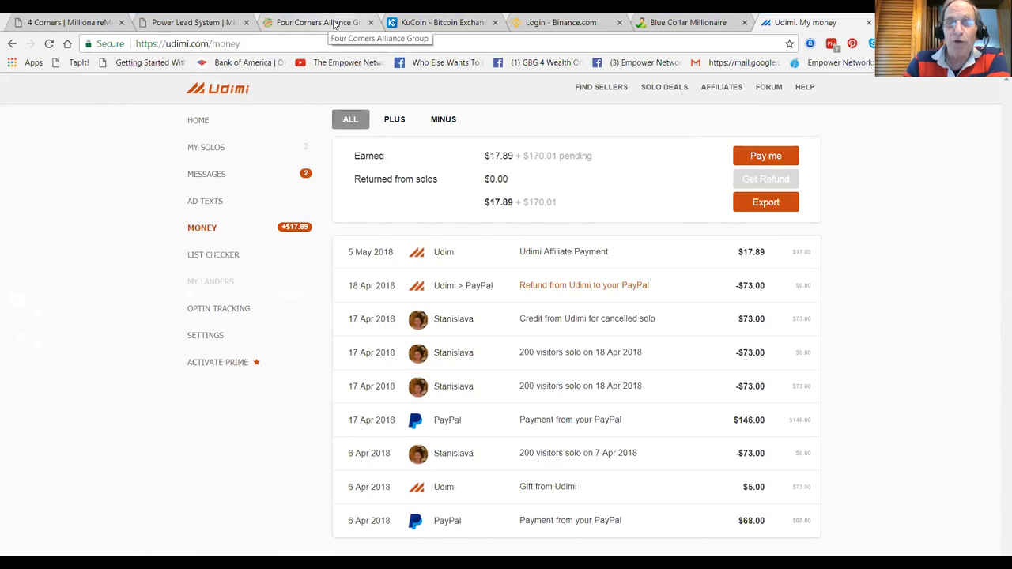
{"action": "left_click", "coordinate": [316, 23]}
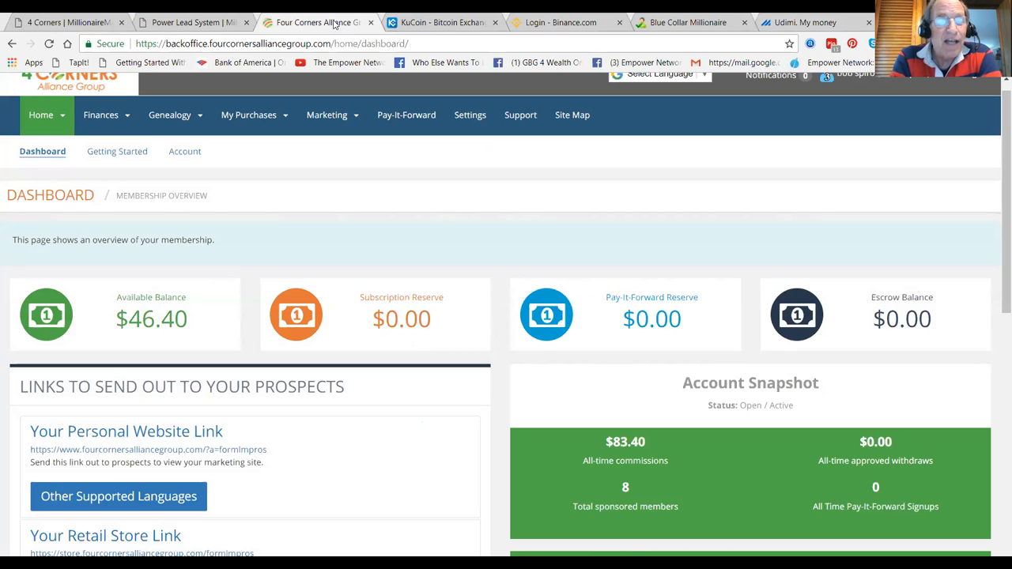
{"action": "mouse_move", "coordinate": [205, 270]}
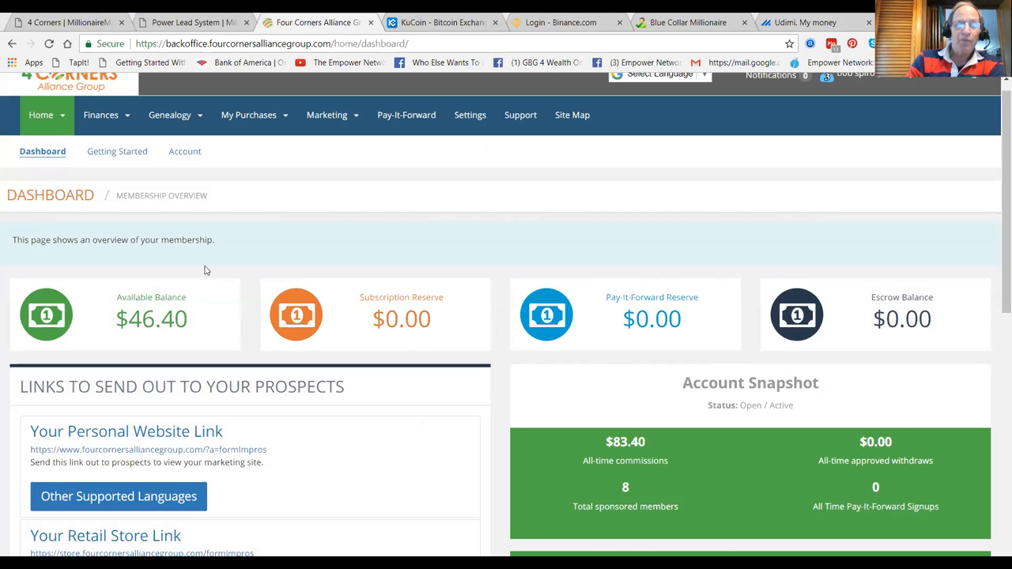
{"action": "mouse_move", "coordinate": [717, 433]}
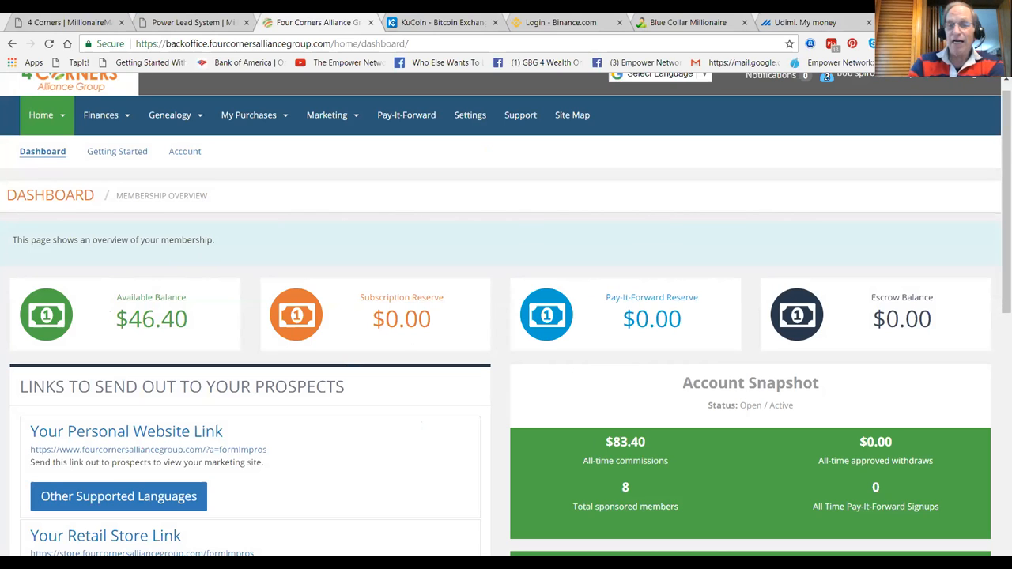
{"action": "mouse_move", "coordinate": [616, 497]}
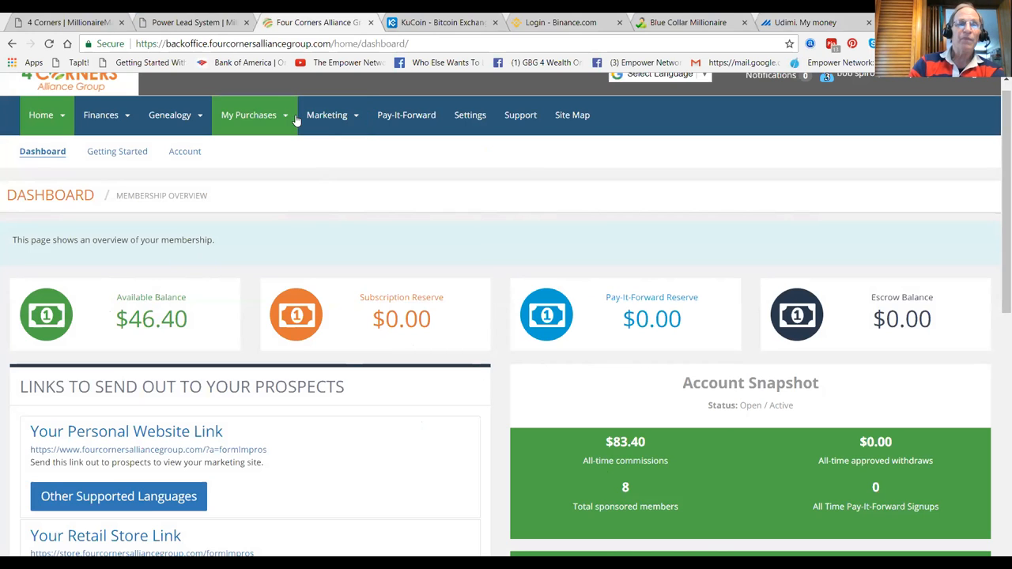
{"action": "mouse_move", "coordinate": [171, 114]}
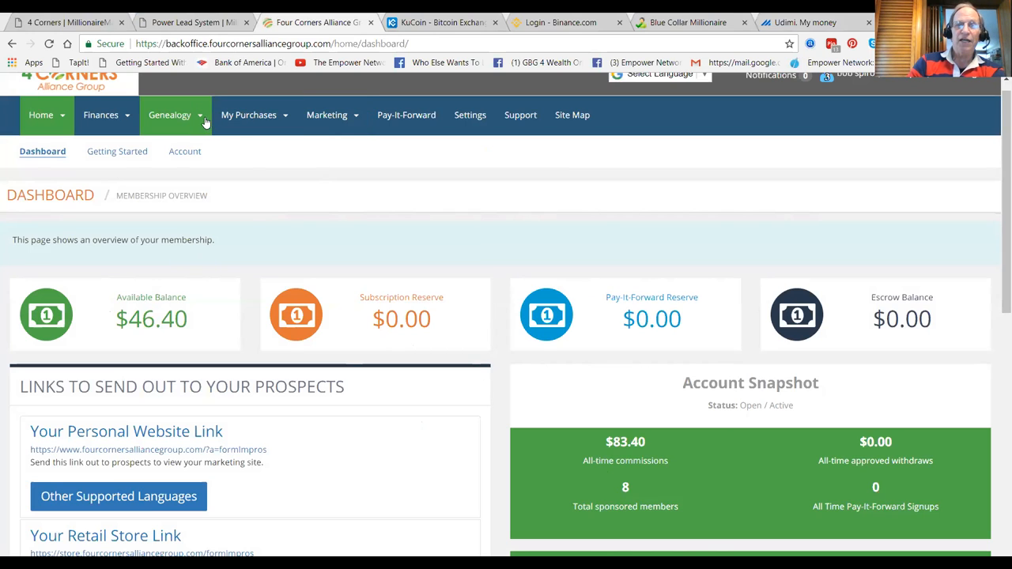
{"action": "left_click", "coordinate": [169, 114]}
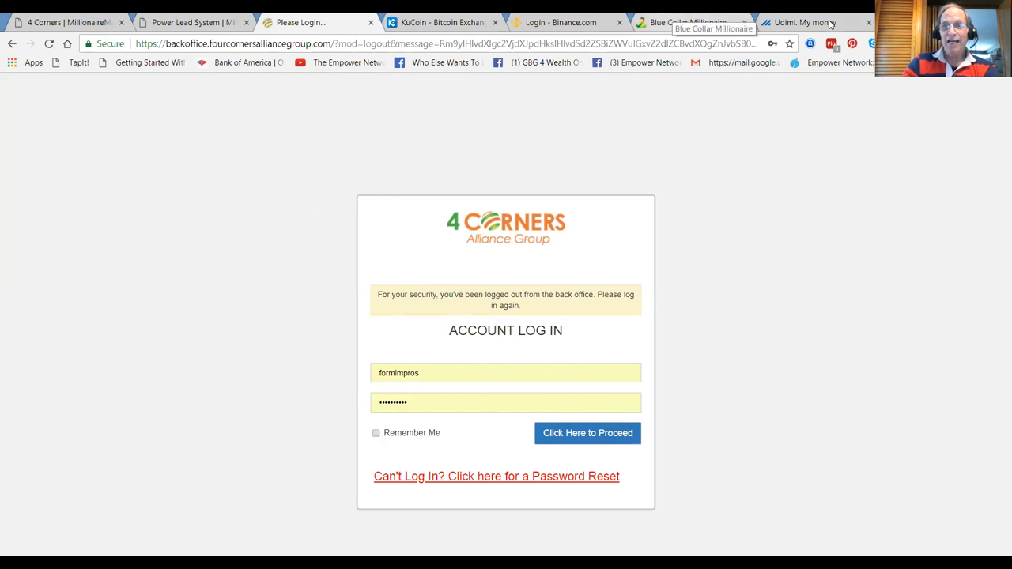
Log back into the Four Corners back office with the saved credentials via 'Click Here to Proceed'.
{"action": "left_click", "coordinate": [588, 433]}
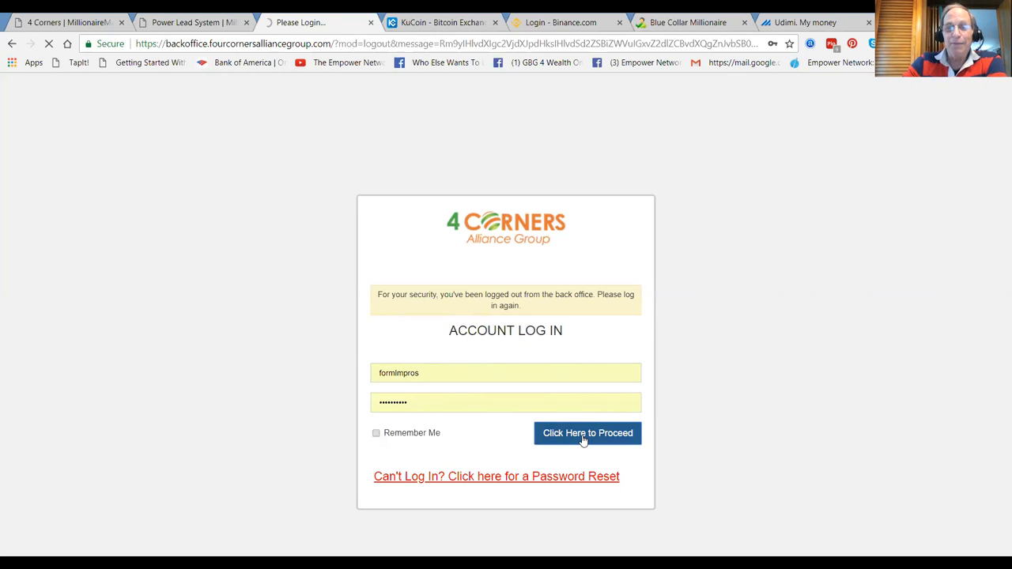
{"action": "left_click", "coordinate": [588, 434]}
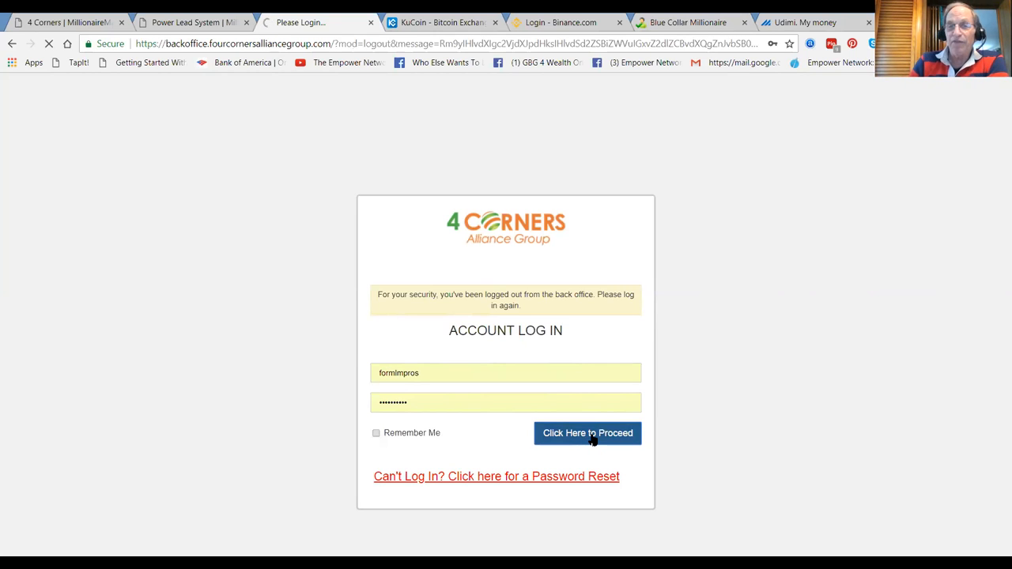
{"action": "left_click", "coordinate": [588, 433]}
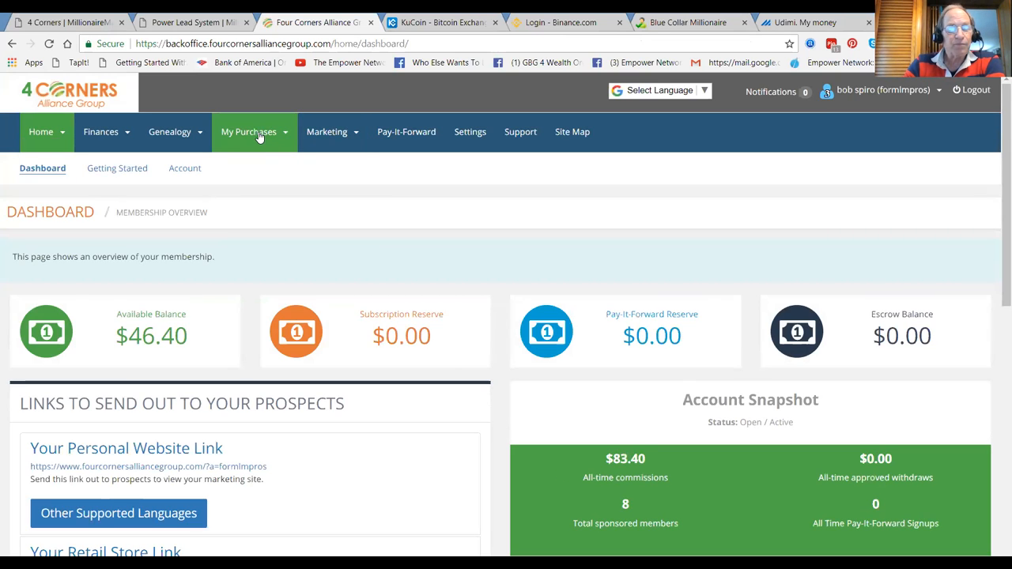
Open the Genealogy page and scroll down to the Genealogy Viewer downline tree.
{"action": "left_click", "coordinate": [169, 131]}
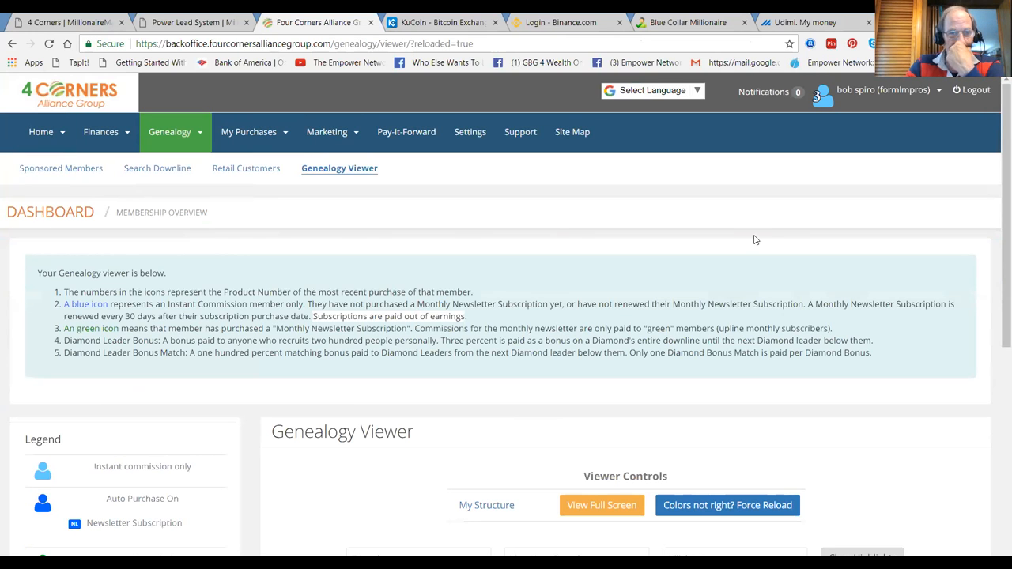
{"action": "scroll", "scroll_direction": "down", "scroll_amount": 3}
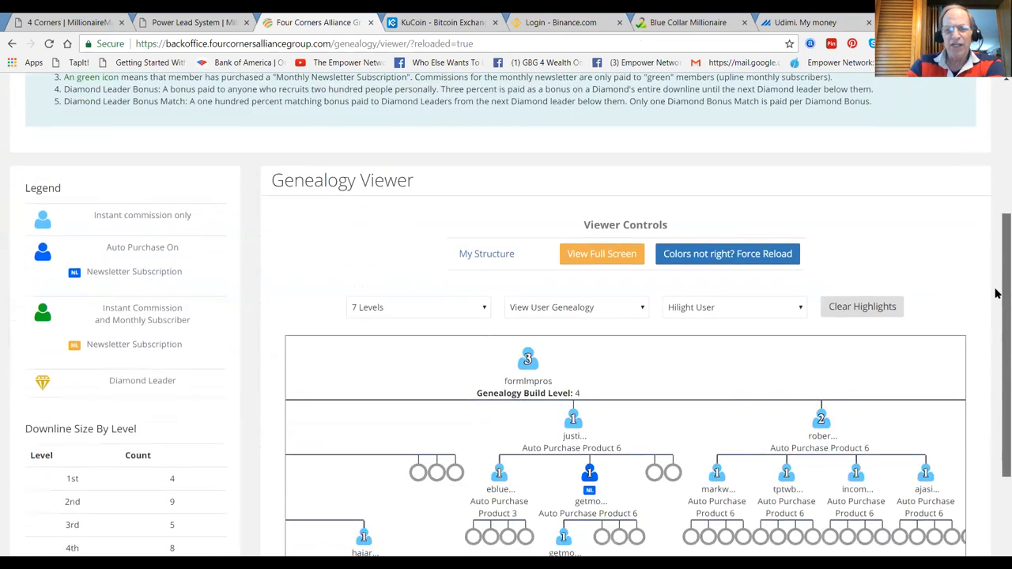
{"action": "scroll", "scroll_direction": "down", "scroll_amount": 3}
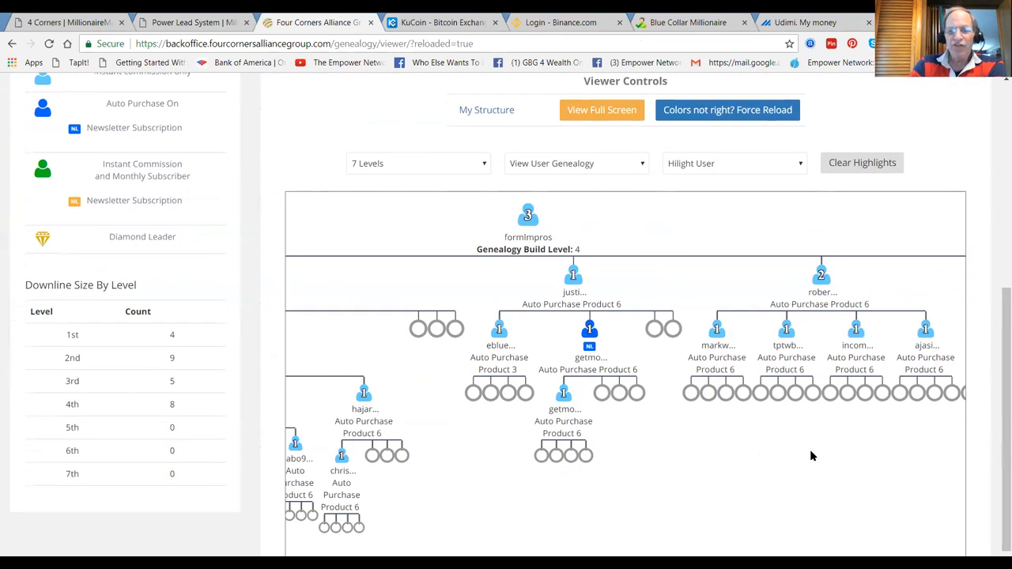
{"action": "mouse_move", "coordinate": [996, 320]}
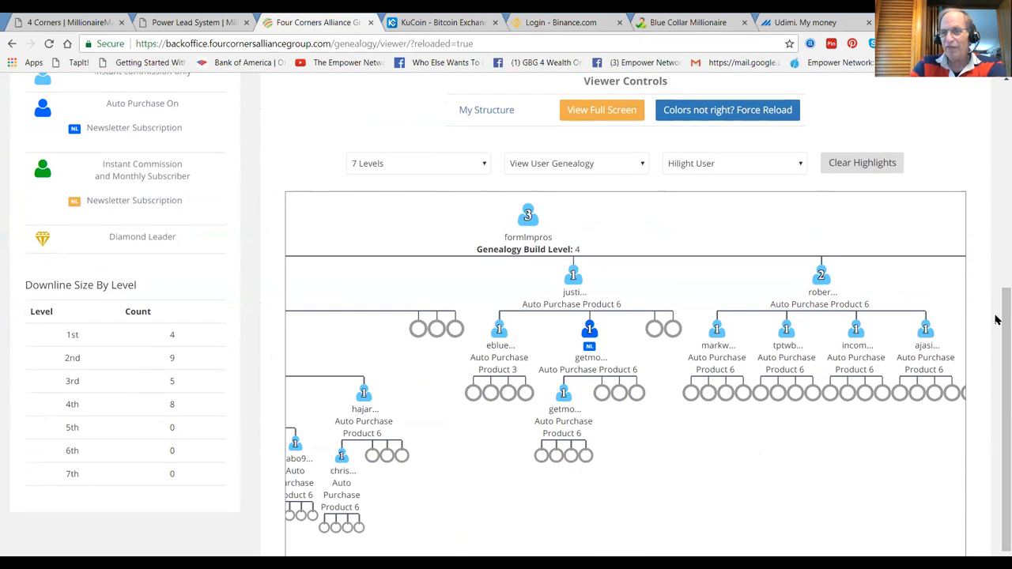
{"action": "scroll", "scroll_direction": "down", "scroll_amount": 3}
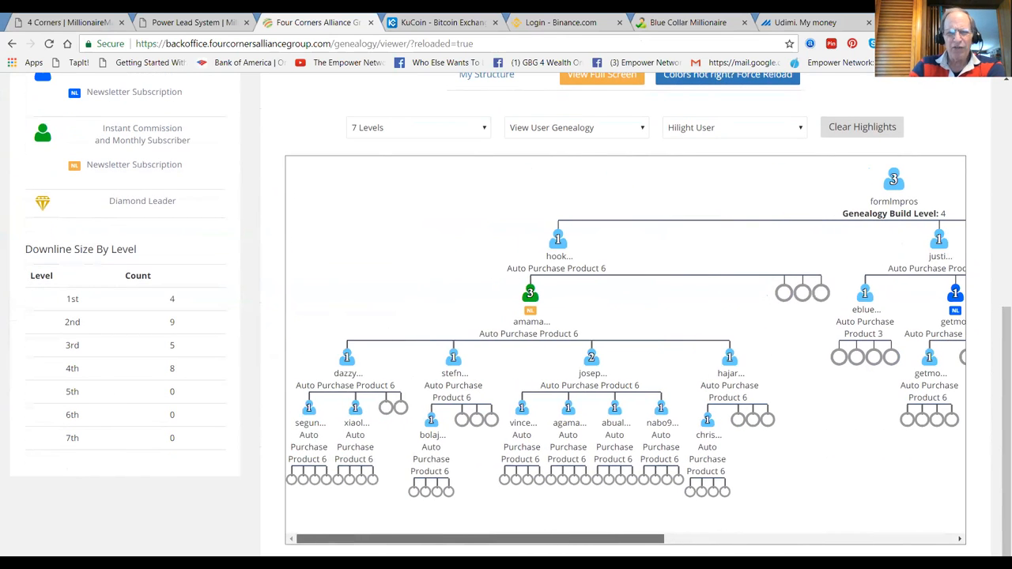
{"action": "mouse_move", "coordinate": [694, 257]}
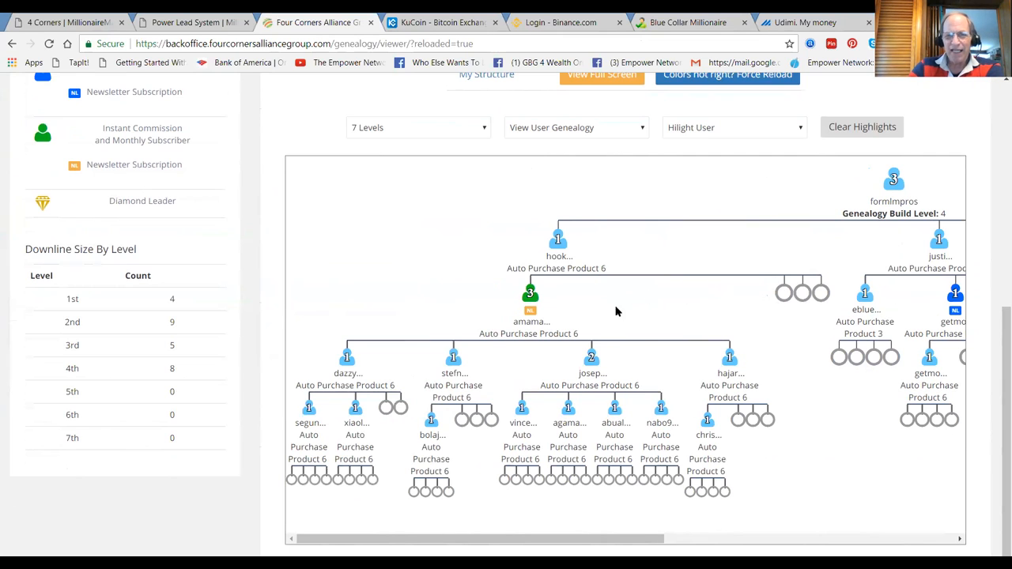
{"action": "mouse_move", "coordinate": [529, 298]}
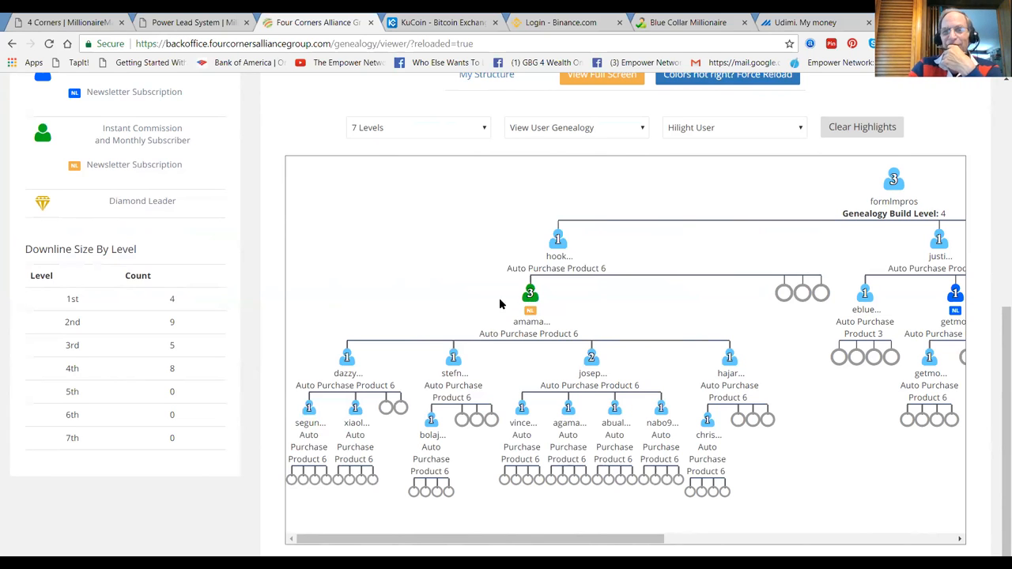
{"action": "mouse_move", "coordinate": [518, 309]}
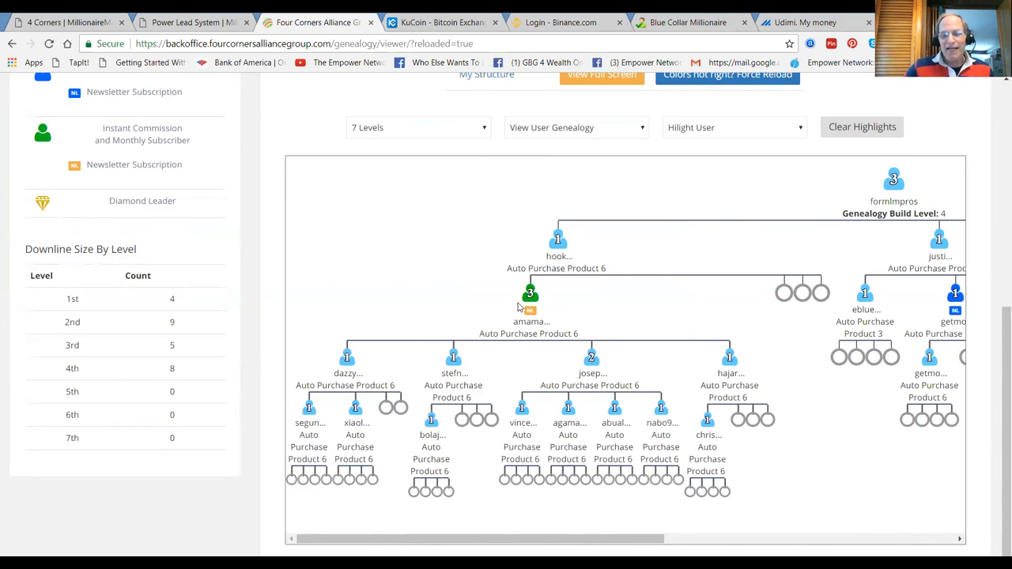
{"action": "mouse_move", "coordinate": [996, 525]}
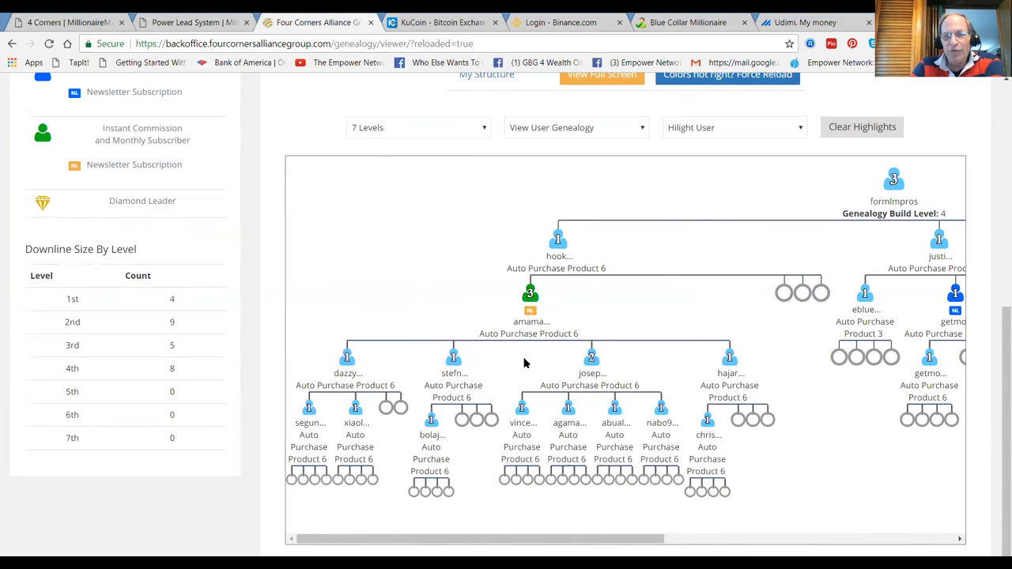
{"action": "mouse_move", "coordinate": [354, 407]}
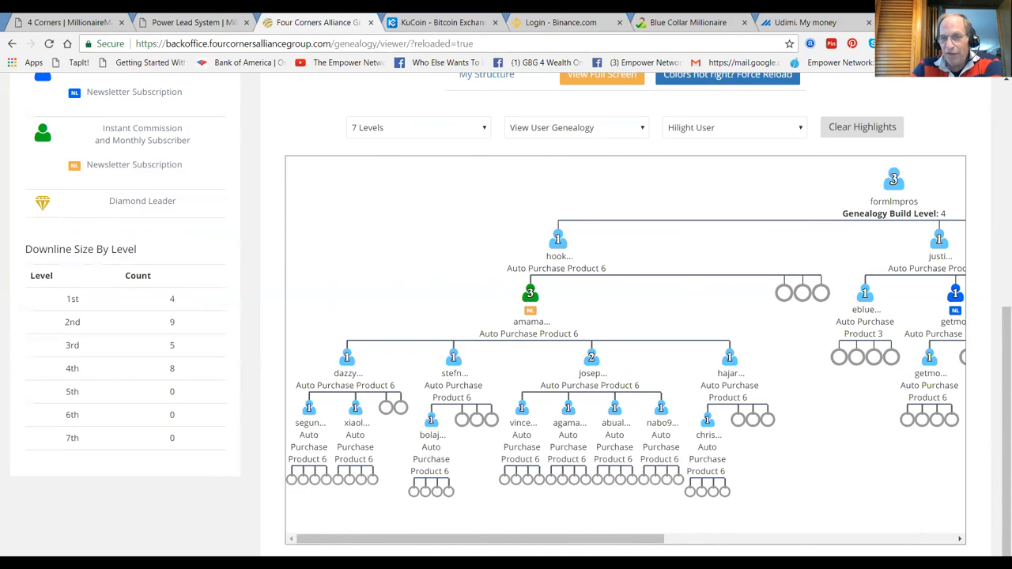
Pan the downline tree sideways to inspect other branches of sponsored members.
{"action": "left_click_drag", "start_coordinate": [482, 537], "coordinate": [629, 538]}
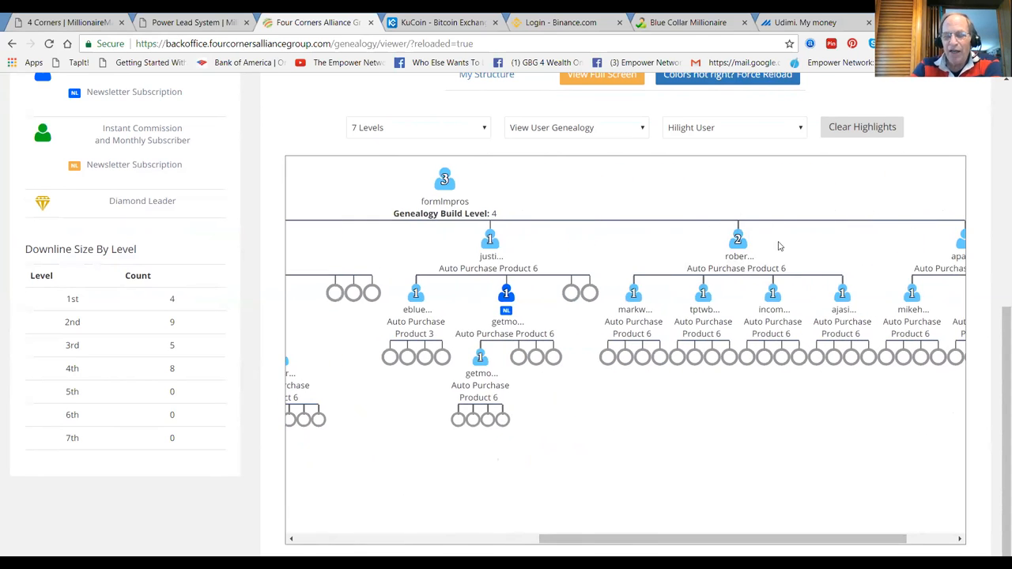
{"action": "mouse_move", "coordinate": [830, 306]}
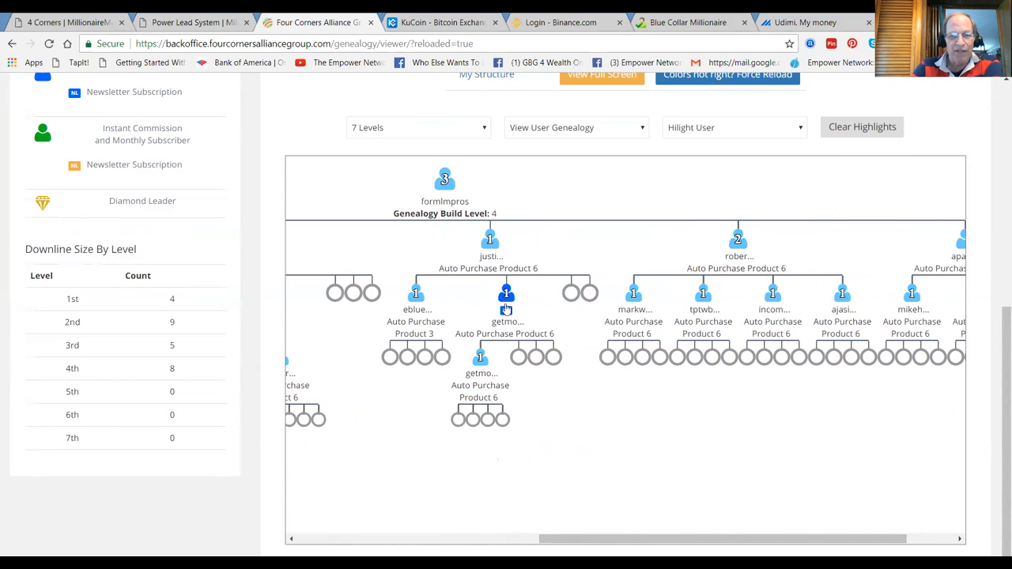
{"action": "mouse_move", "coordinate": [506, 294]}
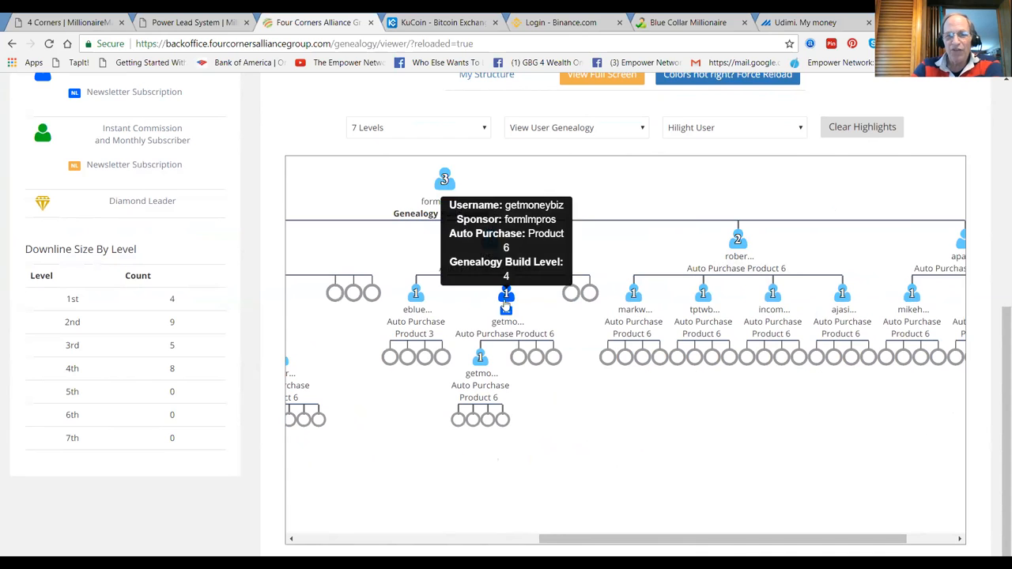
{"action": "mouse_move", "coordinate": [733, 514]}
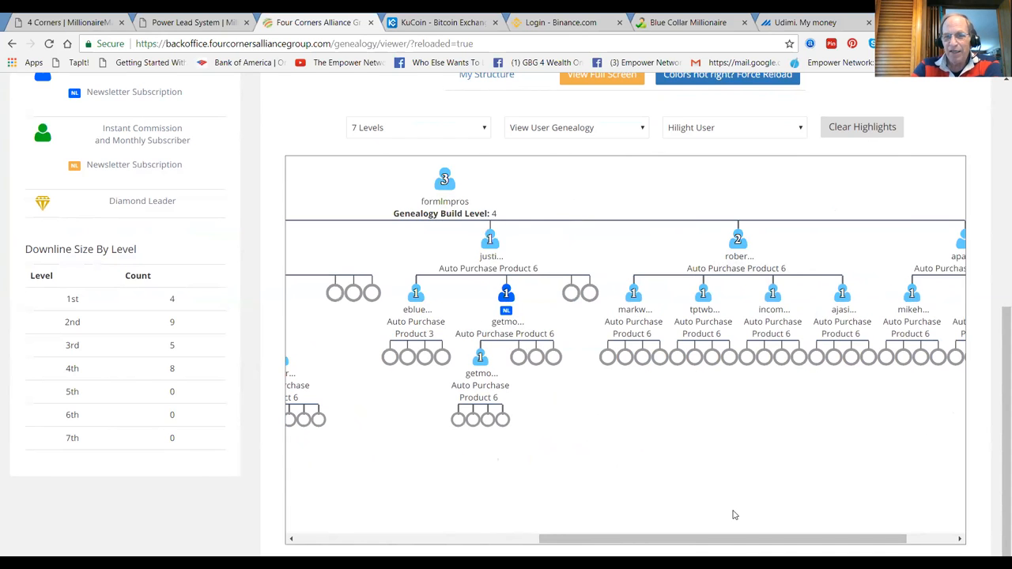
{"action": "mouse_move", "coordinate": [692, 424]}
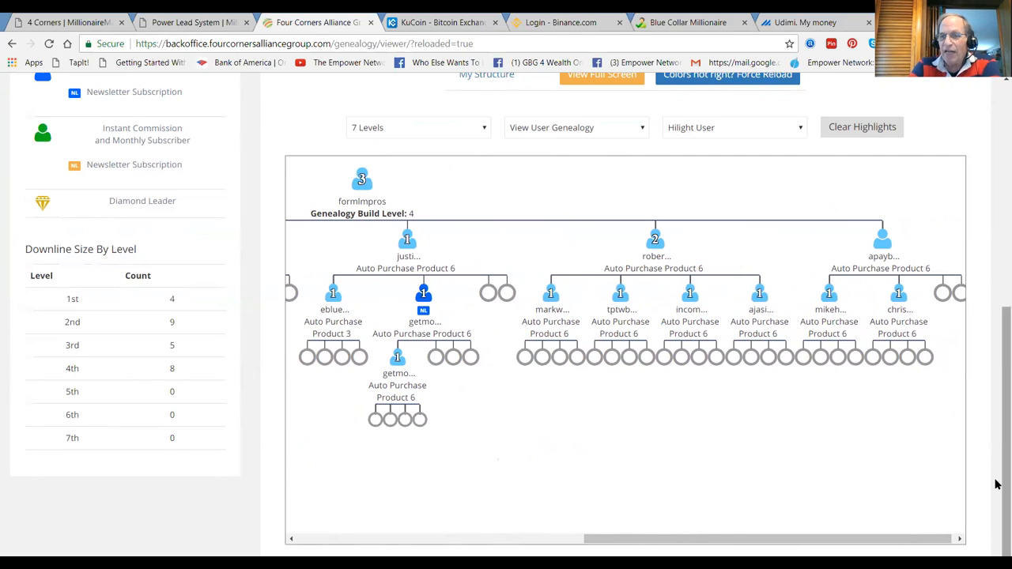
{"action": "scroll", "scroll_direction": "up", "scroll_amount": 3}
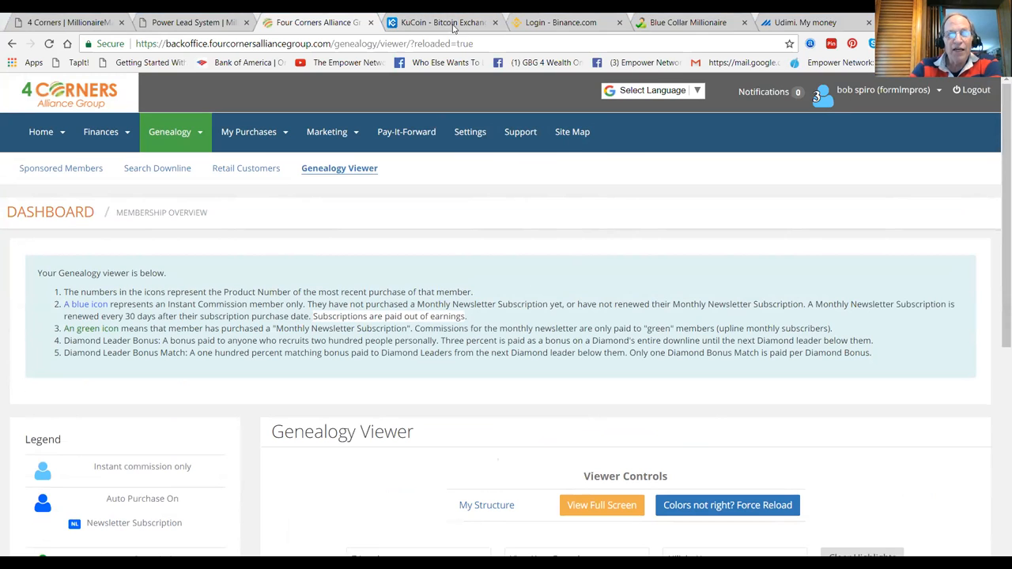
{"action": "mouse_move", "coordinate": [441, 22]}
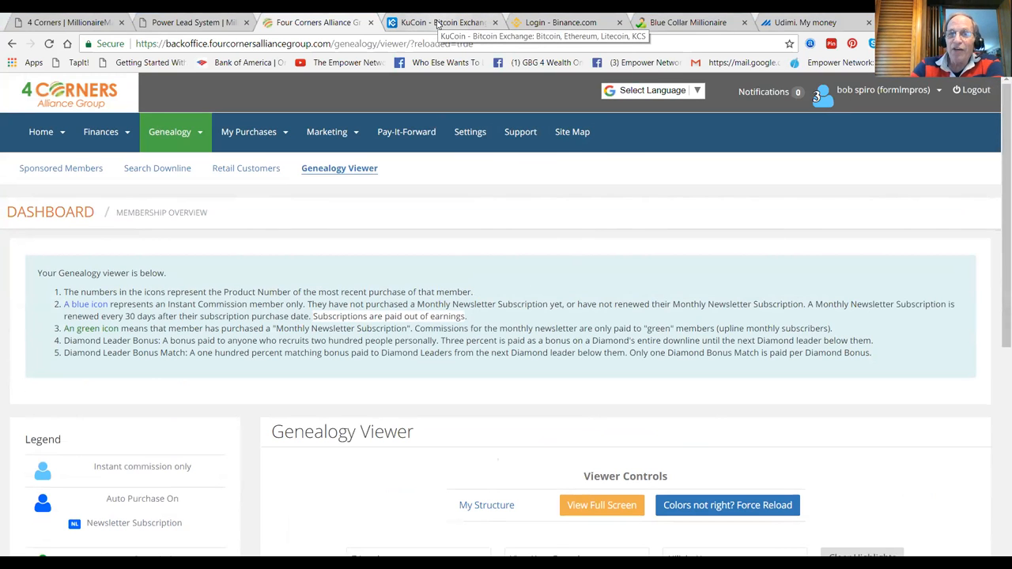
Switch to the KuCoin tab showing the assets overview with estimated BTC value and coin balances.
{"action": "left_click", "coordinate": [439, 23]}
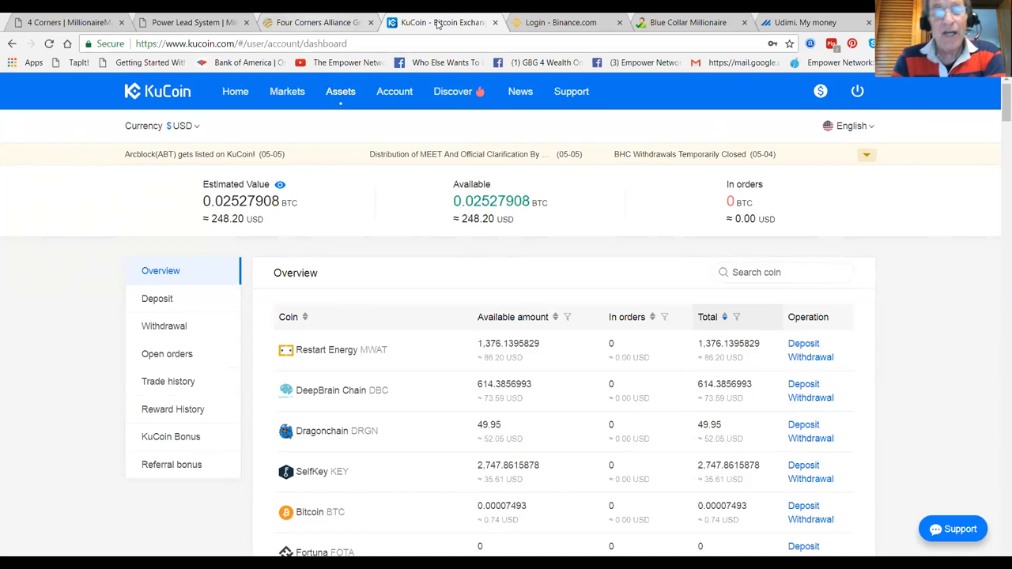
{"action": "mouse_move", "coordinate": [293, 142]}
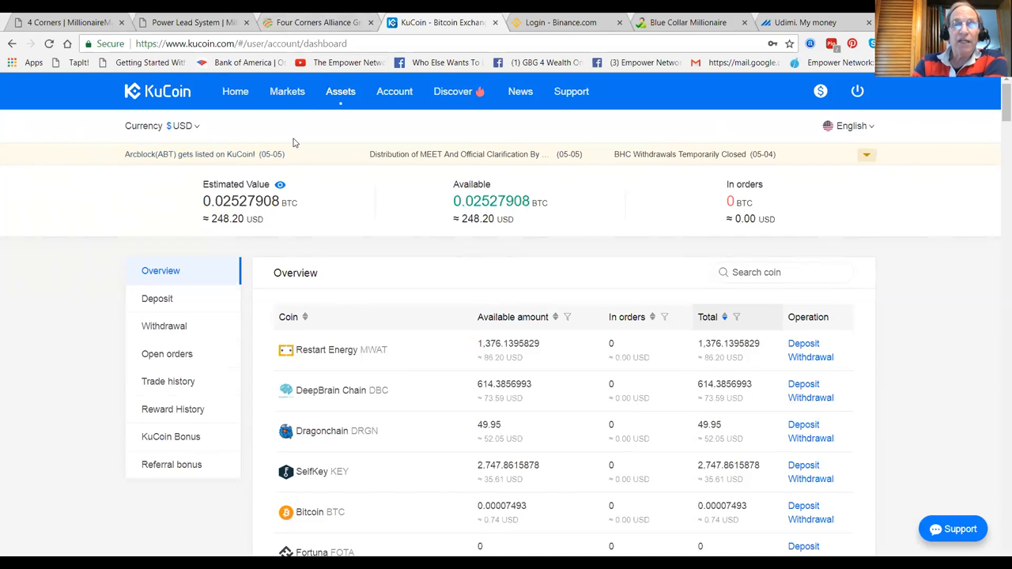
{"action": "mouse_move", "coordinate": [114, 312]}
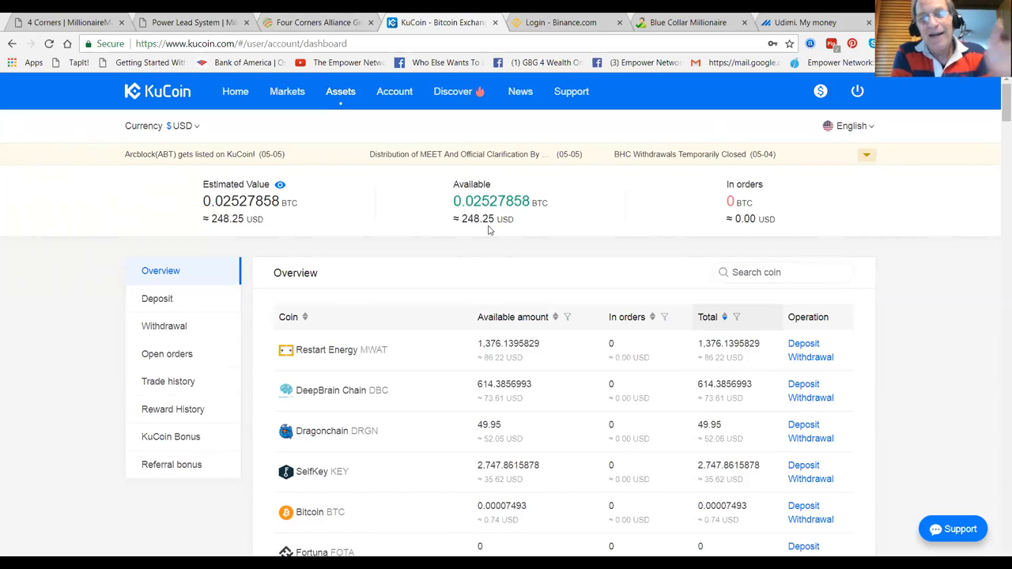
{"action": "mouse_move", "coordinate": [651, 225]}
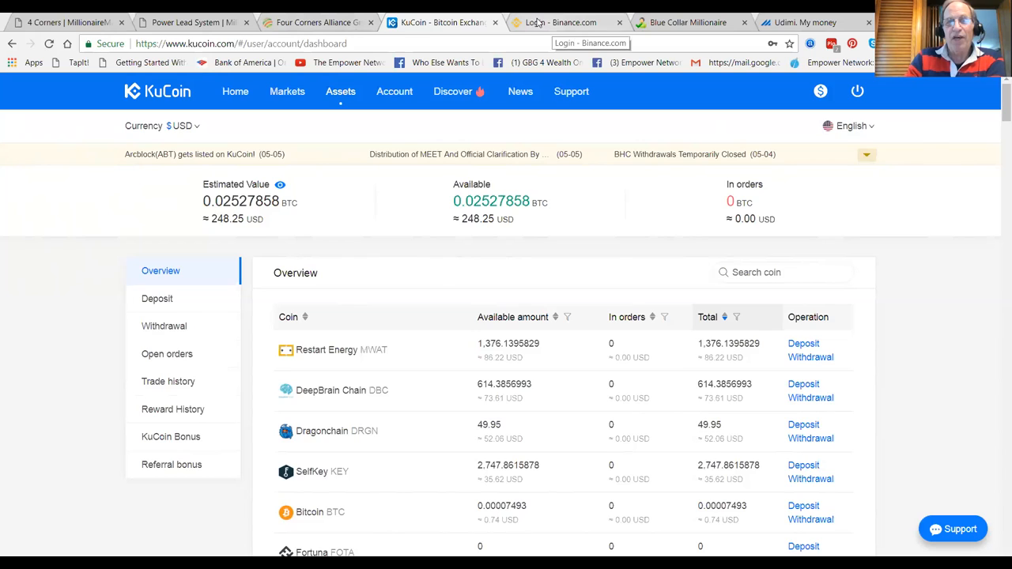
Submit the Binance login and solve the slider puzzle human-verification check.
{"action": "left_click", "coordinate": [561, 22]}
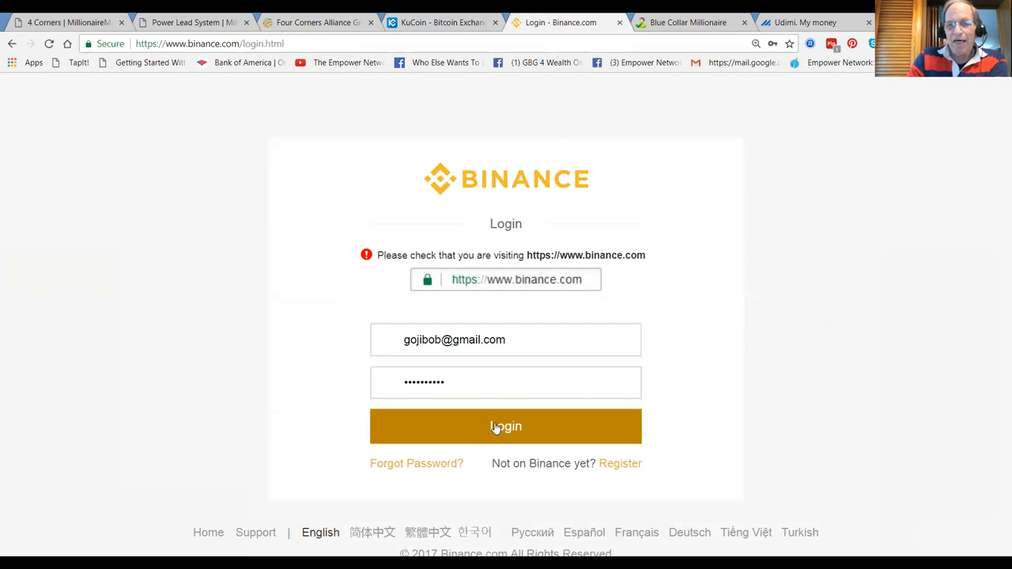
{"action": "left_click", "coordinate": [505, 427]}
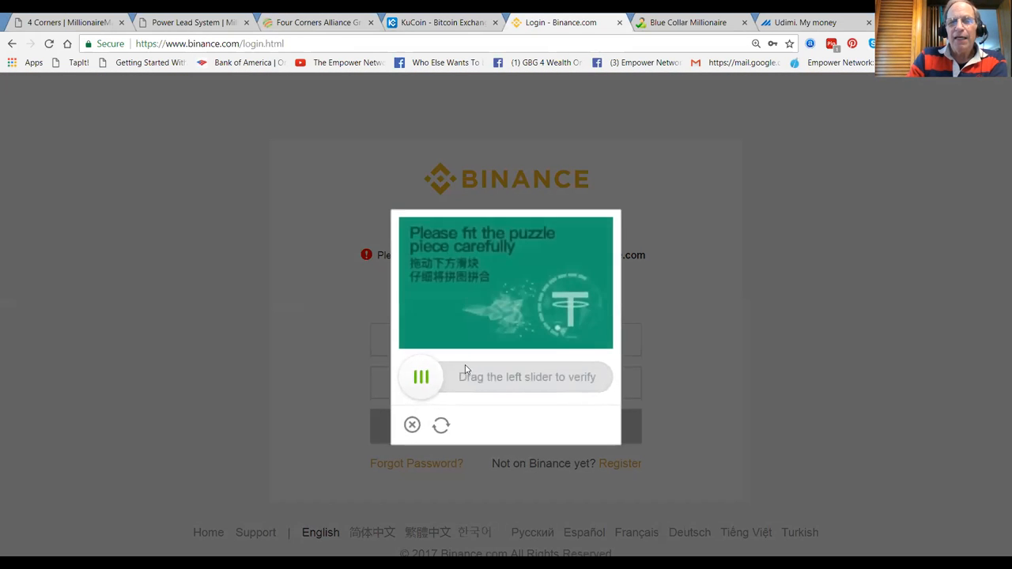
{"action": "left_click_drag", "start_coordinate": [421, 376], "coordinate": [494, 376]}
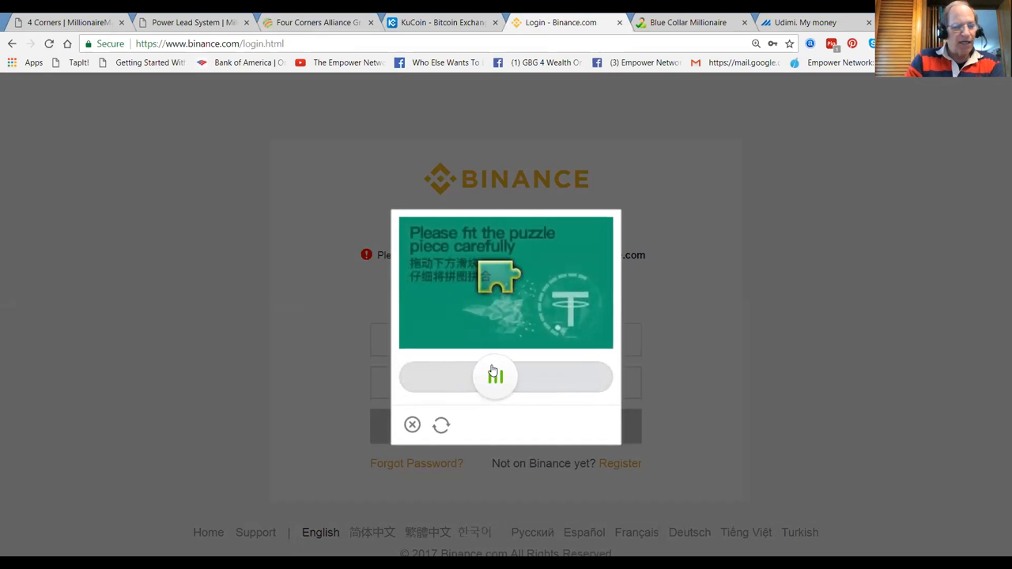
{"action": "left_click_drag", "start_coordinate": [496, 376], "coordinate": [593, 376]}
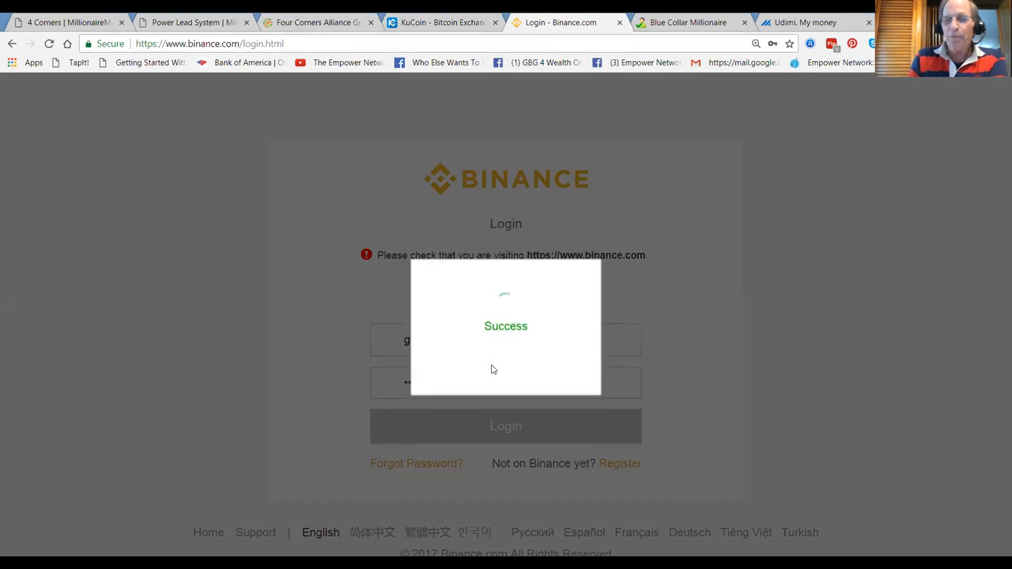
{"action": "left_click", "coordinate": [506, 426]}
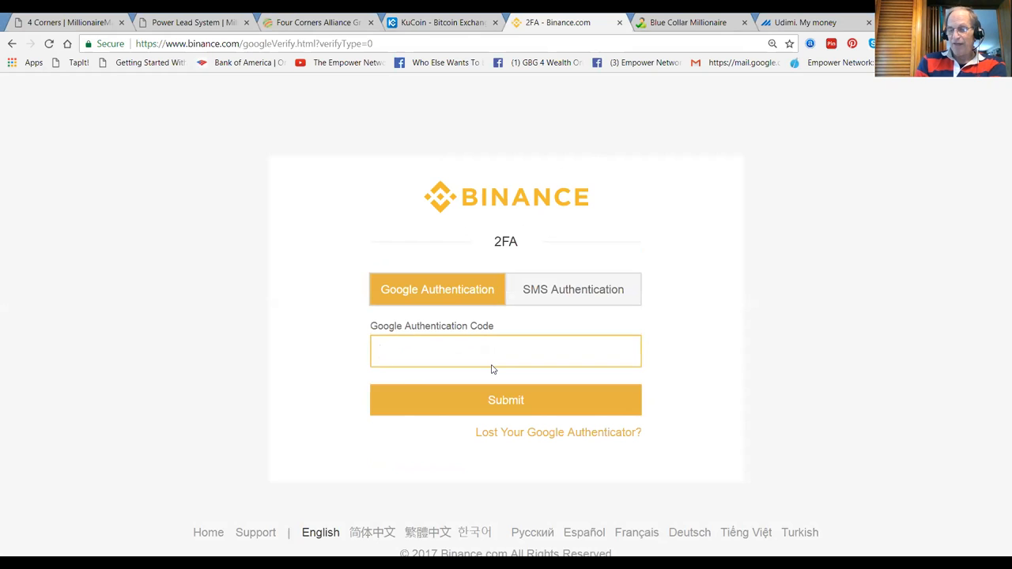
{"action": "left_click", "coordinate": [506, 351]}
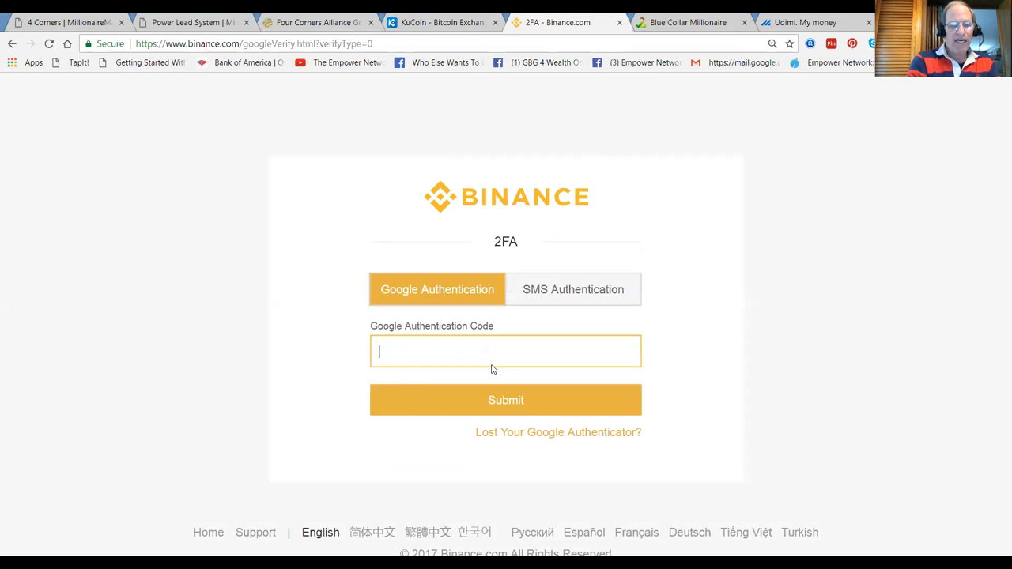
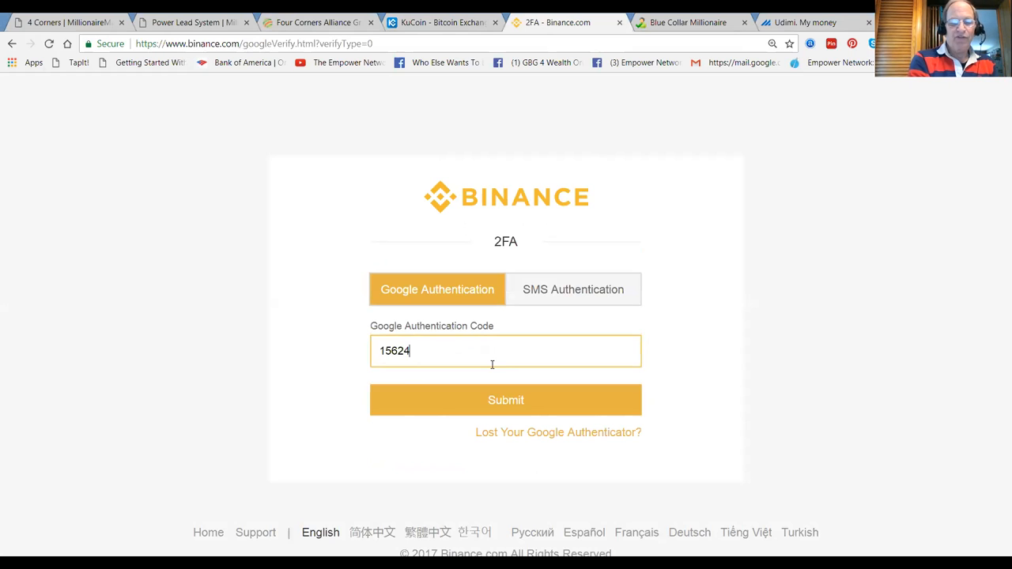
{"action": "left_click", "coordinate": [506, 398]}
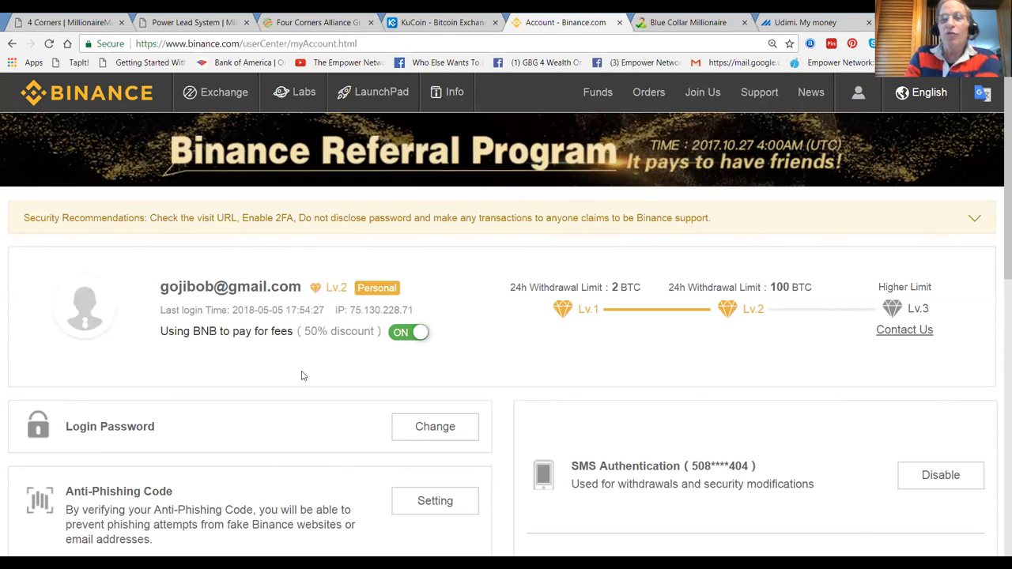
{"action": "mouse_move", "coordinate": [158, 188]}
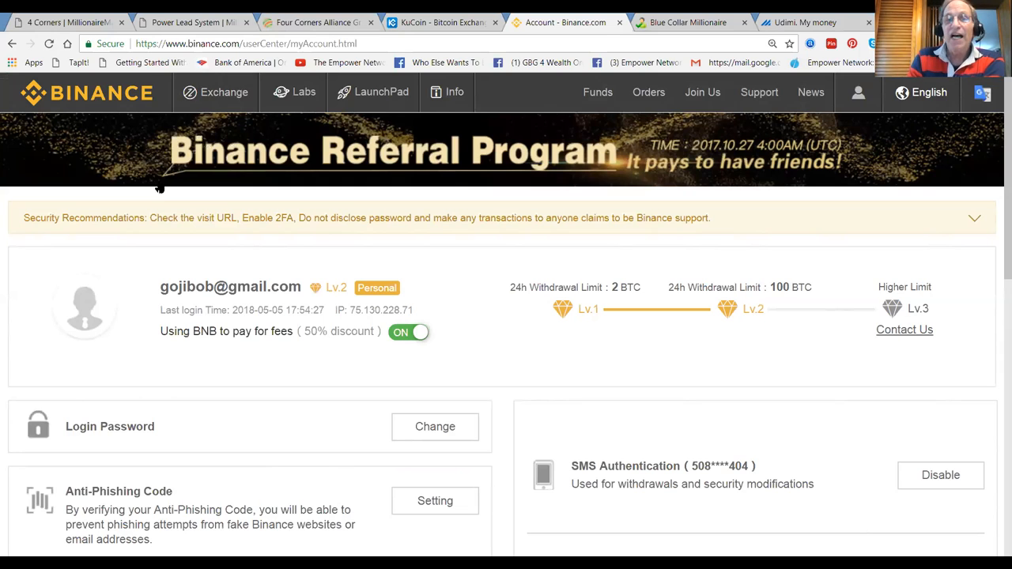
Open Funds > Balances to view the Binance coin holdings, then switch to the other browser window.
{"action": "left_click", "coordinate": [597, 92]}
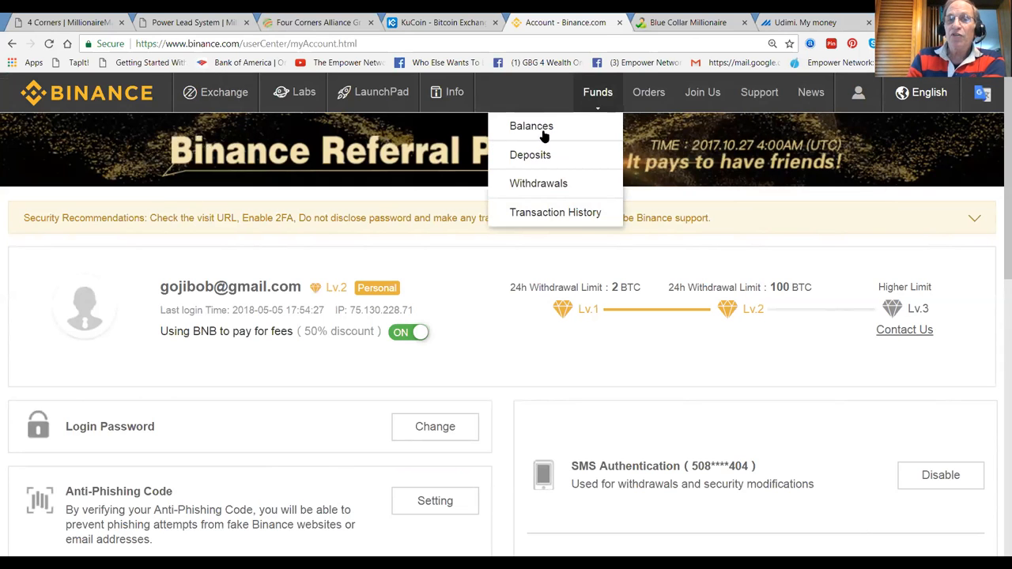
{"action": "left_click", "coordinate": [531, 127]}
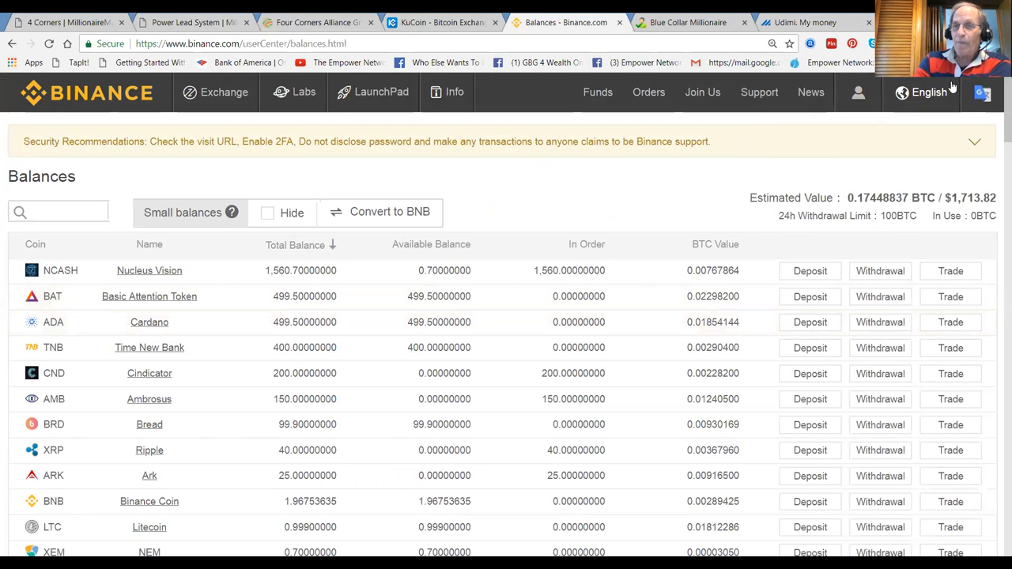
{"action": "mouse_move", "coordinate": [959, 204]}
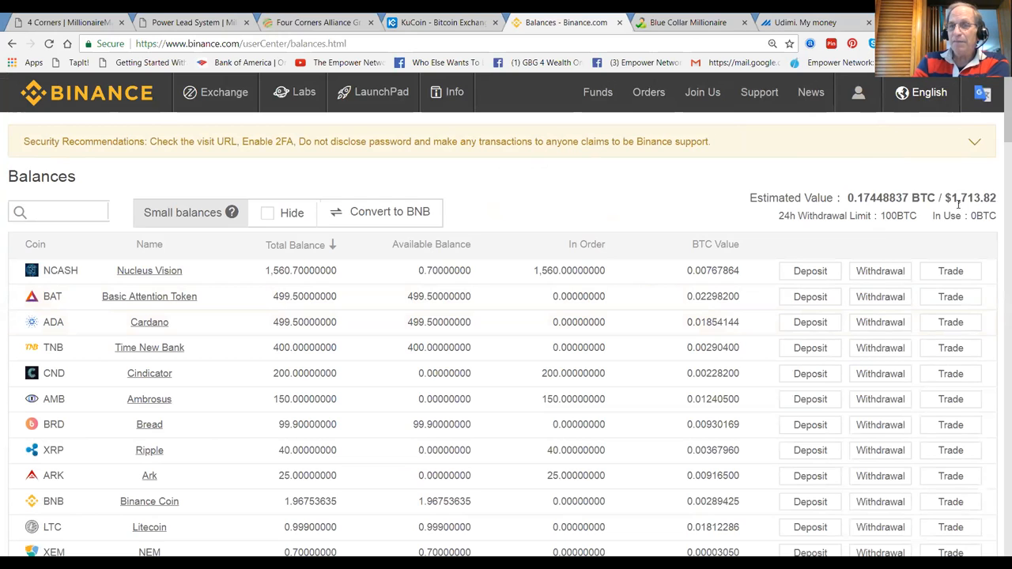
{"action": "mouse_move", "coordinate": [971, 207]}
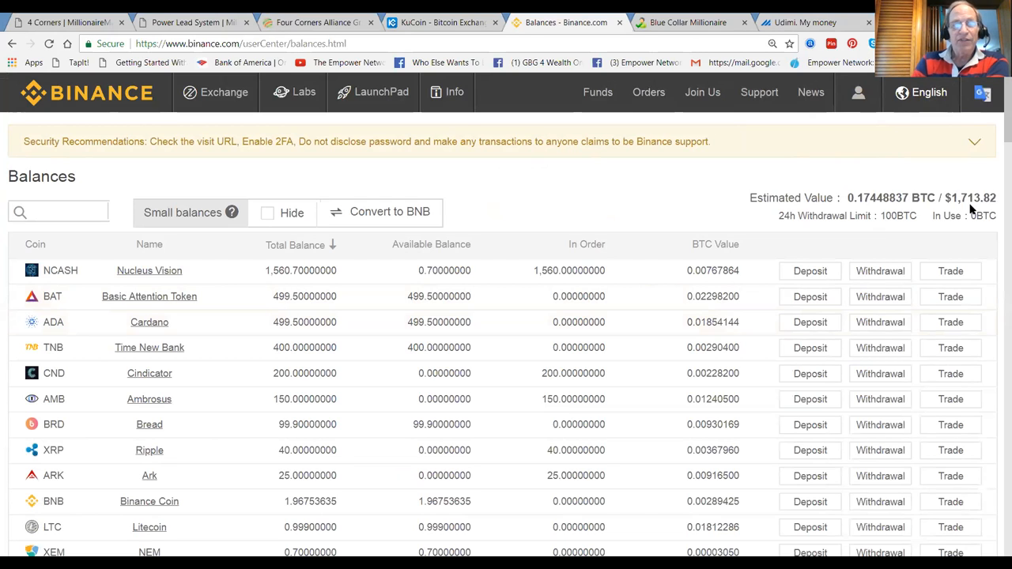
{"action": "mouse_move", "coordinate": [992, 253]}
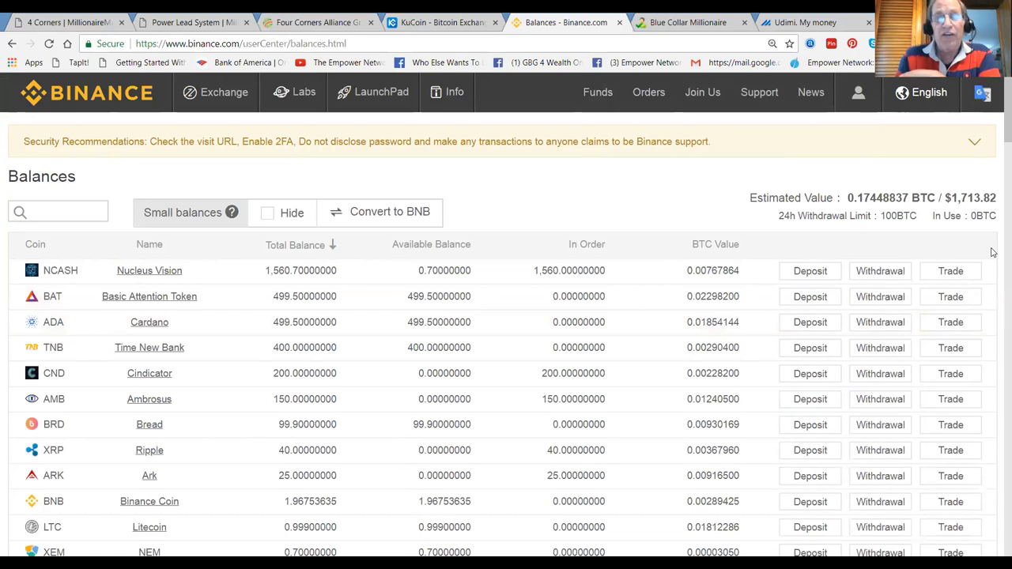
{"action": "mouse_move", "coordinate": [997, 421]}
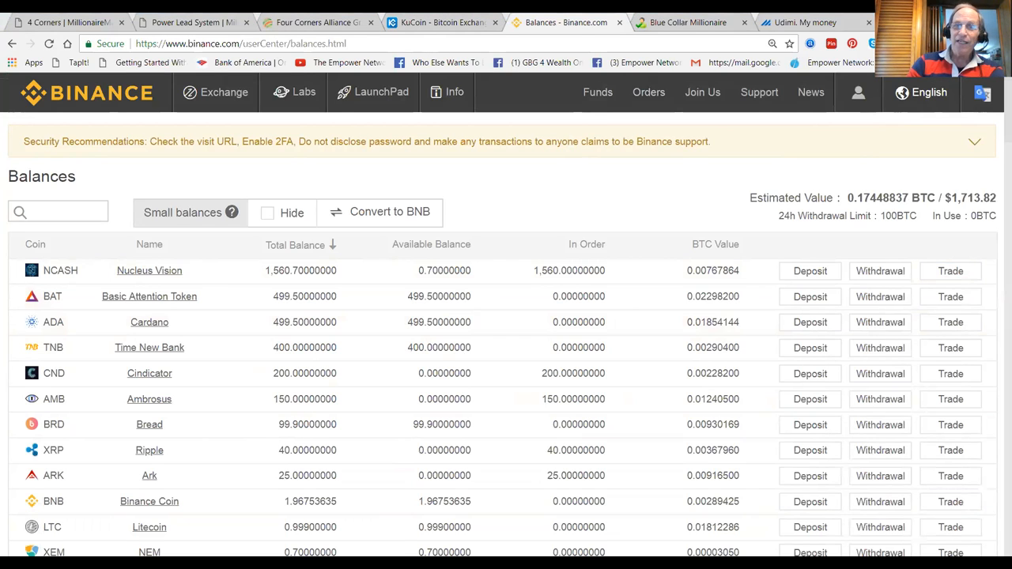
{"action": "left_click", "coordinate": [681, 22]}
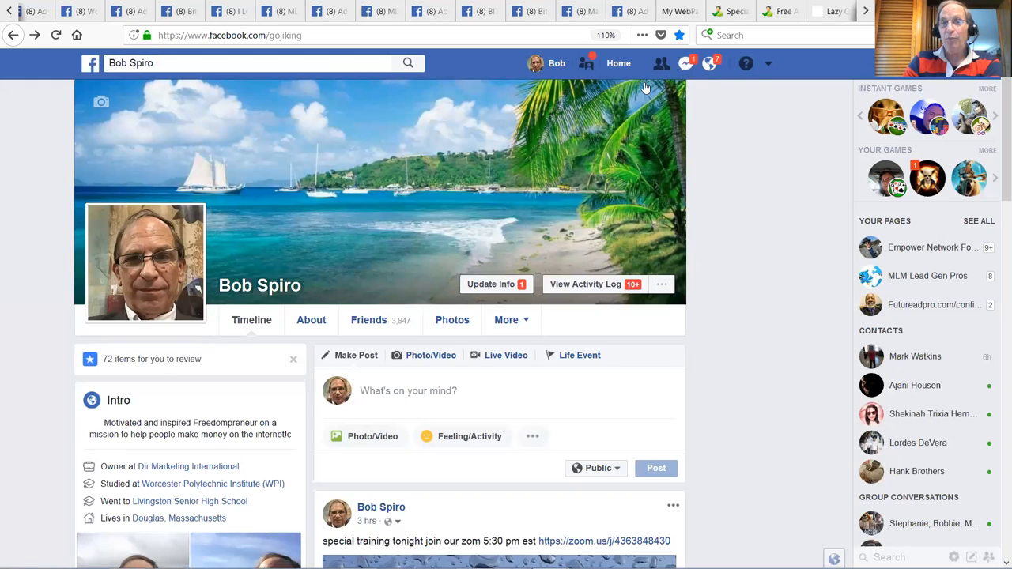
From the My WebPages list, open the cryptomax 3tnetwork LP12 landing page.
{"action": "left_click", "coordinate": [677, 11]}
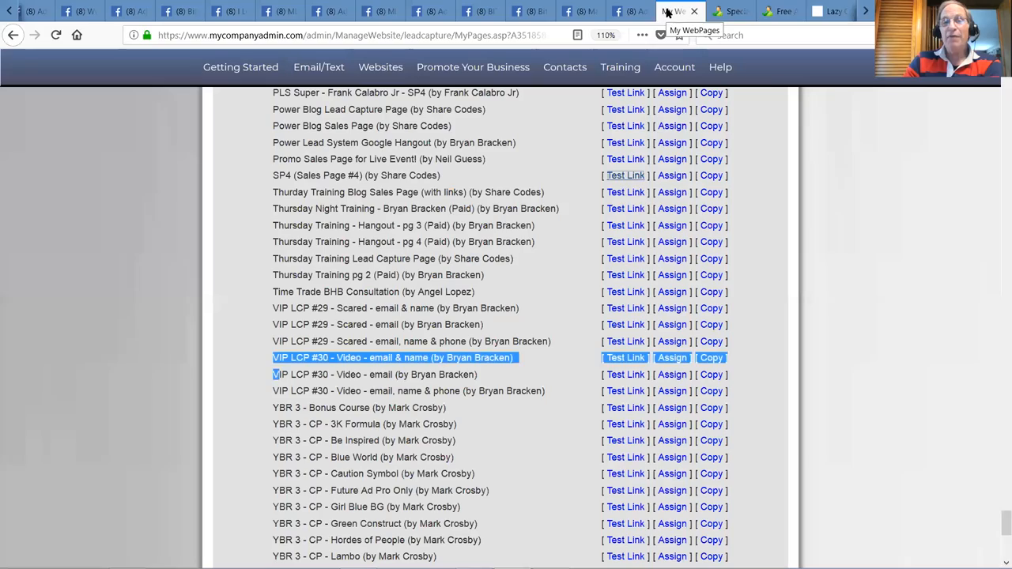
{"action": "mouse_move", "coordinate": [998, 522]}
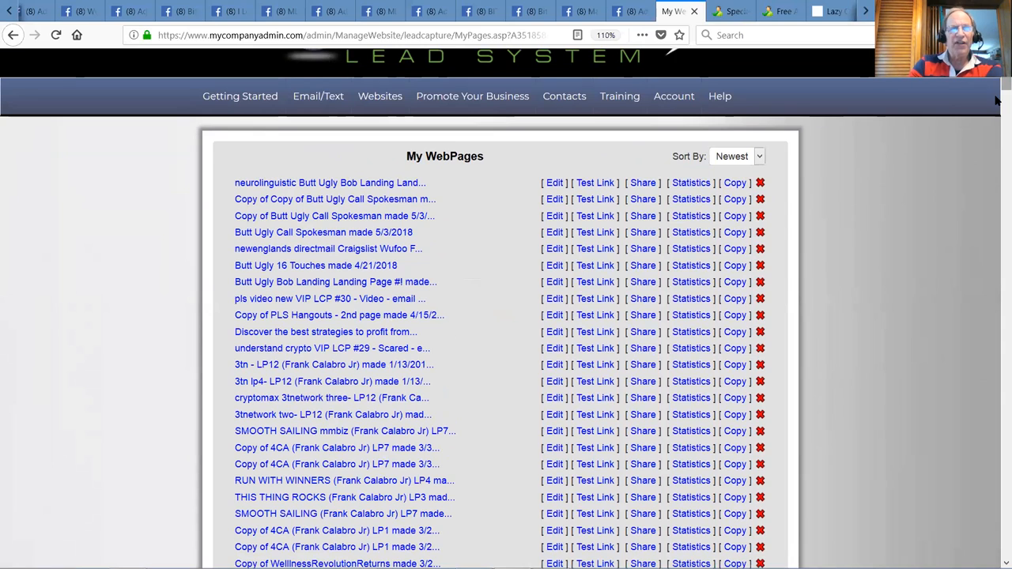
{"action": "mouse_move", "coordinate": [173, 249]}
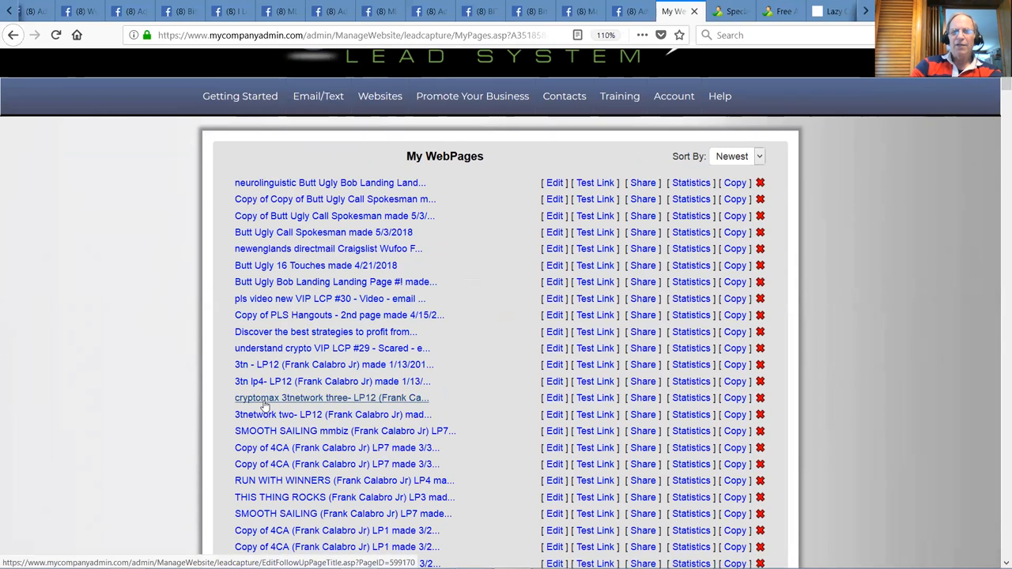
{"action": "mouse_move", "coordinate": [439, 402]}
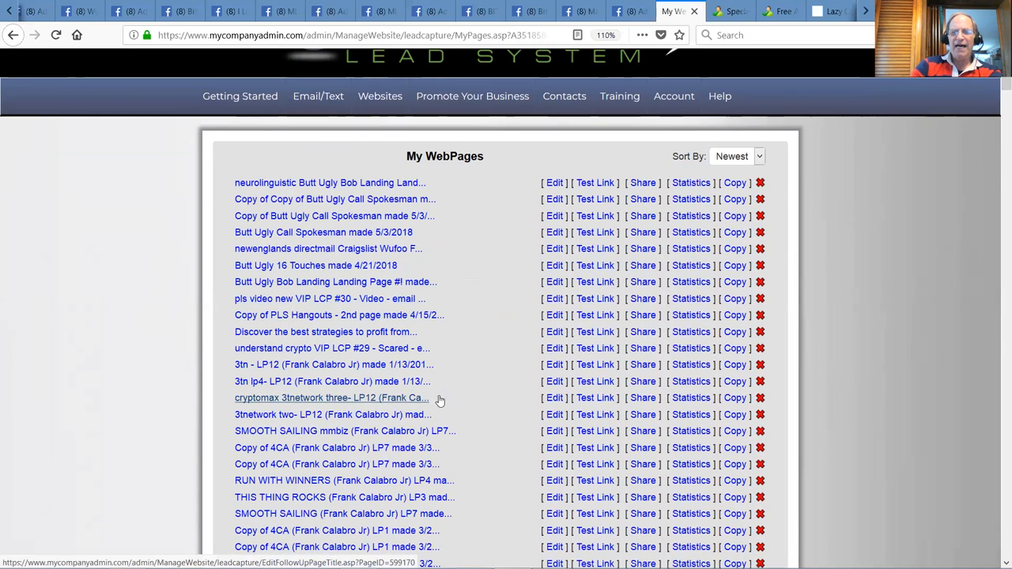
{"action": "left_click", "coordinate": [330, 399]}
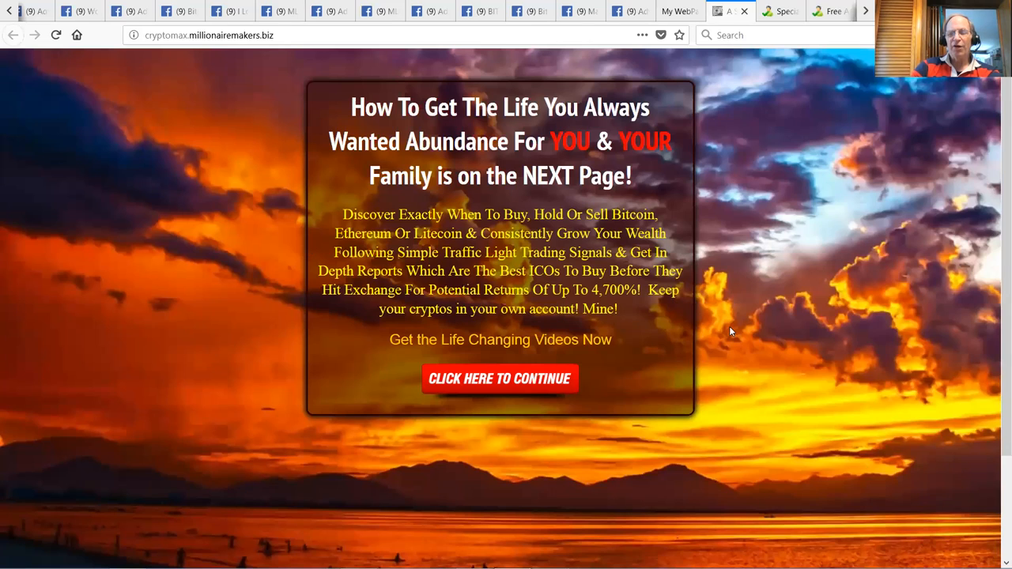
{"action": "mouse_move", "coordinate": [768, 325]}
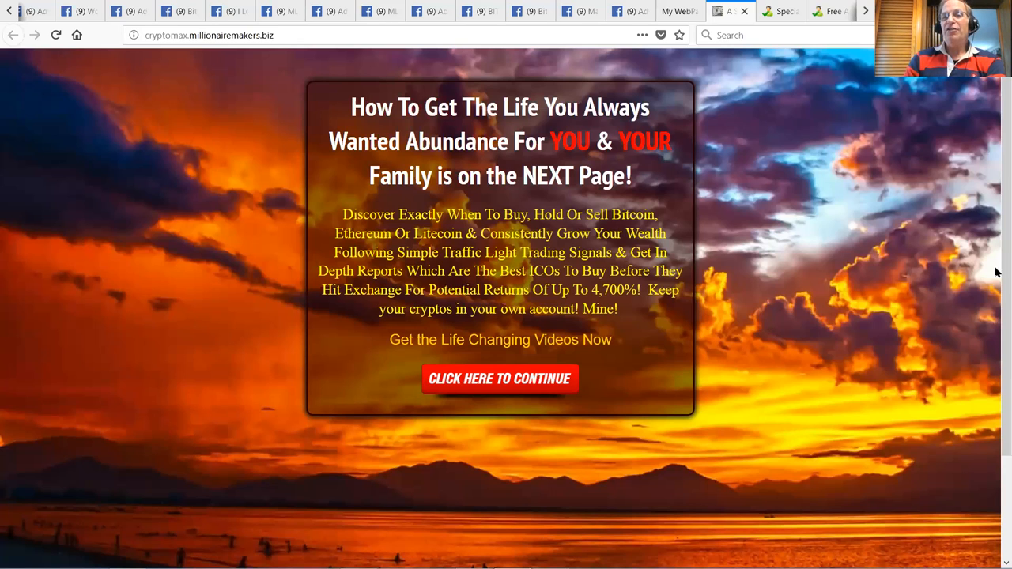
{"action": "mouse_move", "coordinate": [499, 399]}
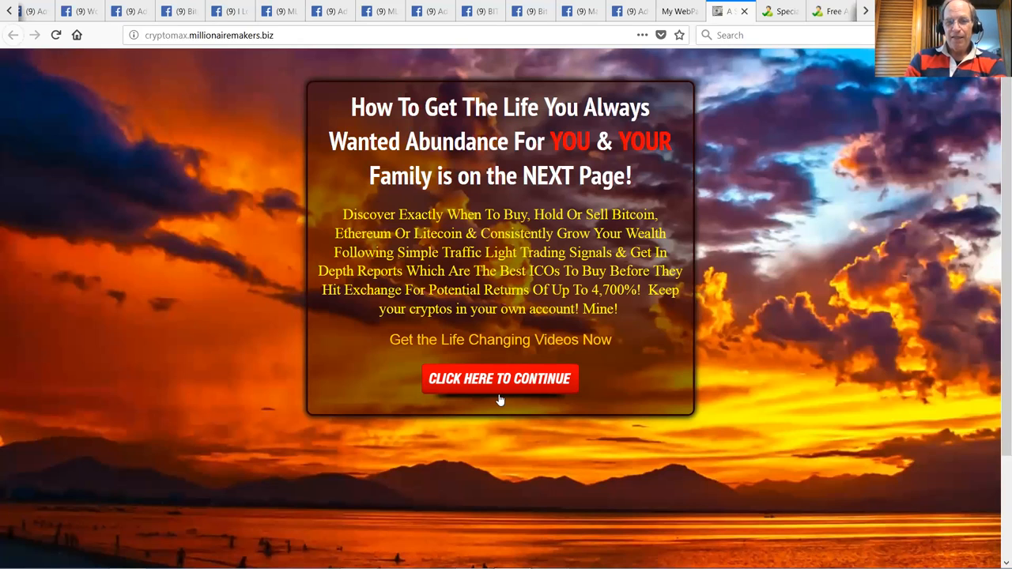
Continue past the email signup and submit the verification code 'pfb' to reach the Bitcoins Wealth Club page.
{"action": "left_click", "coordinate": [500, 378]}
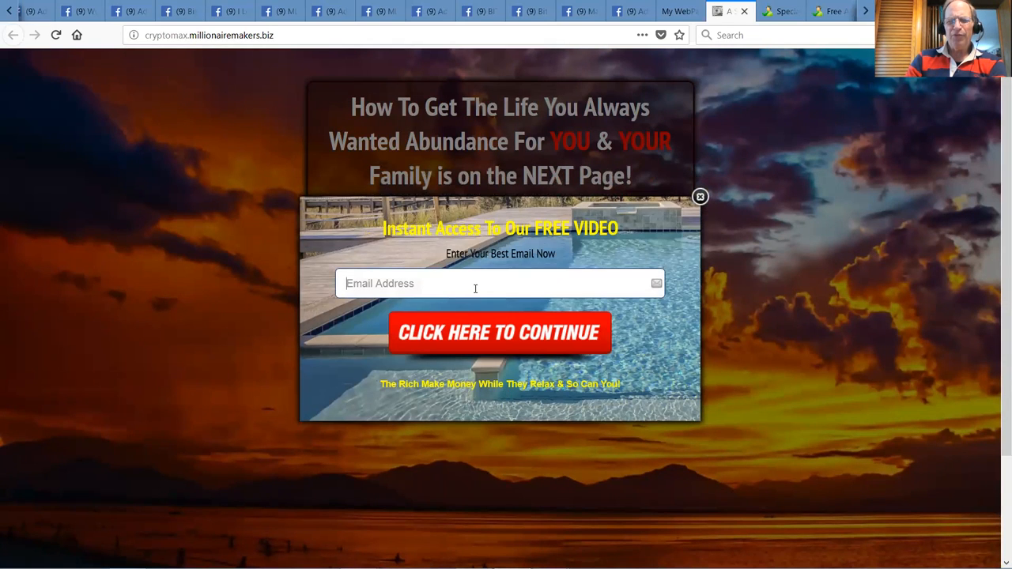
{"action": "left_click", "coordinate": [474, 283]}
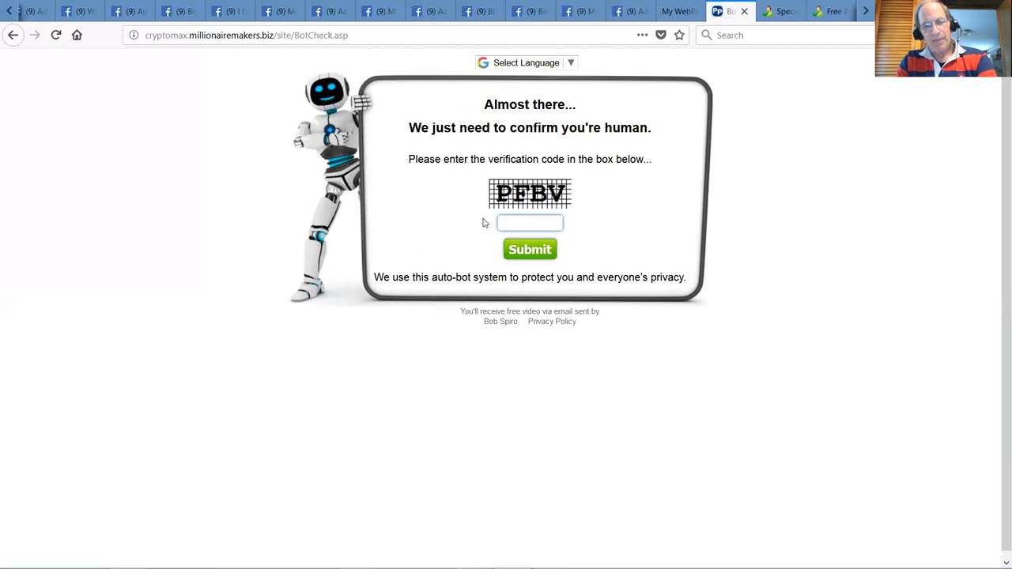
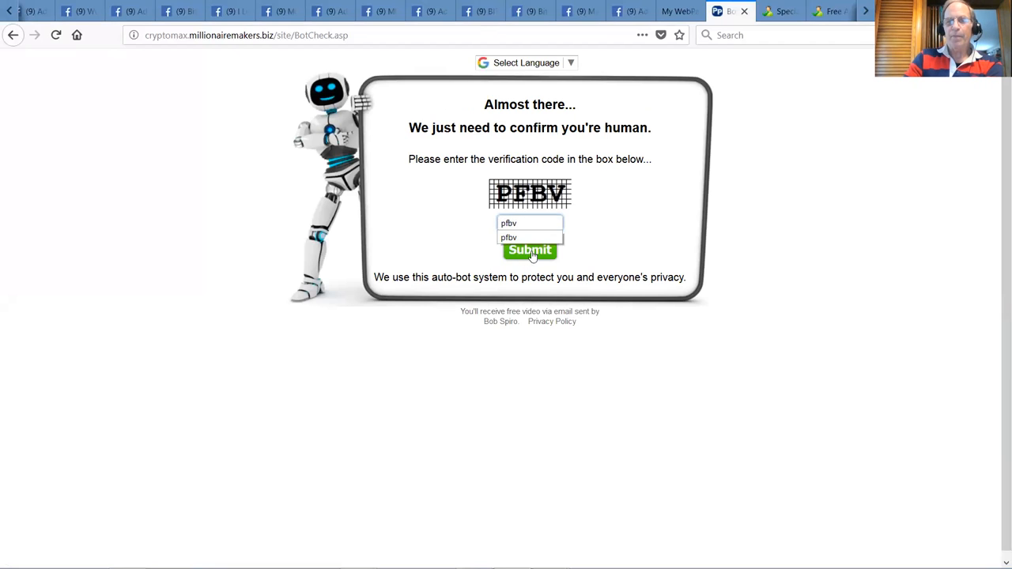
{"action": "left_click", "coordinate": [530, 250]}
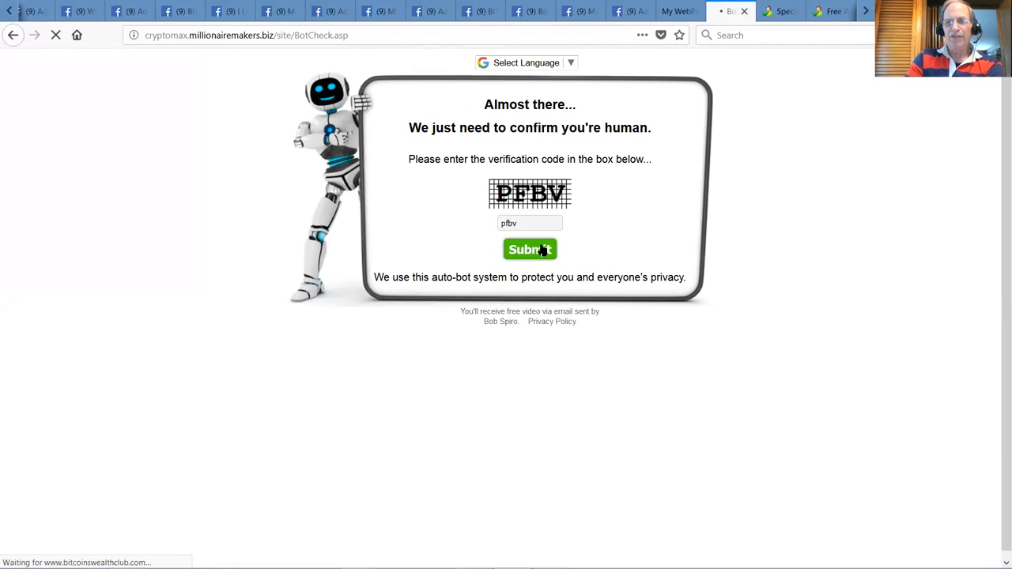
{"action": "left_click", "coordinate": [530, 250]}
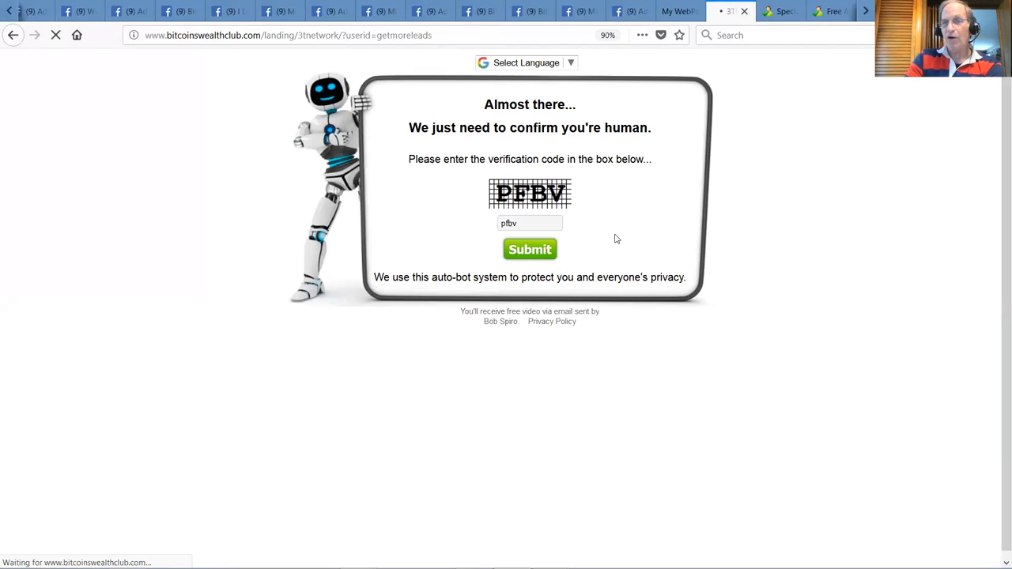
{"action": "mouse_move", "coordinate": [613, 243]}
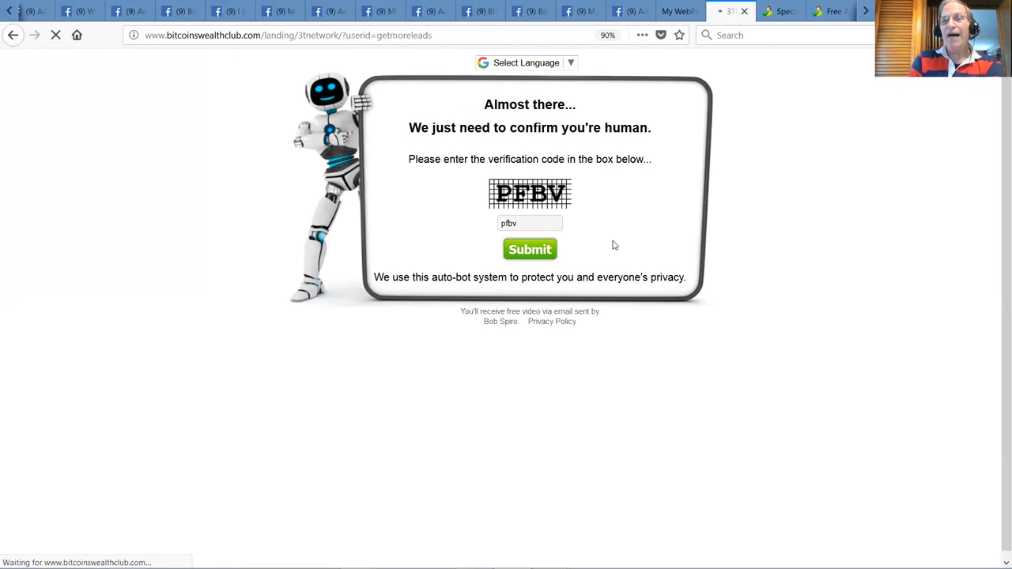
{"action": "left_click", "coordinate": [530, 250]}
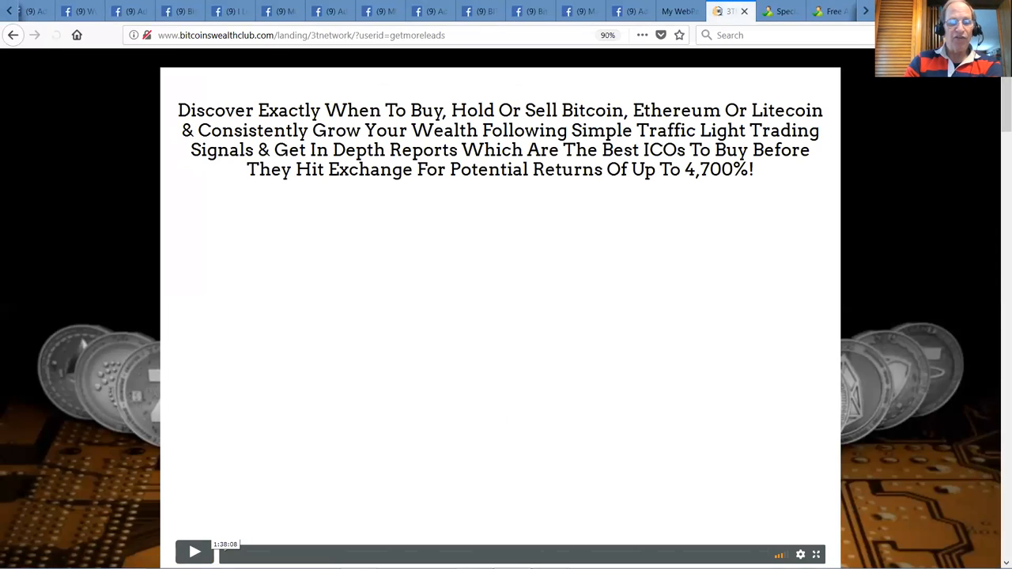
Play the intro video, scroll to the ICO picks returns table and dismiss the free-registration popup.
{"action": "left_click", "coordinate": [195, 550]}
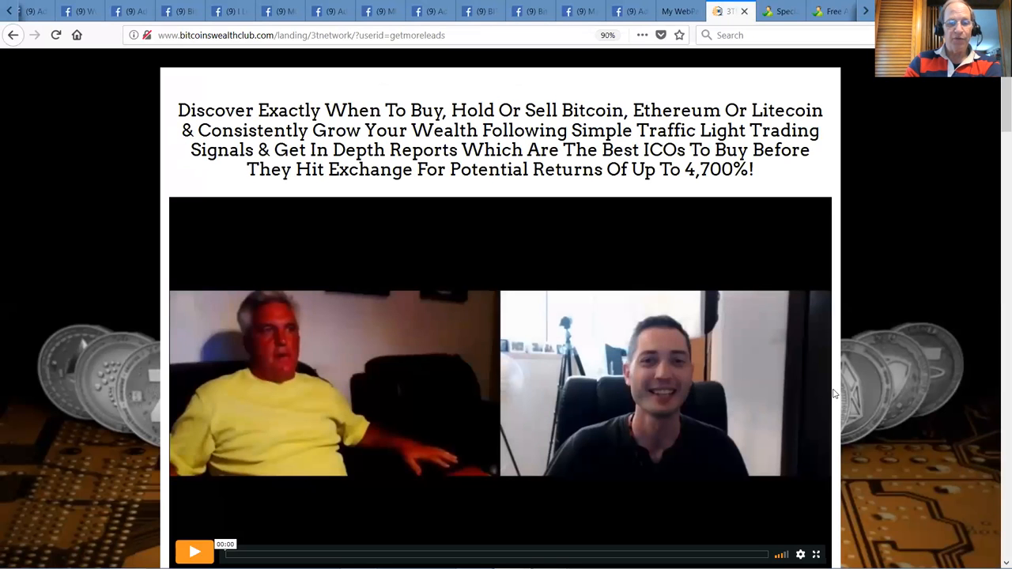
{"action": "scroll", "scroll_direction": "down", "scroll_amount": 3}
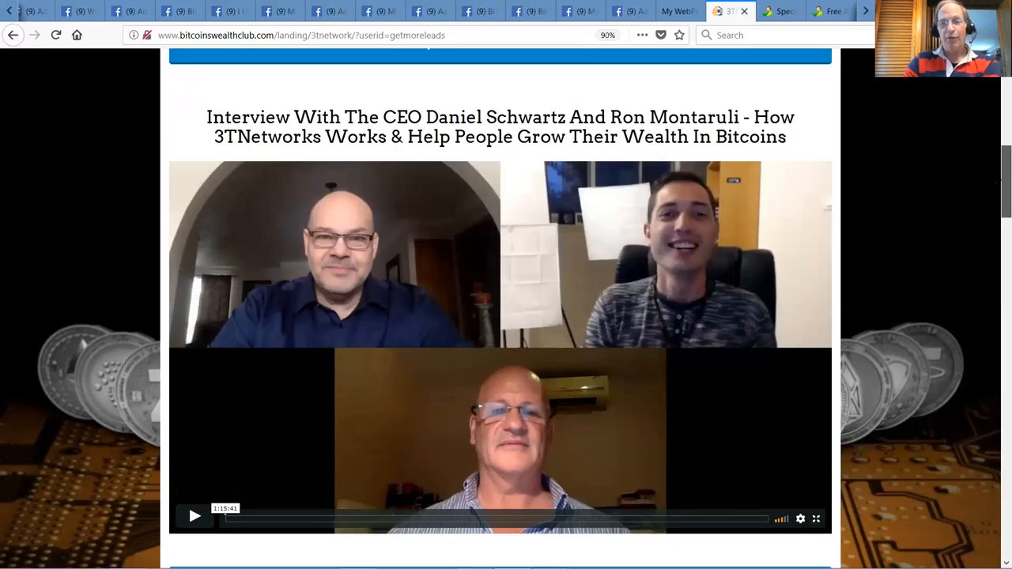
{"action": "scroll", "scroll_direction": "down", "scroll_amount": 3}
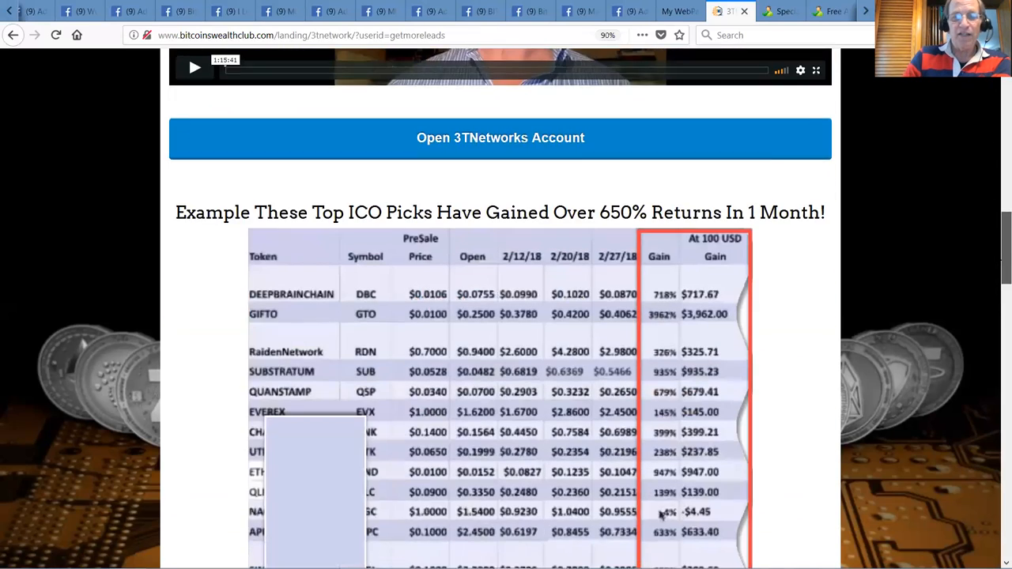
{"action": "scroll", "scroll_direction": "down", "scroll_amount": 3}
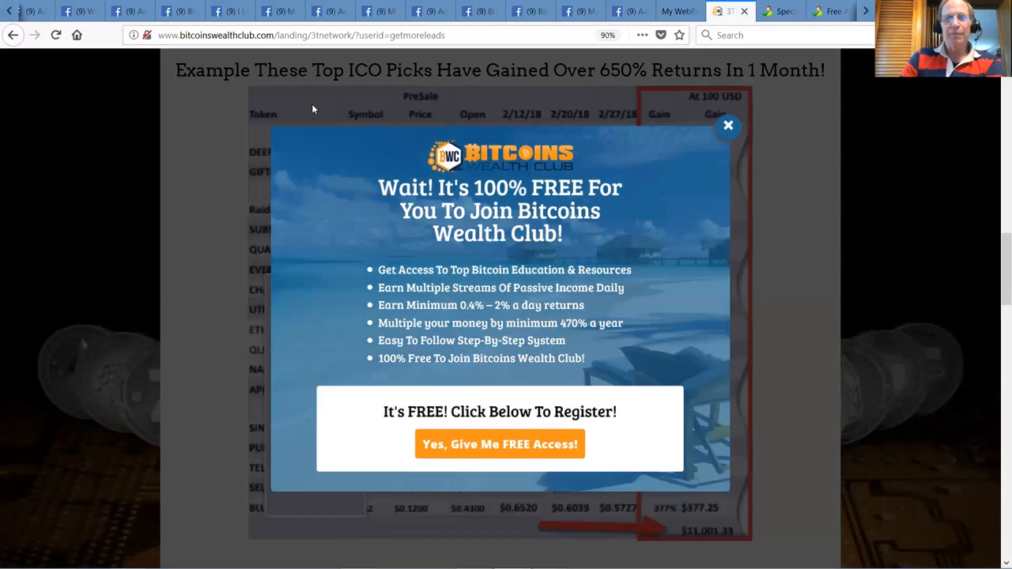
{"action": "left_click", "coordinate": [727, 125]}
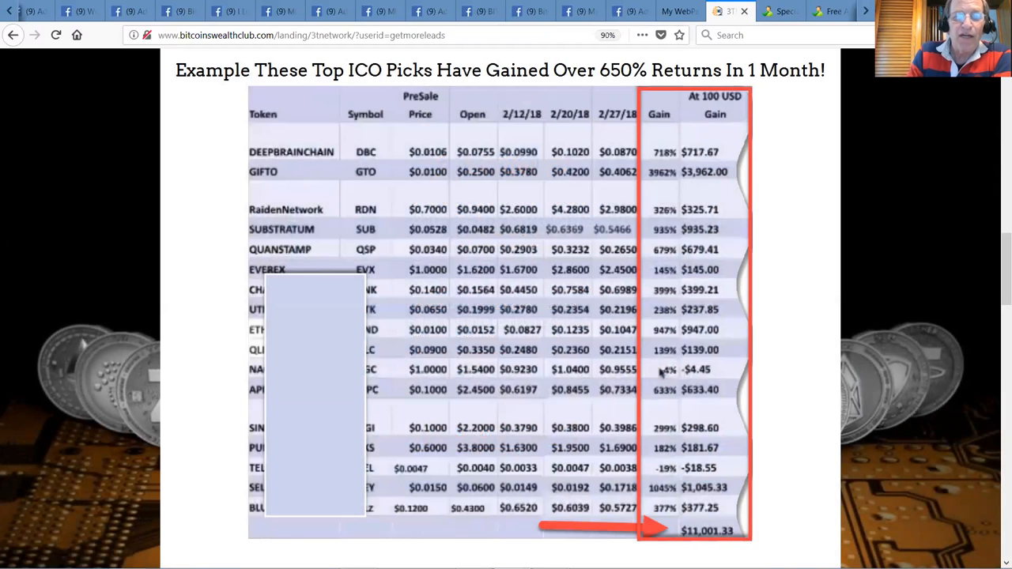
{"action": "mouse_move", "coordinate": [399, 156]}
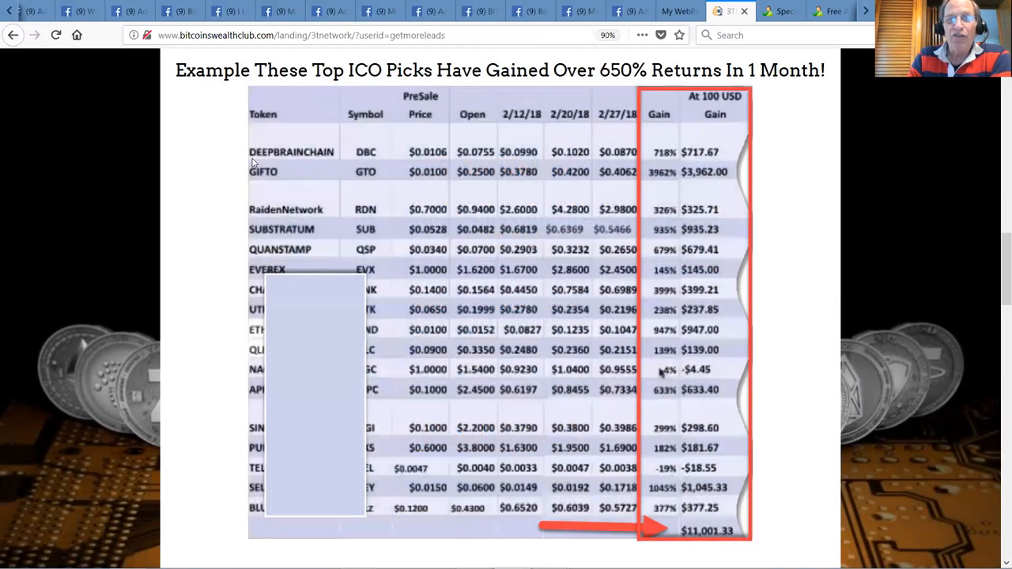
{"action": "mouse_move", "coordinate": [419, 292]}
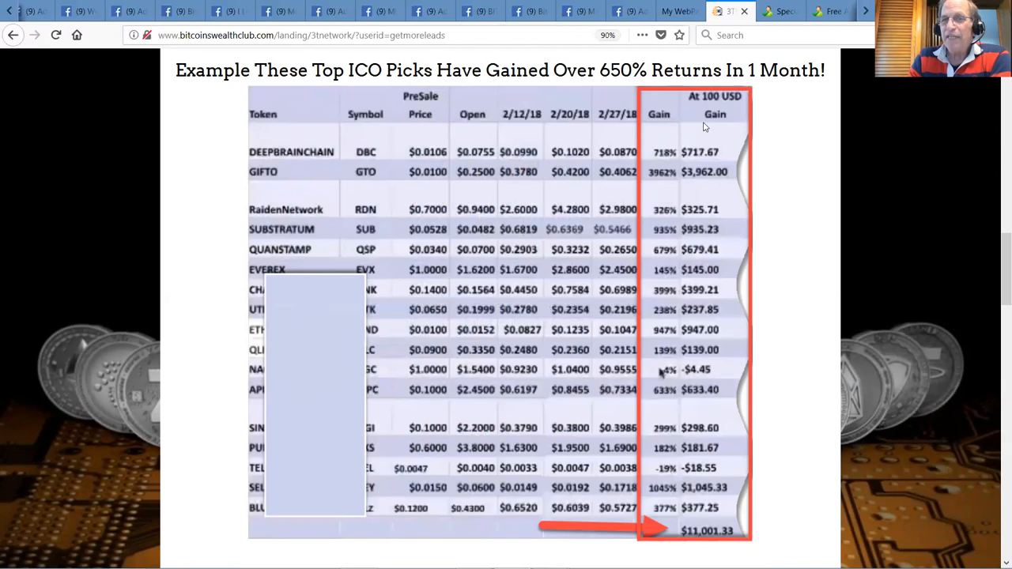
{"action": "mouse_move", "coordinate": [661, 161]}
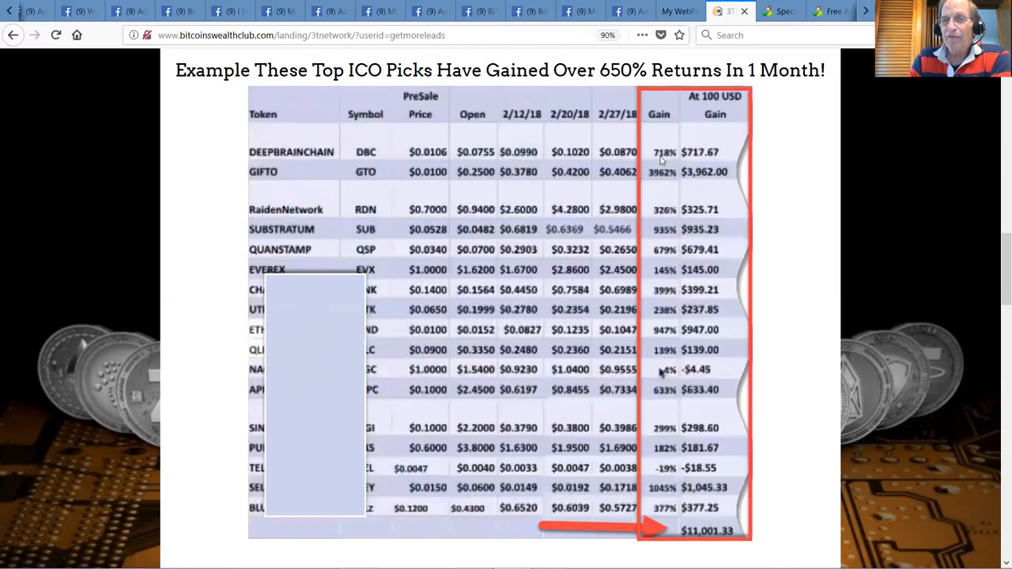
{"action": "mouse_move", "coordinate": [319, 130]}
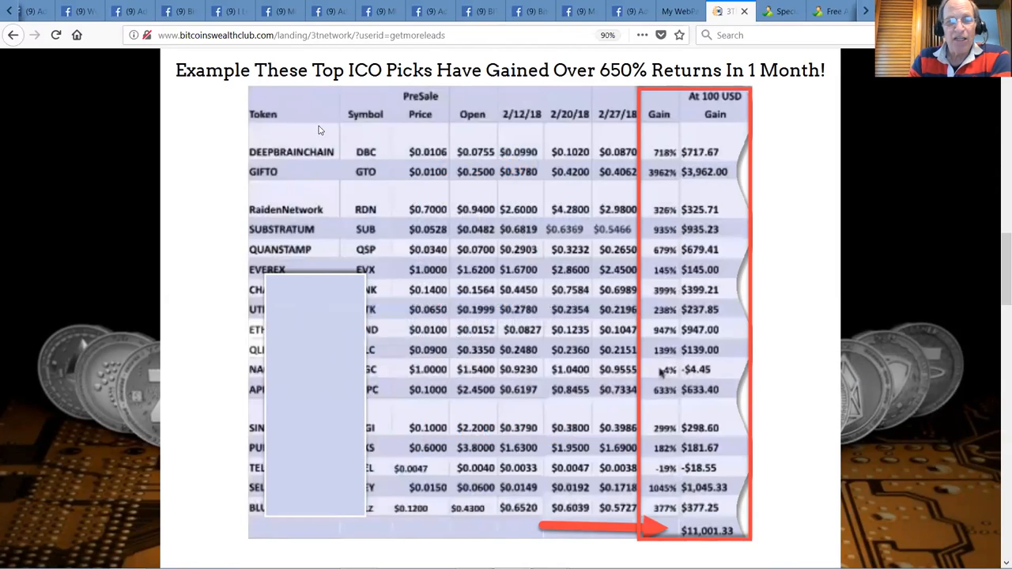
{"action": "mouse_move", "coordinate": [683, 163]}
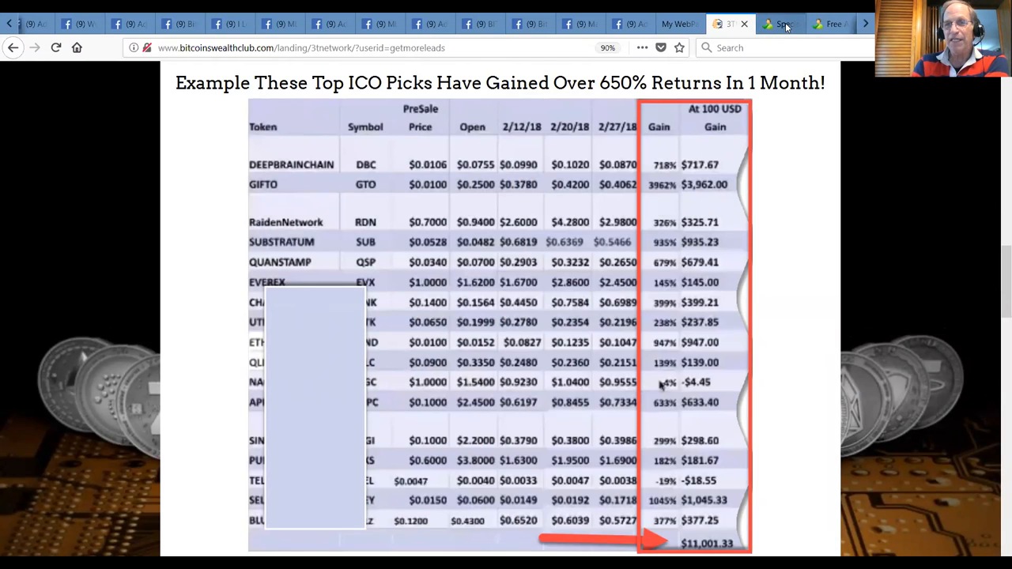
Switch to the Millionaire Makers page and scroll through its Power Lead System videos.
{"action": "left_click", "coordinate": [780, 23]}
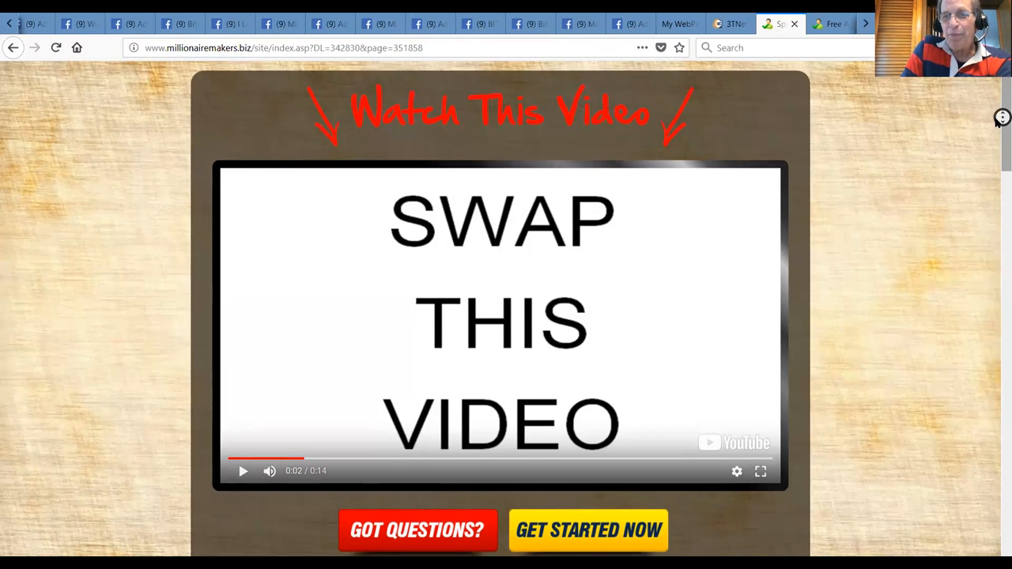
{"action": "scroll", "scroll_direction": "down", "scroll_amount": 3}
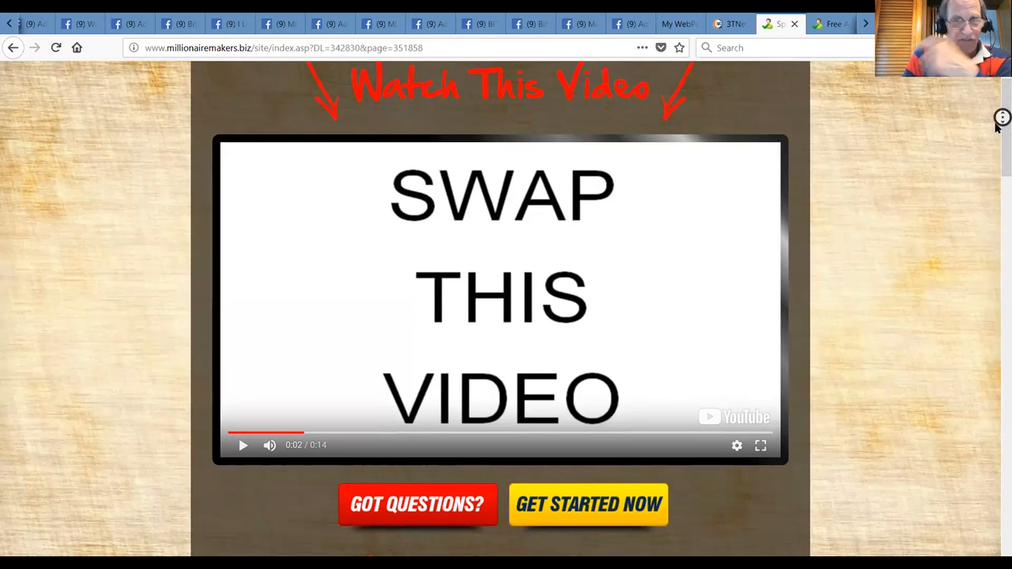
{"action": "scroll", "scroll_direction": "down", "scroll_amount": 3}
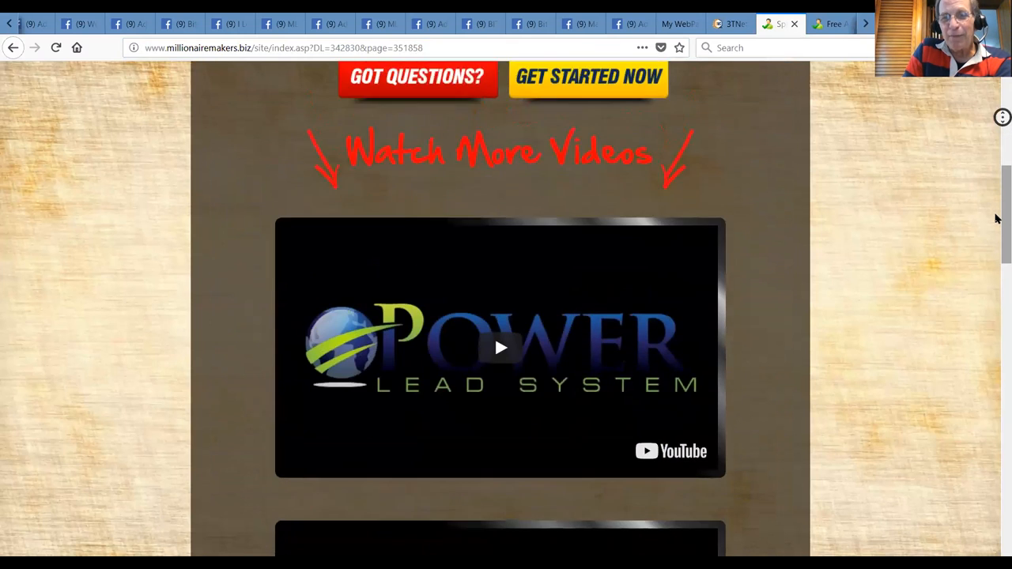
{"action": "scroll", "scroll_direction": "down", "scroll_amount": 3}
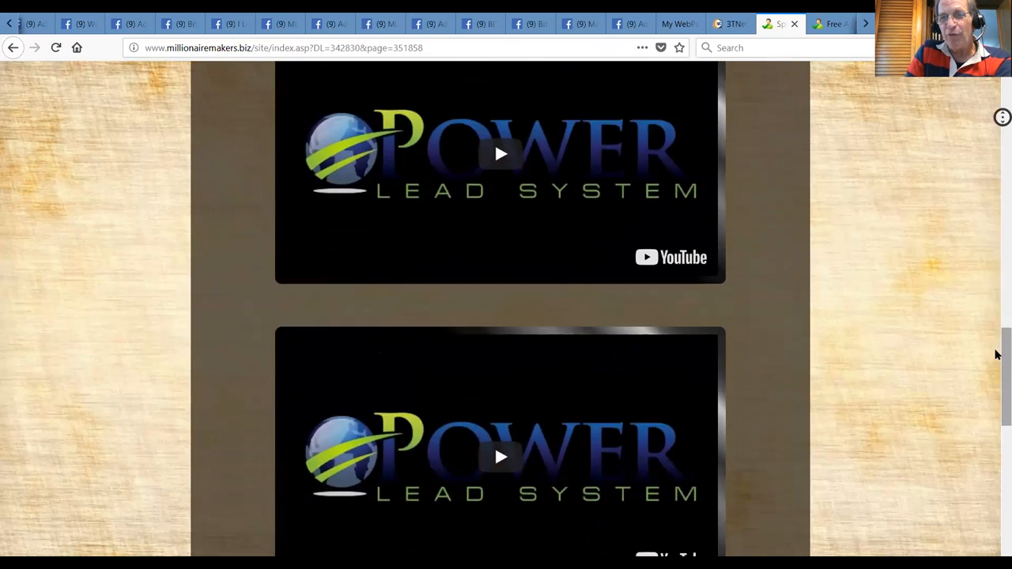
{"action": "scroll", "scroll_direction": "down", "scroll_amount": 3}
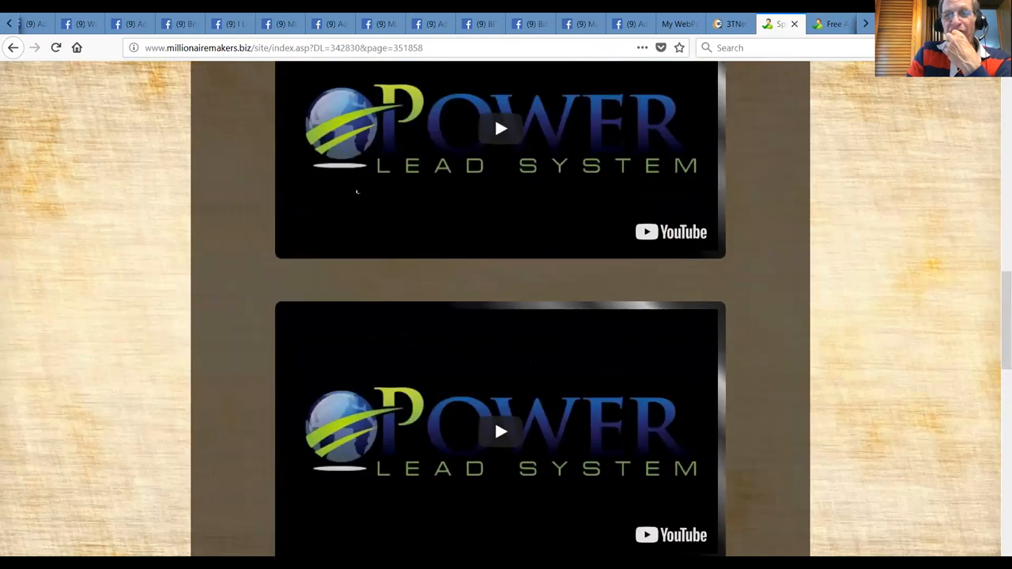
{"action": "scroll", "scroll_direction": "down", "scroll_amount": 3}
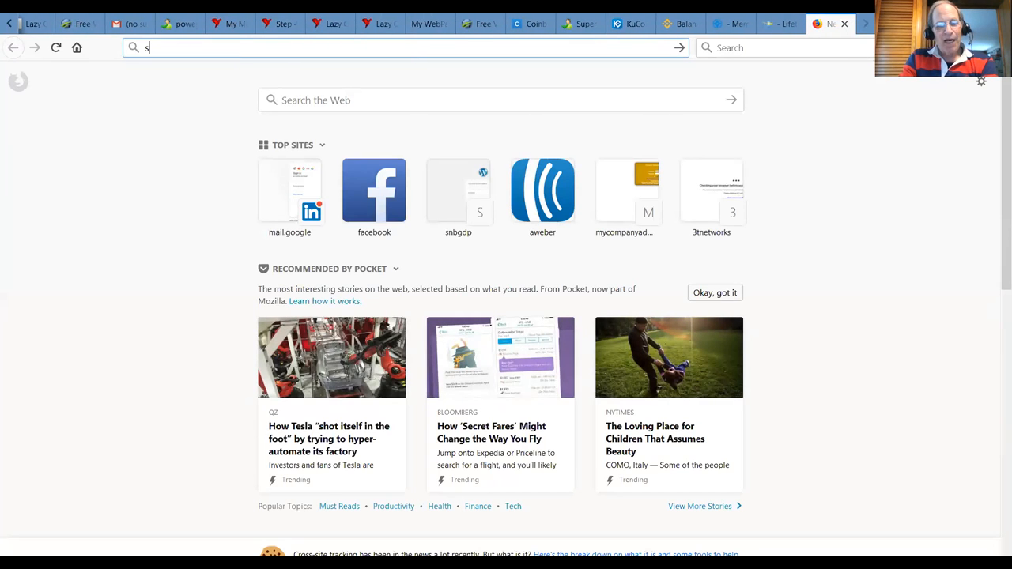
Go to snbgdp.com and open the 3TNetwork NEW LIVE TRADING Product page.
{"action": "type", "text": "snbgdp.com"}
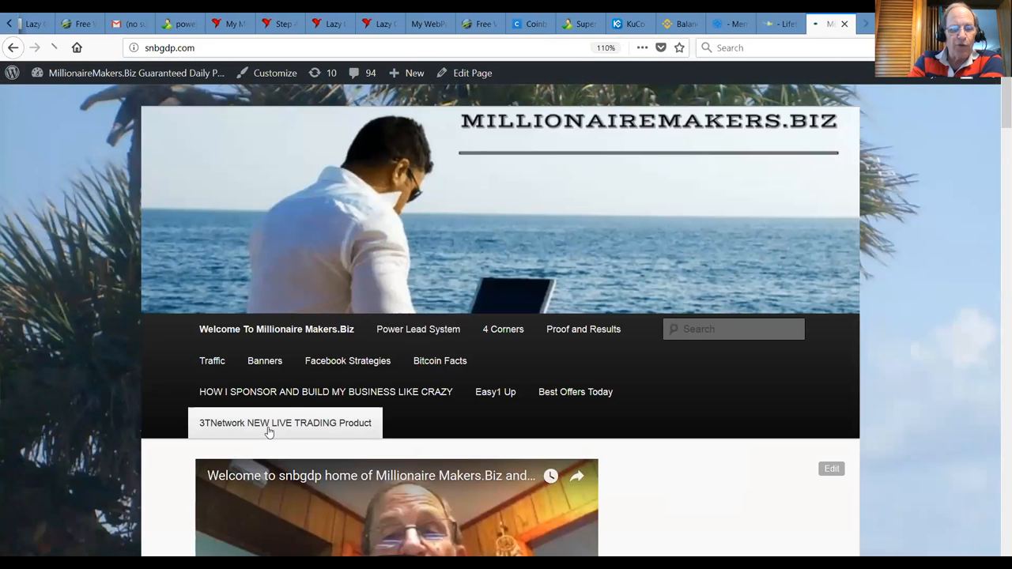
{"action": "left_click", "coordinate": [284, 422]}
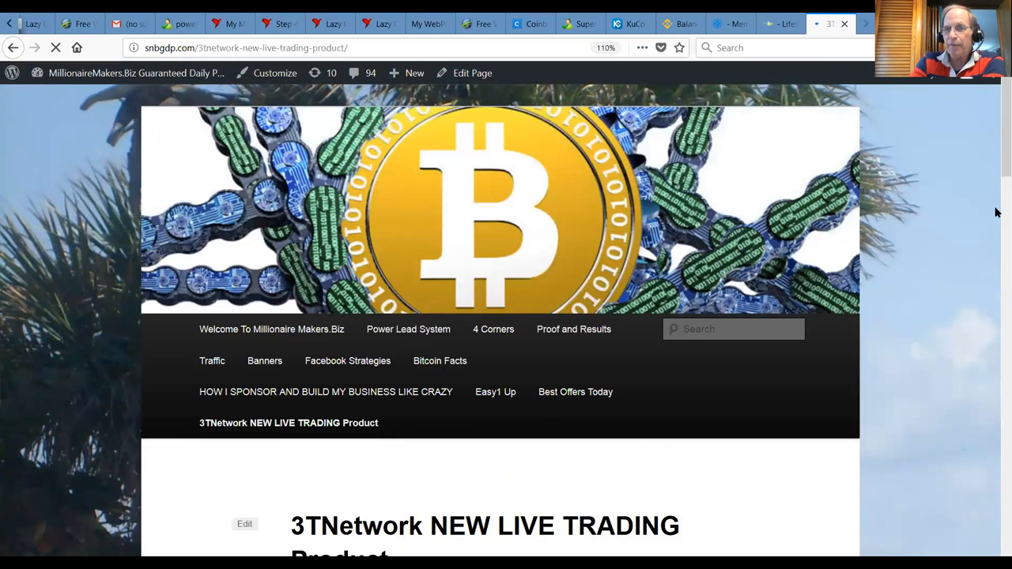
{"action": "scroll", "scroll_direction": "down", "scroll_amount": 3}
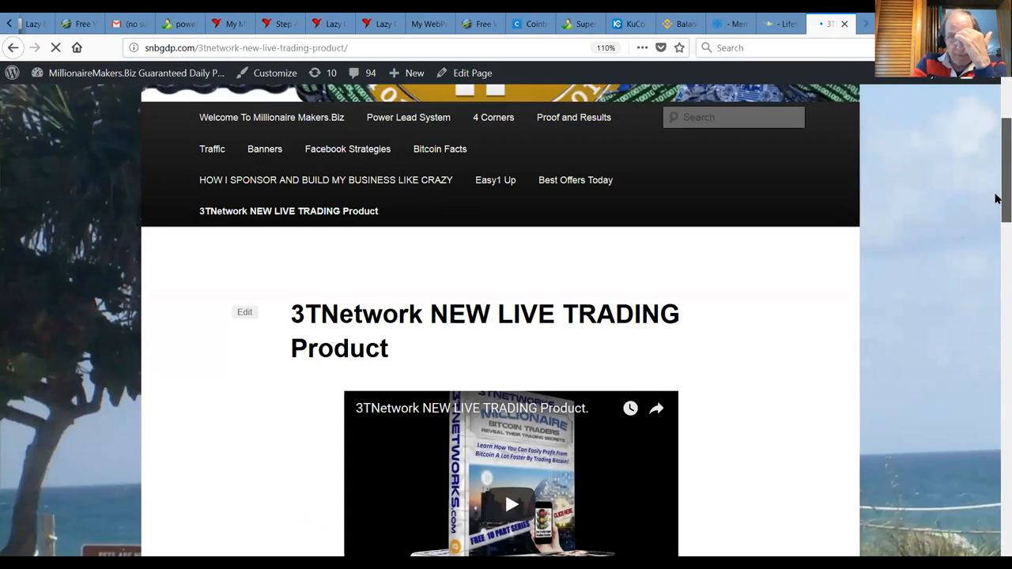
{"action": "scroll", "scroll_direction": "down", "scroll_amount": 3}
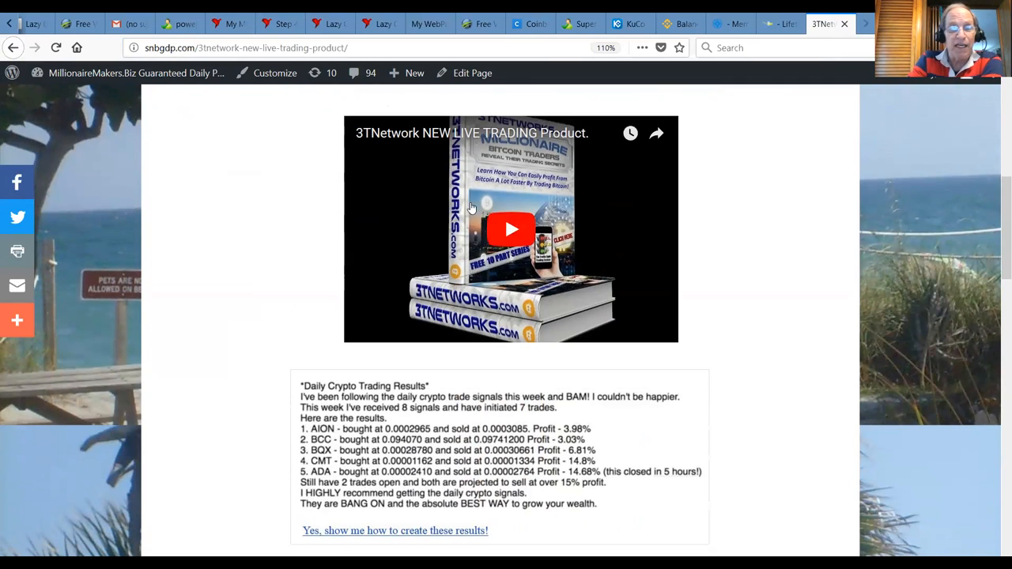
Play then pause the embedded product video and scroll down to the crypto trading results.
{"action": "left_click", "coordinate": [511, 229]}
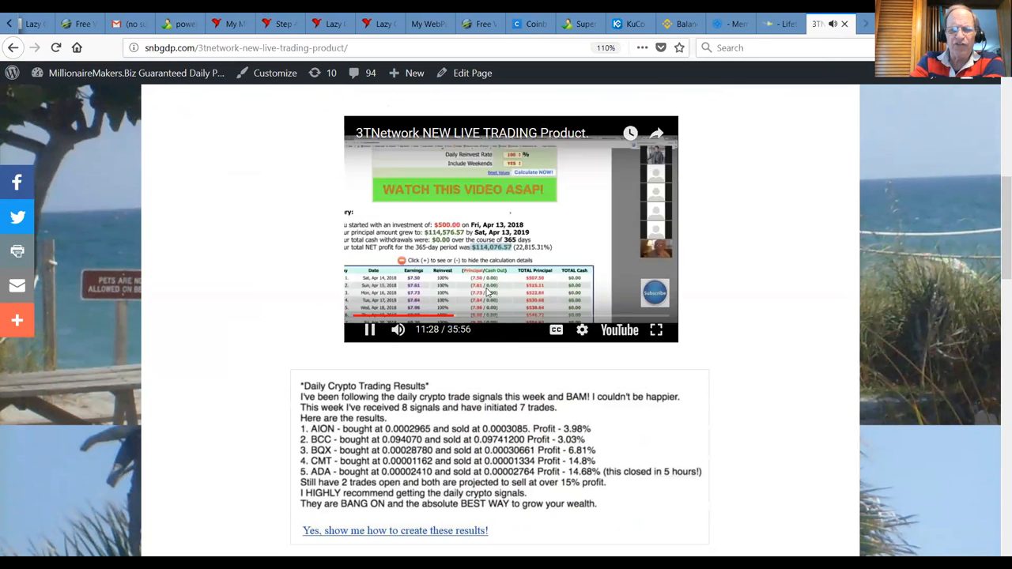
{"action": "left_click", "coordinate": [370, 330]}
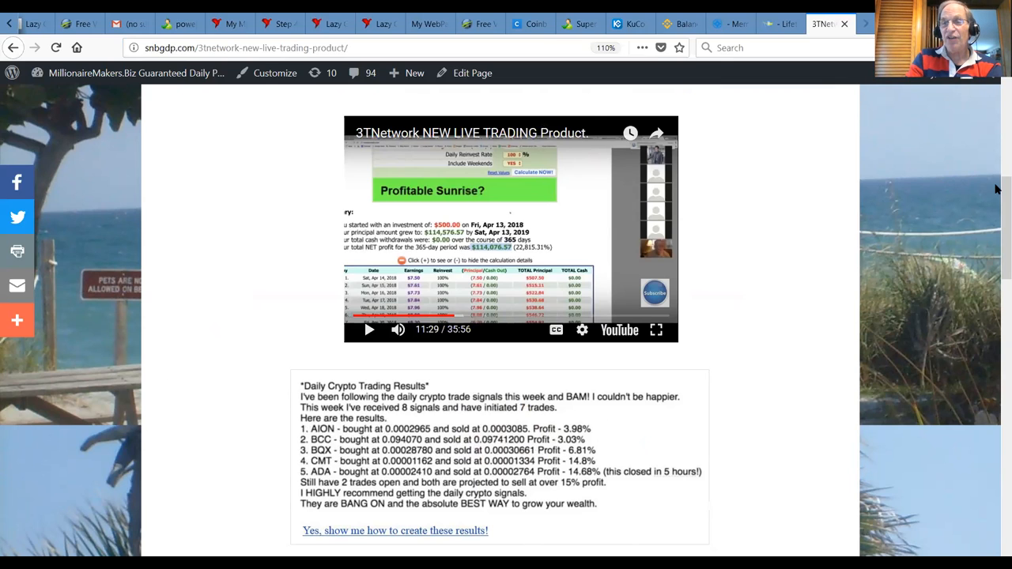
{"action": "scroll", "scroll_direction": "down", "scroll_amount": 3}
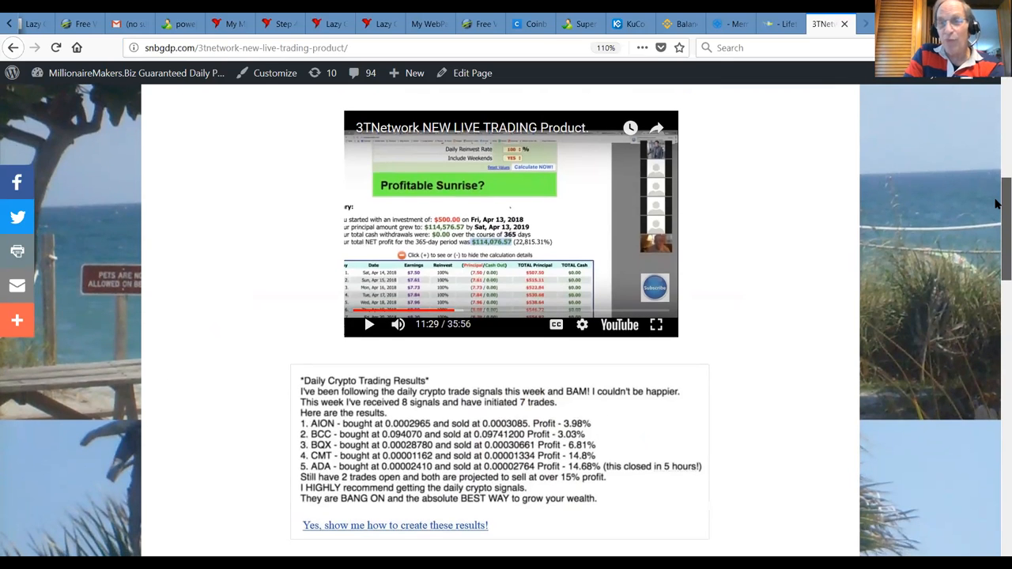
{"action": "scroll", "scroll_direction": "down", "scroll_amount": 3}
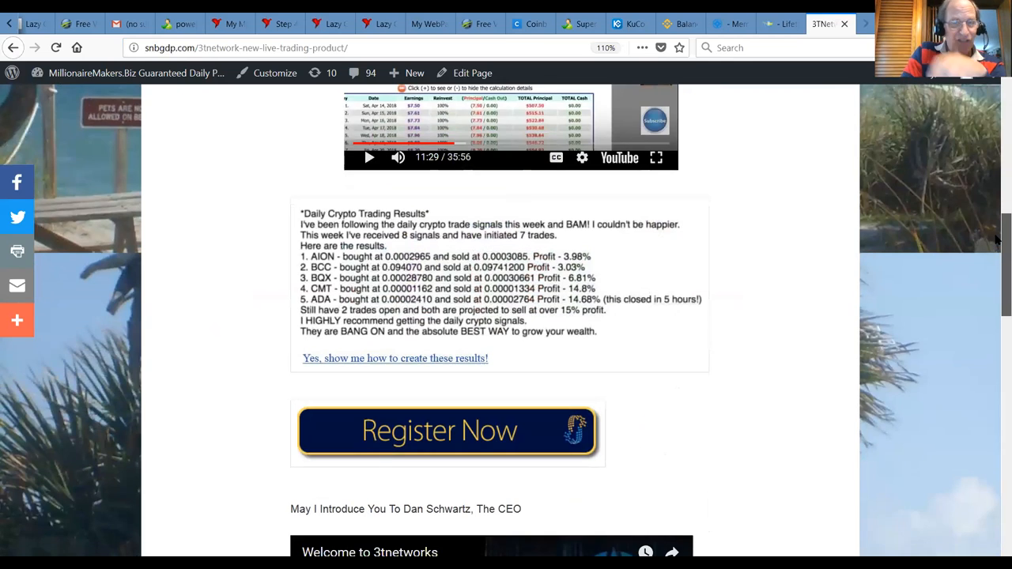
Scroll down the product page to the 'Welcome to 3tnetworks' video.
{"action": "scroll", "scroll_direction": "down", "scroll_amount": 3}
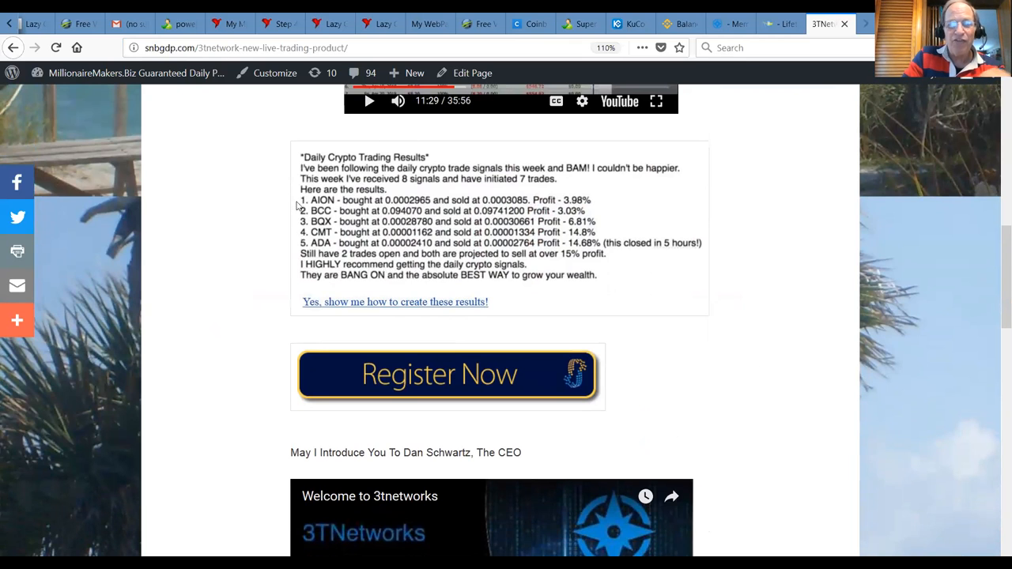
{"action": "mouse_move", "coordinate": [414, 209]}
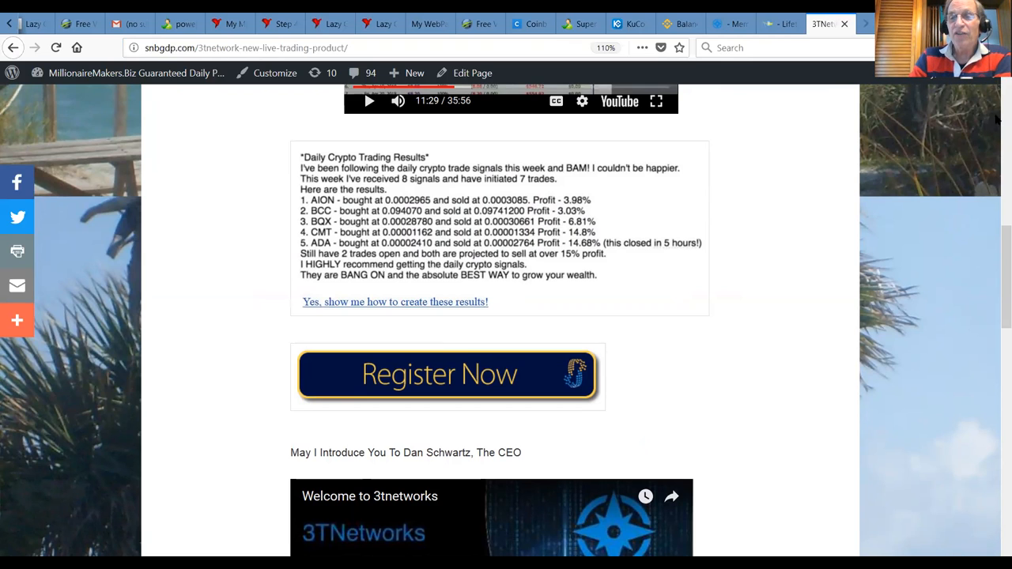
{"action": "scroll", "scroll_direction": "down", "scroll_amount": 3}
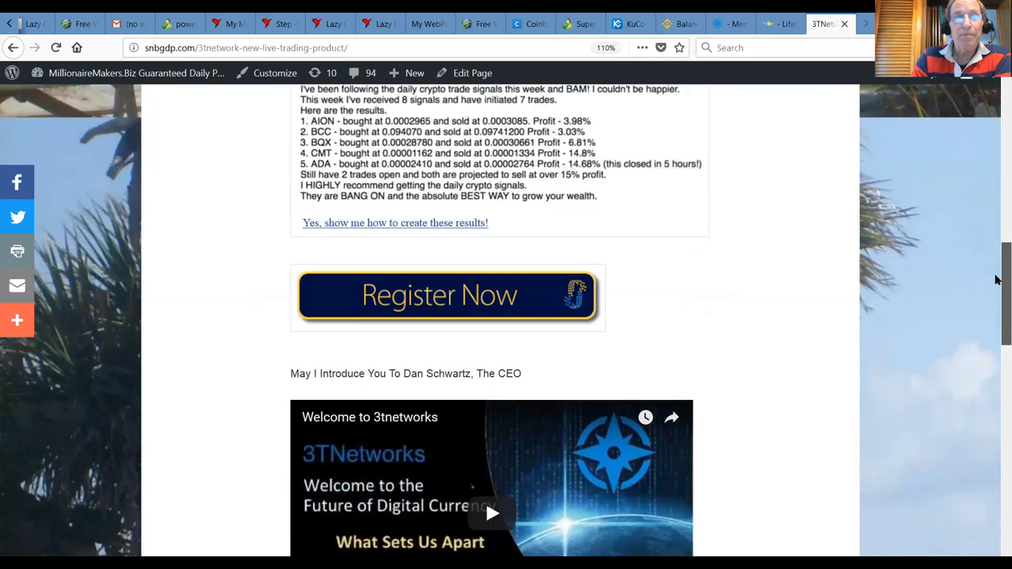
{"action": "scroll", "scroll_direction": "down", "scroll_amount": 3}
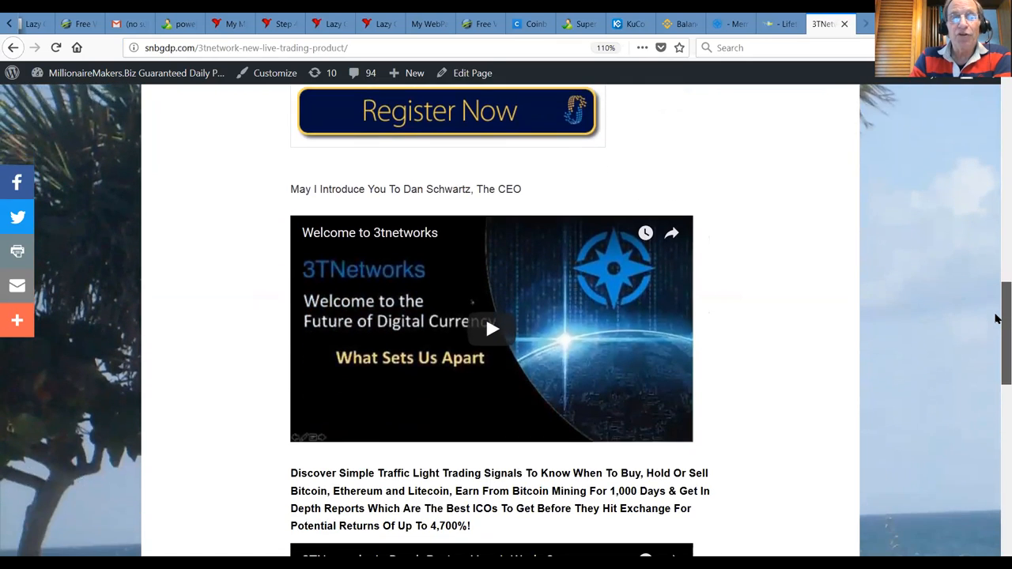
{"action": "scroll", "scroll_direction": "down", "scroll_amount": 3}
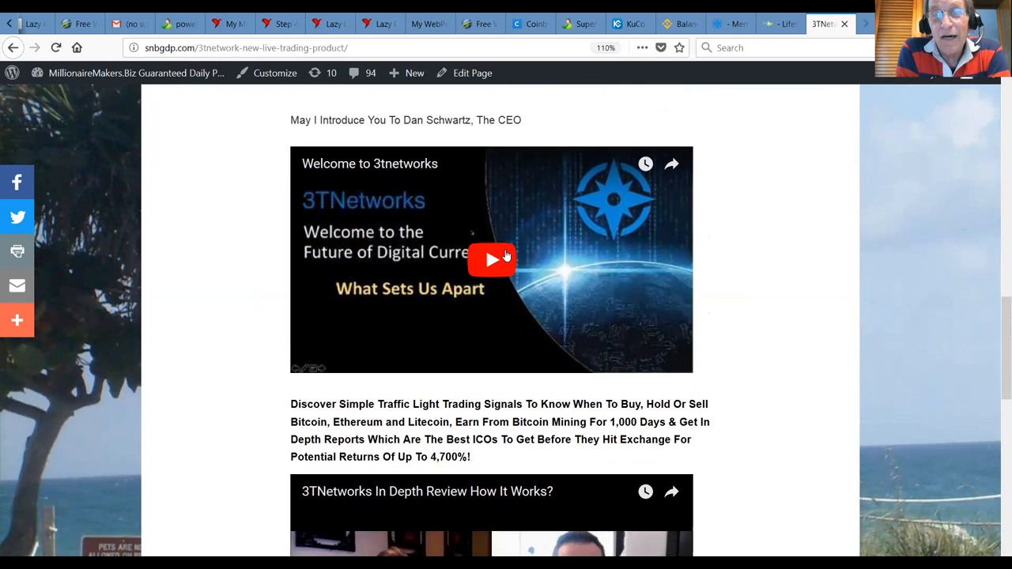
Play the 3TNetworks welcome video and pause it about one second in.
{"action": "left_click", "coordinate": [414, 73]}
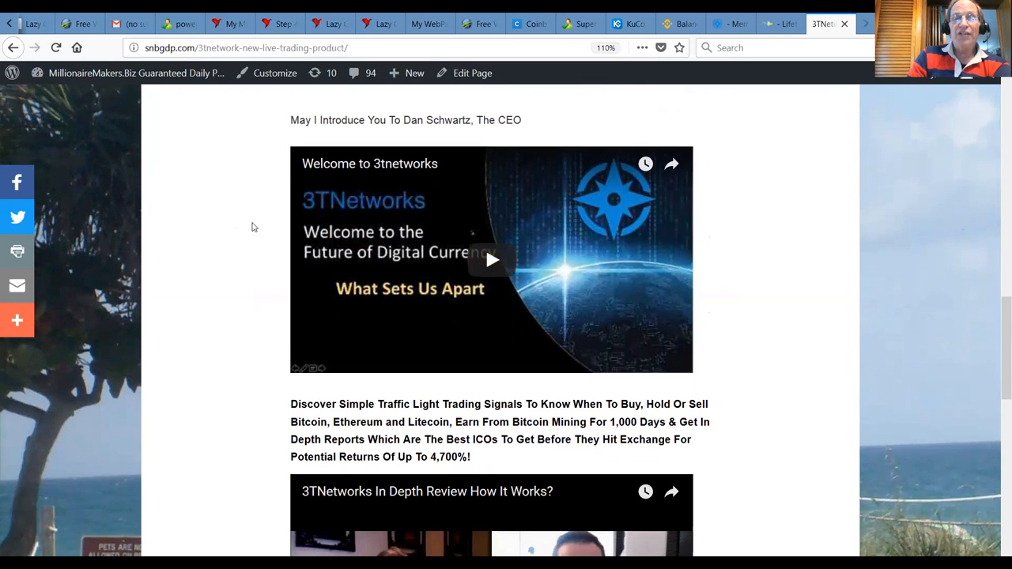
{"action": "left_click", "coordinate": [490, 259]}
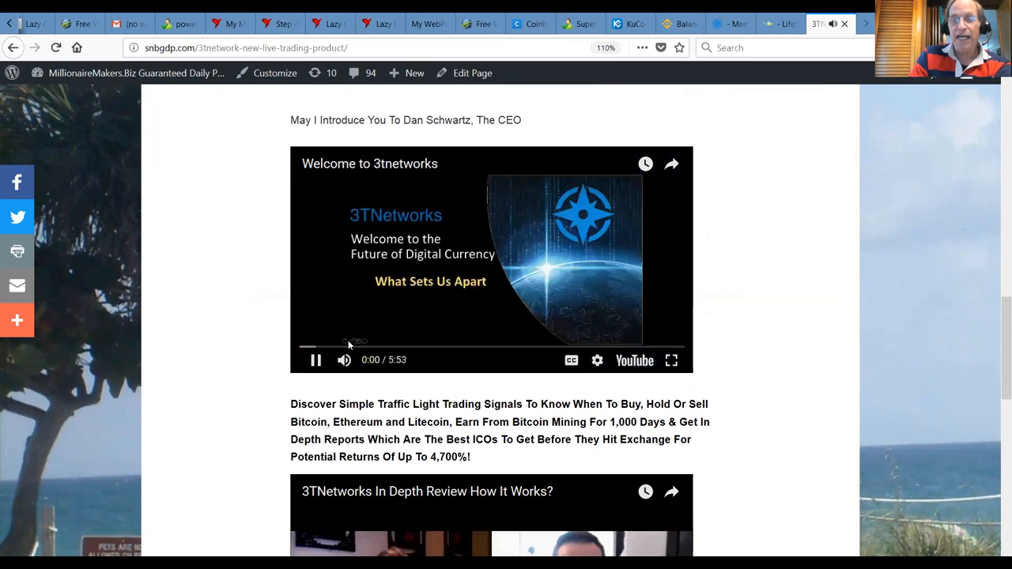
{"action": "left_click", "coordinate": [314, 360]}
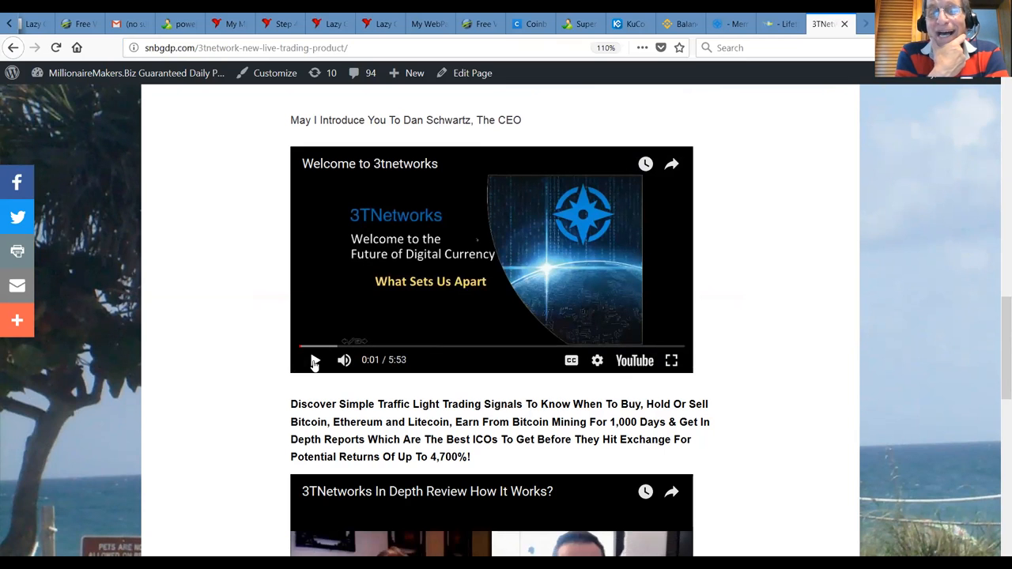
{"action": "mouse_move", "coordinate": [996, 433]}
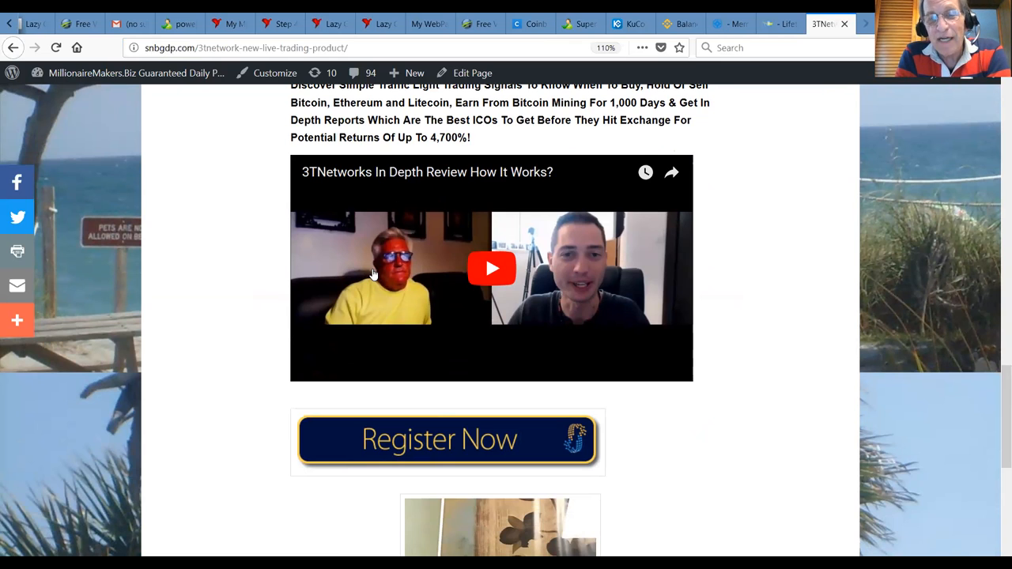
{"action": "mouse_move", "coordinate": [255, 161]}
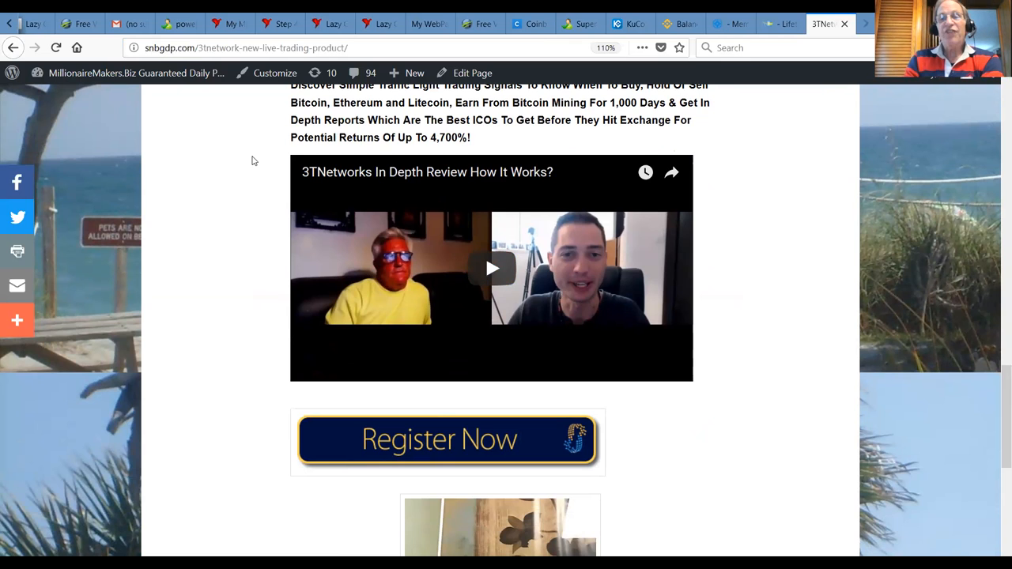
{"action": "mouse_move", "coordinate": [996, 376]}
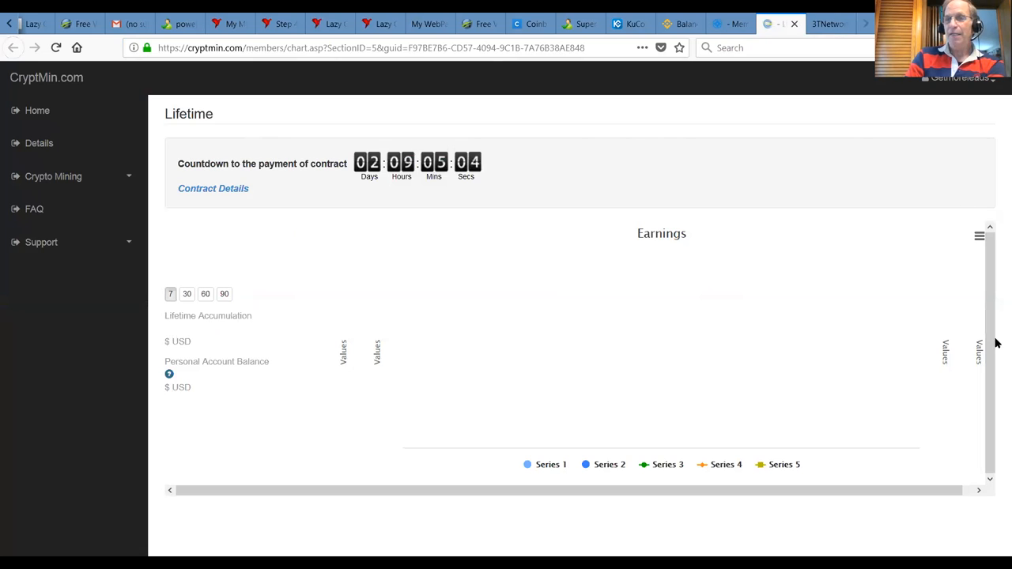
{"action": "mouse_move", "coordinate": [996, 206]}
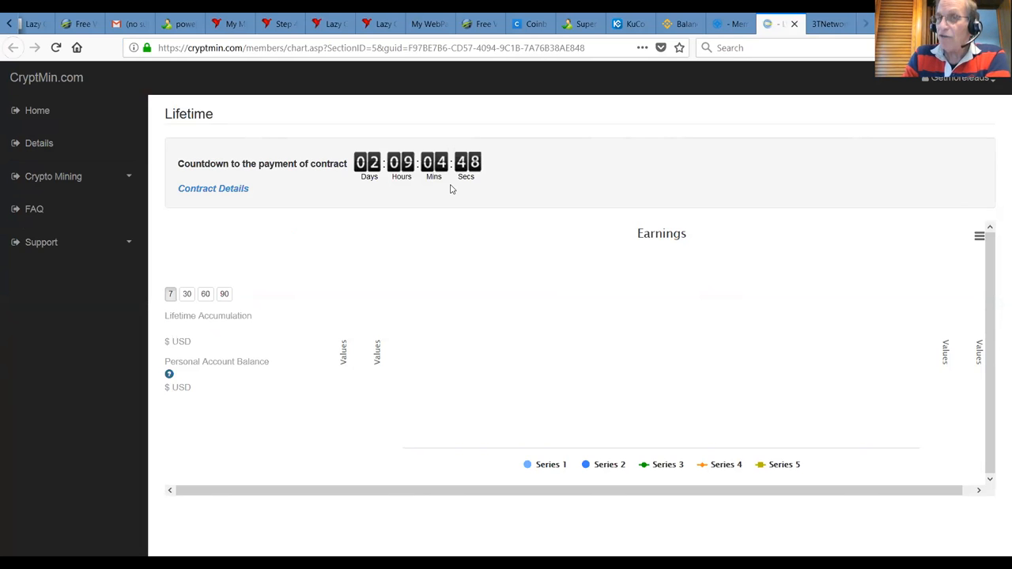
{"action": "mouse_move", "coordinate": [512, 88]}
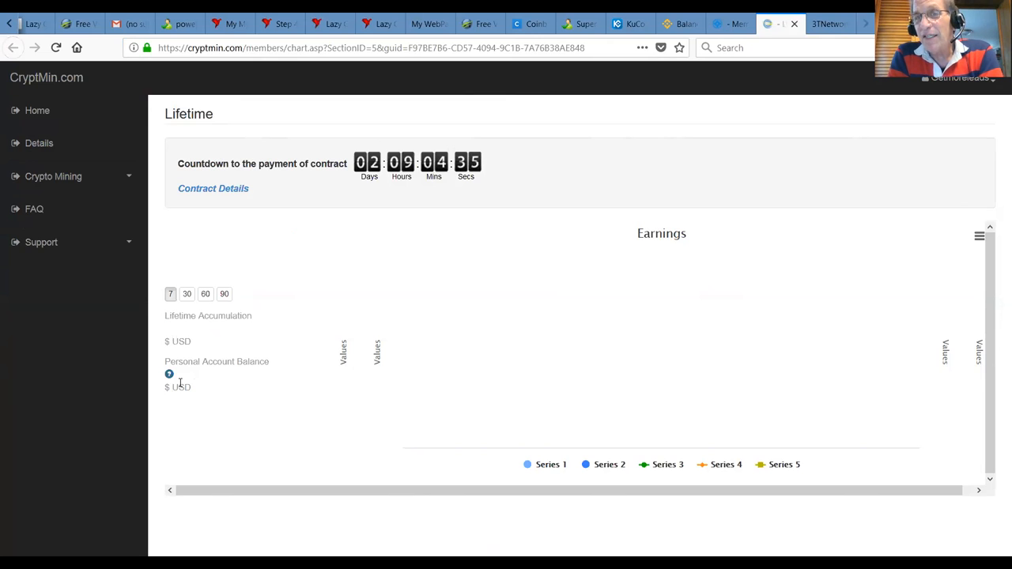
{"action": "mouse_move", "coordinate": [166, 392]}
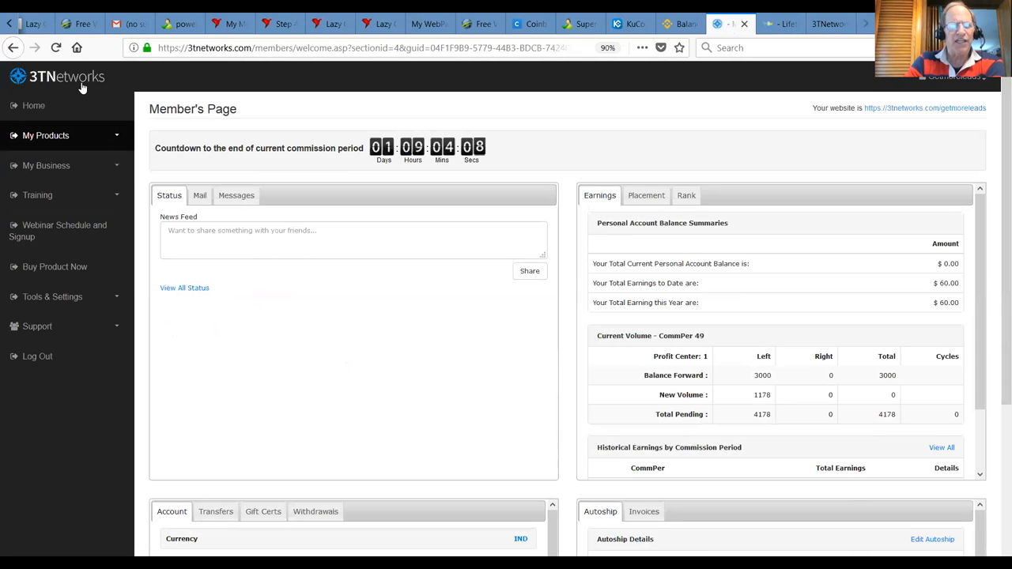
{"action": "mouse_move", "coordinate": [996, 169]}
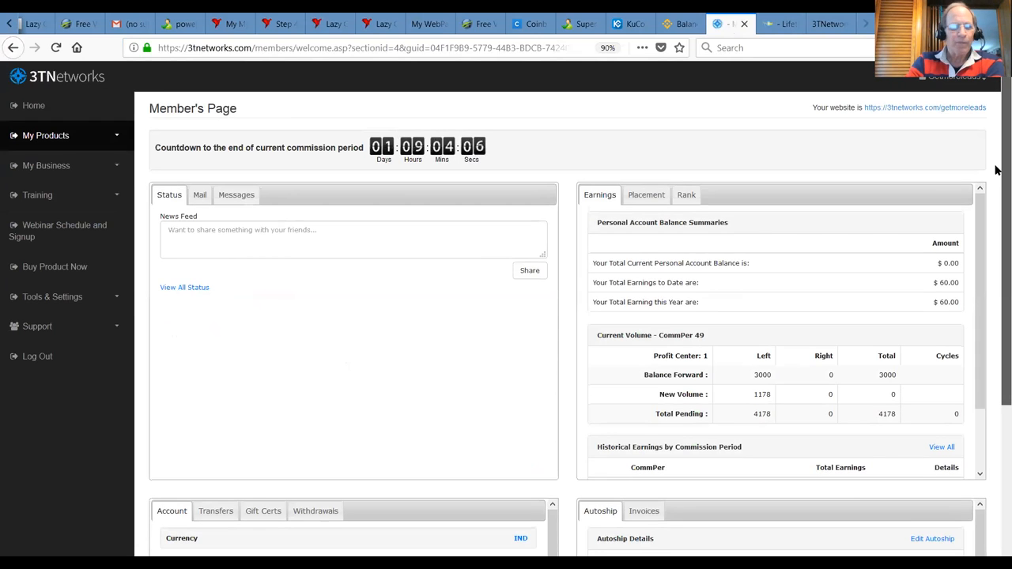
{"action": "scroll", "scroll_direction": "down", "scroll_amount": 3}
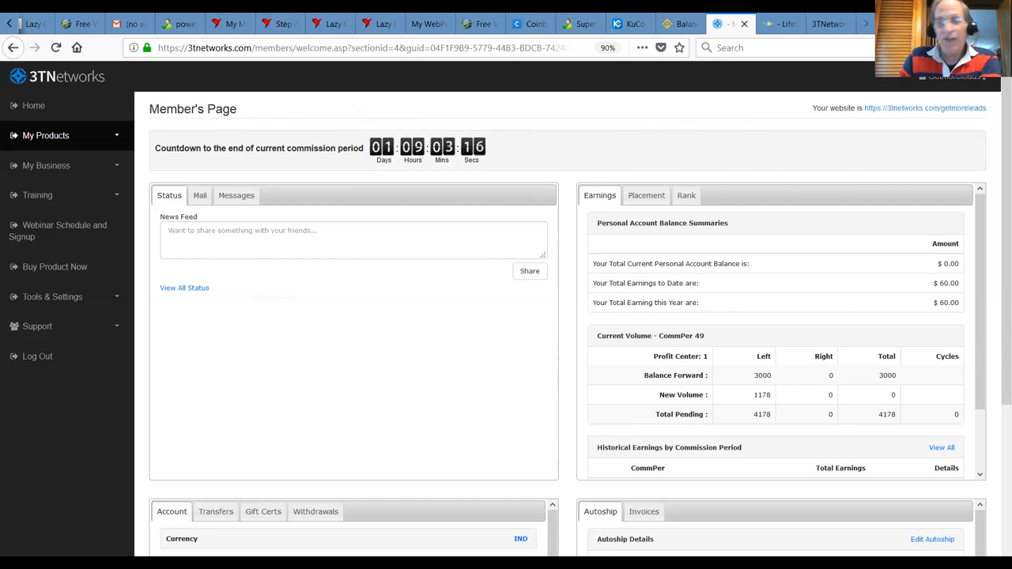
{"action": "mouse_move", "coordinate": [33, 105]}
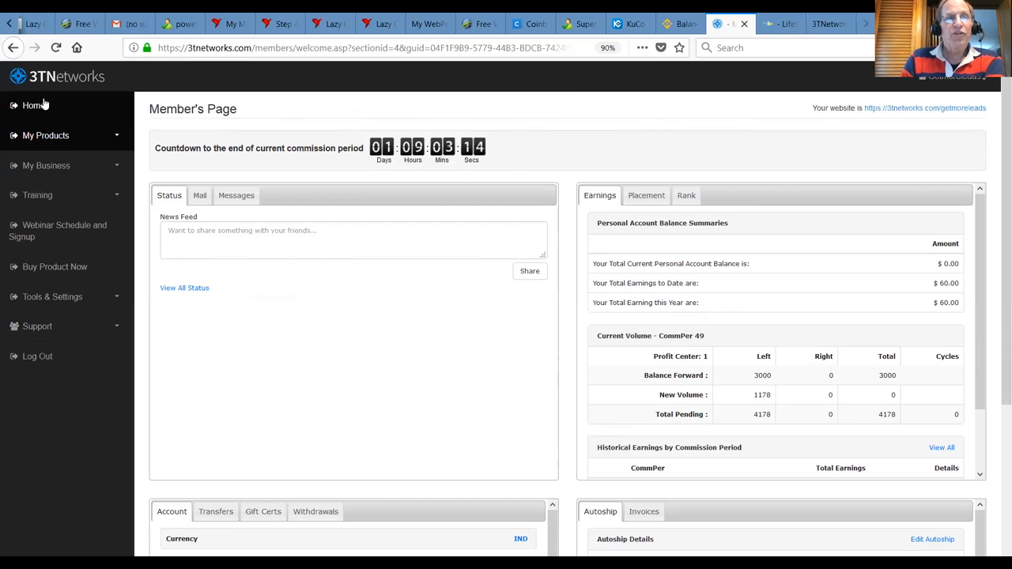
From My Products, enter Traffic Light Trading Pro and its Pro Trader daily signals page.
{"action": "left_click", "coordinate": [45, 136]}
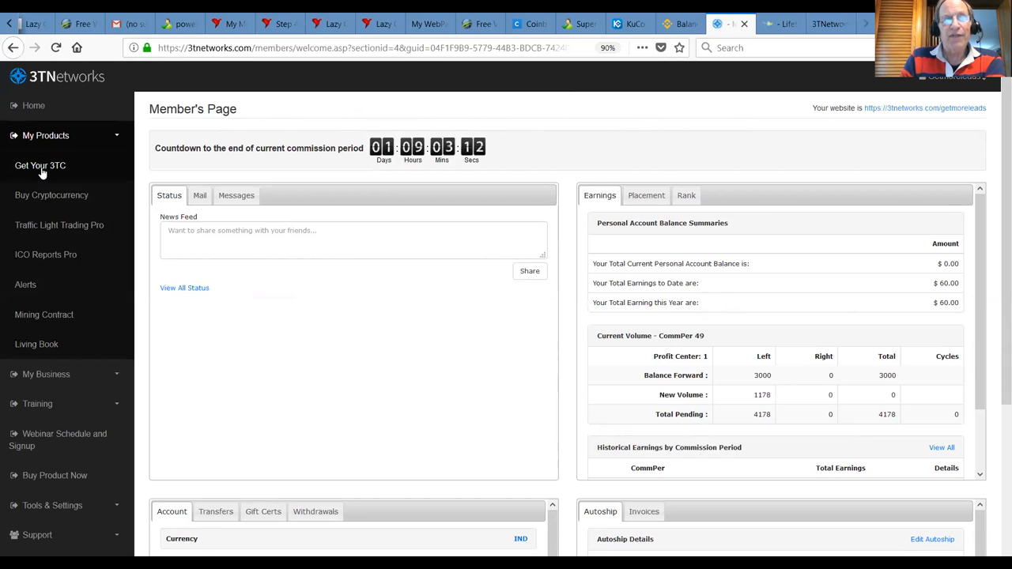
{"action": "mouse_move", "coordinate": [58, 225]}
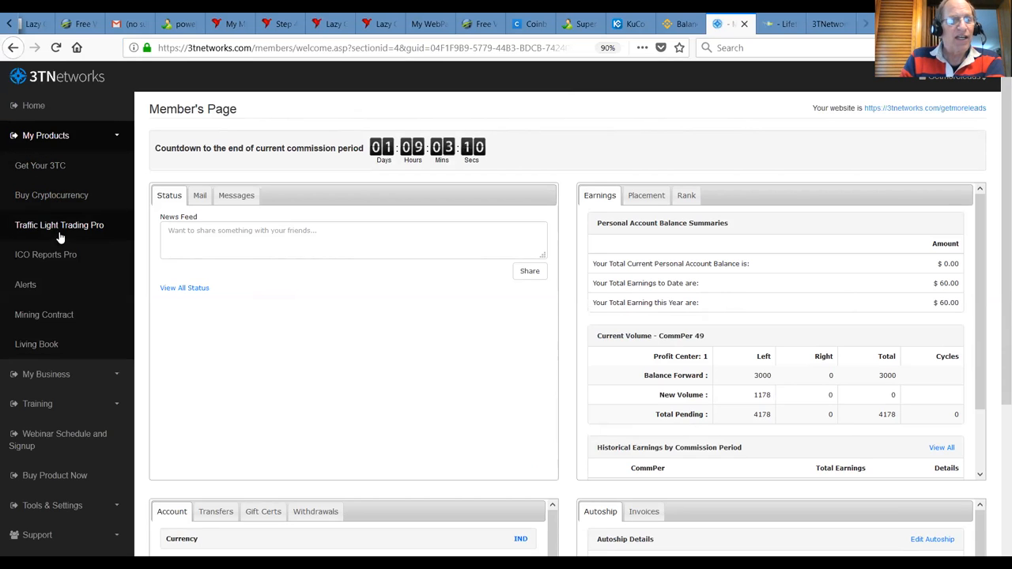
{"action": "left_click", "coordinate": [59, 225]}
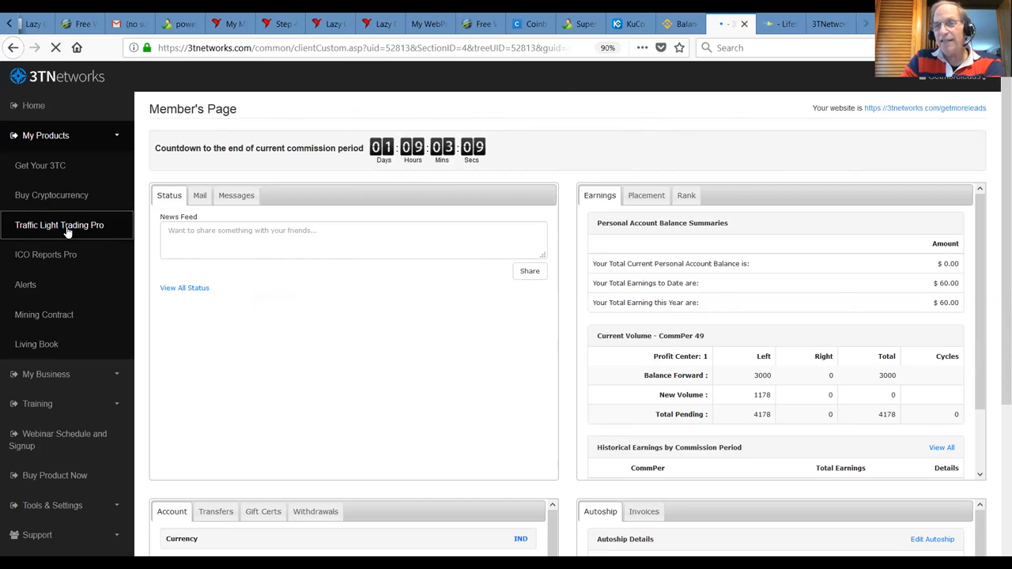
{"action": "left_click", "coordinate": [59, 224]}
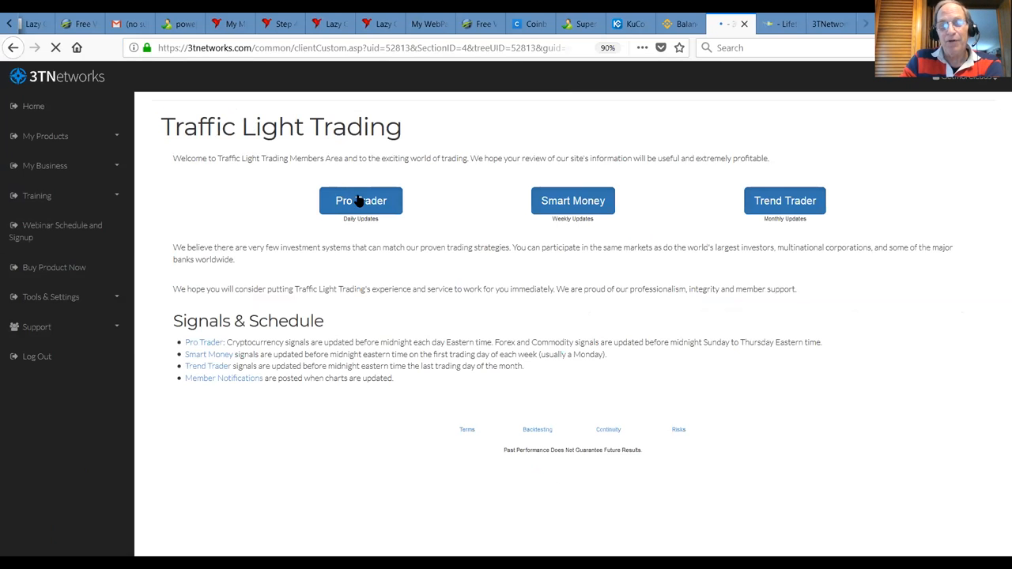
{"action": "left_click", "coordinate": [360, 199]}
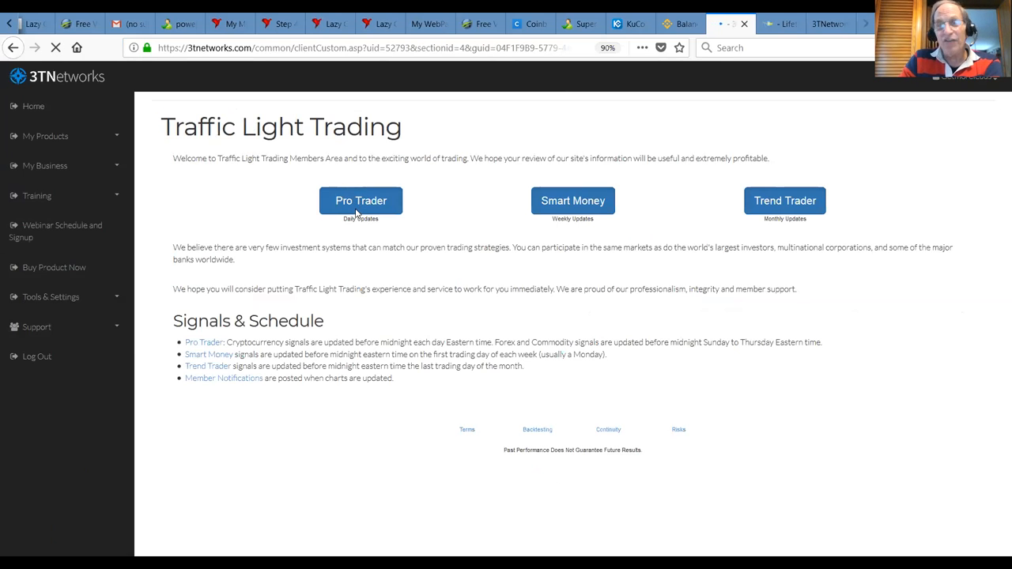
{"action": "left_click", "coordinate": [361, 199]}
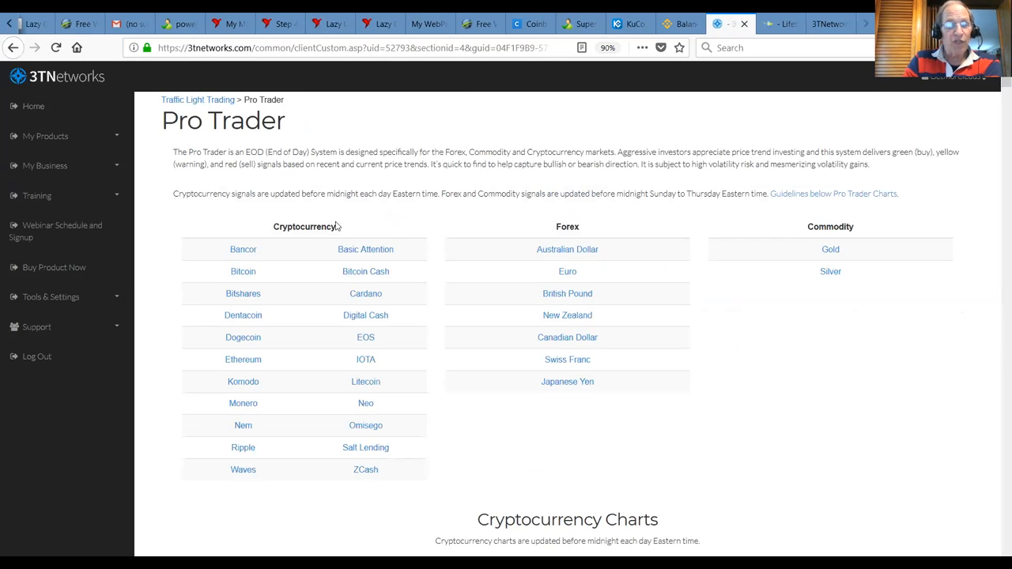
{"action": "mouse_move", "coordinate": [365, 250]}
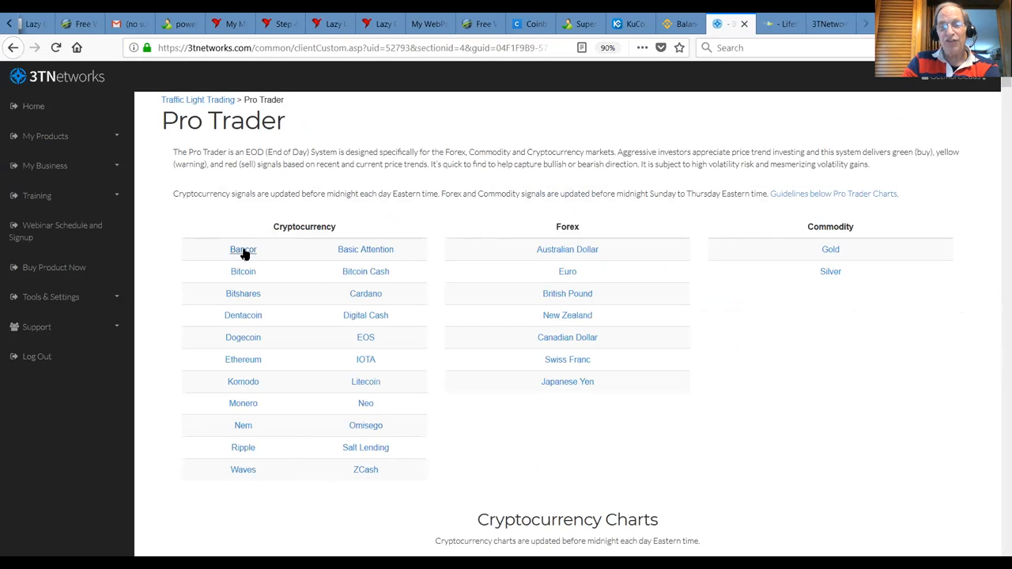
Select Bancor in the Cryptocurrency column to show the BNT-USD daily signal chart.
{"action": "left_click", "coordinate": [244, 250]}
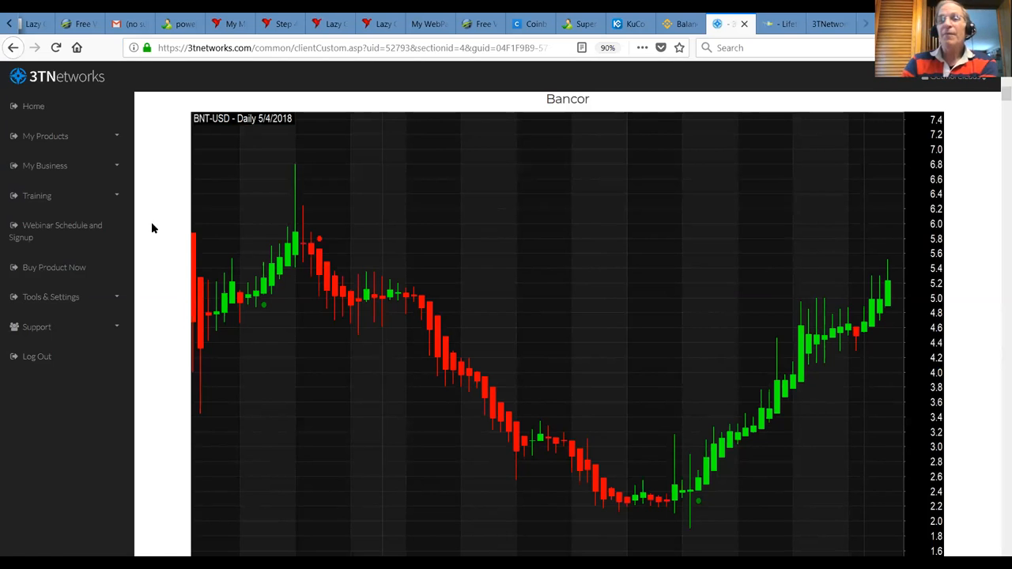
{"action": "mouse_move", "coordinate": [671, 177]}
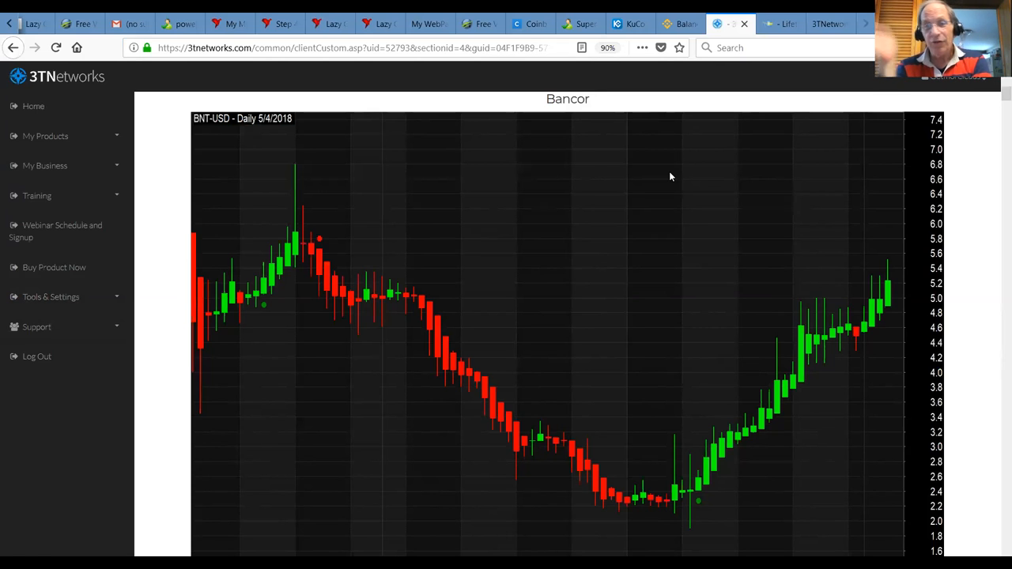
{"action": "mouse_move", "coordinate": [660, 113]}
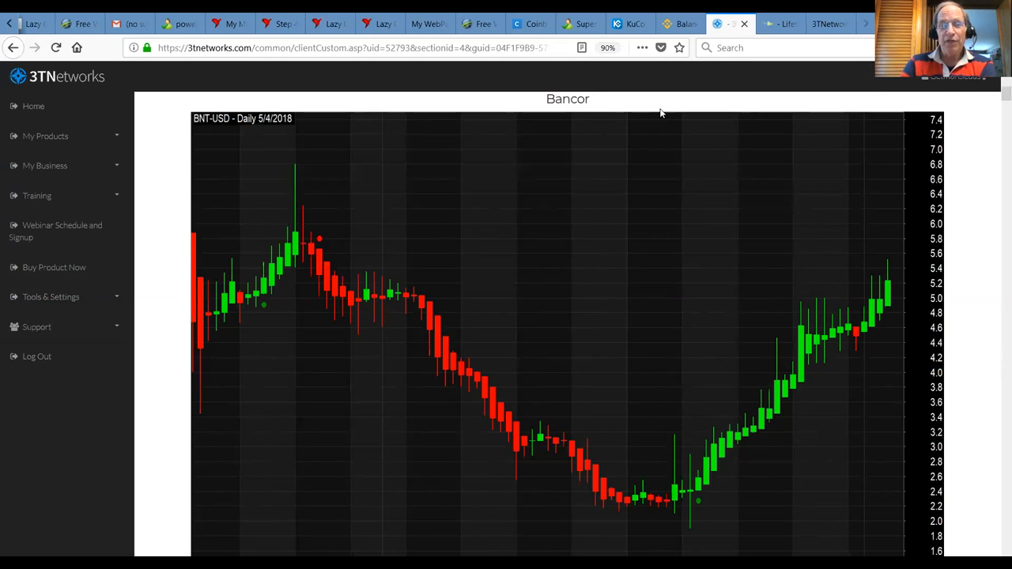
{"action": "mouse_move", "coordinate": [556, 104]}
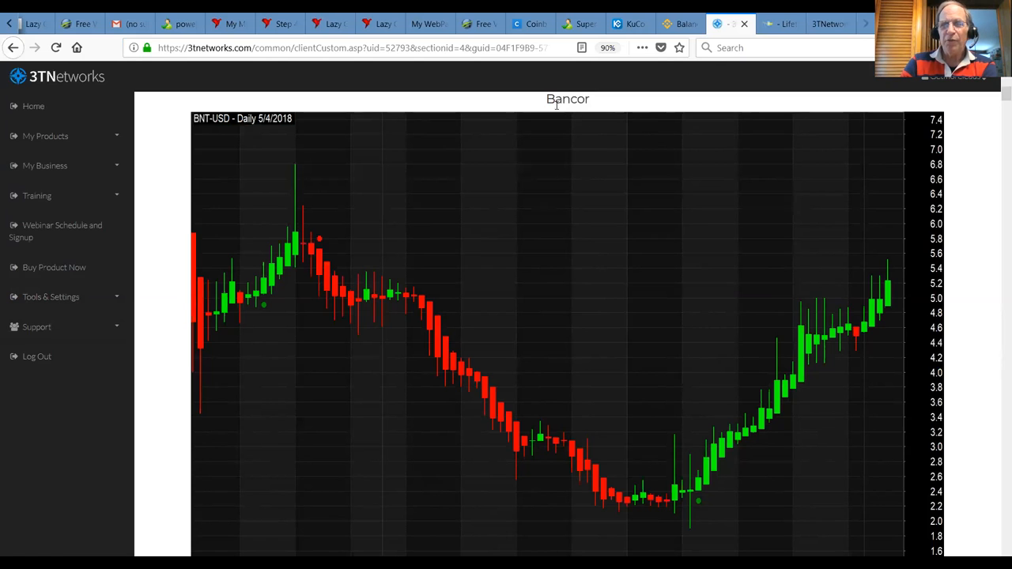
{"action": "mouse_move", "coordinate": [699, 506]}
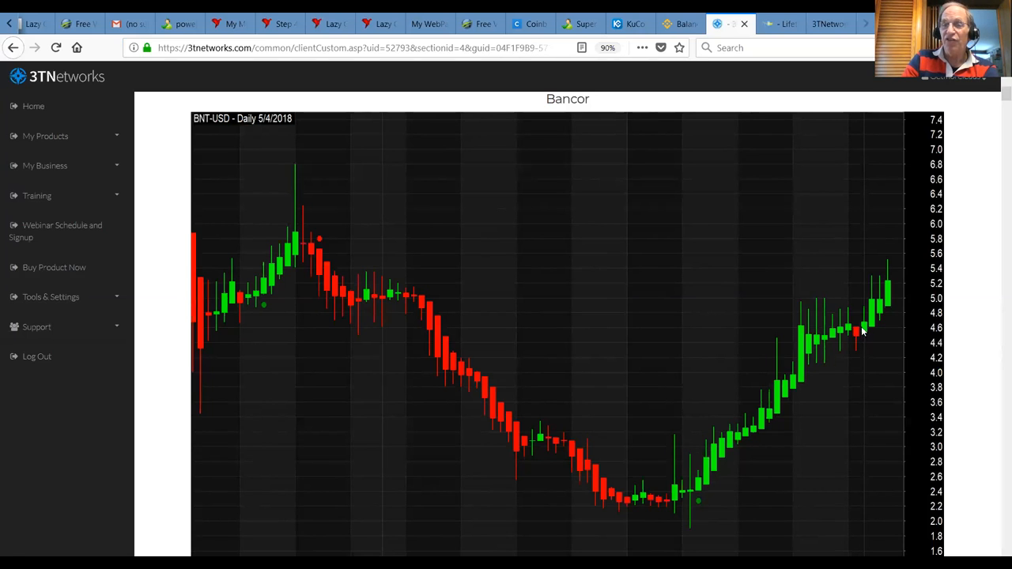
{"action": "mouse_move", "coordinate": [878, 320]}
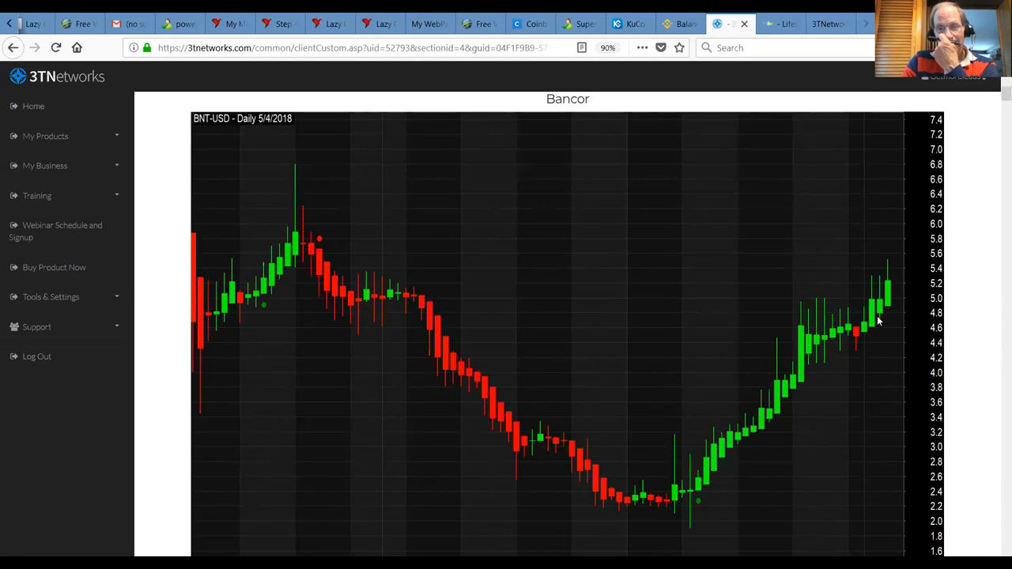
{"action": "mouse_move", "coordinate": [704, 508]}
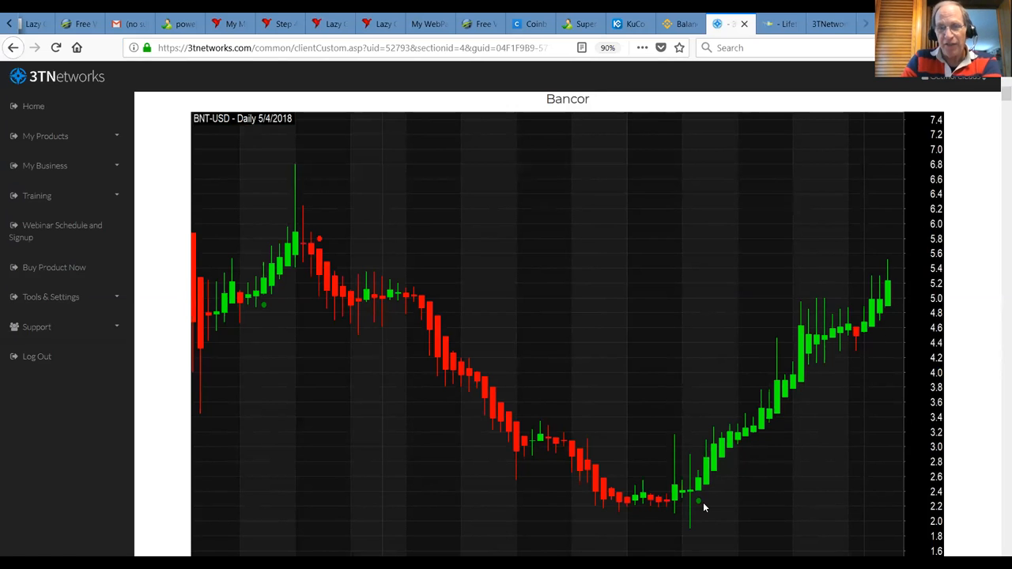
{"action": "mouse_move", "coordinate": [315, 243]}
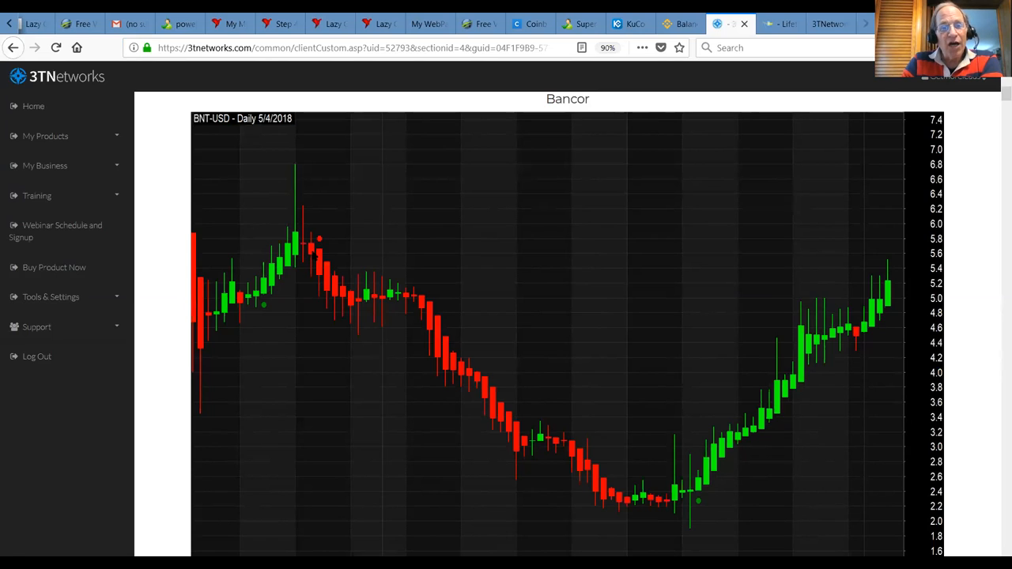
{"action": "mouse_move", "coordinate": [270, 298]}
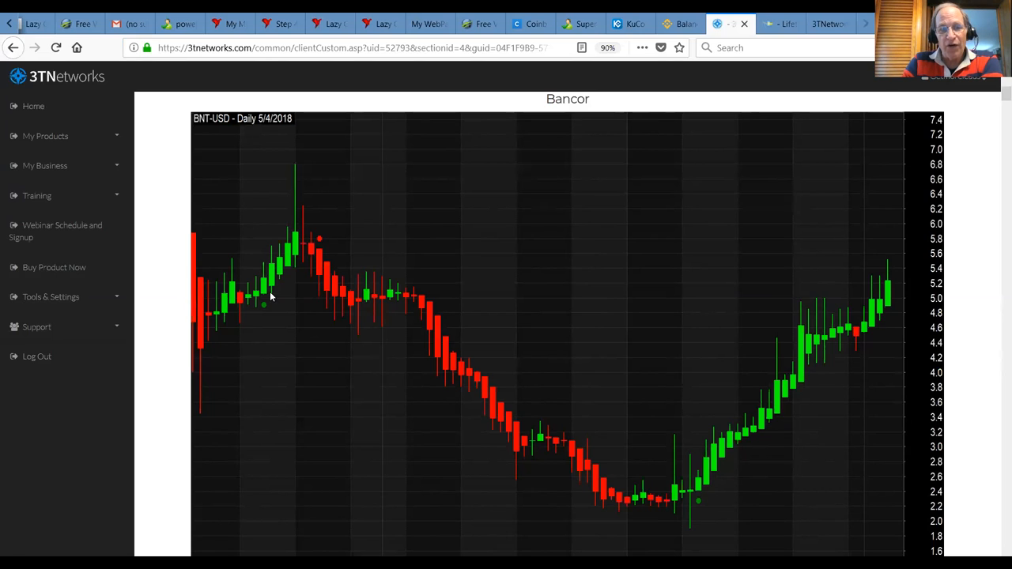
{"action": "mouse_move", "coordinate": [278, 272]}
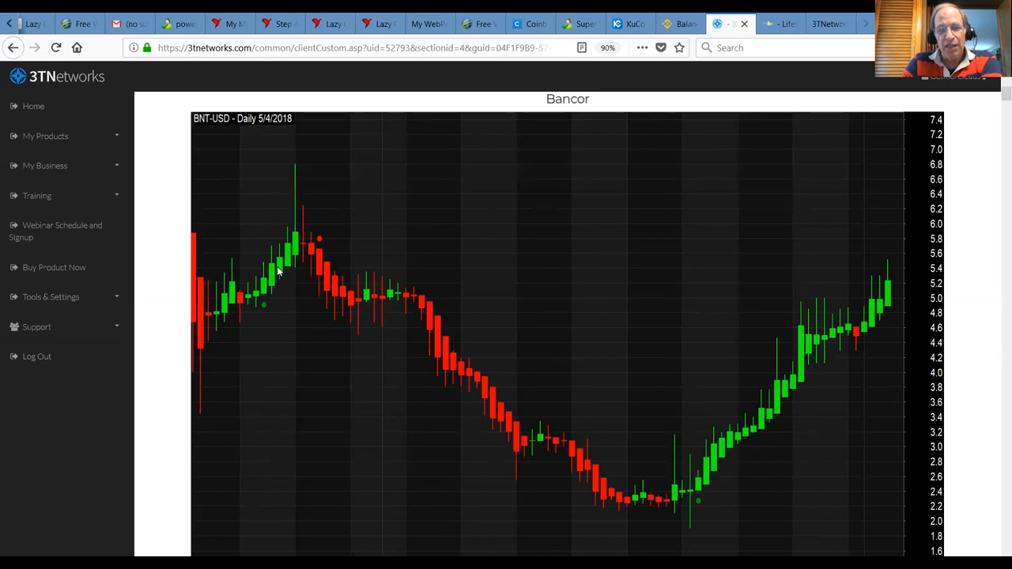
{"action": "mouse_move", "coordinate": [321, 244]}
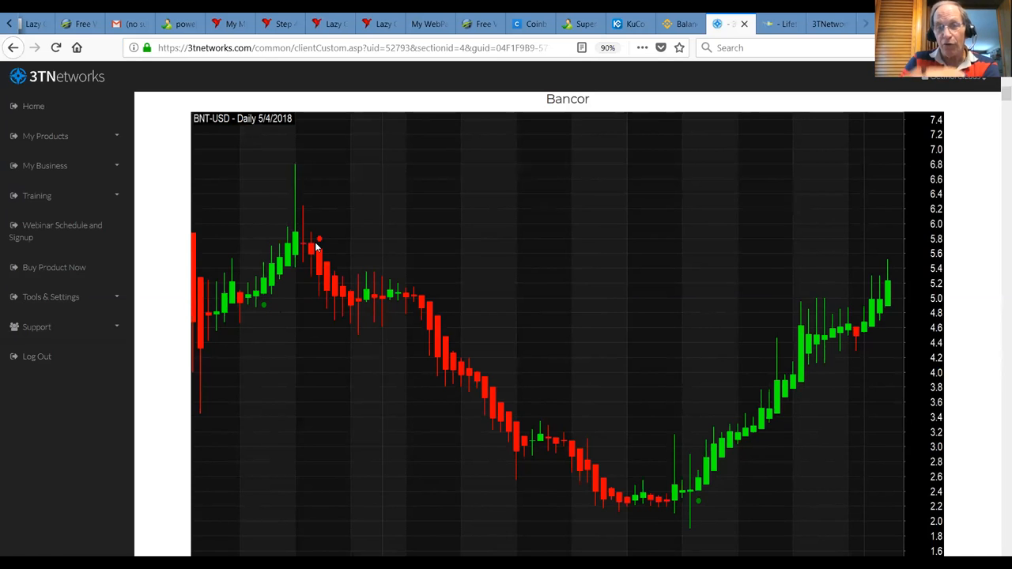
{"action": "mouse_move", "coordinate": [979, 190]}
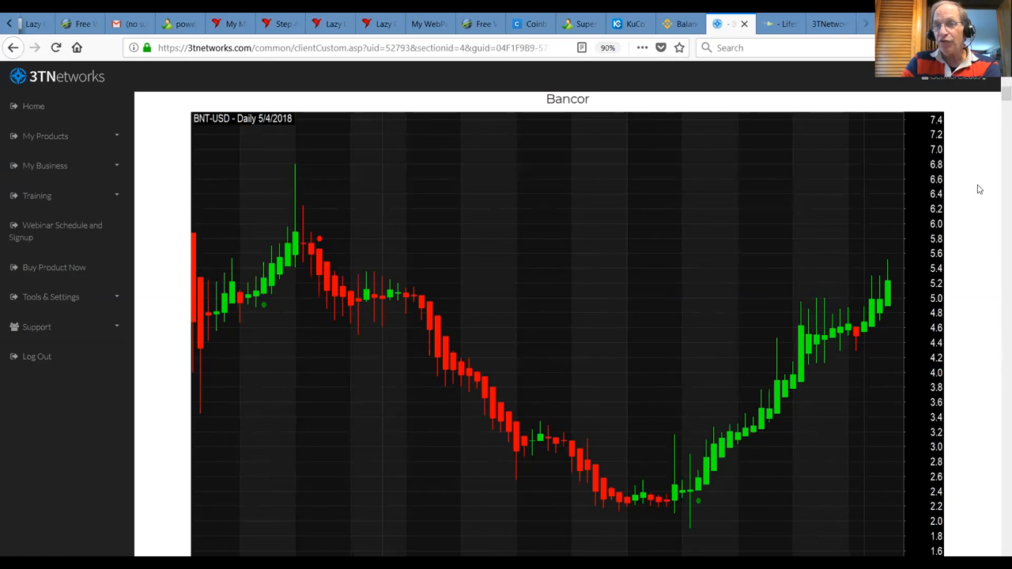
Scroll past the Bancor chart until the Basic Attention (BAT-USD) chart appears below.
{"action": "scroll", "scroll_direction": "down", "scroll_amount": 3}
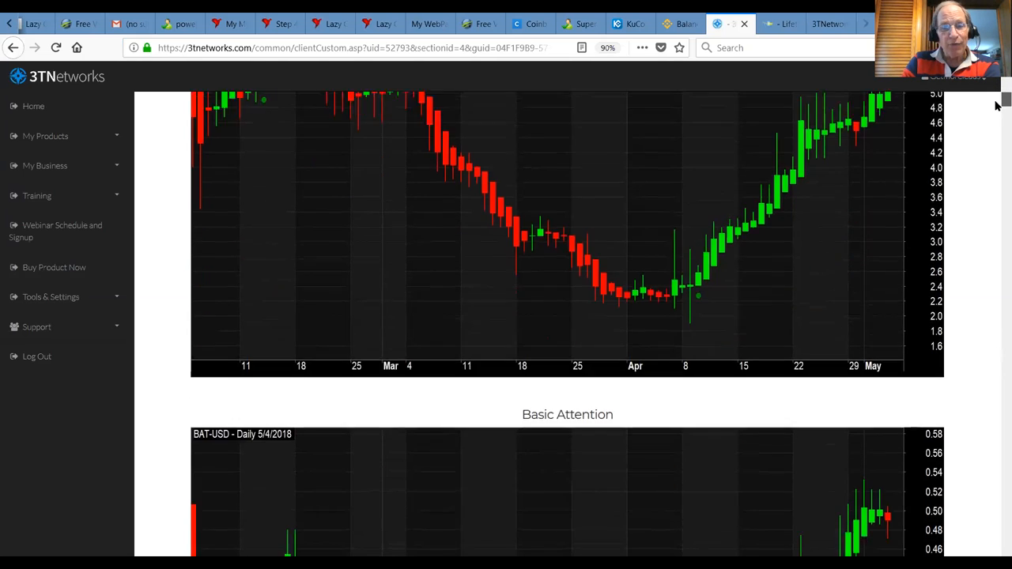
Scroll through the BAT-USD chart until the Bitcoin (BTC-USD) chart heading appears.
{"action": "scroll", "scroll_direction": "down", "scroll_amount": 3}
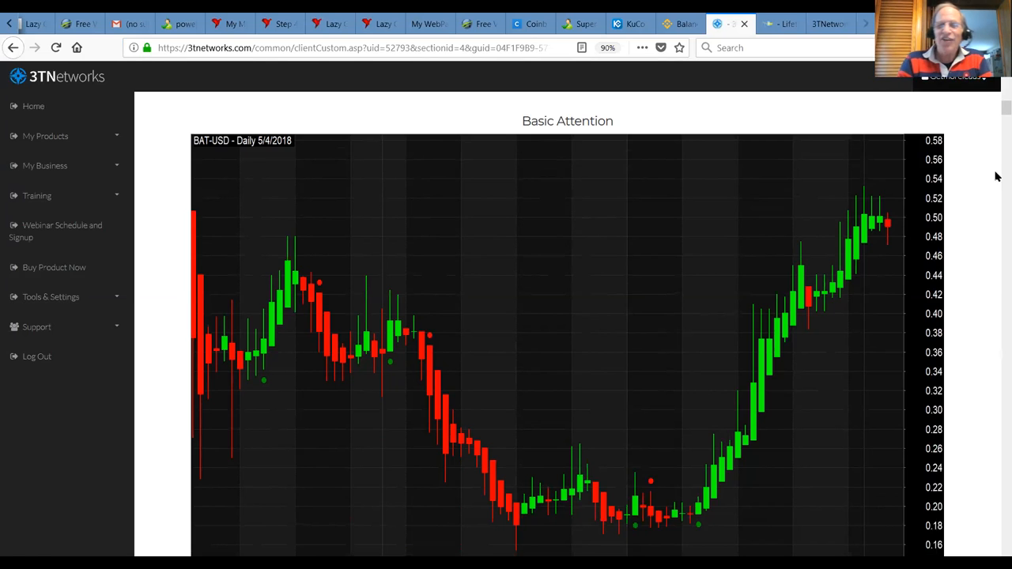
{"action": "mouse_move", "coordinate": [963, 242]}
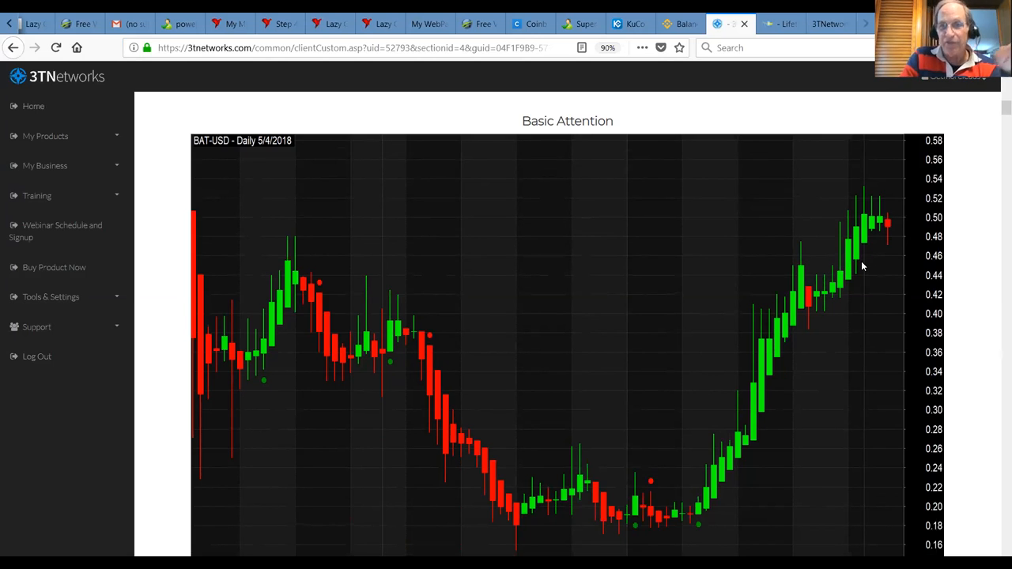
{"action": "mouse_move", "coordinate": [866, 257]}
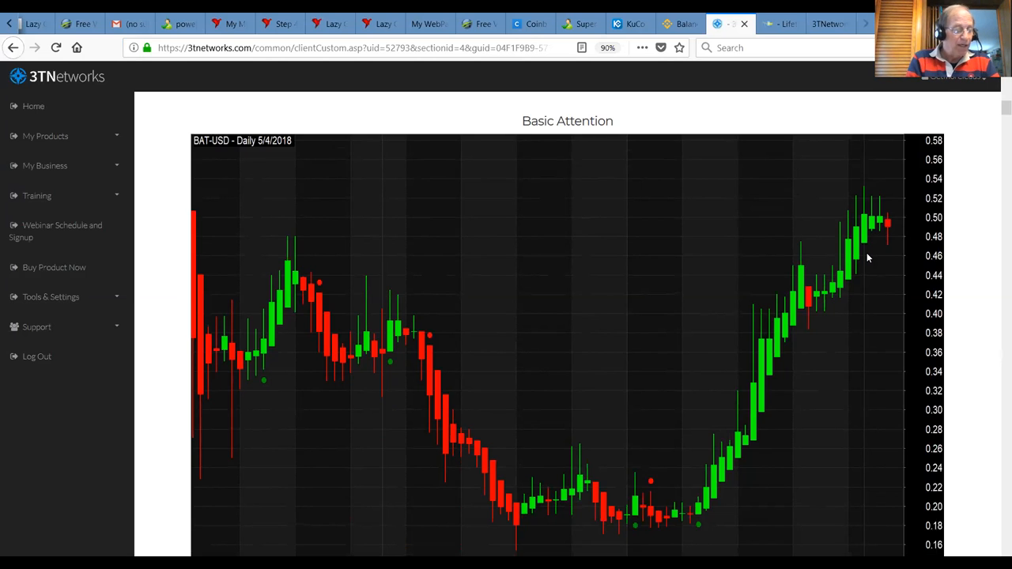
{"action": "mouse_move", "coordinate": [948, 263]}
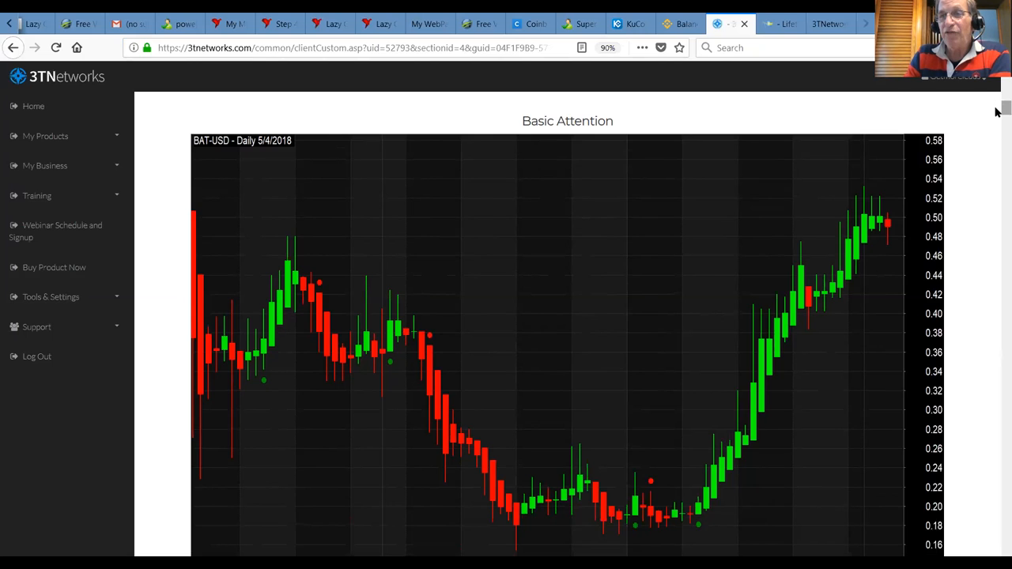
{"action": "scroll", "scroll_direction": "down", "scroll_amount": 3}
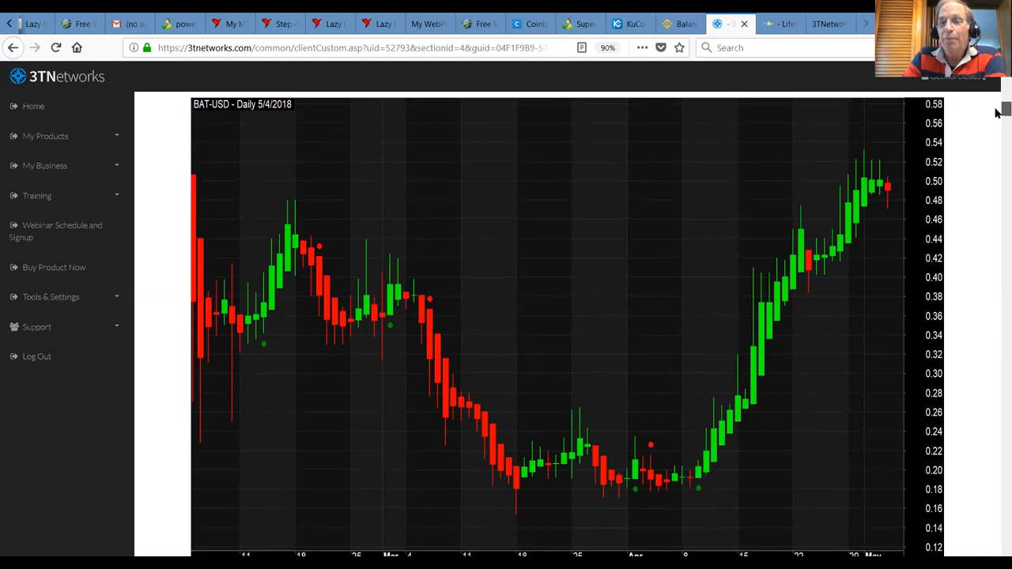
{"action": "scroll", "scroll_direction": "down", "scroll_amount": 3}
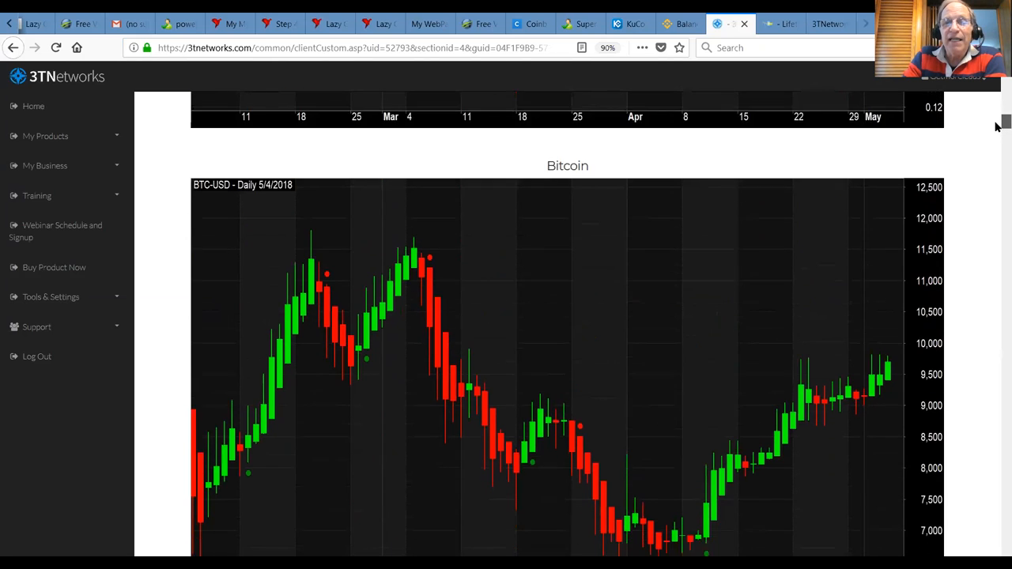
Scroll slightly so the full BTC-USD daily chart, roughly 6,500 to 11,500, is visible.
{"action": "scroll", "scroll_direction": "down", "scroll_amount": 3}
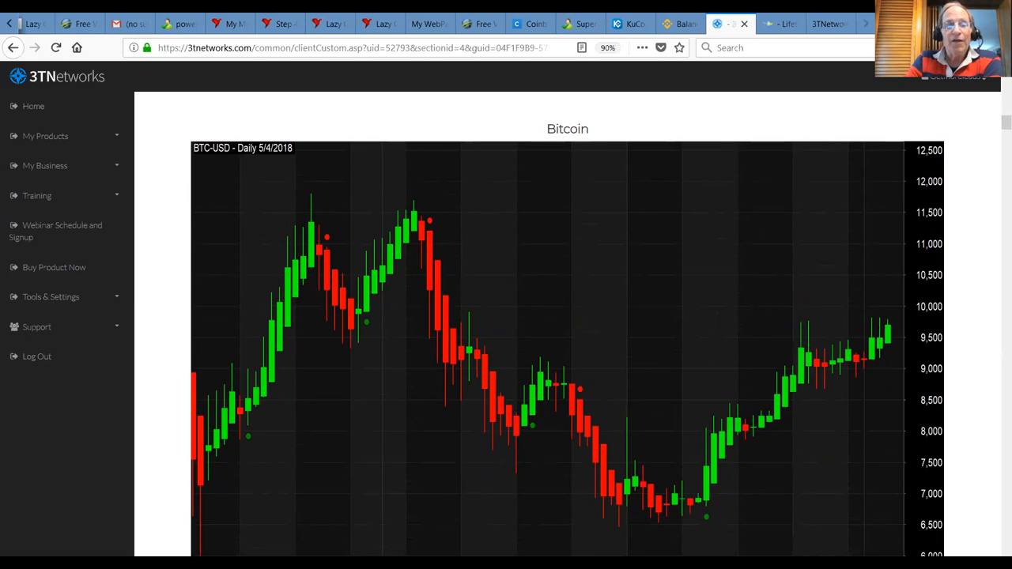
{"action": "mouse_move", "coordinate": [252, 440]}
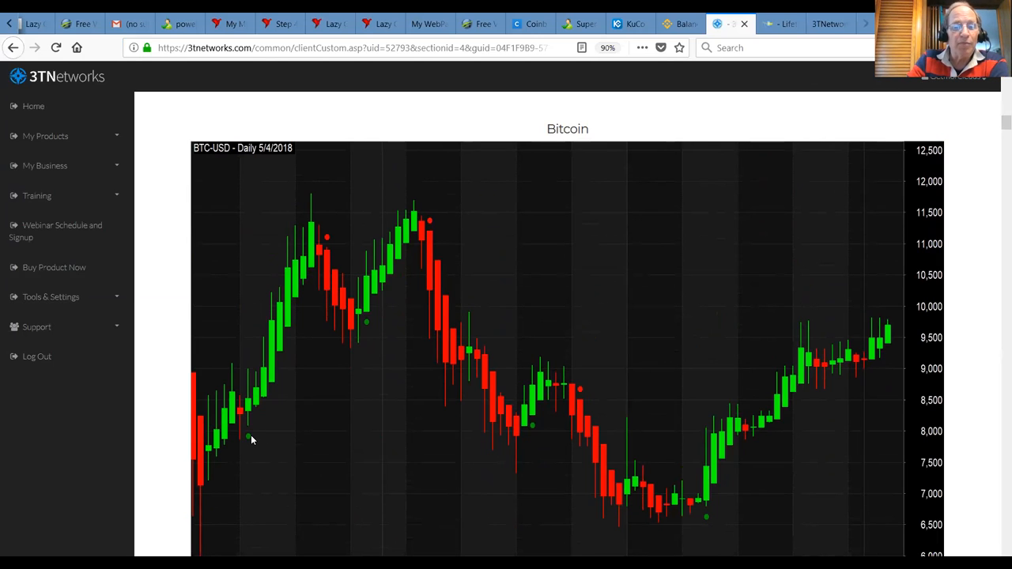
{"action": "mouse_move", "coordinate": [295, 291]}
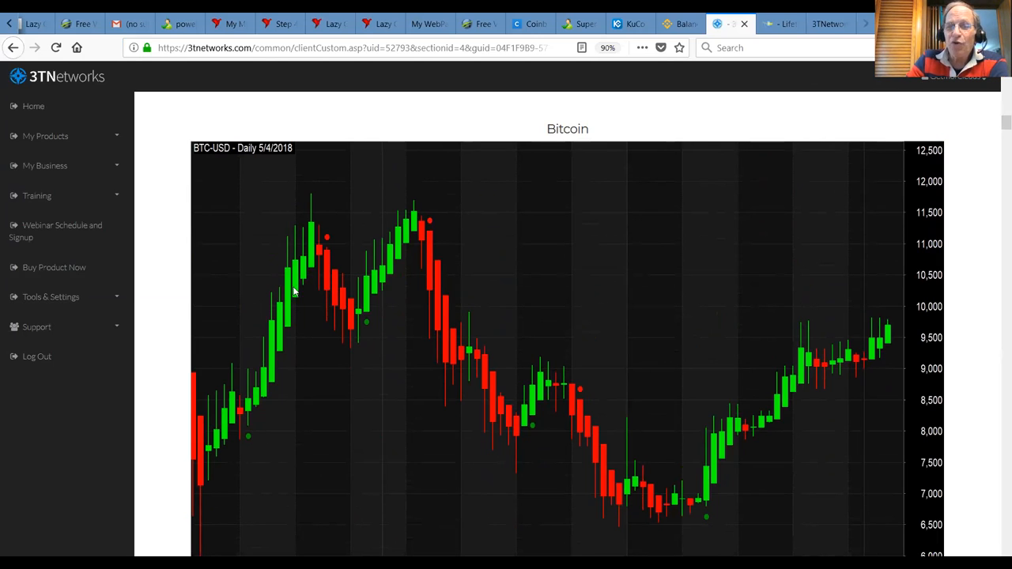
{"action": "mouse_move", "coordinate": [891, 239]}
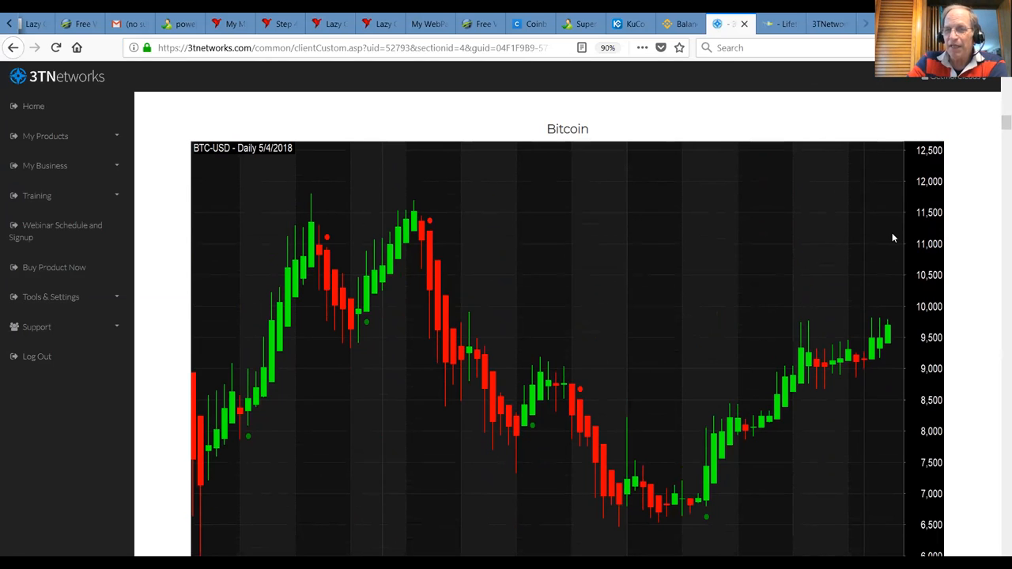
{"action": "mouse_move", "coordinate": [314, 250]}
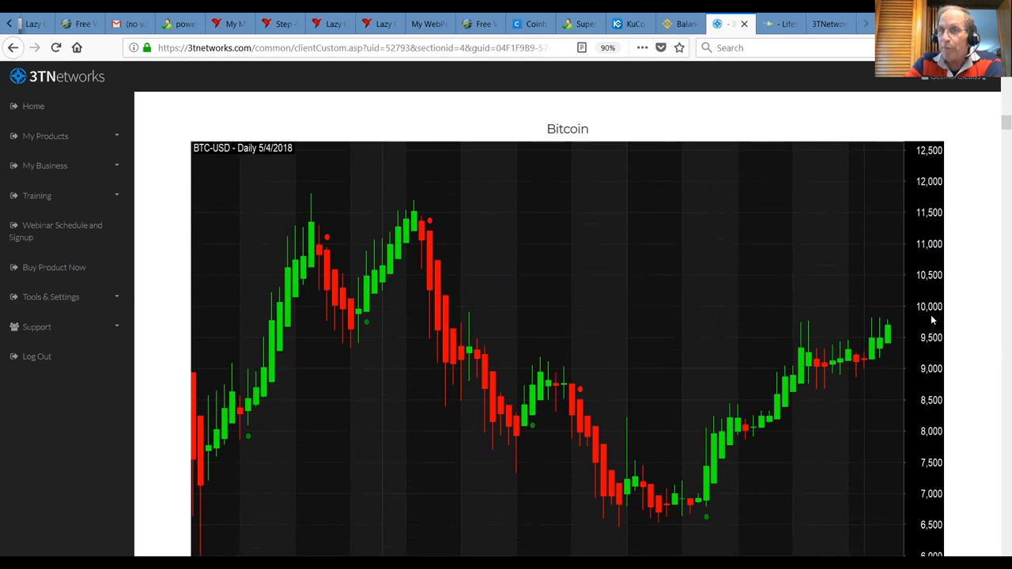
{"action": "mouse_move", "coordinate": [351, 310]}
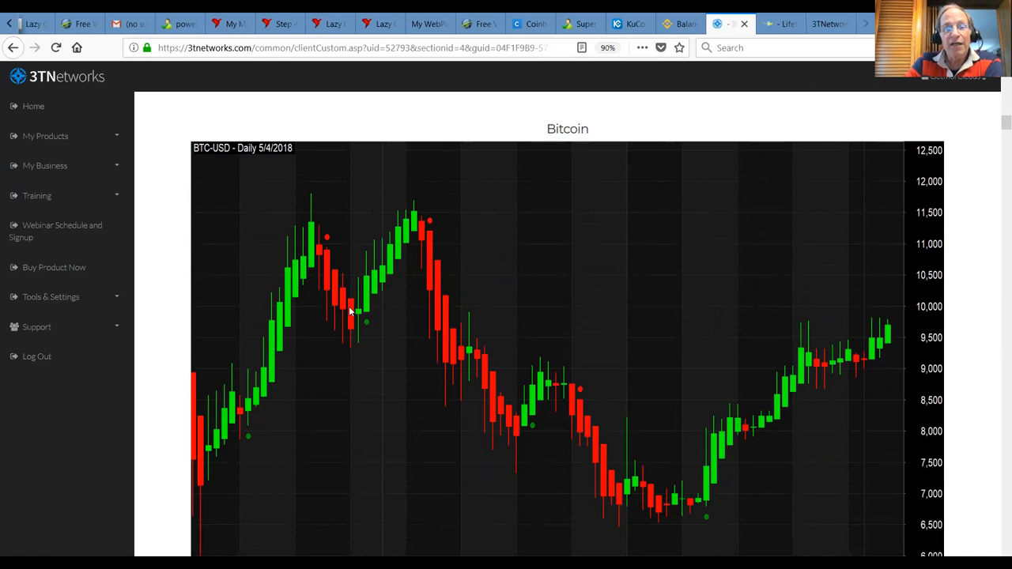
{"action": "mouse_move", "coordinate": [854, 258]}
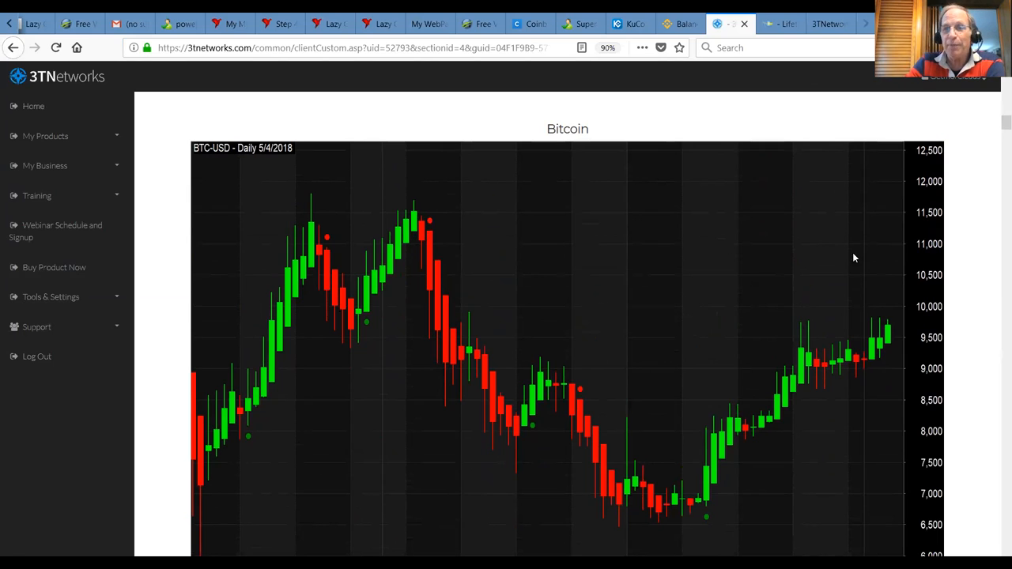
{"action": "mouse_move", "coordinate": [426, 218]}
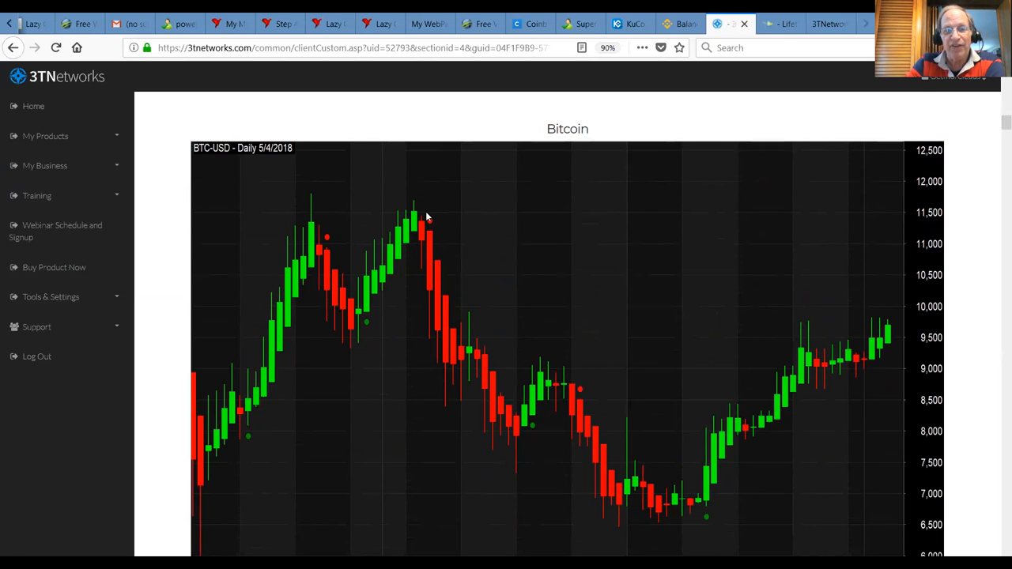
{"action": "mouse_move", "coordinate": [524, 430]}
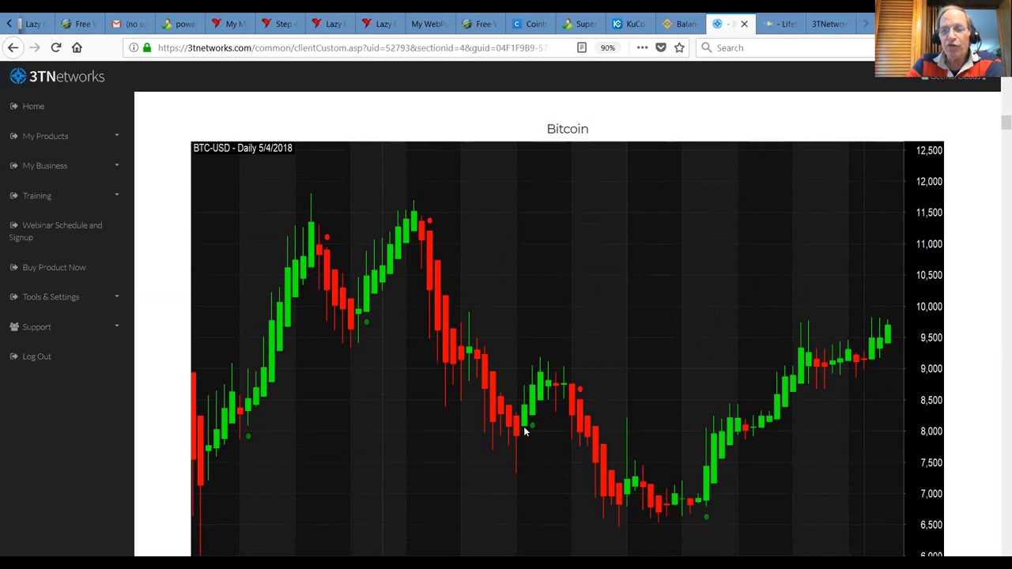
{"action": "mouse_move", "coordinate": [920, 421]}
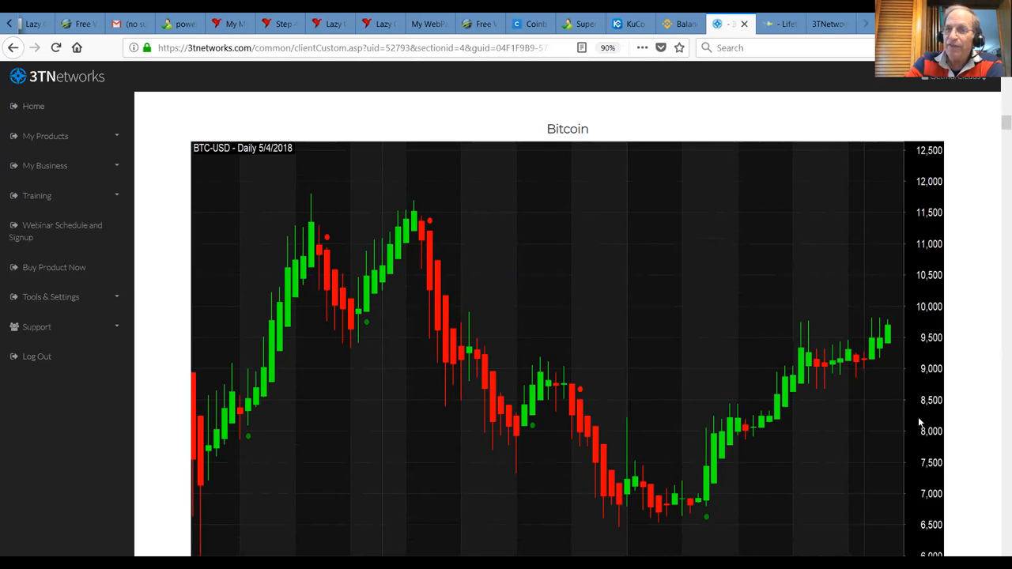
{"action": "mouse_move", "coordinate": [556, 376]}
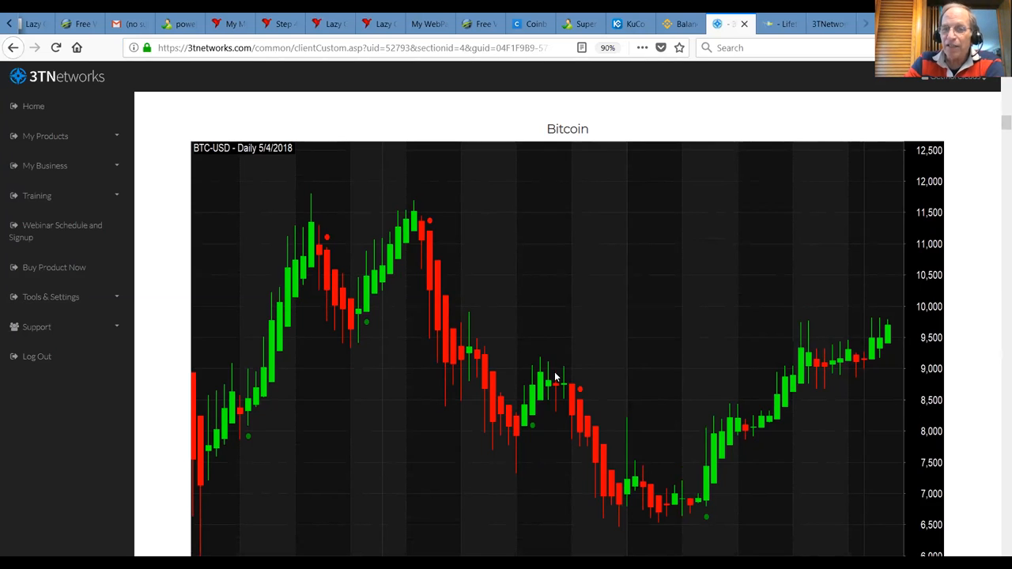
{"action": "mouse_move", "coordinate": [693, 512]}
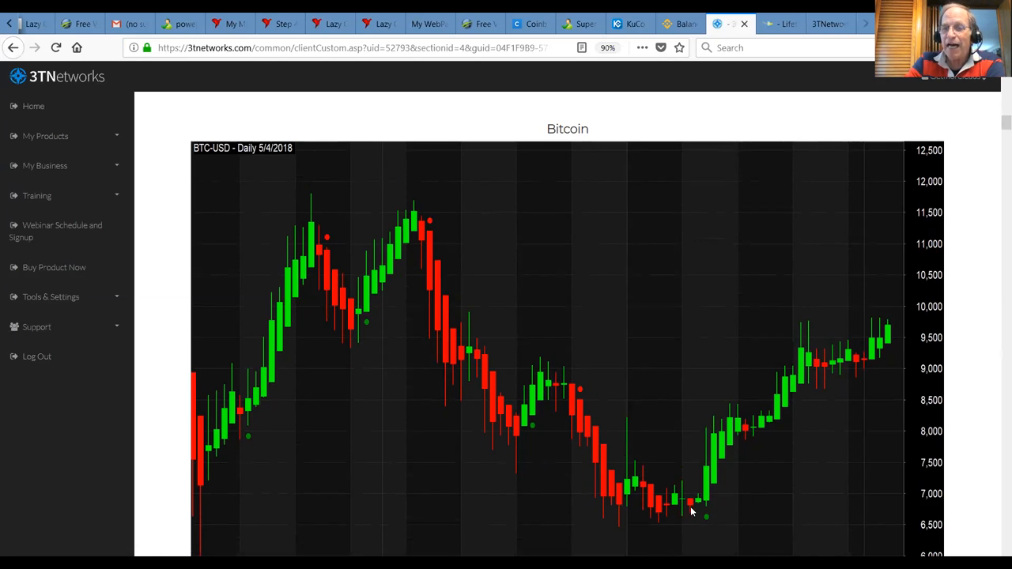
{"action": "mouse_move", "coordinate": [782, 515]}
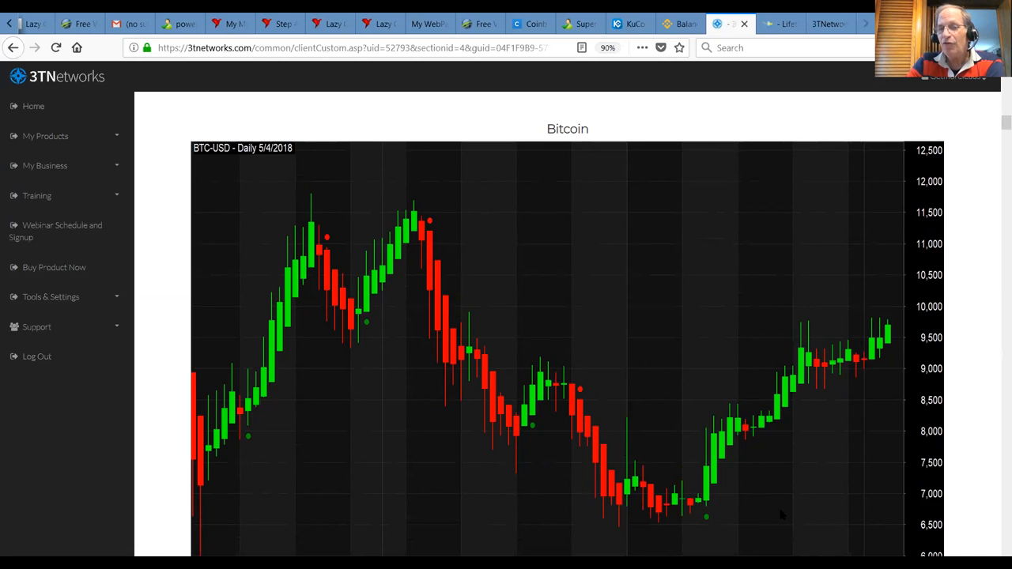
{"action": "mouse_move", "coordinate": [819, 528]}
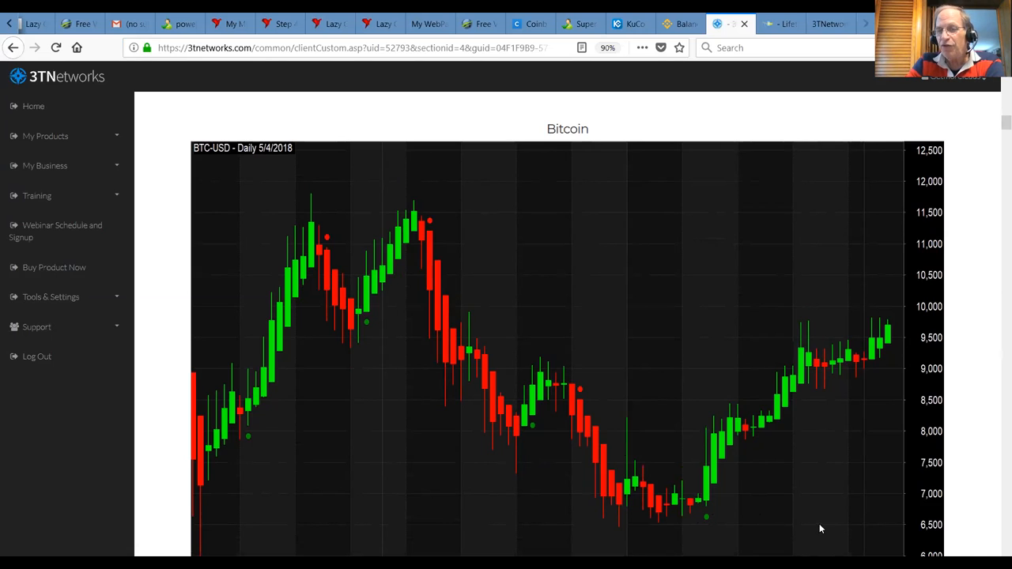
{"action": "mouse_move", "coordinate": [740, 537]}
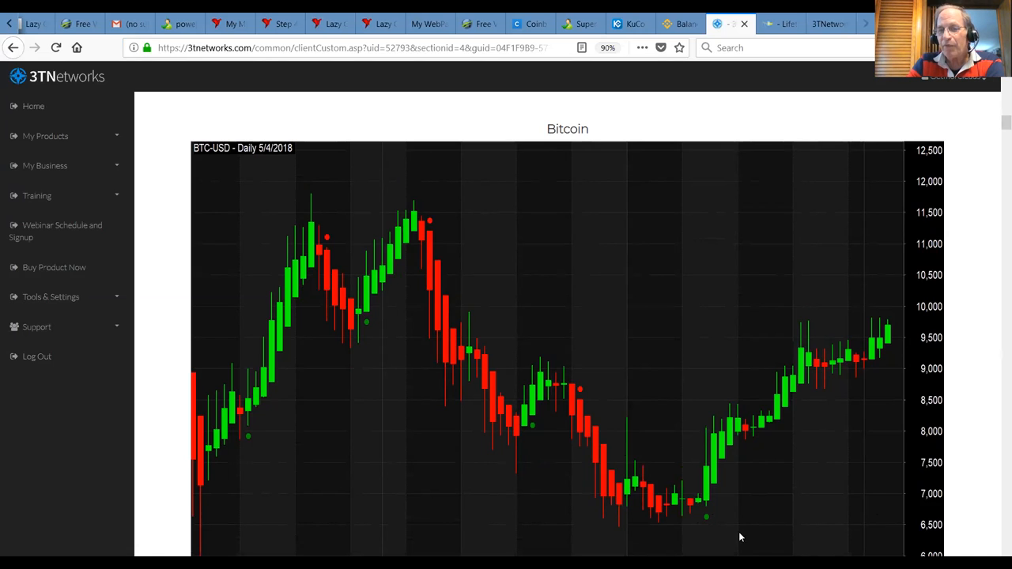
{"action": "mouse_move", "coordinate": [721, 533]}
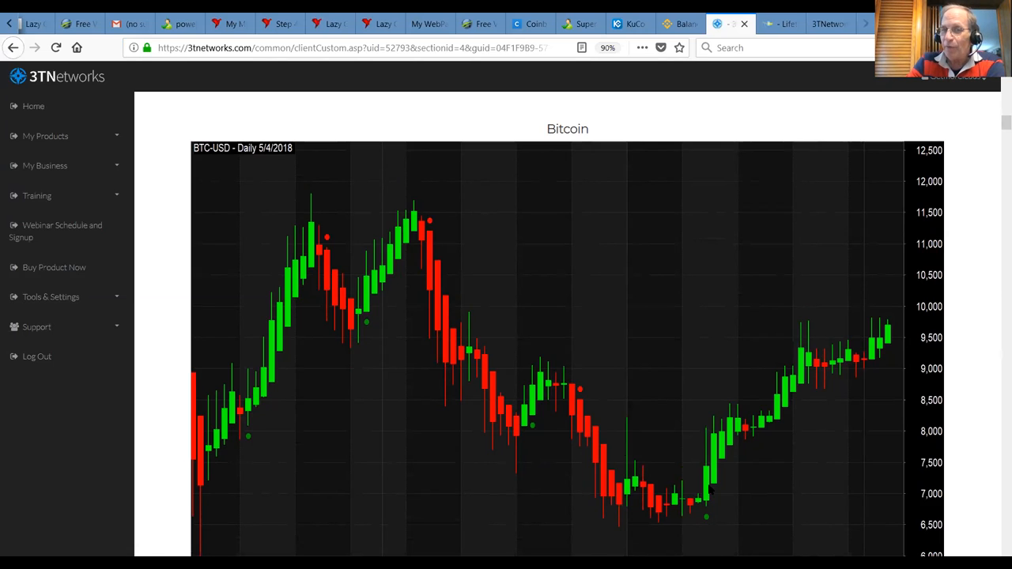
{"action": "mouse_move", "coordinate": [914, 408]}
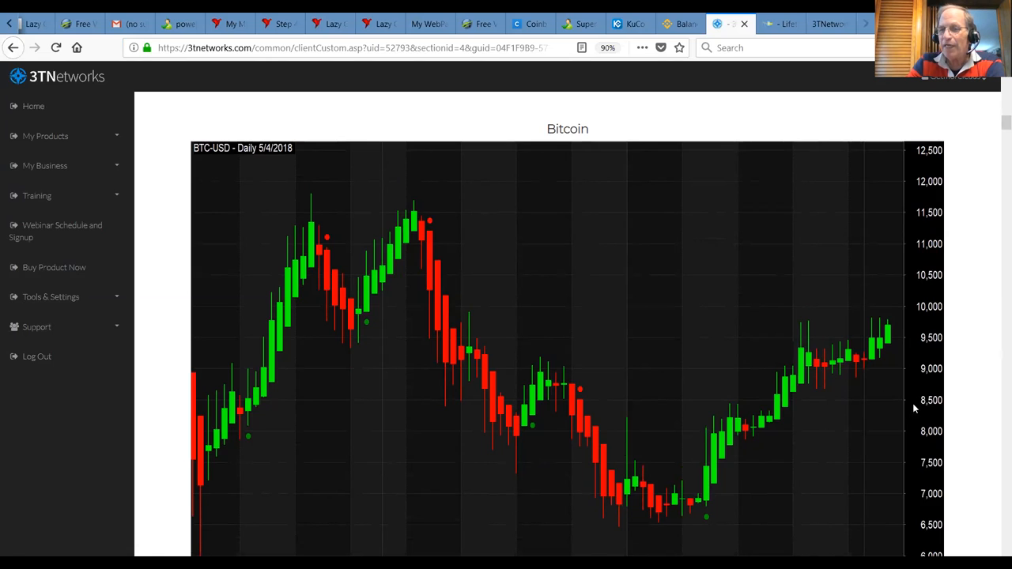
{"action": "mouse_move", "coordinate": [901, 354]}
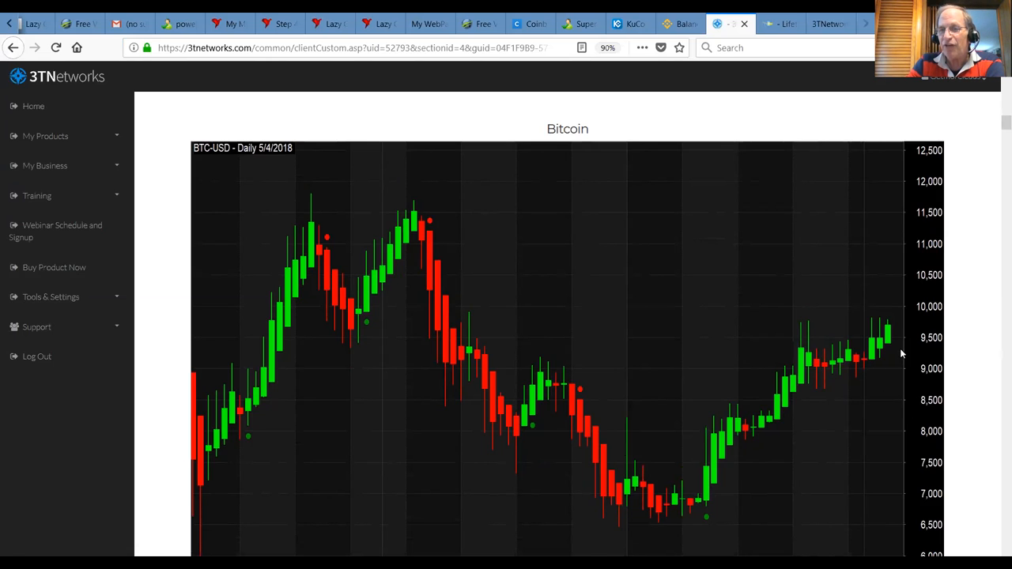
{"action": "mouse_move", "coordinate": [860, 297]}
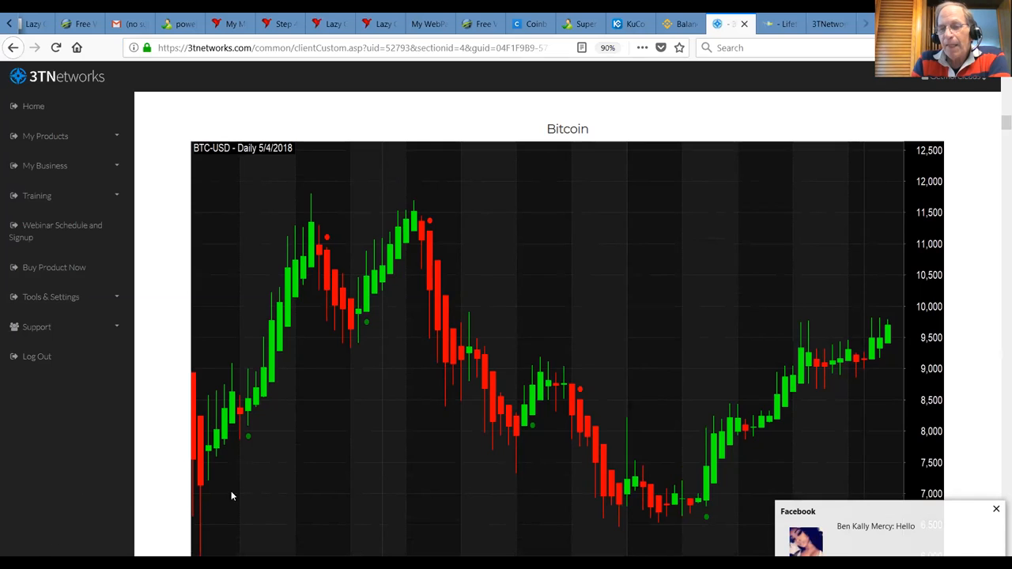
{"action": "mouse_move", "coordinate": [996, 500]}
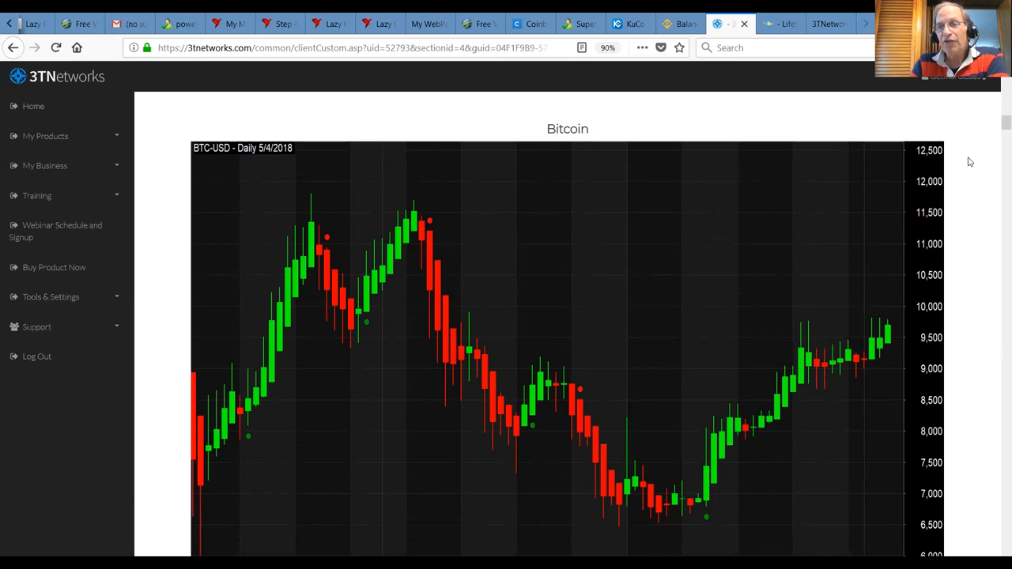
Scroll past Bitcoin Cash down to the Bitshares chart at the bottom of the page.
{"action": "scroll", "scroll_direction": "down", "scroll_amount": 3}
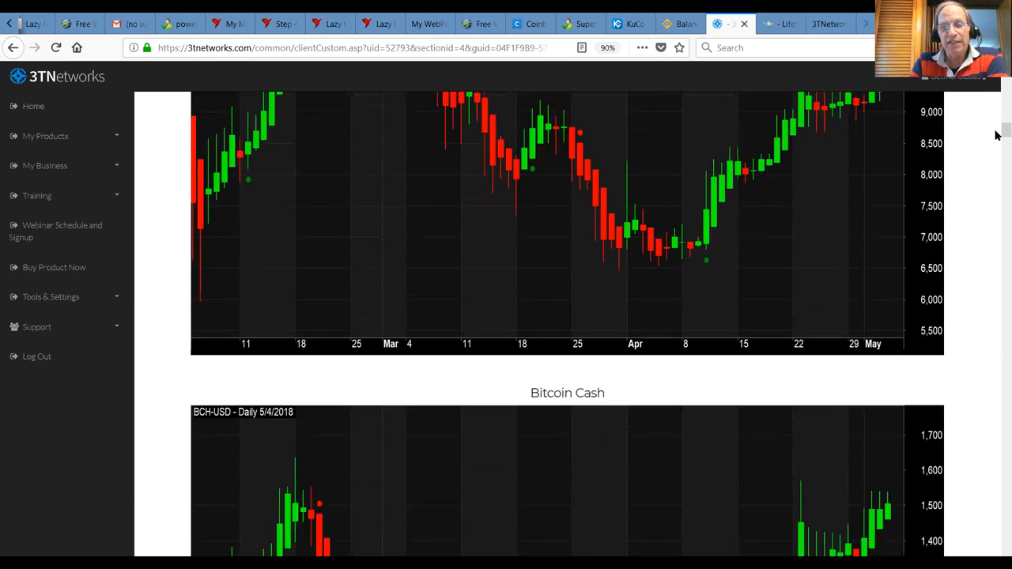
{"action": "scroll", "scroll_direction": "down", "scroll_amount": 3}
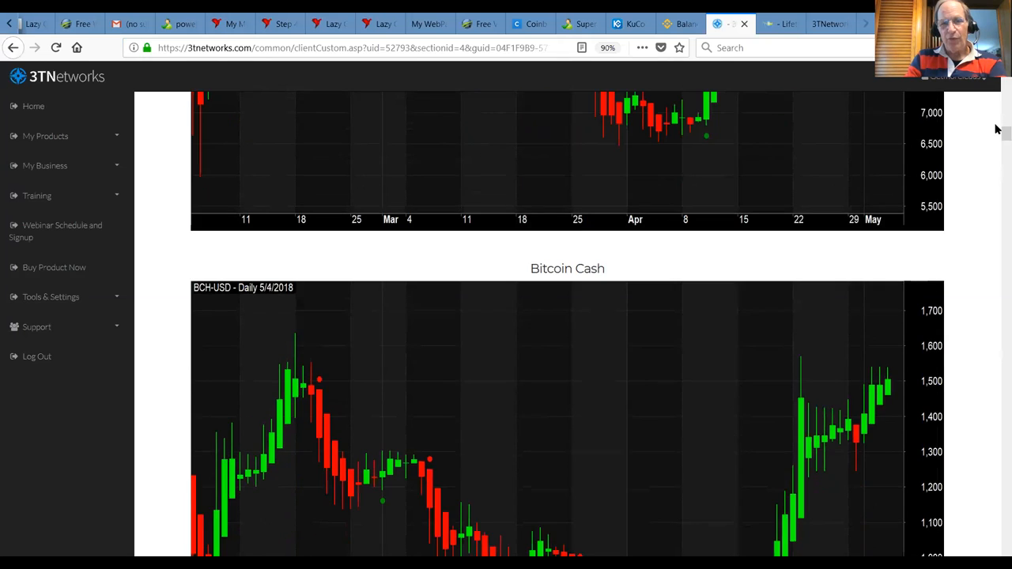
{"action": "scroll", "scroll_direction": "down", "scroll_amount": 3}
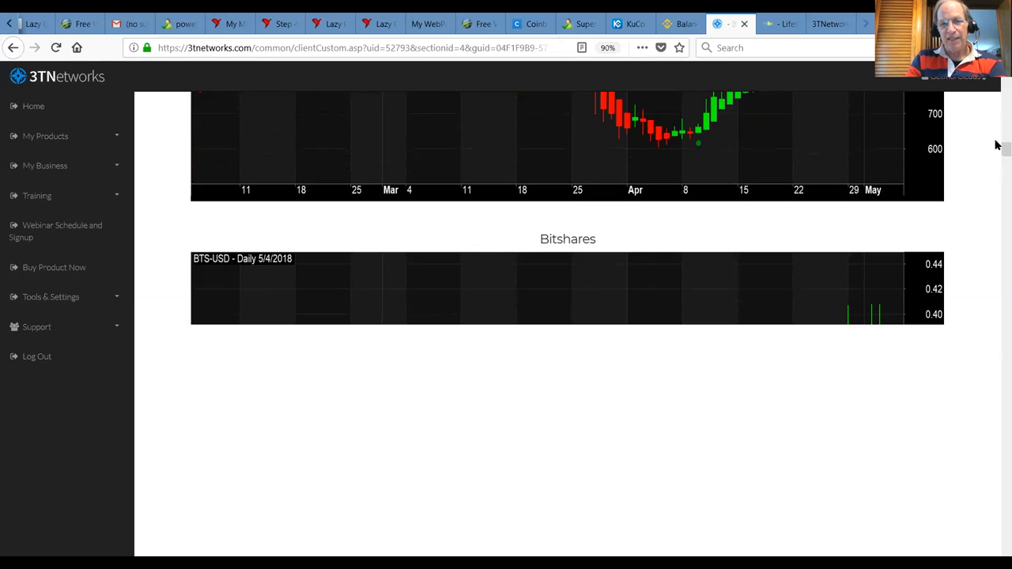
{"action": "scroll", "scroll_direction": "down", "scroll_amount": 3}
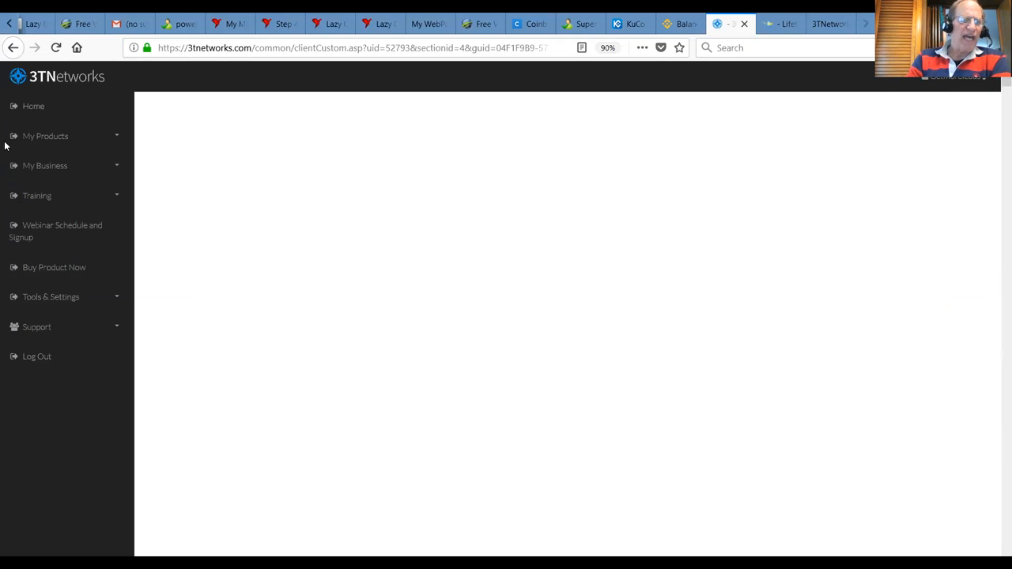
{"action": "mouse_move", "coordinate": [57, 140]}
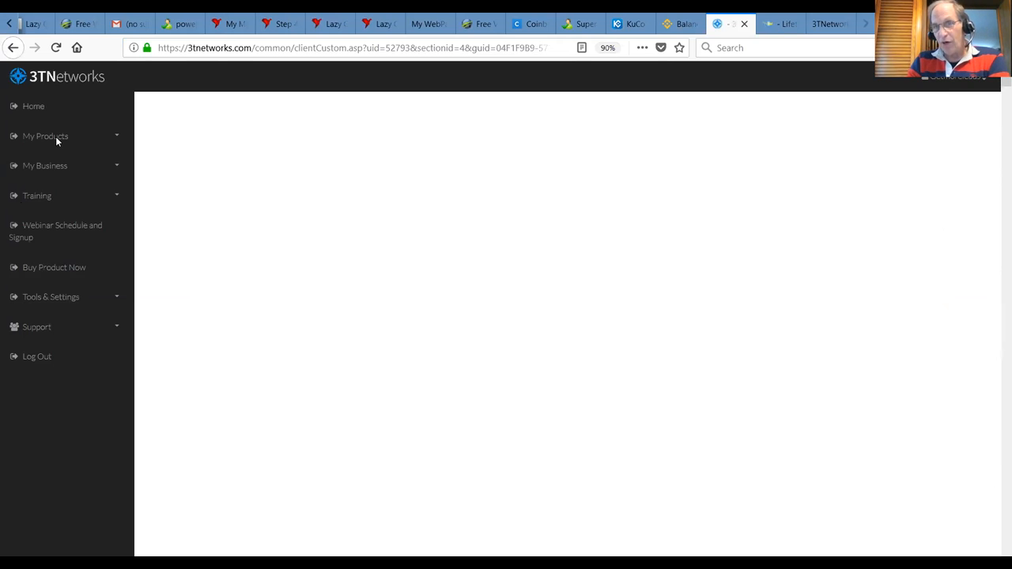
{"action": "mouse_move", "coordinate": [44, 142]}
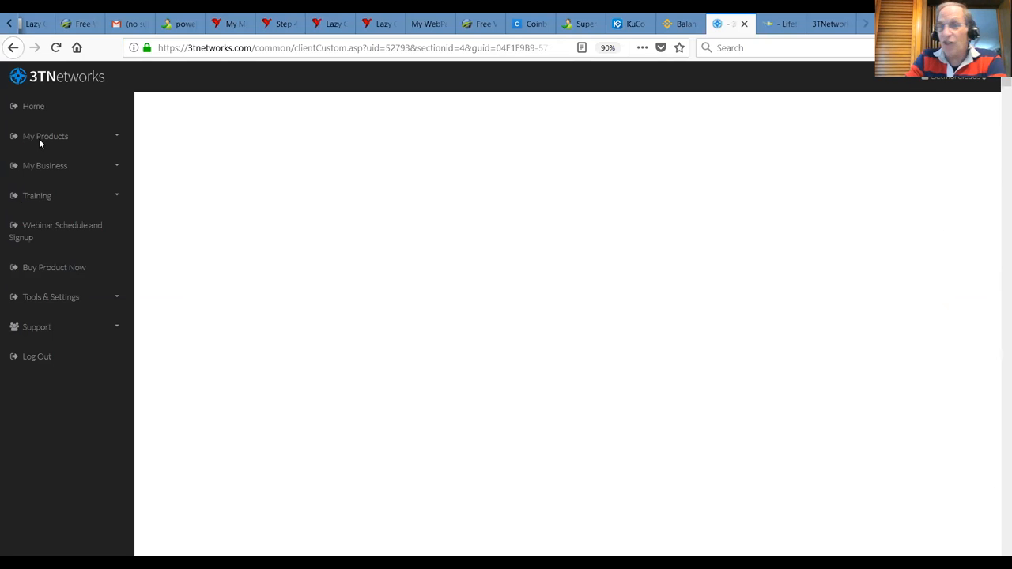
{"action": "mouse_move", "coordinate": [38, 149]}
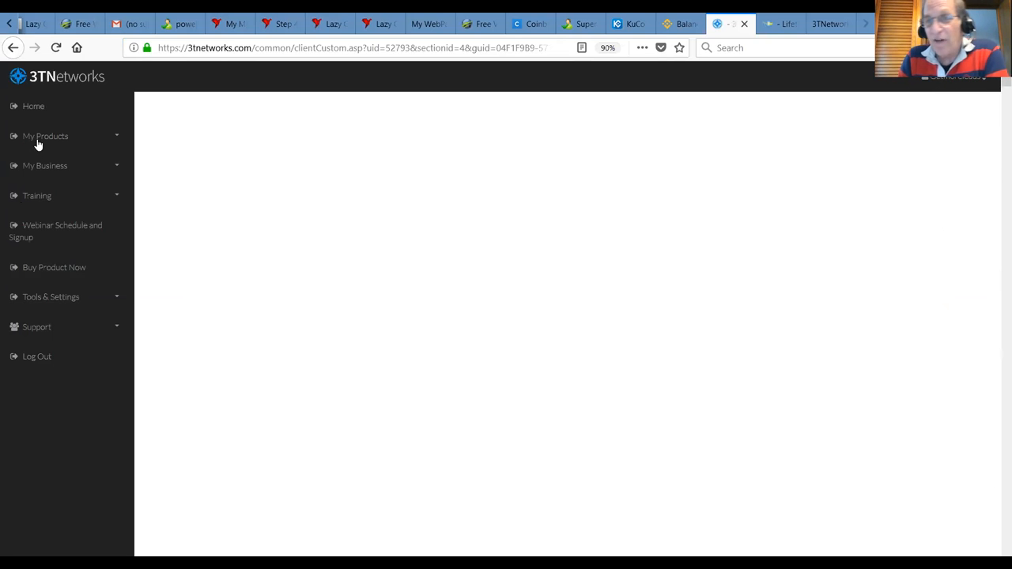
Expand My Products in the sidebar while the charts page reloads at Bitcoin.
{"action": "left_click", "coordinate": [44, 136]}
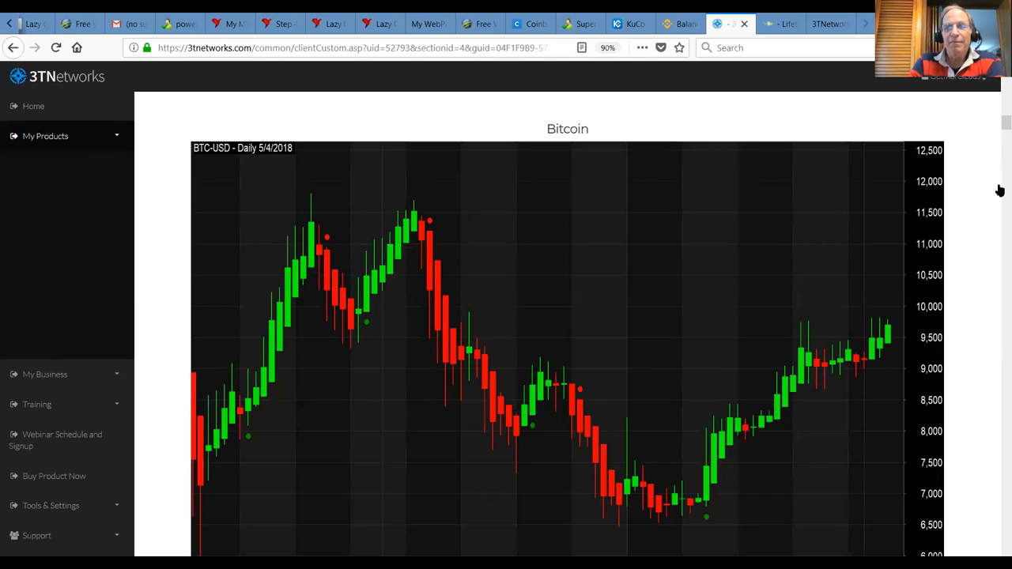
Scroll from Bitcoin down to the full Cardano (ADA-USD) daily chart, about 0.12 to 0.46.
{"action": "scroll", "scroll_direction": "down", "scroll_amount": 3}
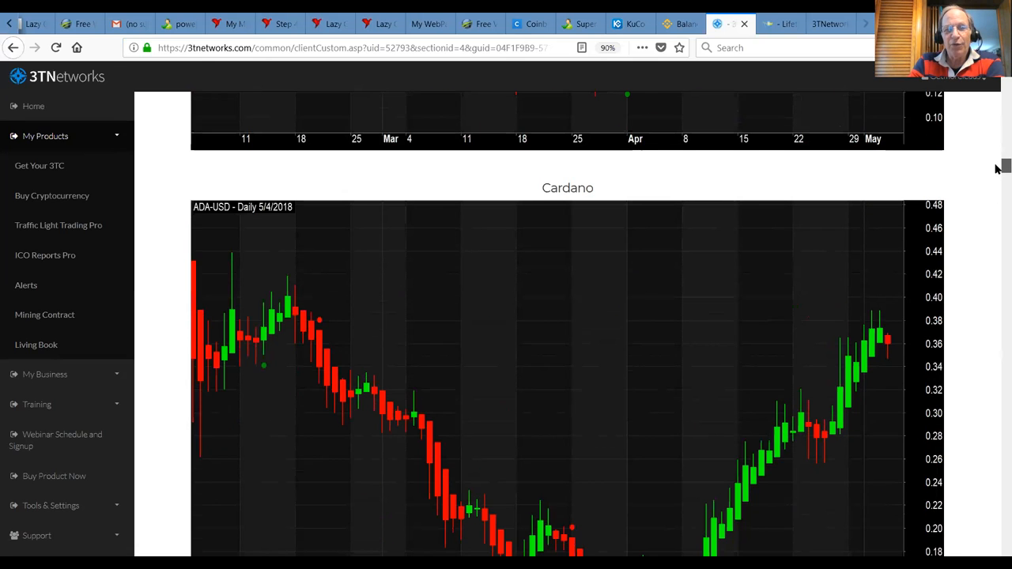
{"action": "scroll", "scroll_direction": "down", "scroll_amount": 3}
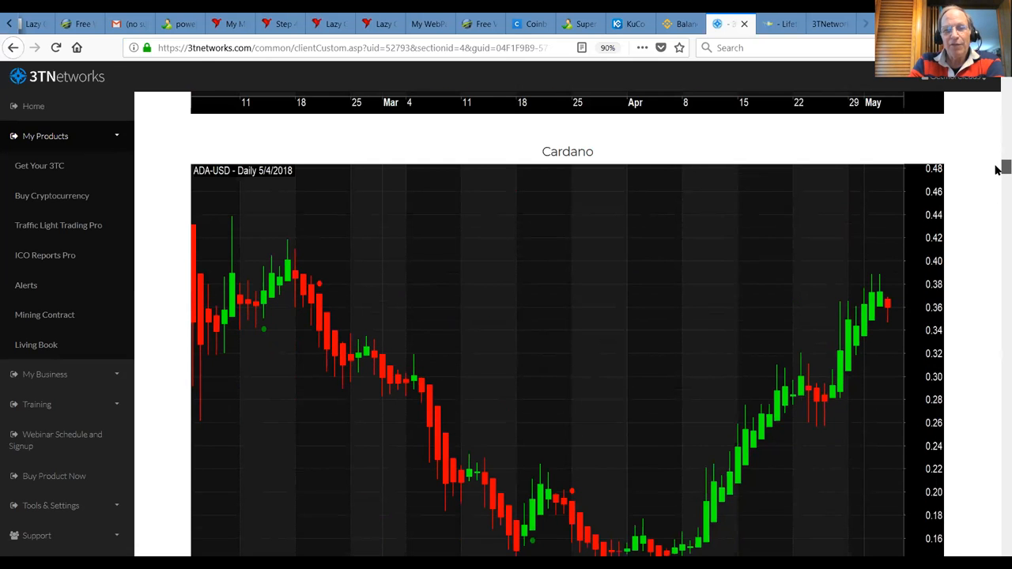
{"action": "scroll", "scroll_direction": "down", "scroll_amount": 3}
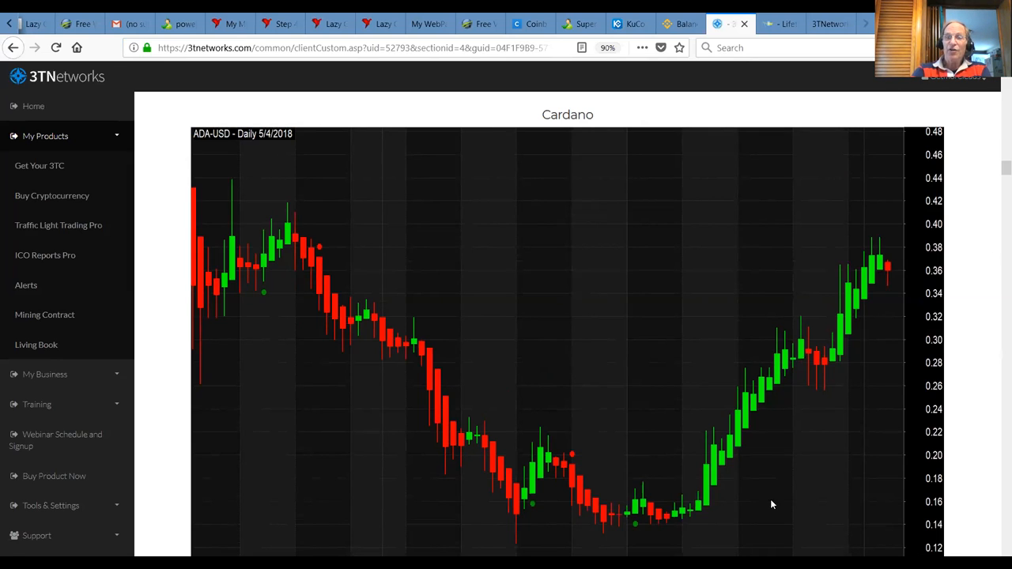
{"action": "mouse_move", "coordinate": [996, 316]}
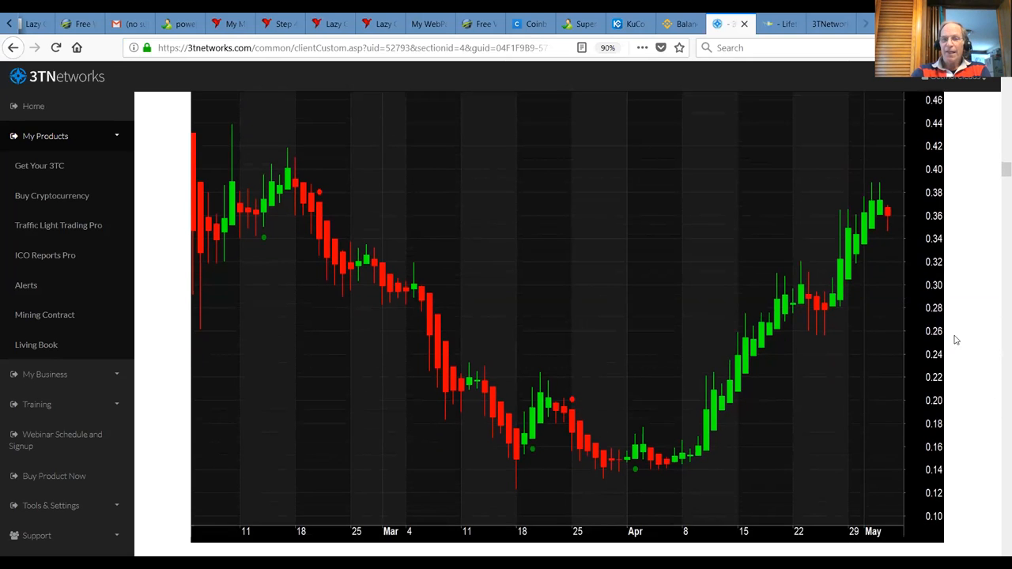
{"action": "mouse_move", "coordinate": [636, 522]}
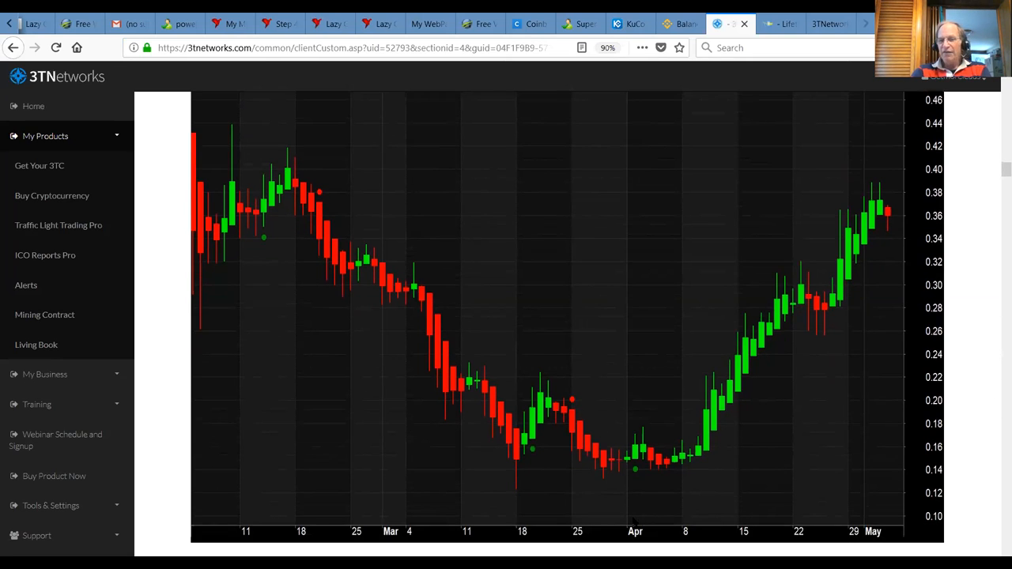
{"action": "mouse_move", "coordinate": [781, 324]}
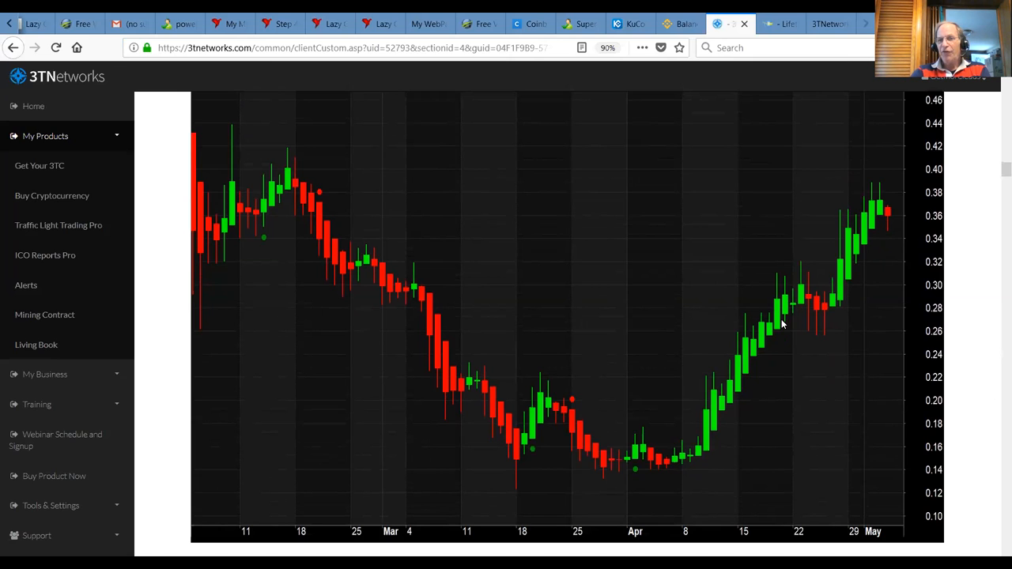
{"action": "mouse_move", "coordinate": [920, 465]}
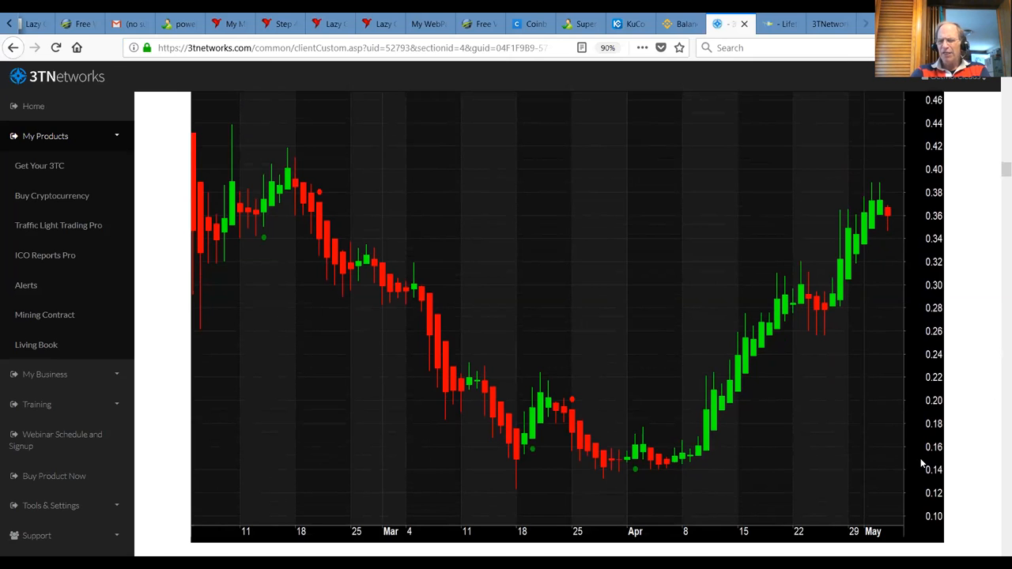
{"action": "mouse_move", "coordinate": [914, 215]}
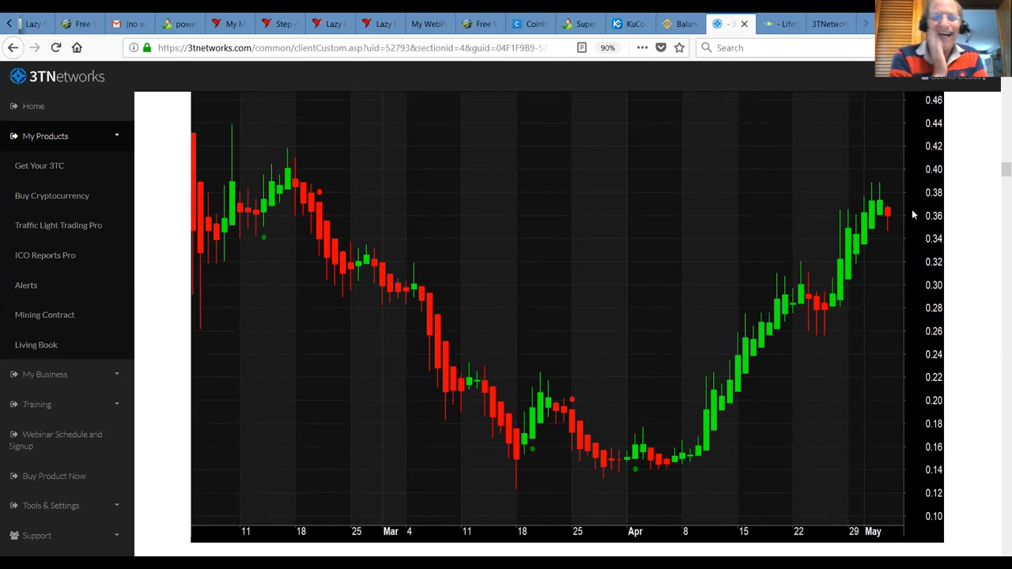
{"action": "mouse_move", "coordinate": [993, 145]}
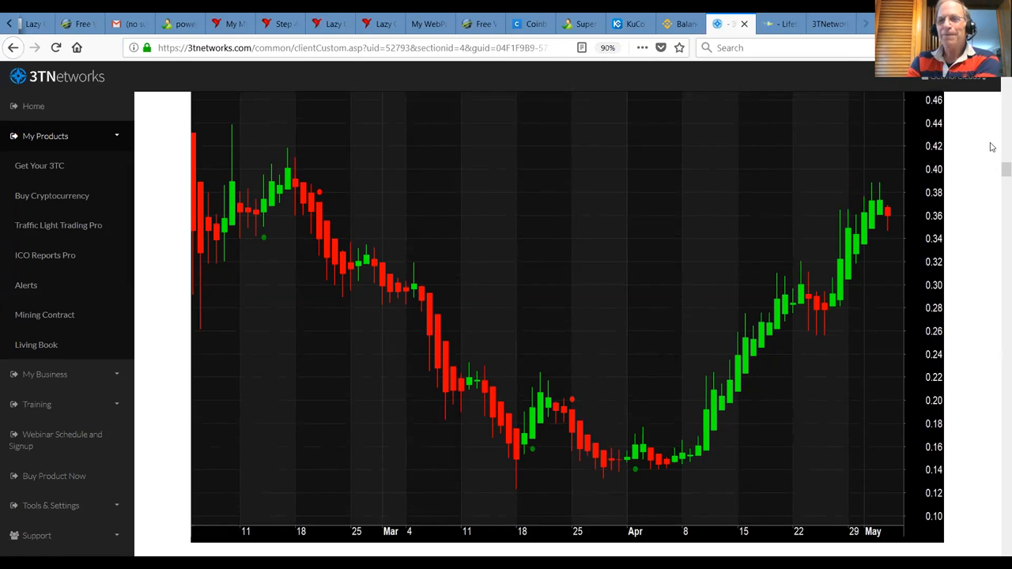
Scroll past Digital Cash, EOS and Ethereum to the IOTA (IOT-USD) daily chart.
{"action": "scroll", "scroll_direction": "down", "scroll_amount": 3}
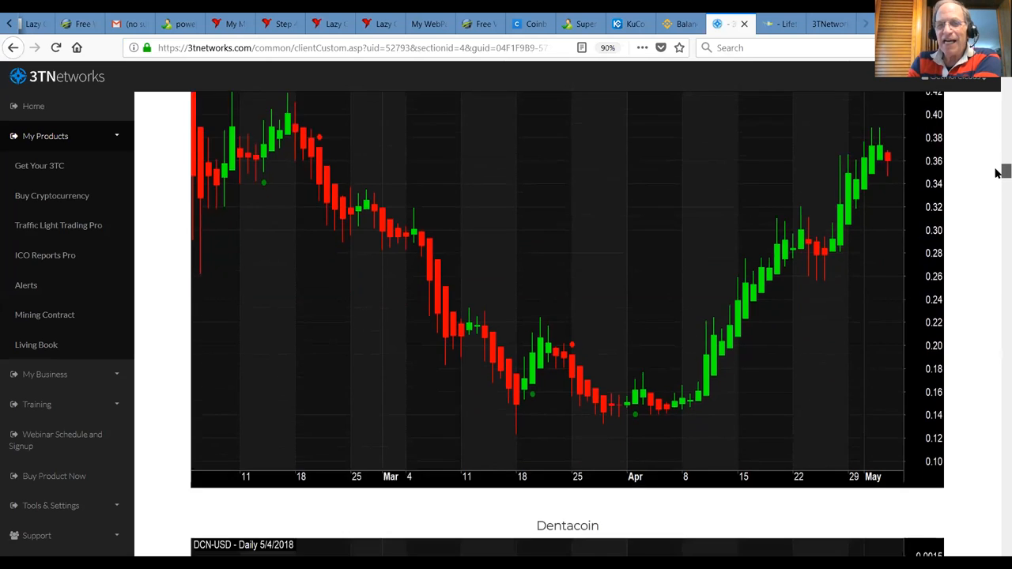
{"action": "scroll", "scroll_direction": "down", "scroll_amount": 3}
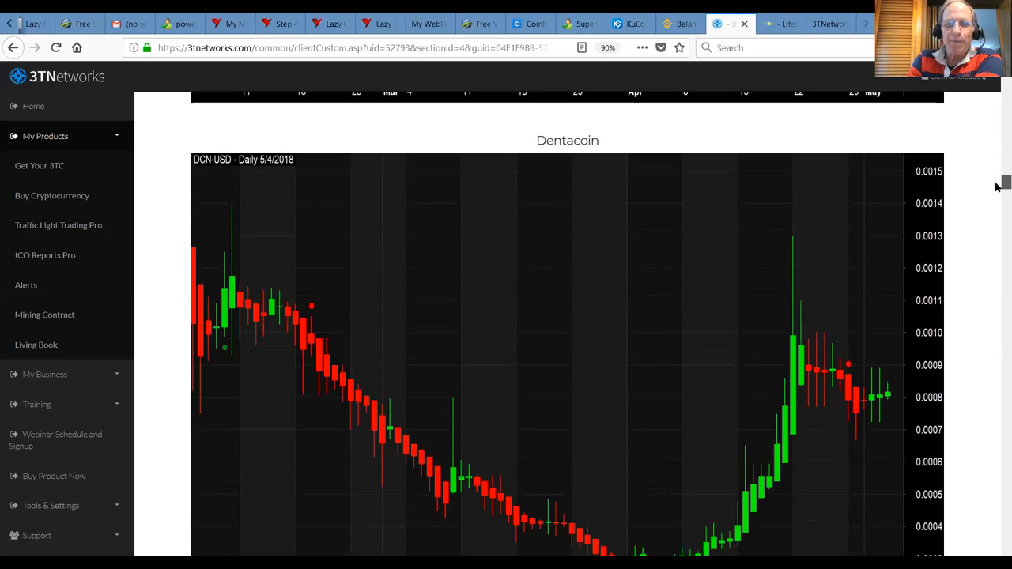
{"action": "scroll", "scroll_direction": "down", "scroll_amount": 3}
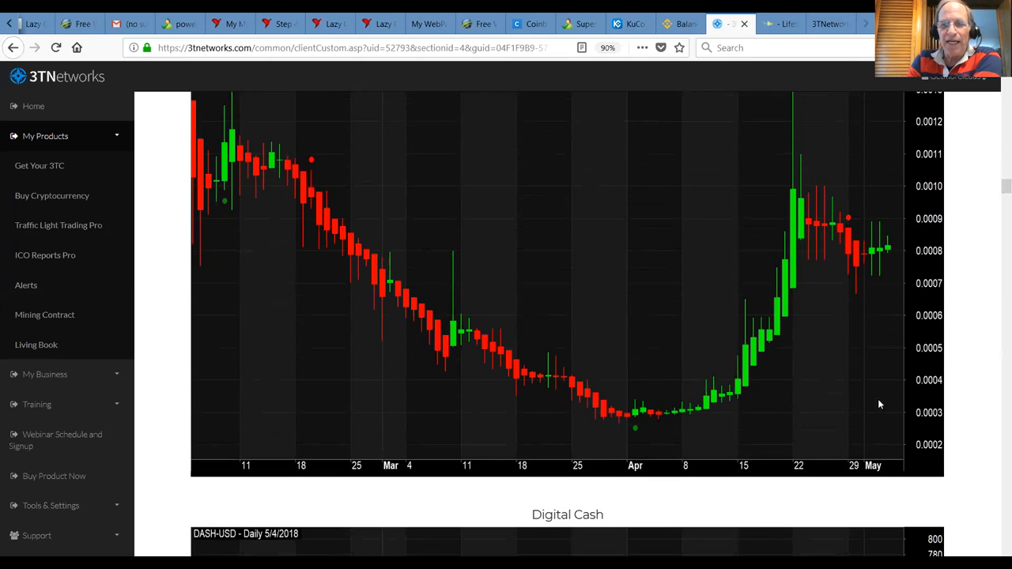
{"action": "mouse_move", "coordinate": [778, 132]}
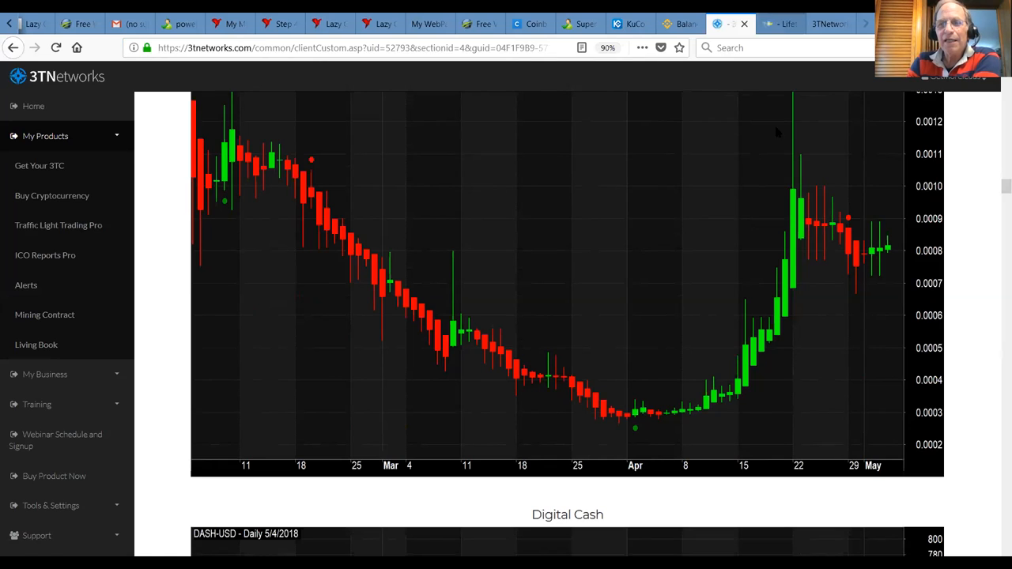
{"action": "mouse_move", "coordinate": [867, 250]}
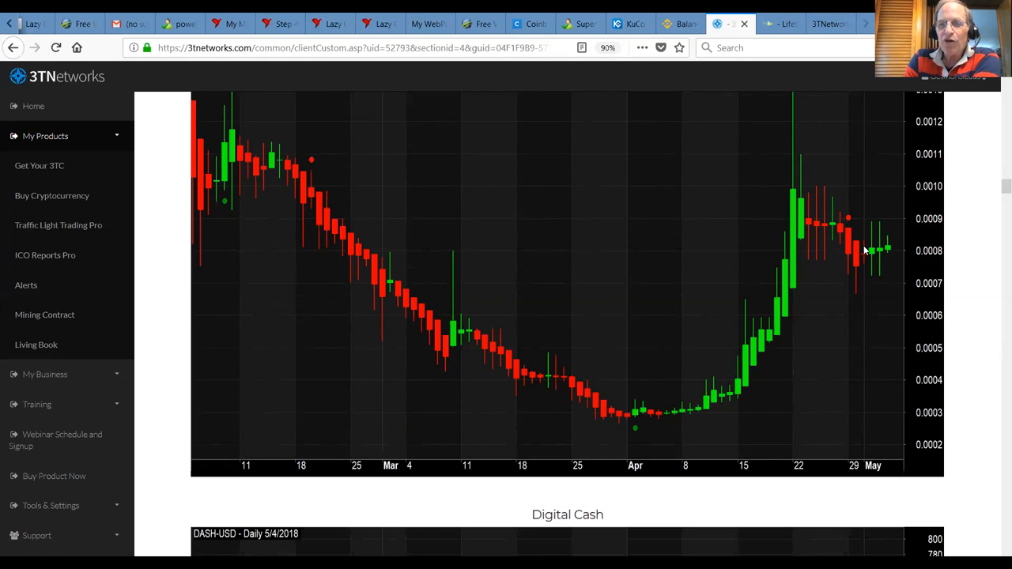
{"action": "mouse_move", "coordinate": [993, 200]}
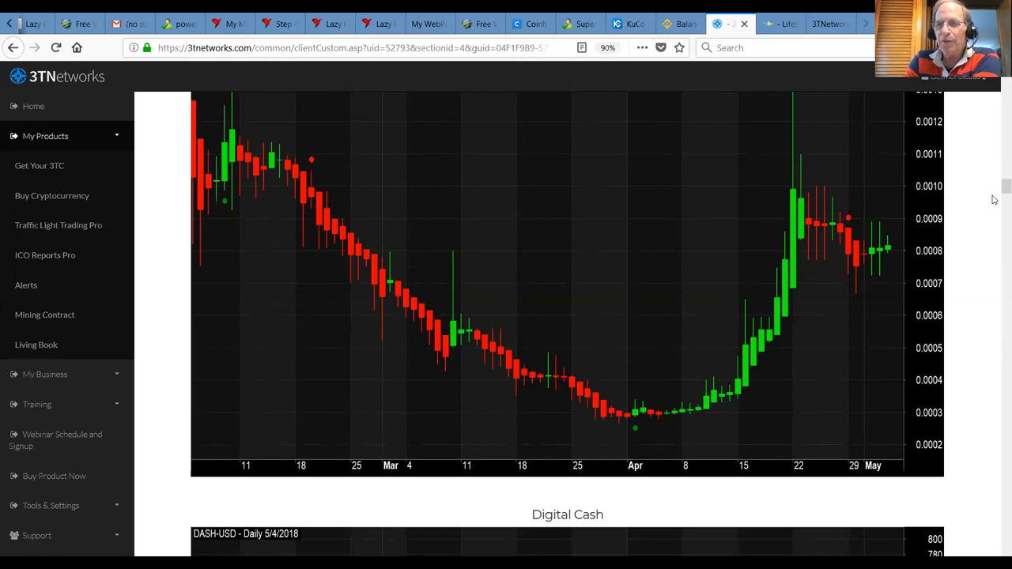
{"action": "scroll", "scroll_direction": "down", "scroll_amount": 3}
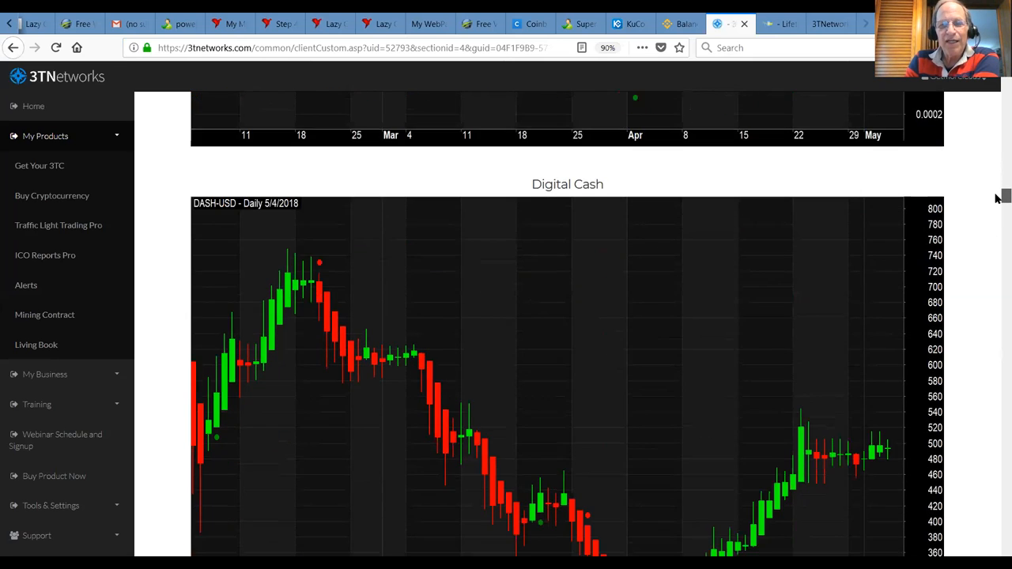
{"action": "scroll", "scroll_direction": "down", "scroll_amount": 3}
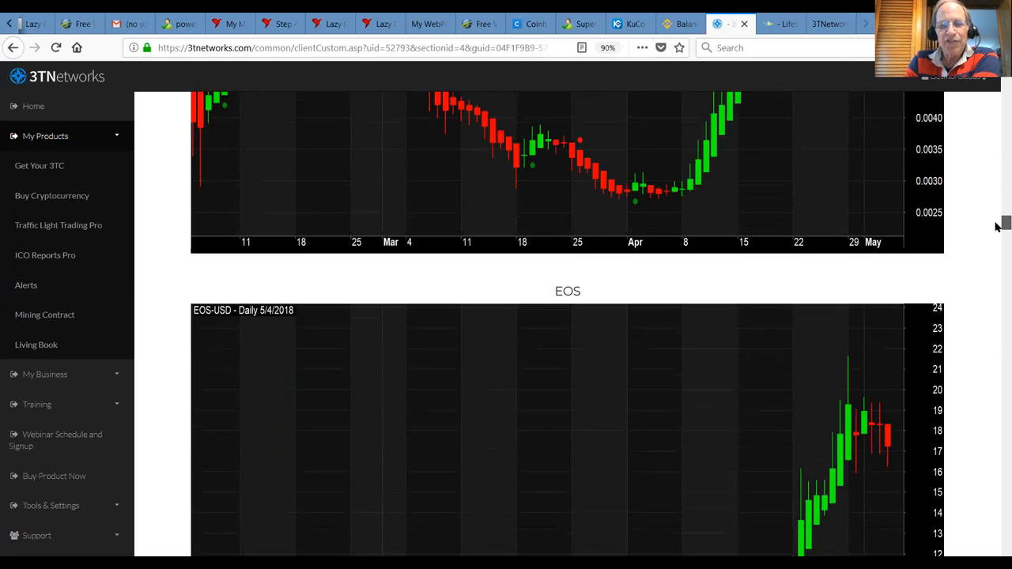
{"action": "scroll", "scroll_direction": "down", "scroll_amount": 3}
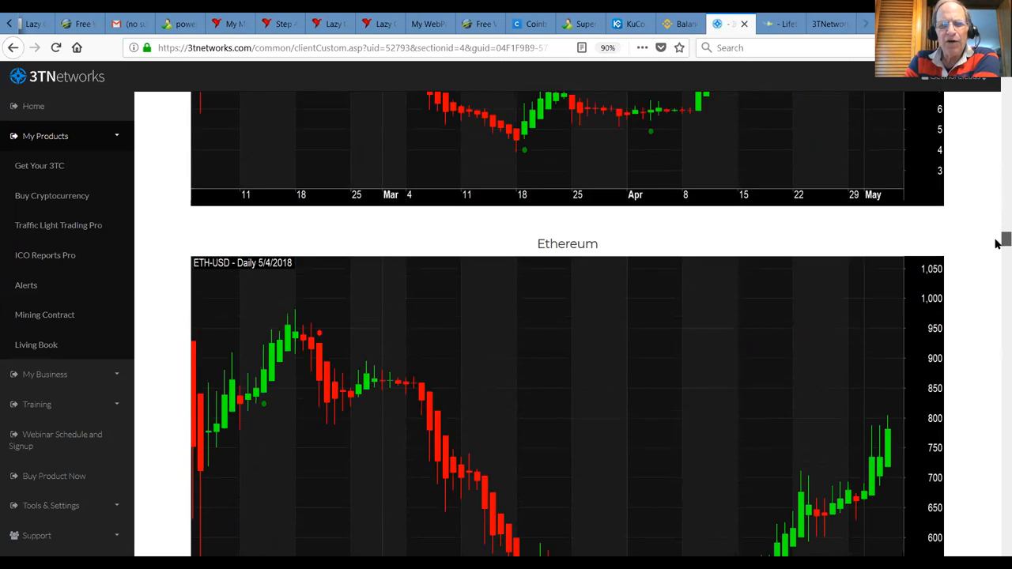
{"action": "scroll", "scroll_direction": "down", "scroll_amount": 3}
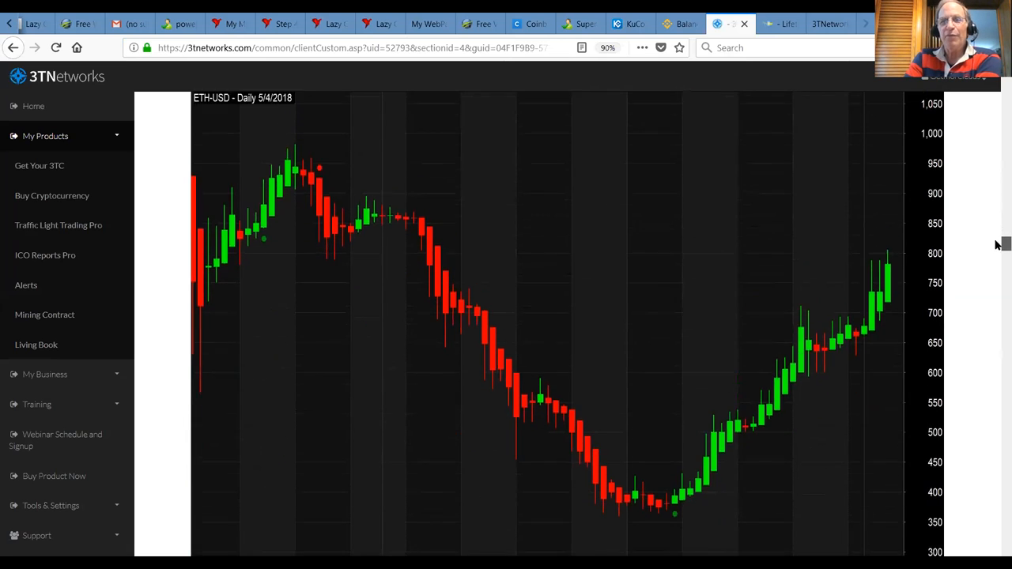
{"action": "scroll", "scroll_direction": "down", "scroll_amount": 3}
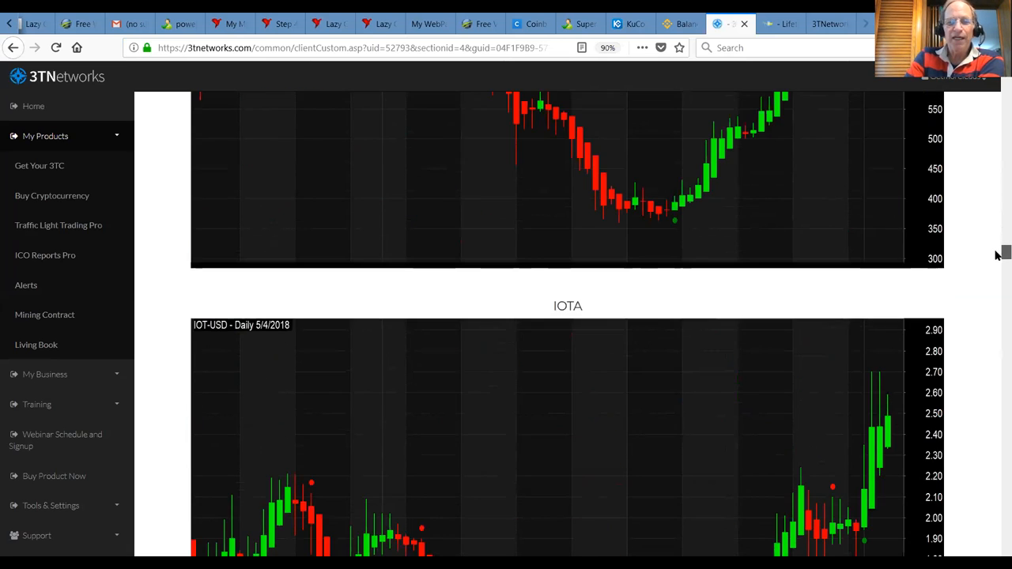
{"action": "scroll", "scroll_direction": "down", "scroll_amount": 3}
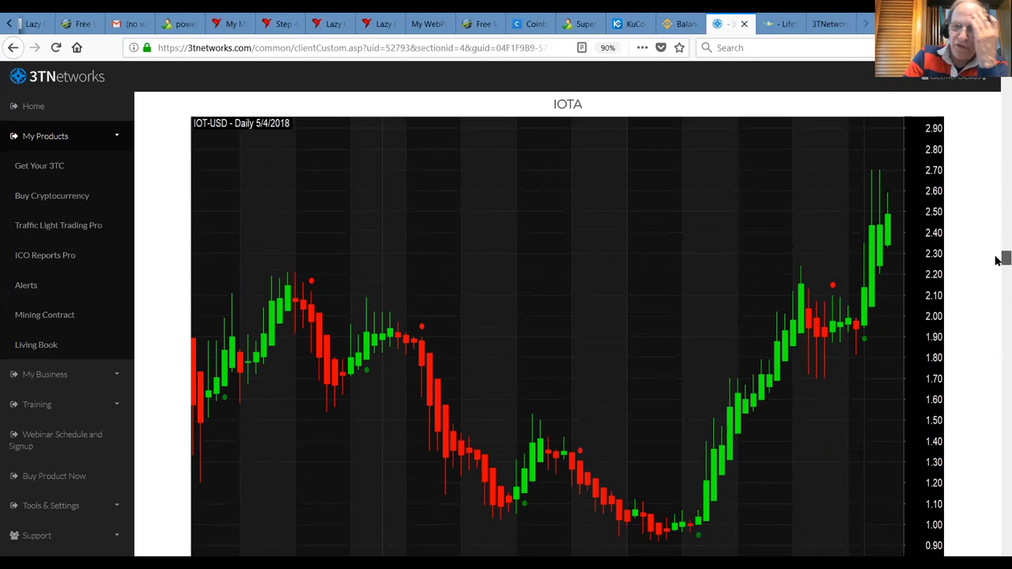
{"action": "mouse_move", "coordinate": [990, 324]}
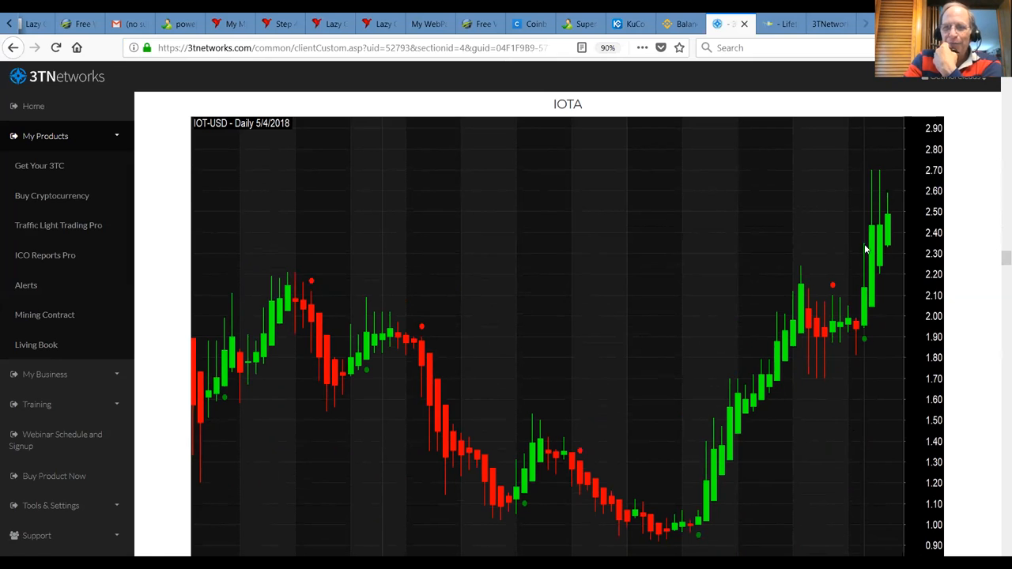
{"action": "mouse_move", "coordinate": [822, 403]}
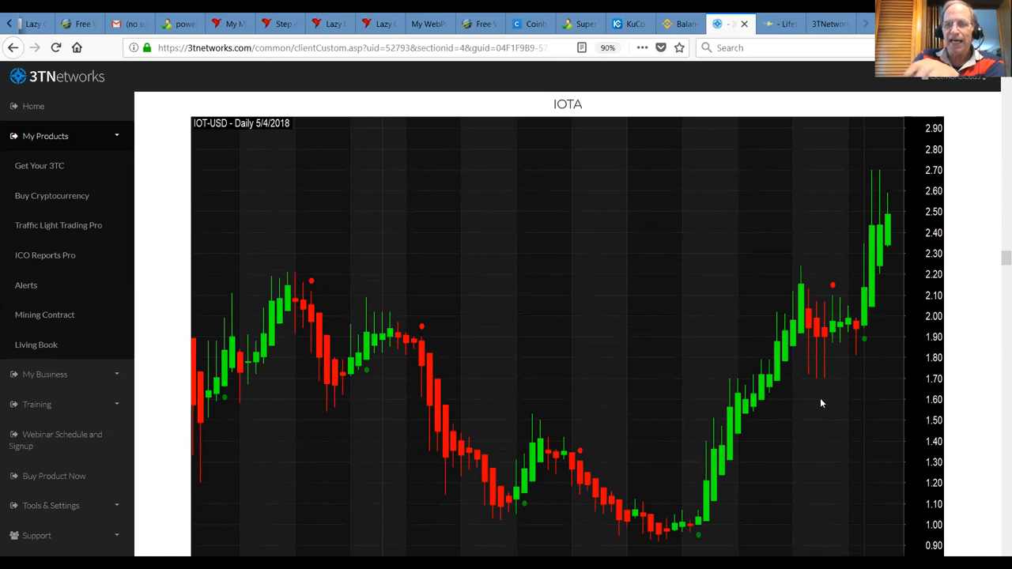
{"action": "mouse_move", "coordinate": [996, 231]}
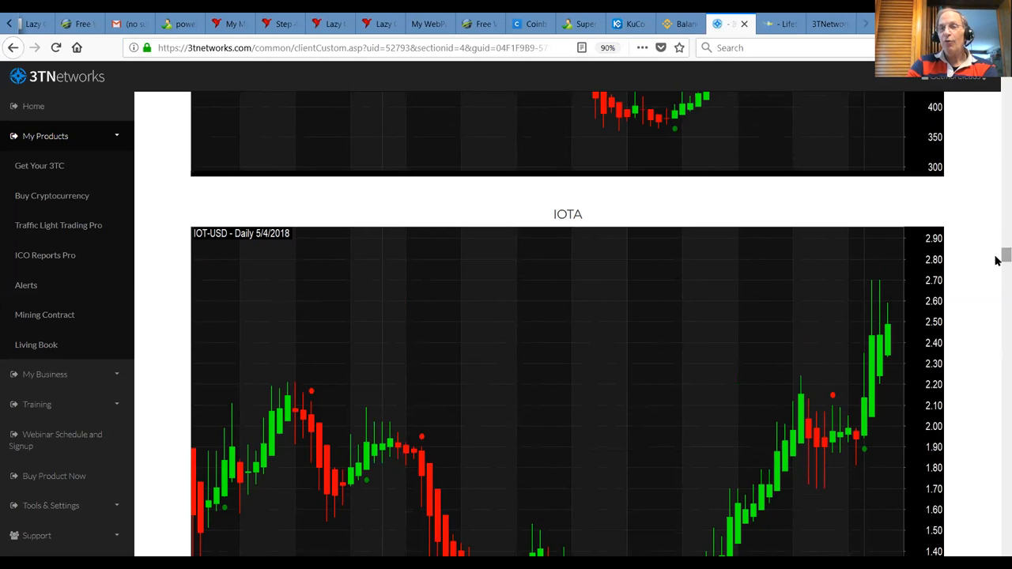
Scroll past the Komodo and Litecoin charts to the NEM (XEM-USD) daily chart.
{"action": "scroll", "scroll_direction": "down", "scroll_amount": 3}
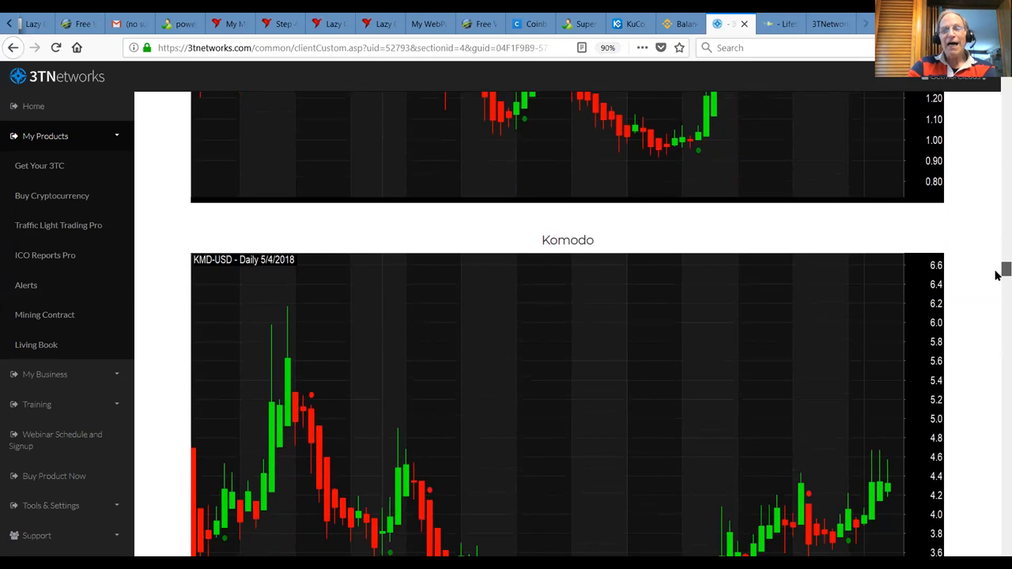
{"action": "scroll", "scroll_direction": "down", "scroll_amount": 3}
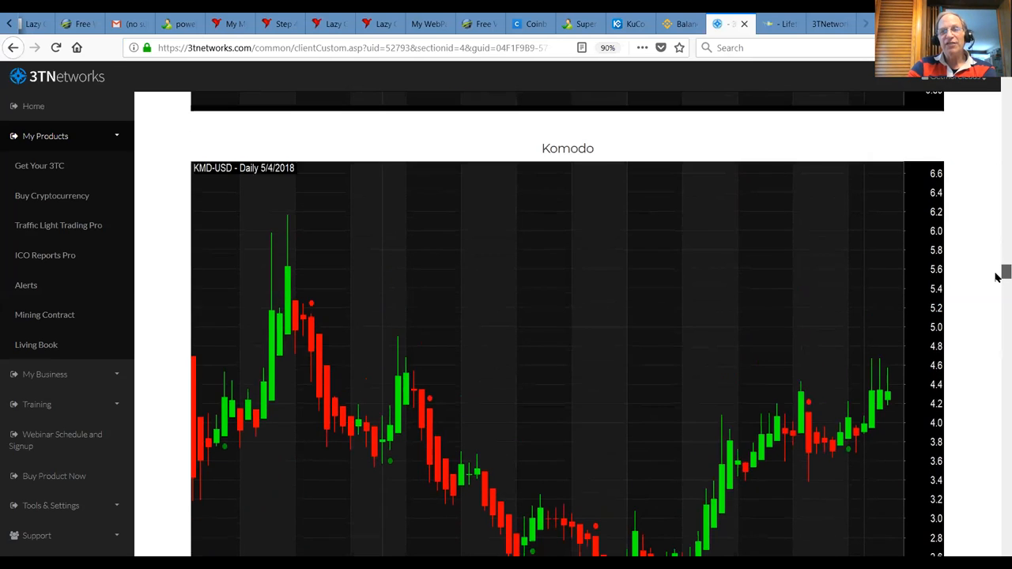
{"action": "scroll", "scroll_direction": "down", "scroll_amount": 3}
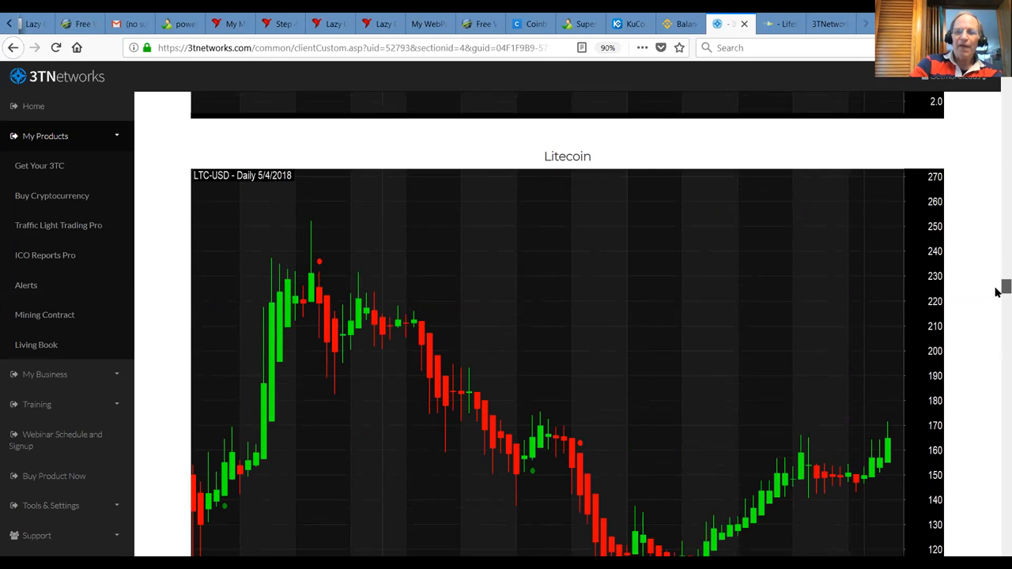
{"action": "scroll", "scroll_direction": "down", "scroll_amount": 3}
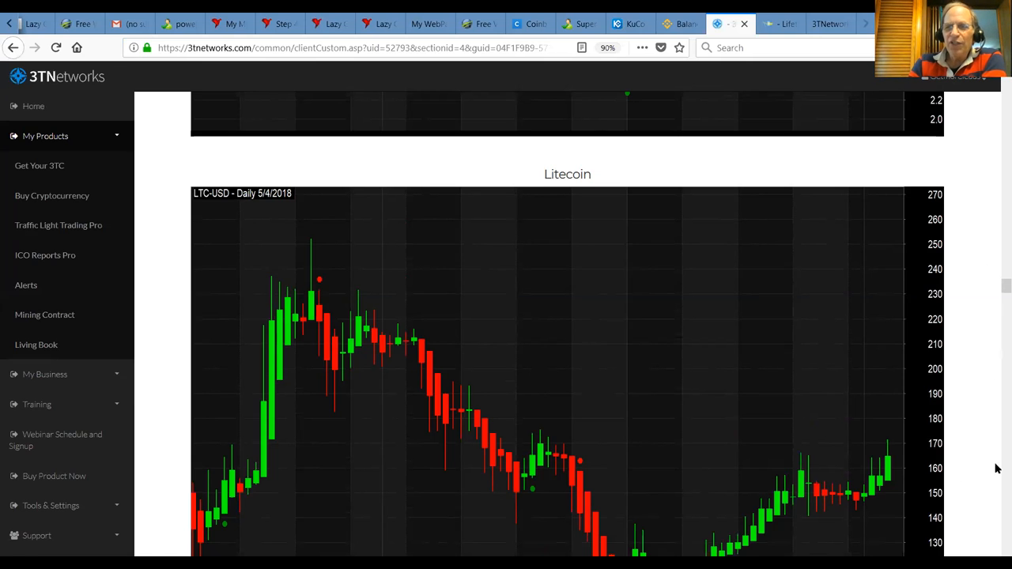
{"action": "scroll", "scroll_direction": "down", "scroll_amount": 3}
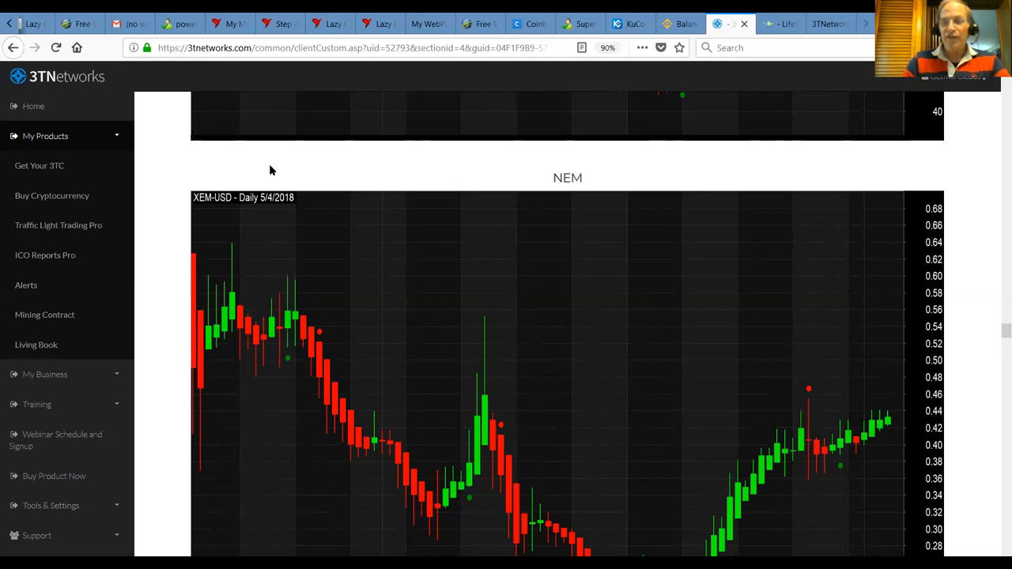
{"action": "mouse_move", "coordinate": [8, 421]}
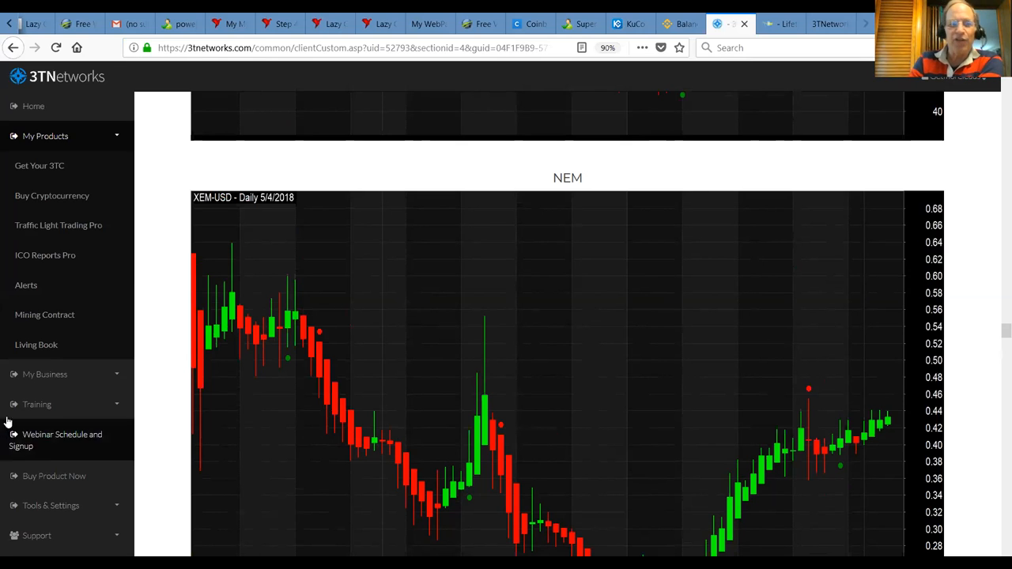
{"action": "mouse_move", "coordinate": [980, 354]}
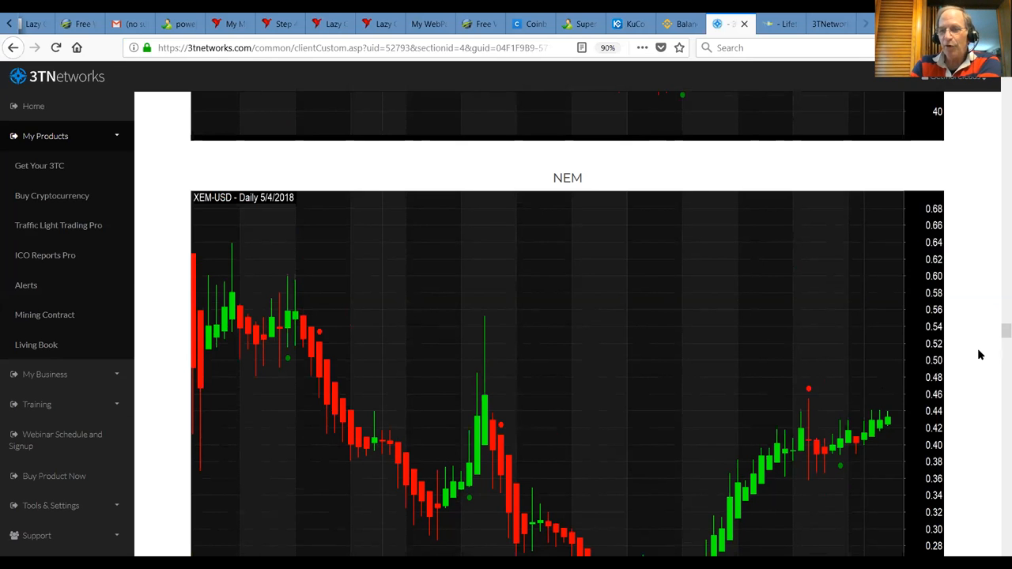
Scroll past the NEM, Omisego and ZCash charts to the Australian Dollar forex chart.
{"action": "scroll", "scroll_direction": "down", "scroll_amount": 3}
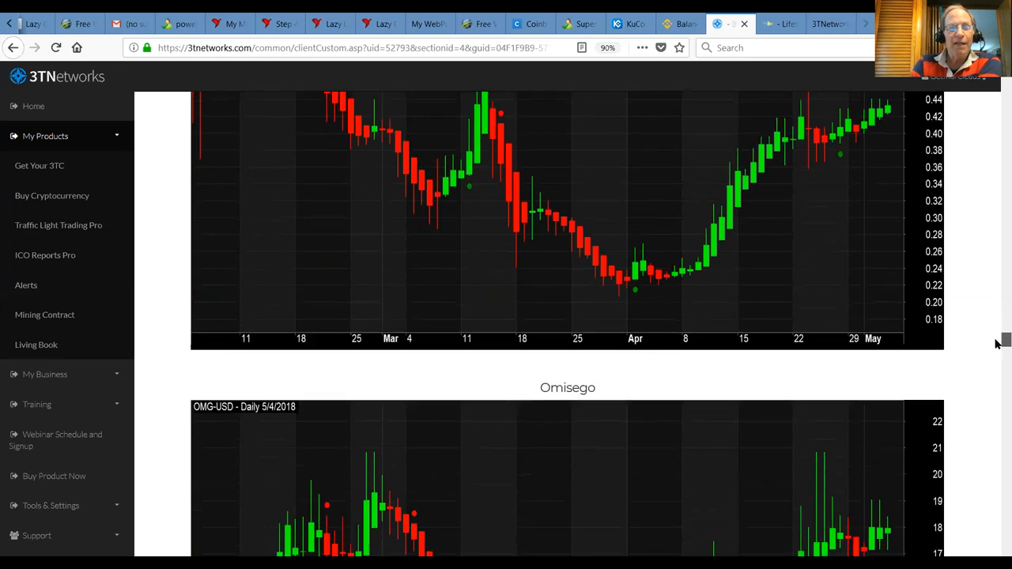
{"action": "scroll", "scroll_direction": "down", "scroll_amount": 3}
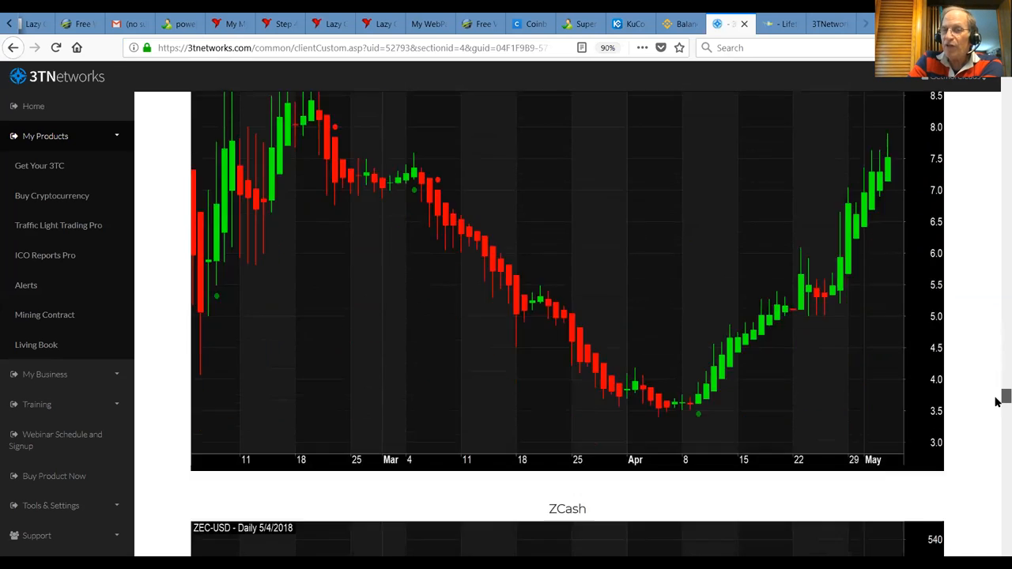
{"action": "scroll", "scroll_direction": "down", "scroll_amount": 3}
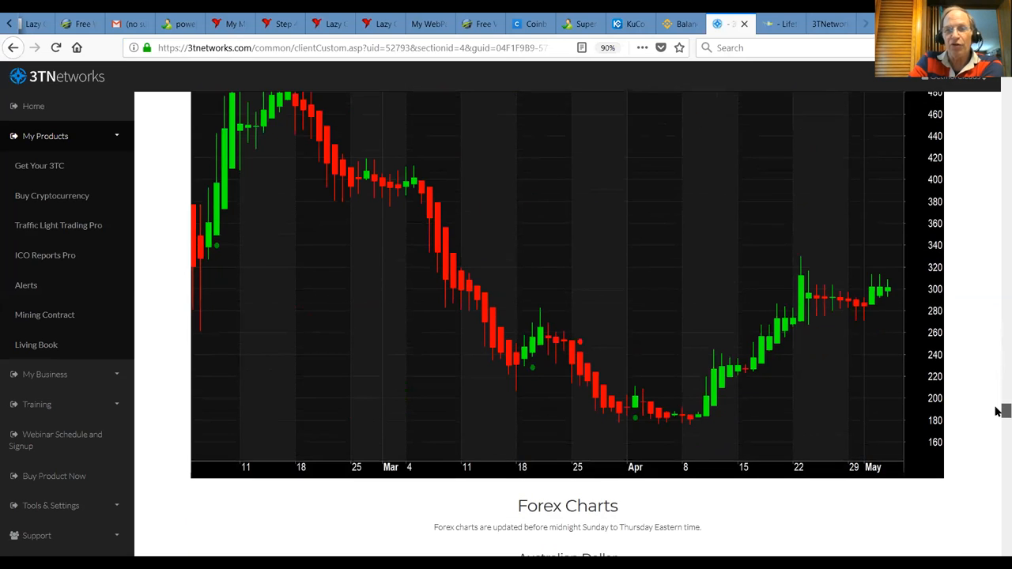
{"action": "scroll", "scroll_direction": "down", "scroll_amount": 3}
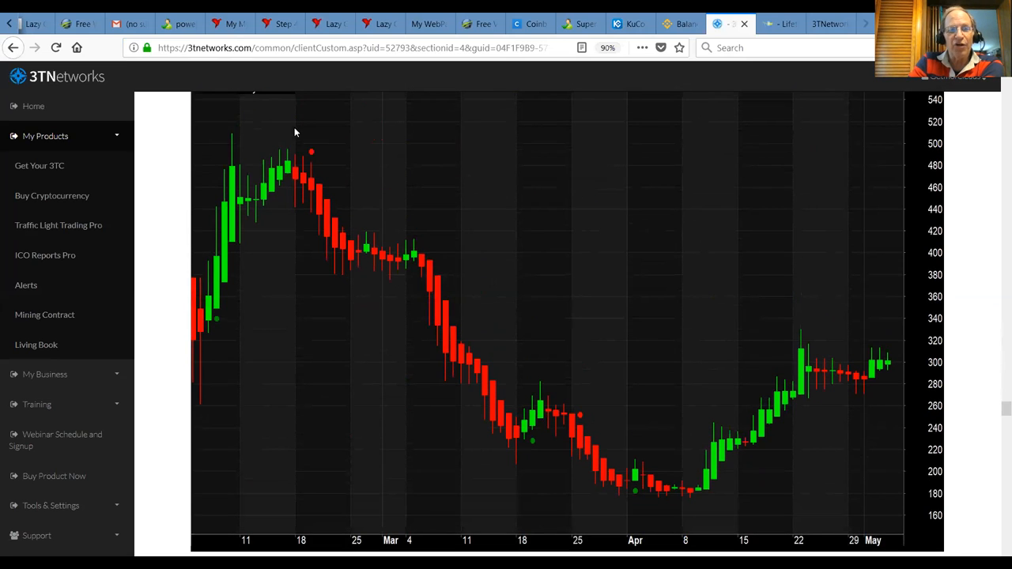
{"action": "mouse_move", "coordinate": [916, 375]}
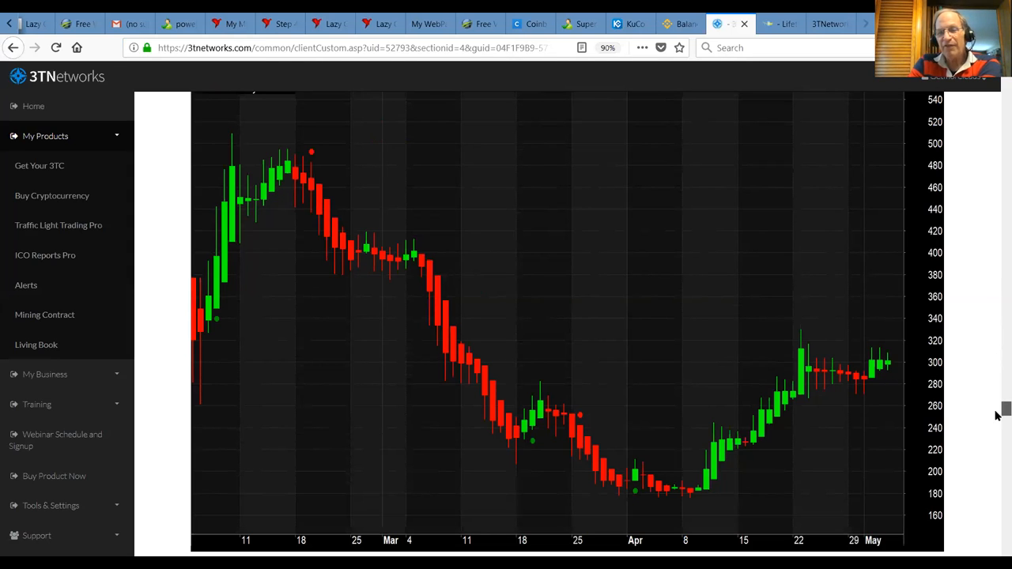
{"action": "scroll", "scroll_direction": "down", "scroll_amount": 3}
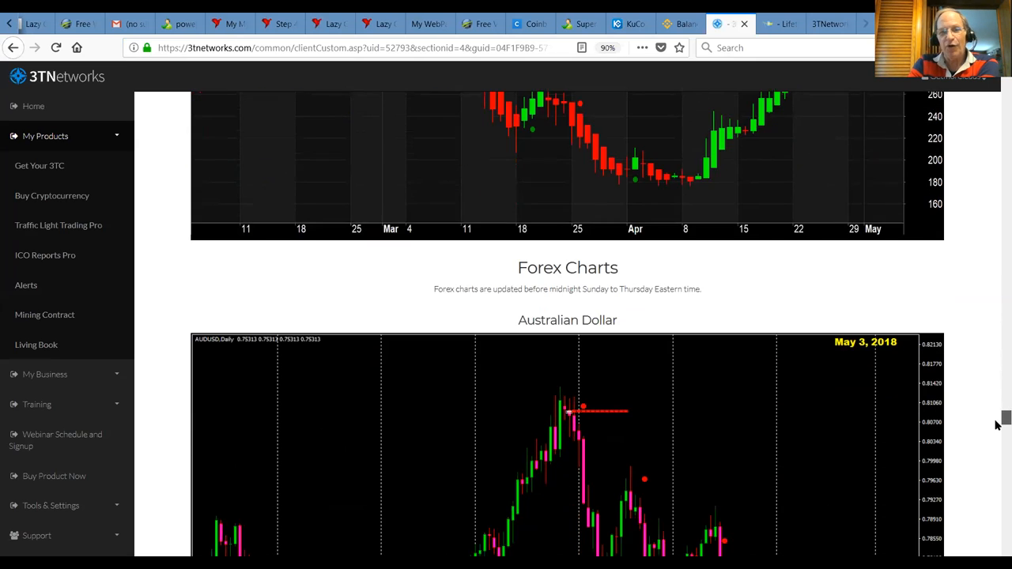
Scroll through the Australian Dollar and other forex charts back to the Pro Trader signal list.
{"action": "scroll", "scroll_direction": "down", "scroll_amount": 3}
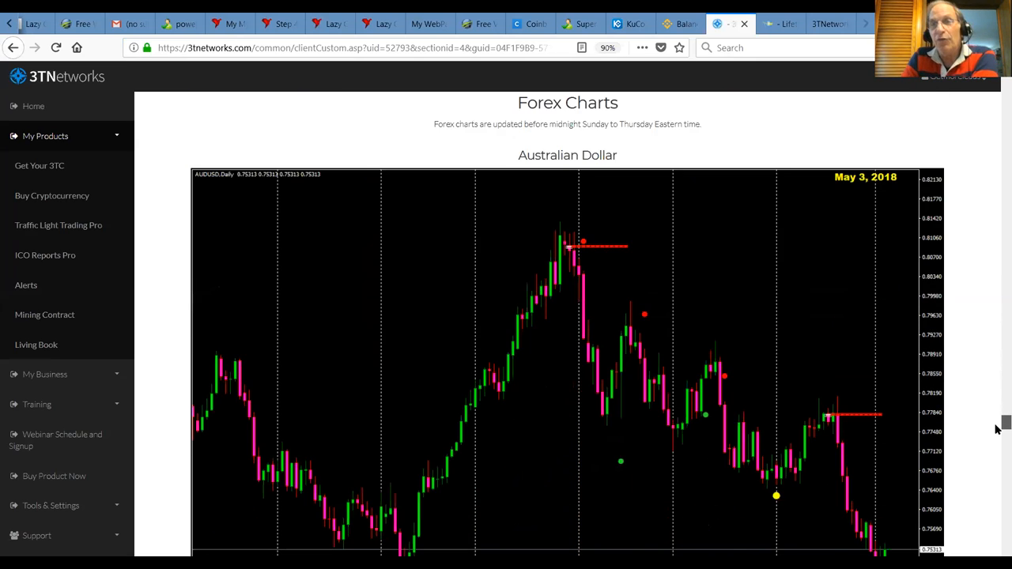
{"action": "scroll", "scroll_direction": "down", "scroll_amount": 3}
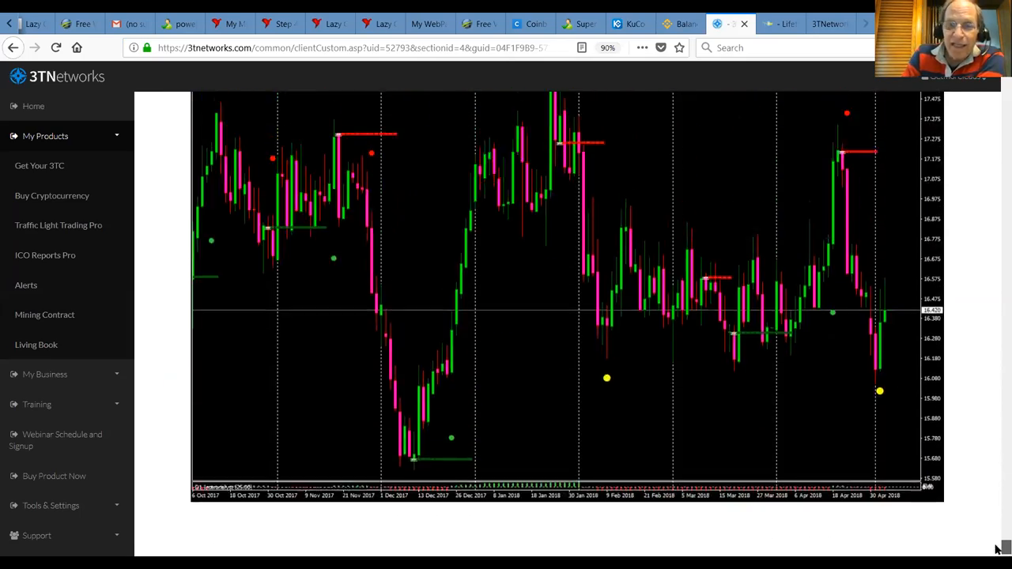
{"action": "scroll", "scroll_direction": "down", "scroll_amount": 3}
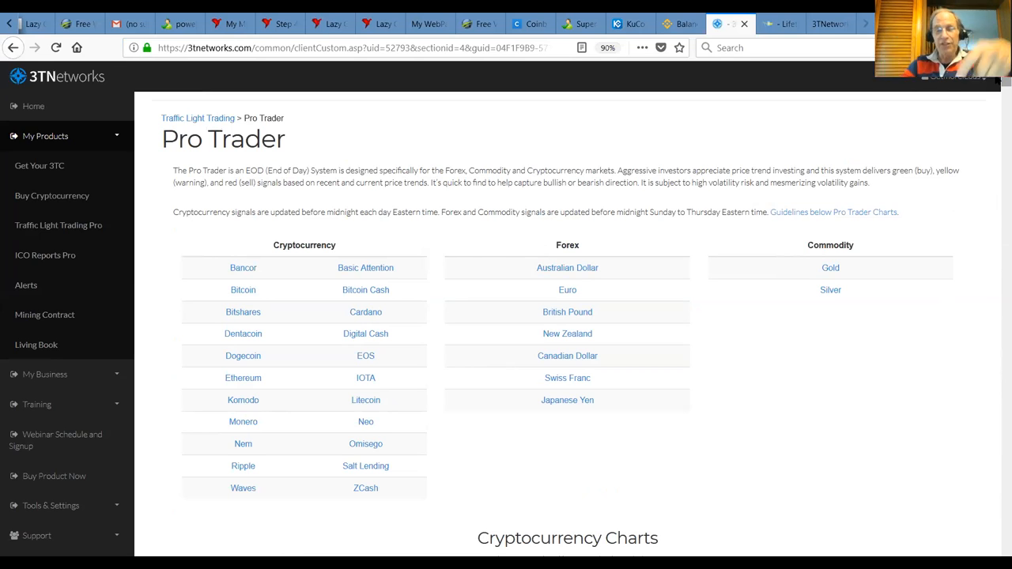
{"action": "mouse_move", "coordinate": [408, 136]}
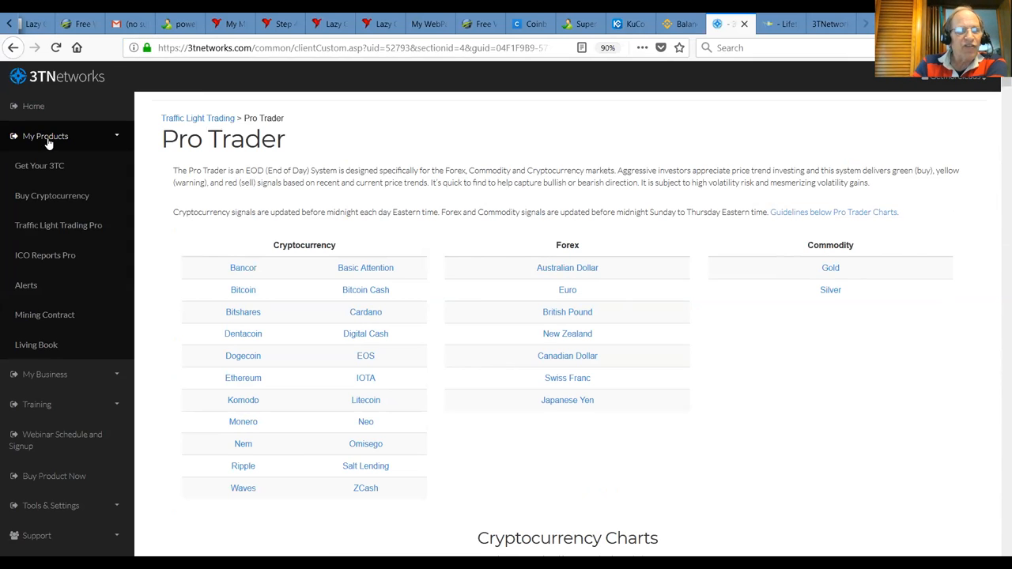
Collapse and reopen the My Products sidebar list to reach ICO Reports Pro.
{"action": "left_click", "coordinate": [44, 136]}
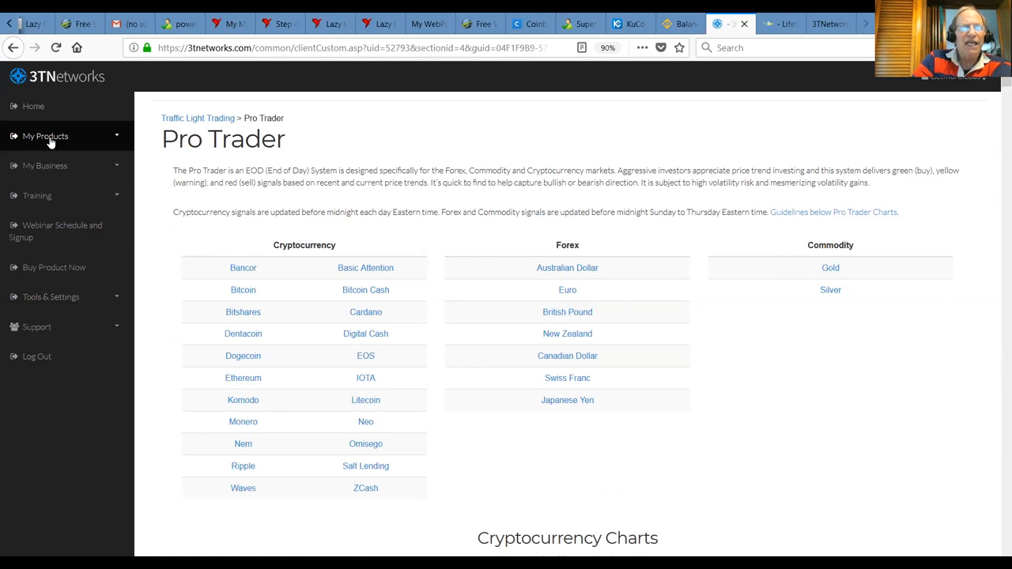
{"action": "left_click", "coordinate": [44, 136]}
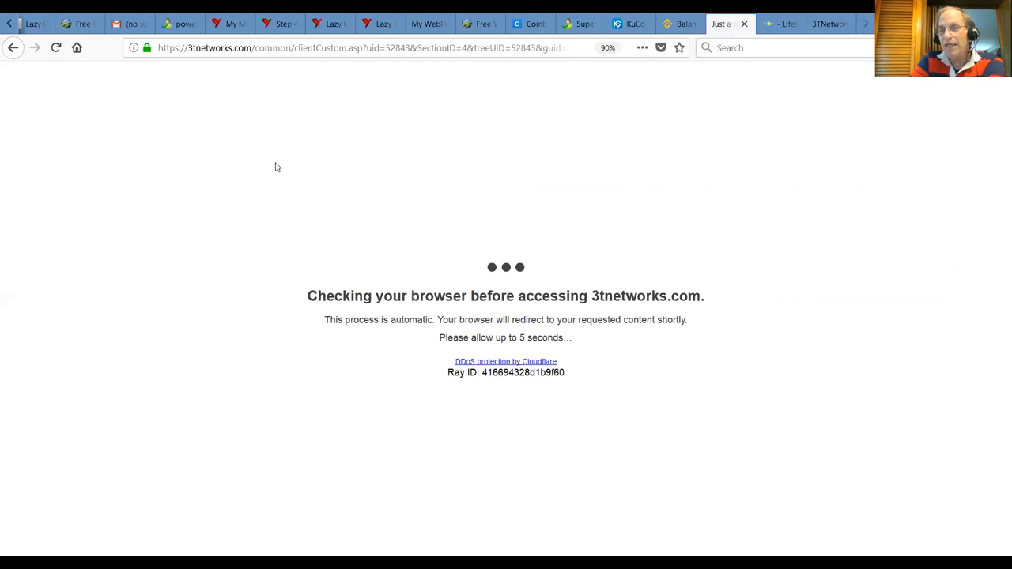
{"action": "mouse_move", "coordinate": [265, 215]}
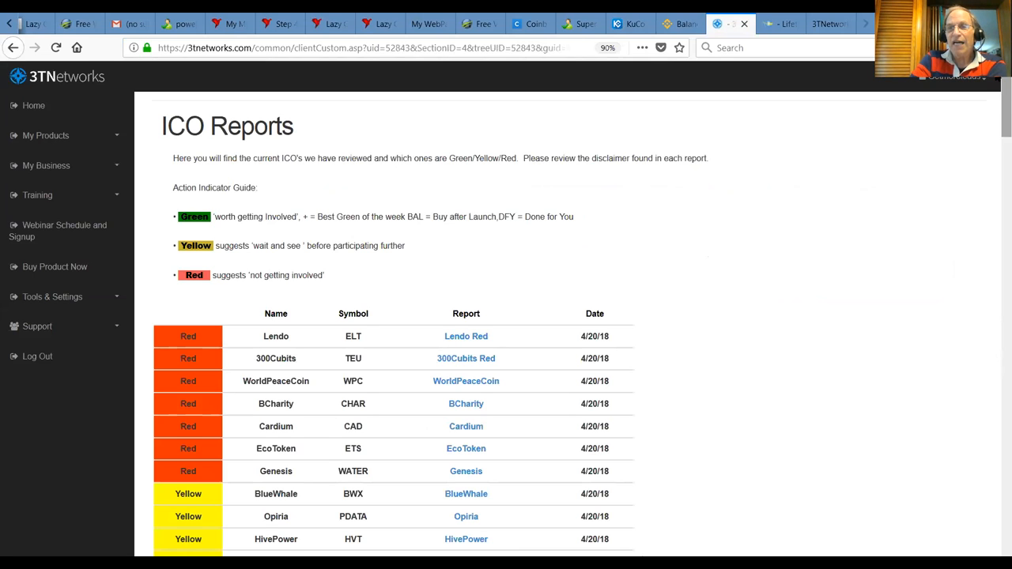
Scroll through the Red/Yellow/Green ICO report table and return to its top.
{"action": "scroll", "scroll_direction": "down", "scroll_amount": 3}
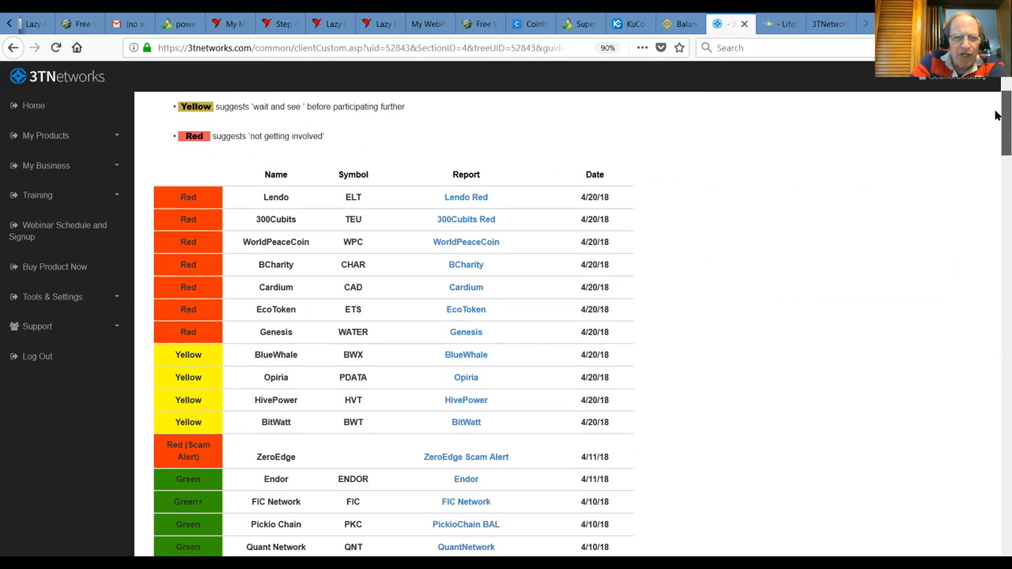
{"action": "scroll", "scroll_direction": "down", "scroll_amount": 3}
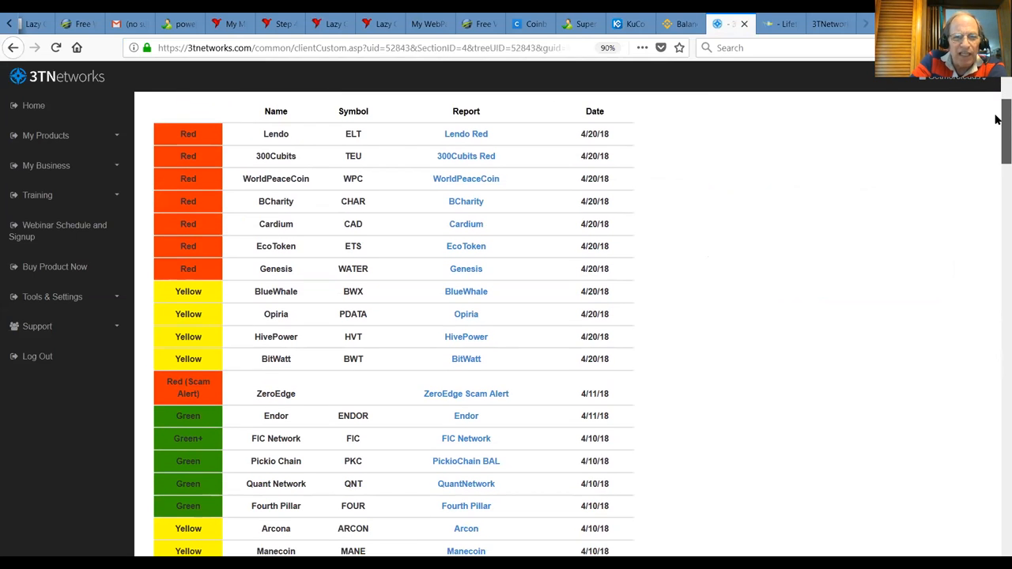
{"action": "scroll", "scroll_direction": "down", "scroll_amount": 3}
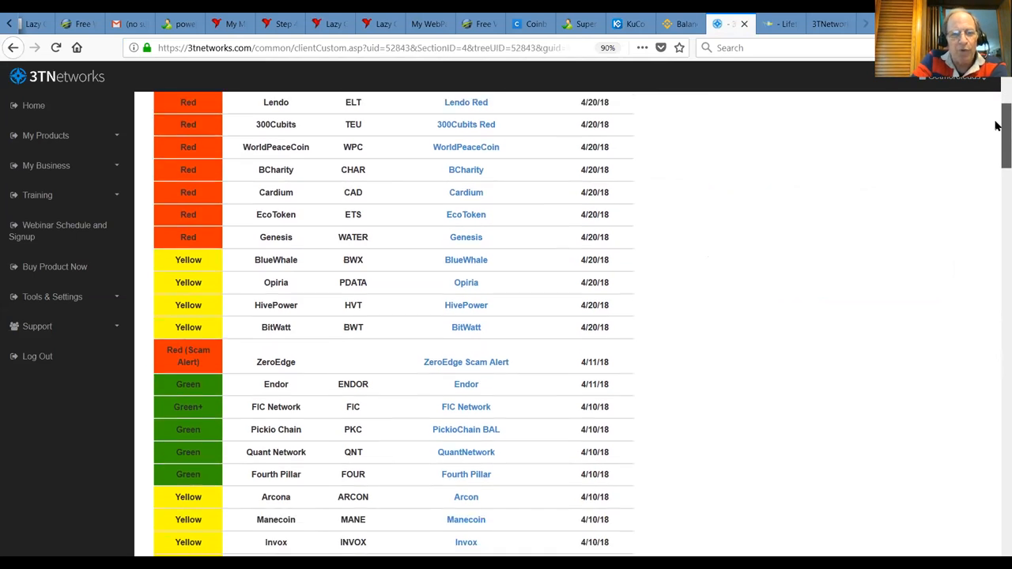
{"action": "scroll", "scroll_direction": "down", "scroll_amount": 3}
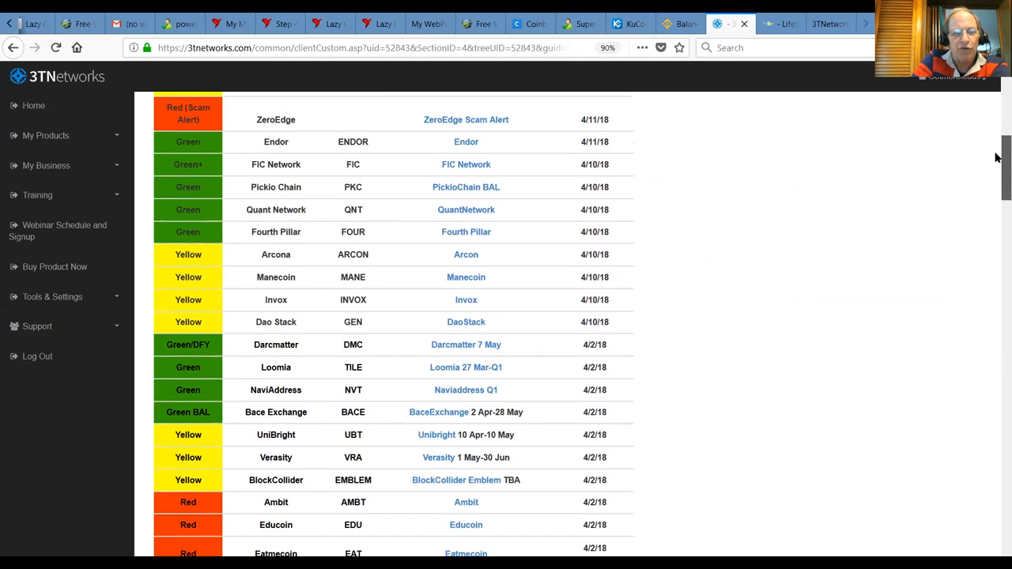
{"action": "scroll", "scroll_direction": "down", "scroll_amount": 3}
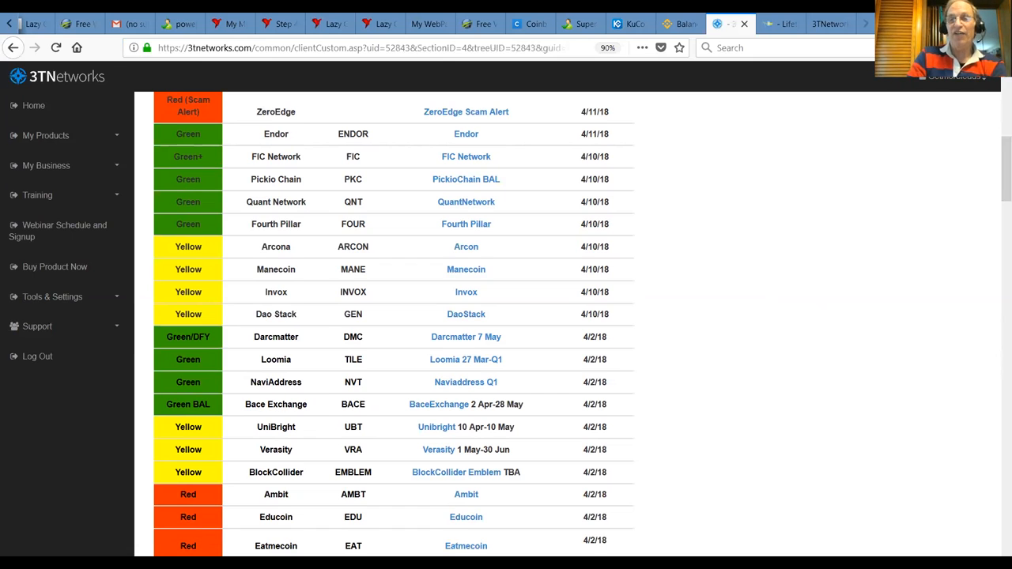
{"action": "scroll", "scroll_direction": "down", "scroll_amount": 3}
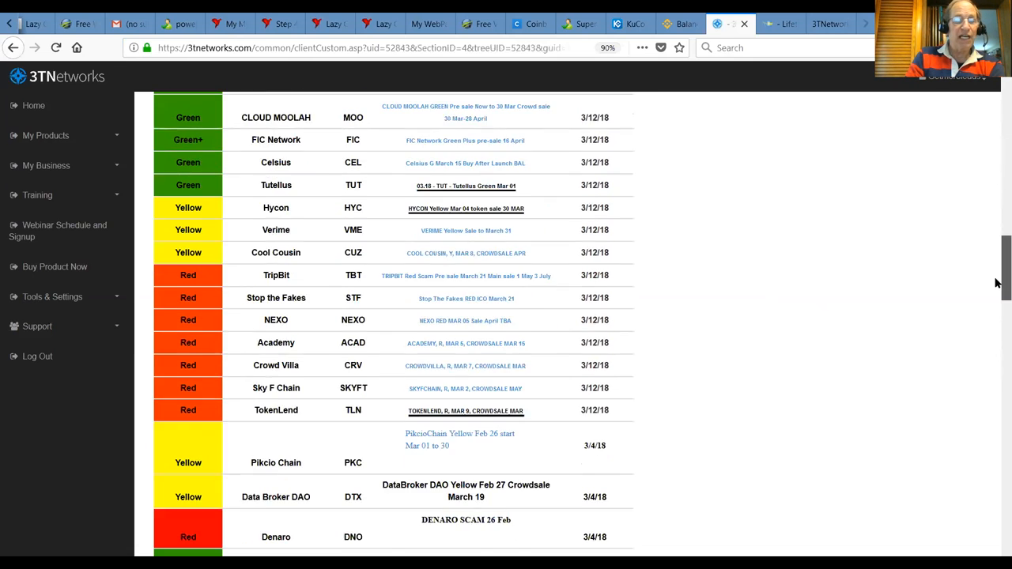
{"action": "scroll", "scroll_direction": "down", "scroll_amount": 3}
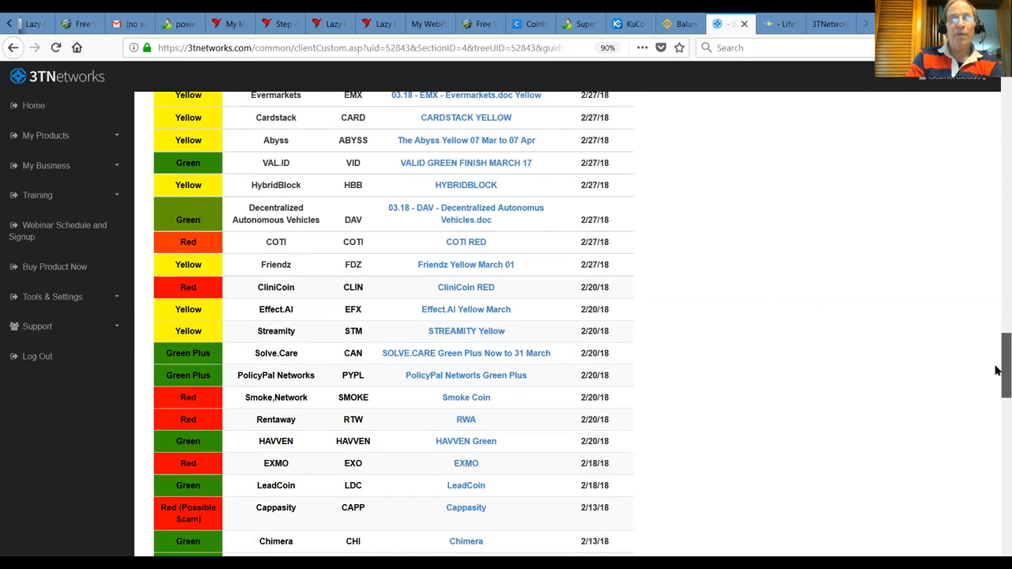
{"action": "scroll", "scroll_direction": "down", "scroll_amount": 3}
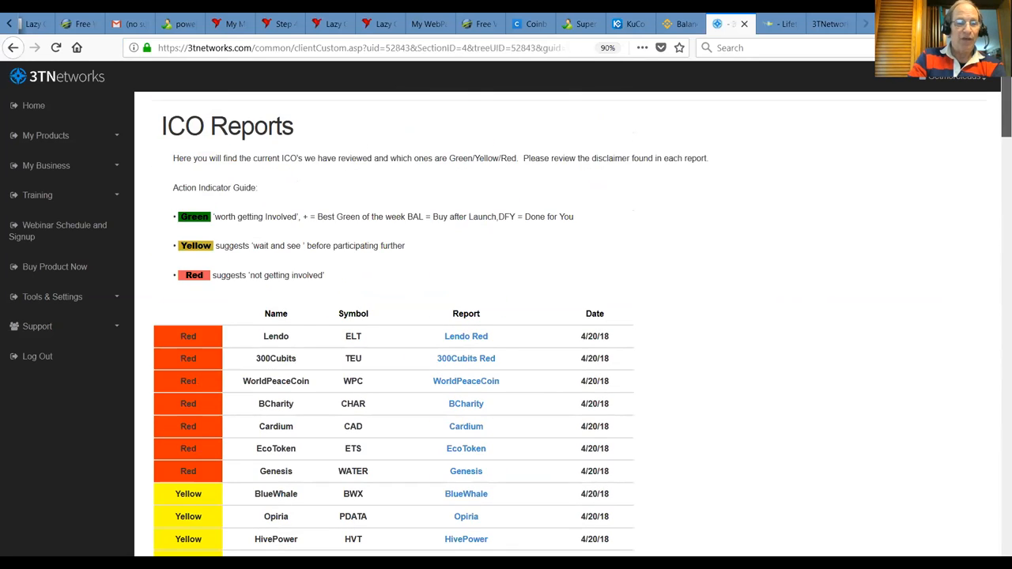
{"action": "mouse_move", "coordinate": [76, 123]}
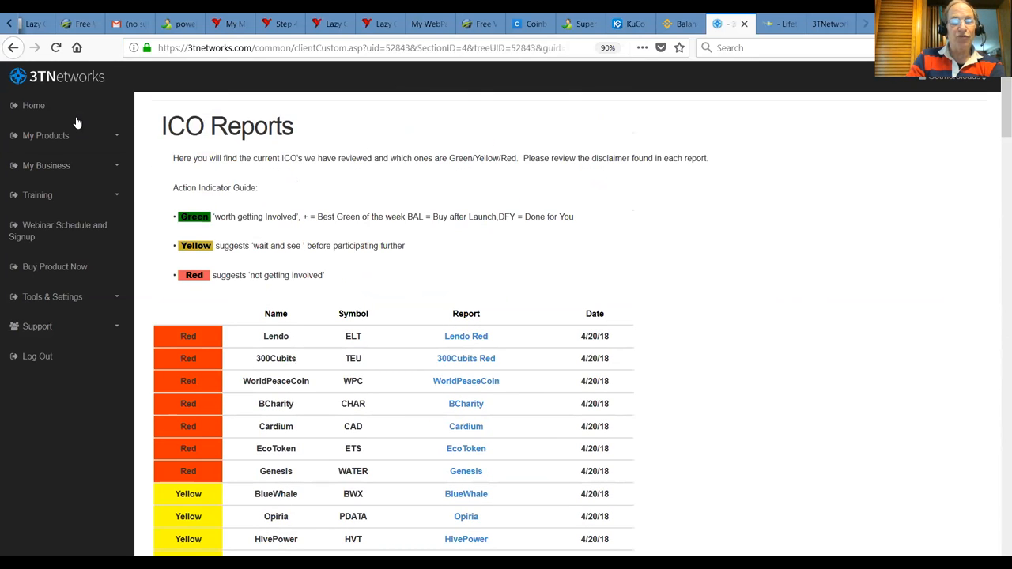